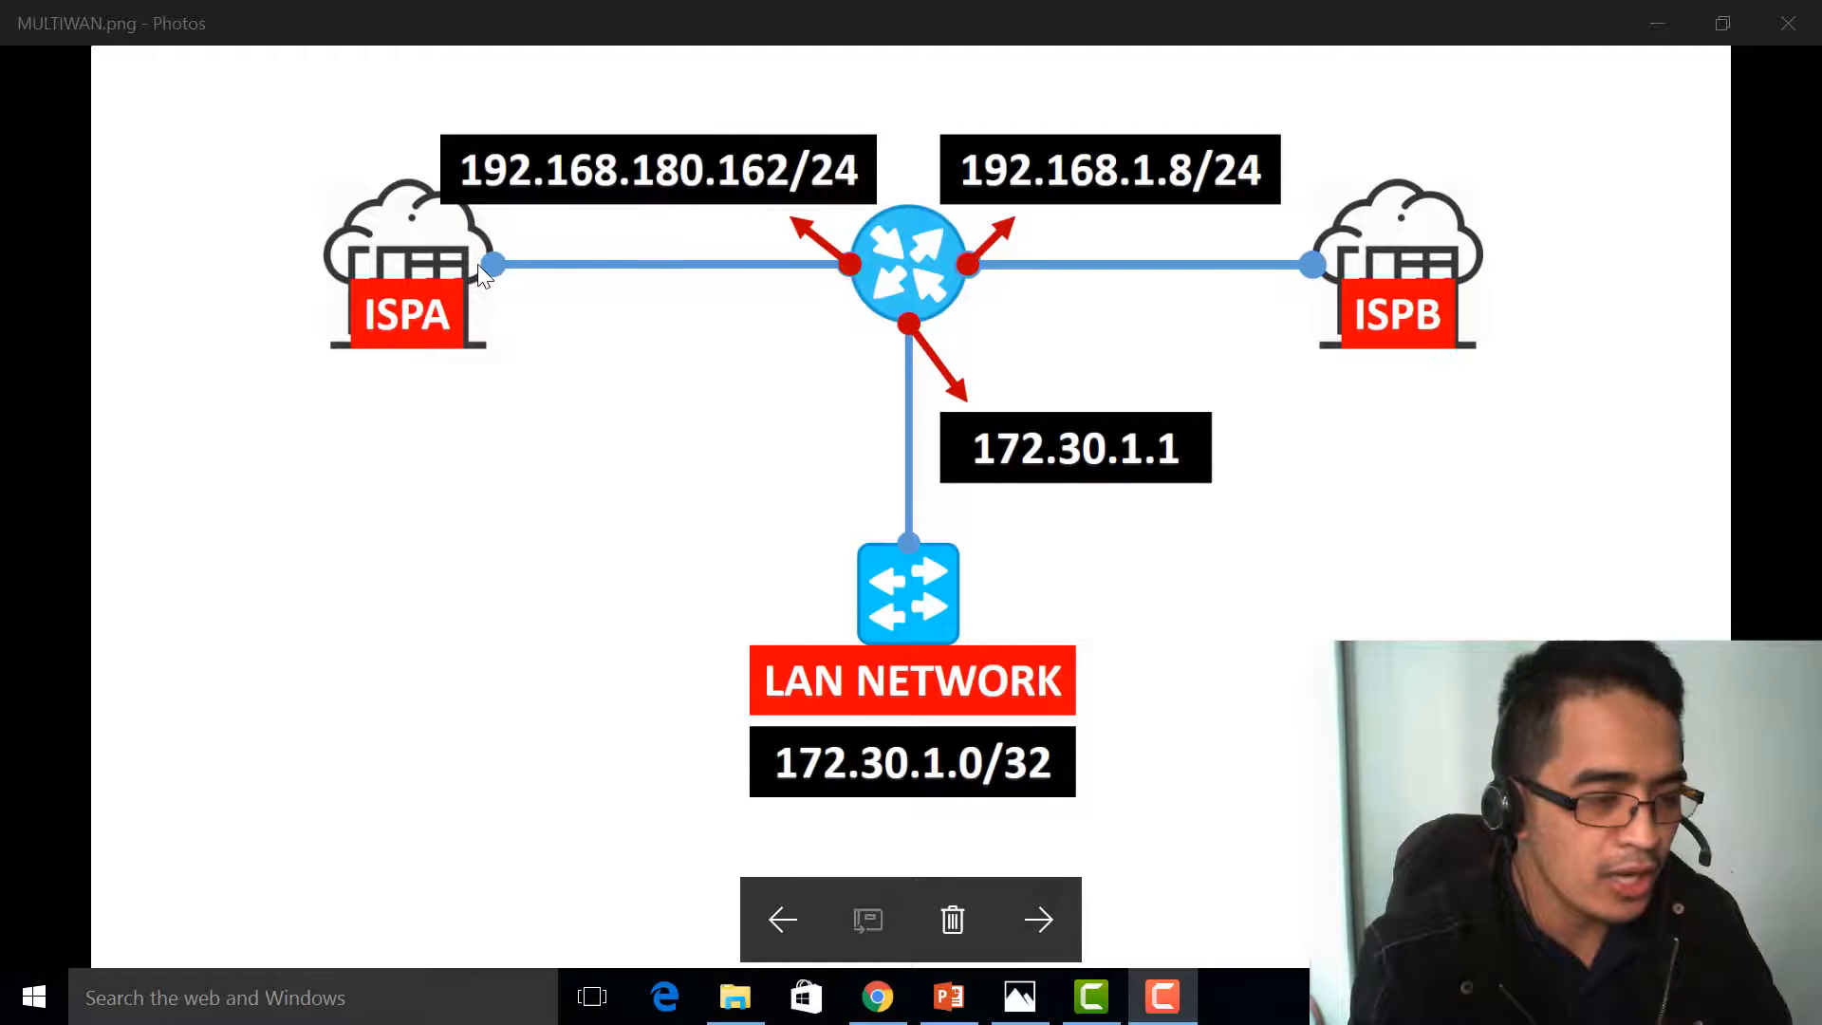
pyautogui.moveTo(750, 344)
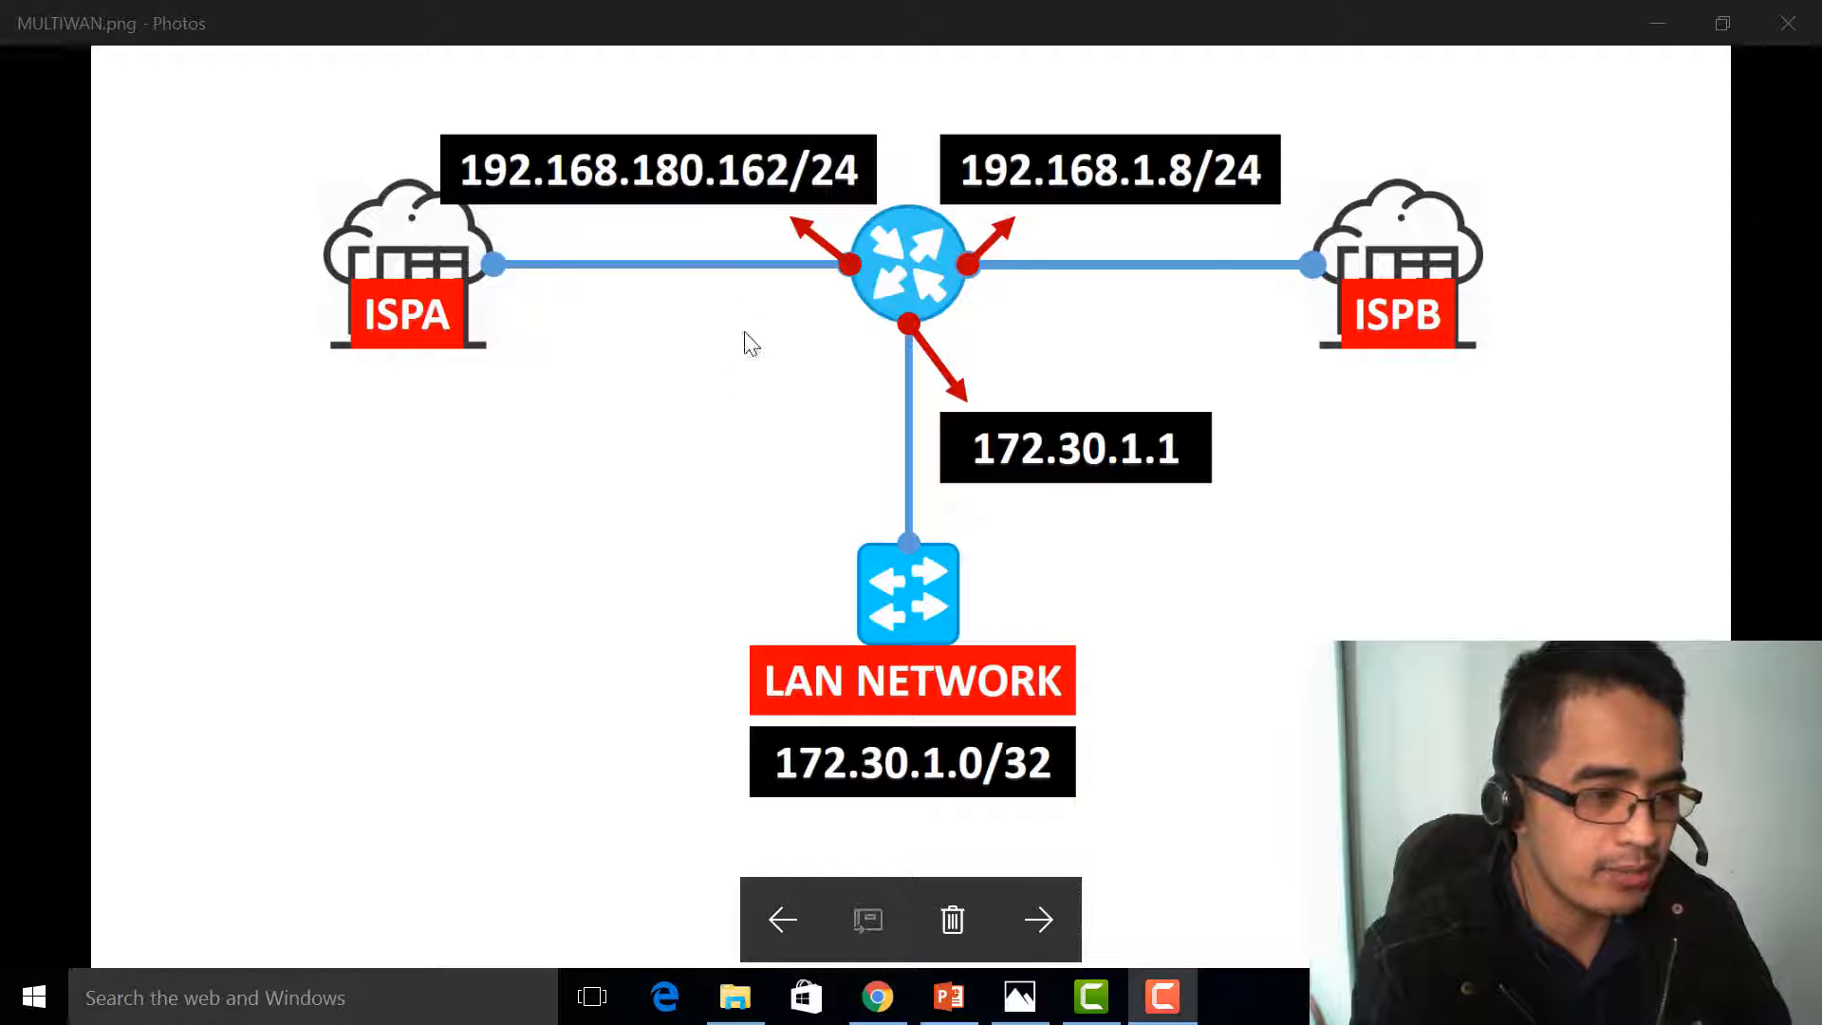
pyautogui.moveTo(645, 214)
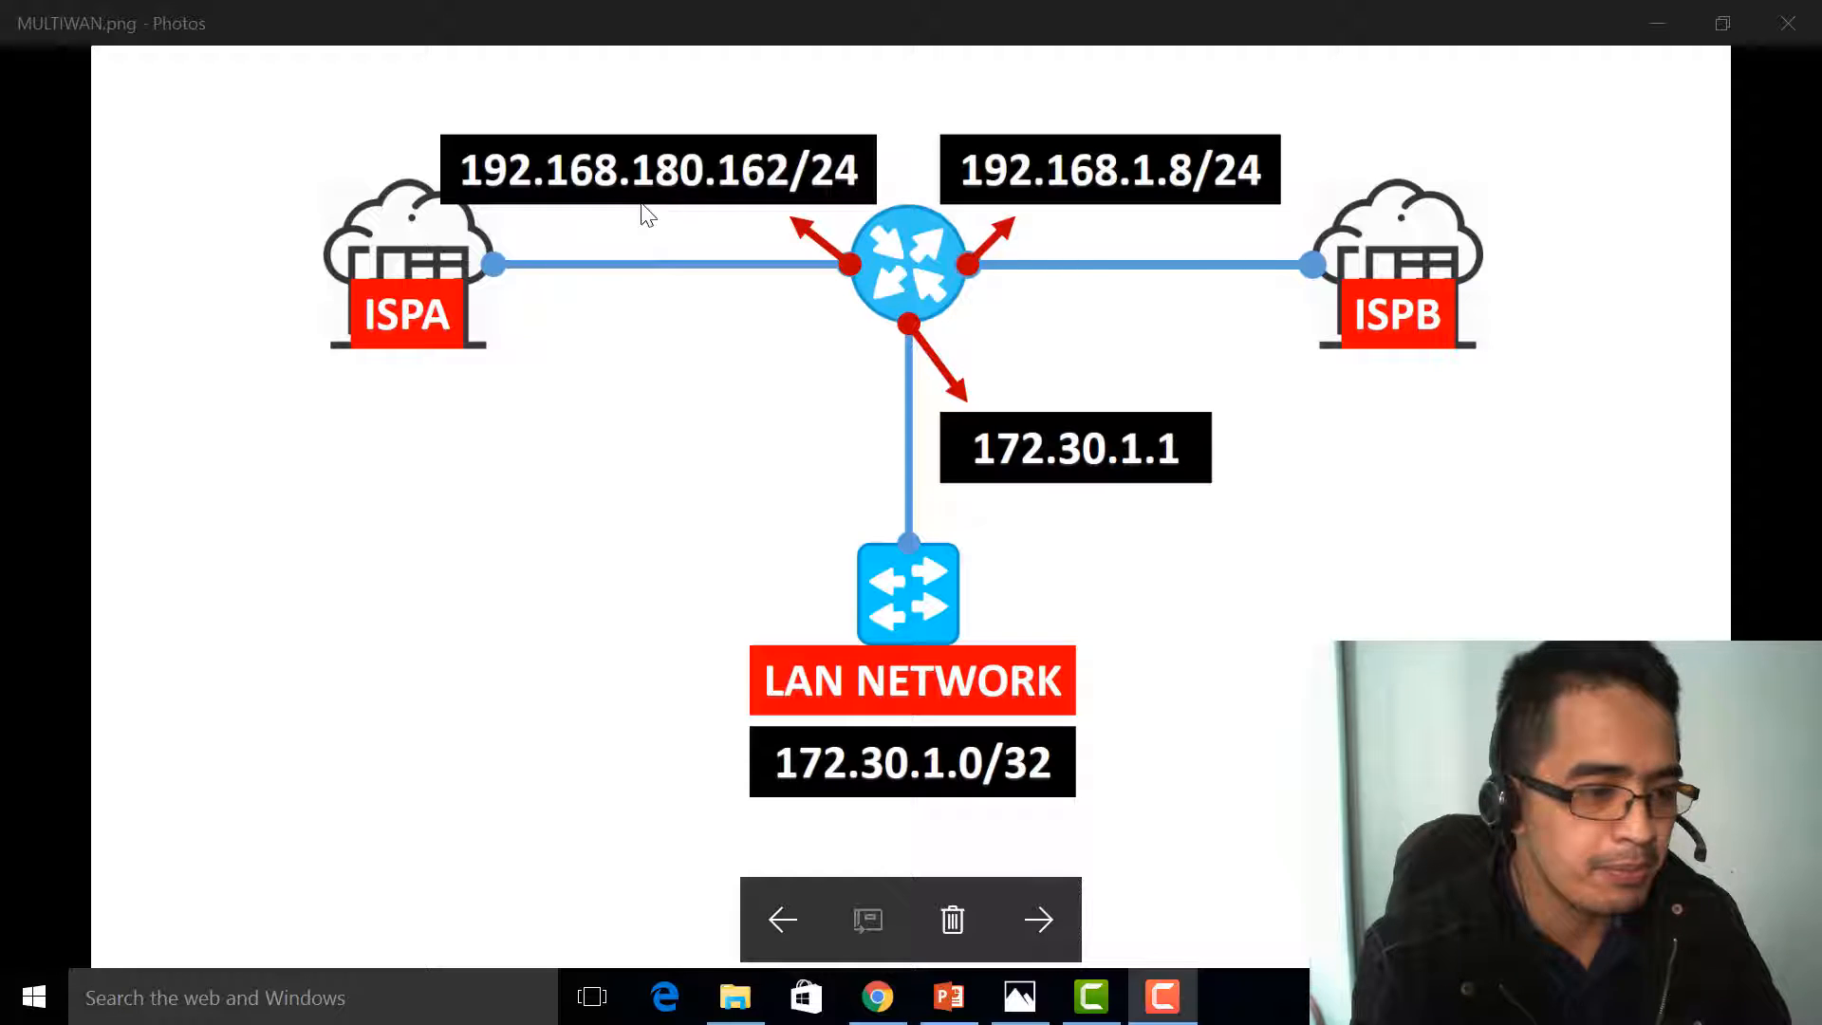
pyautogui.moveTo(753, 290)
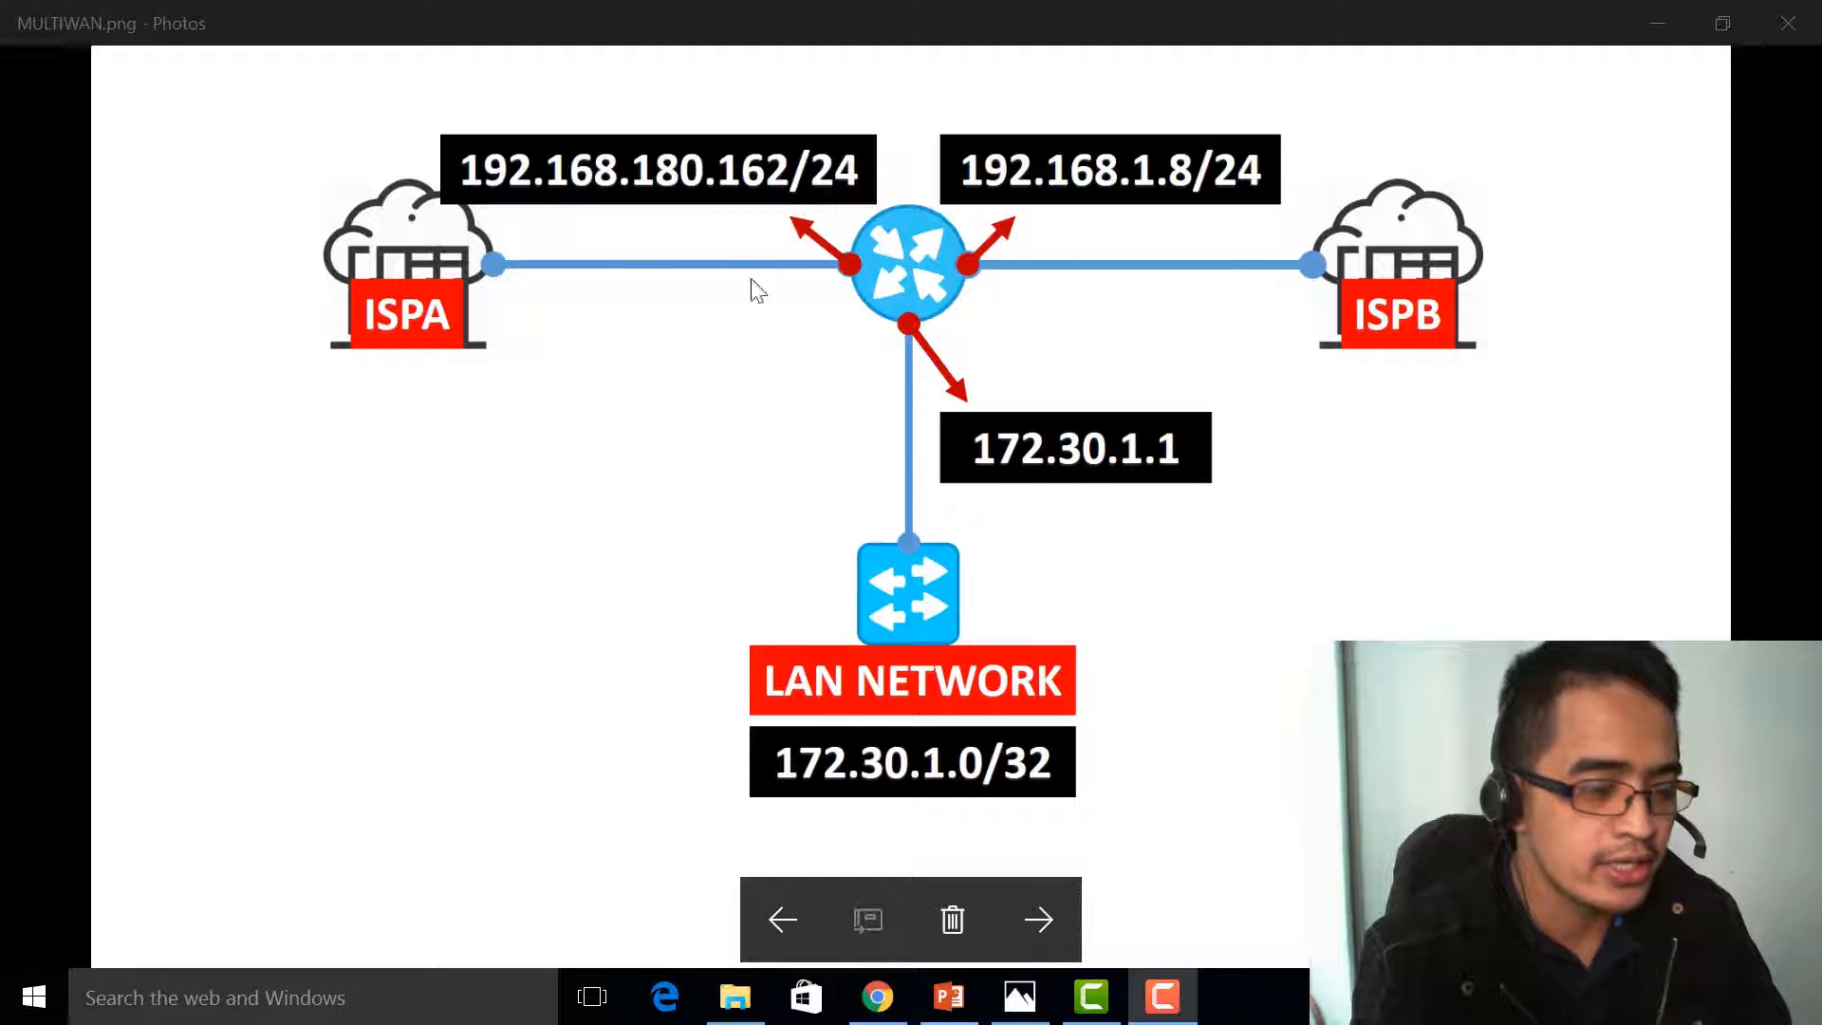
pyautogui.moveTo(680, 315)
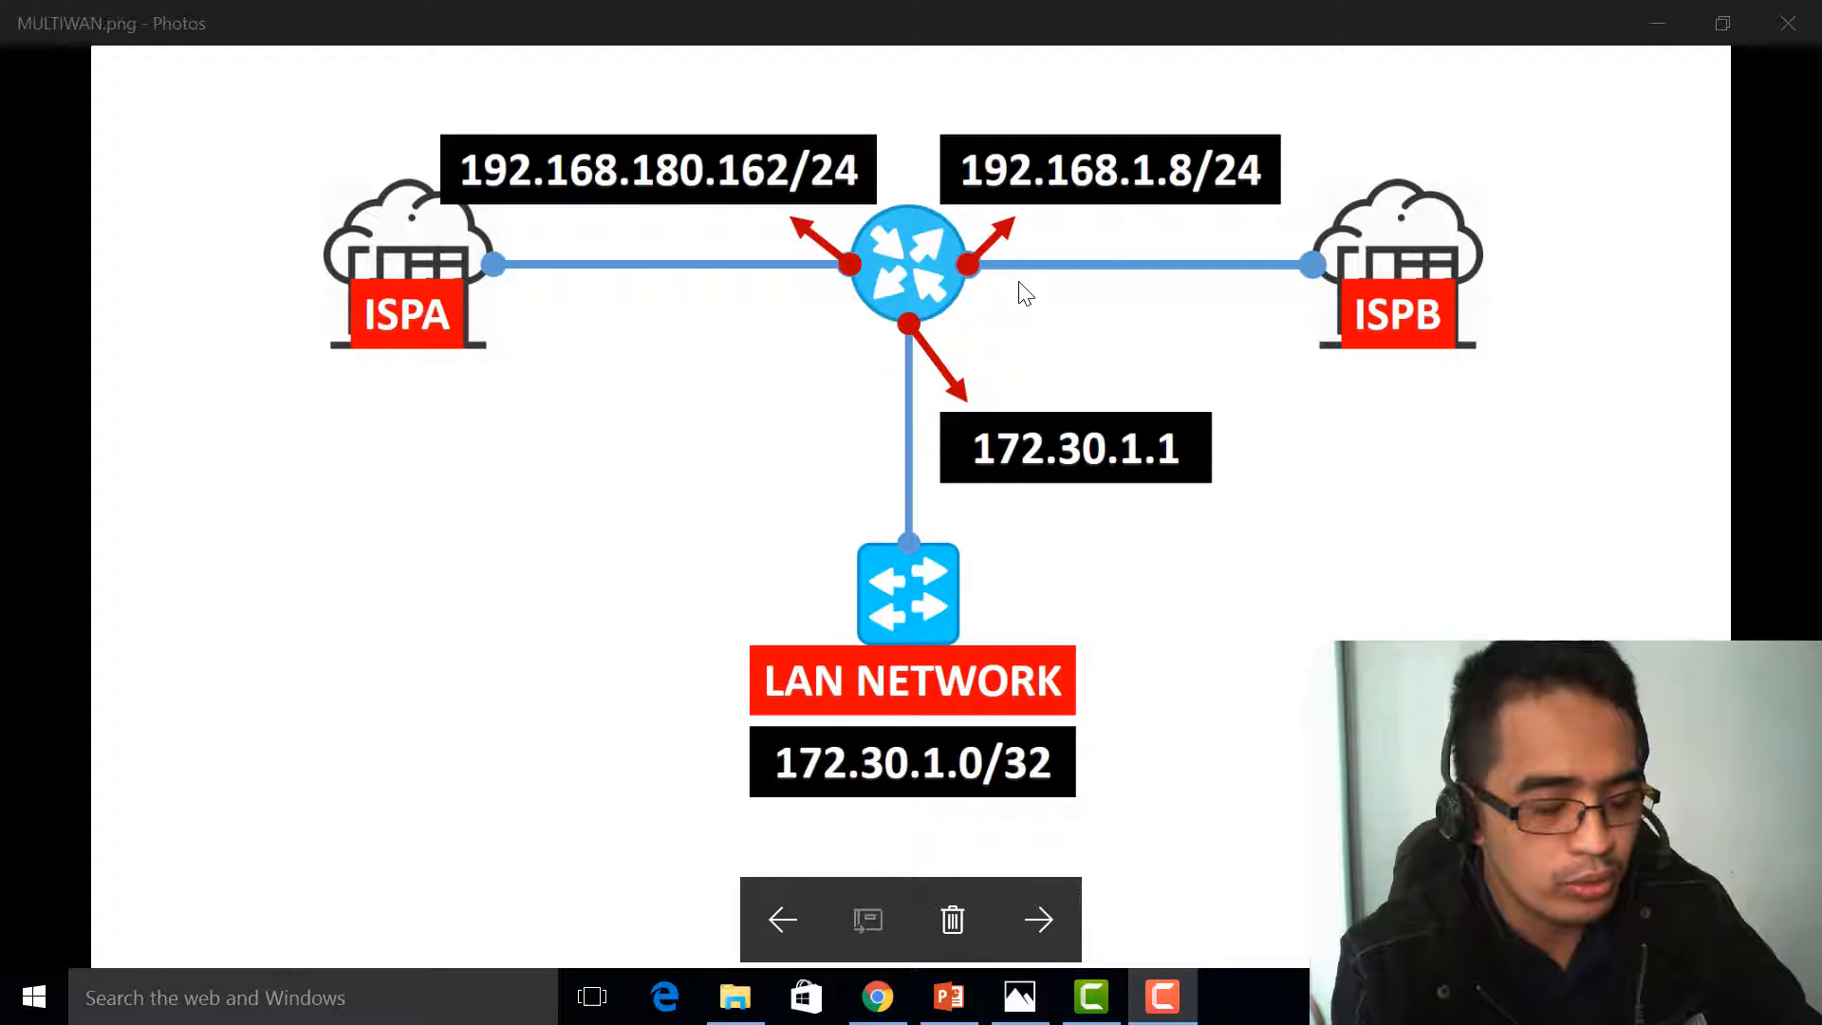
pyautogui.moveTo(1344, 355)
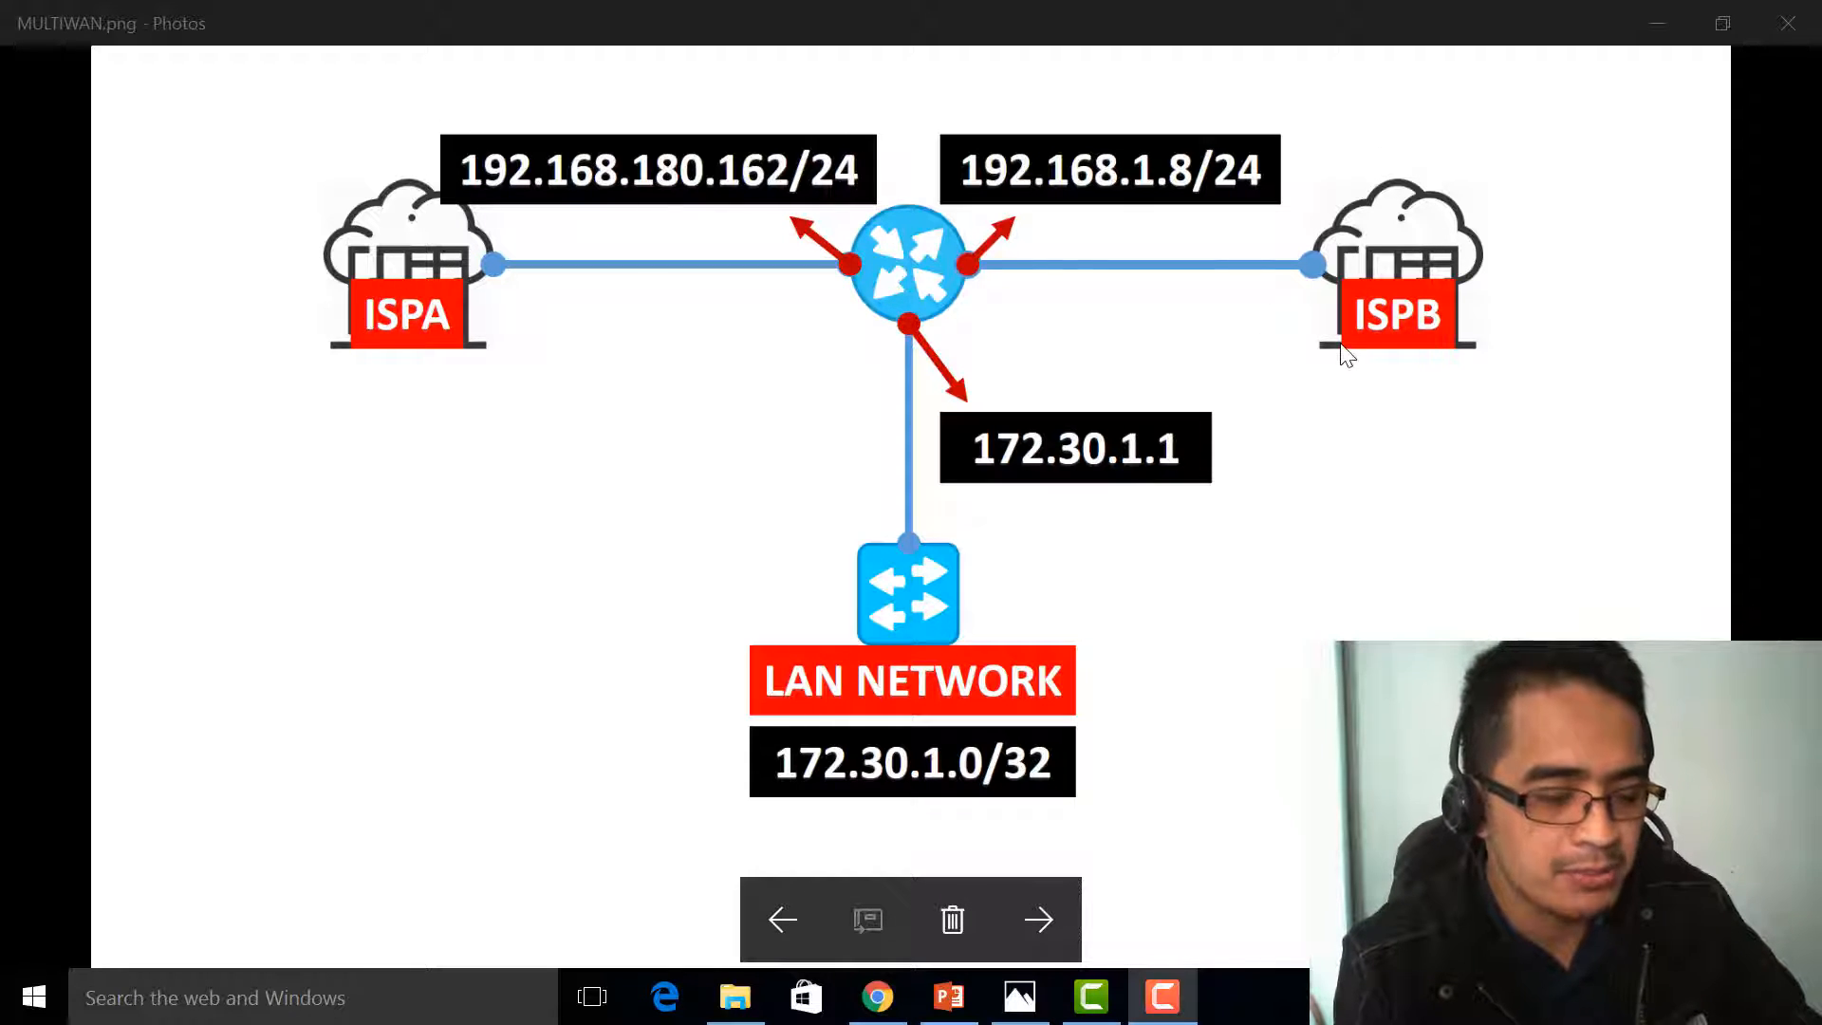
pyautogui.moveTo(702, 195)
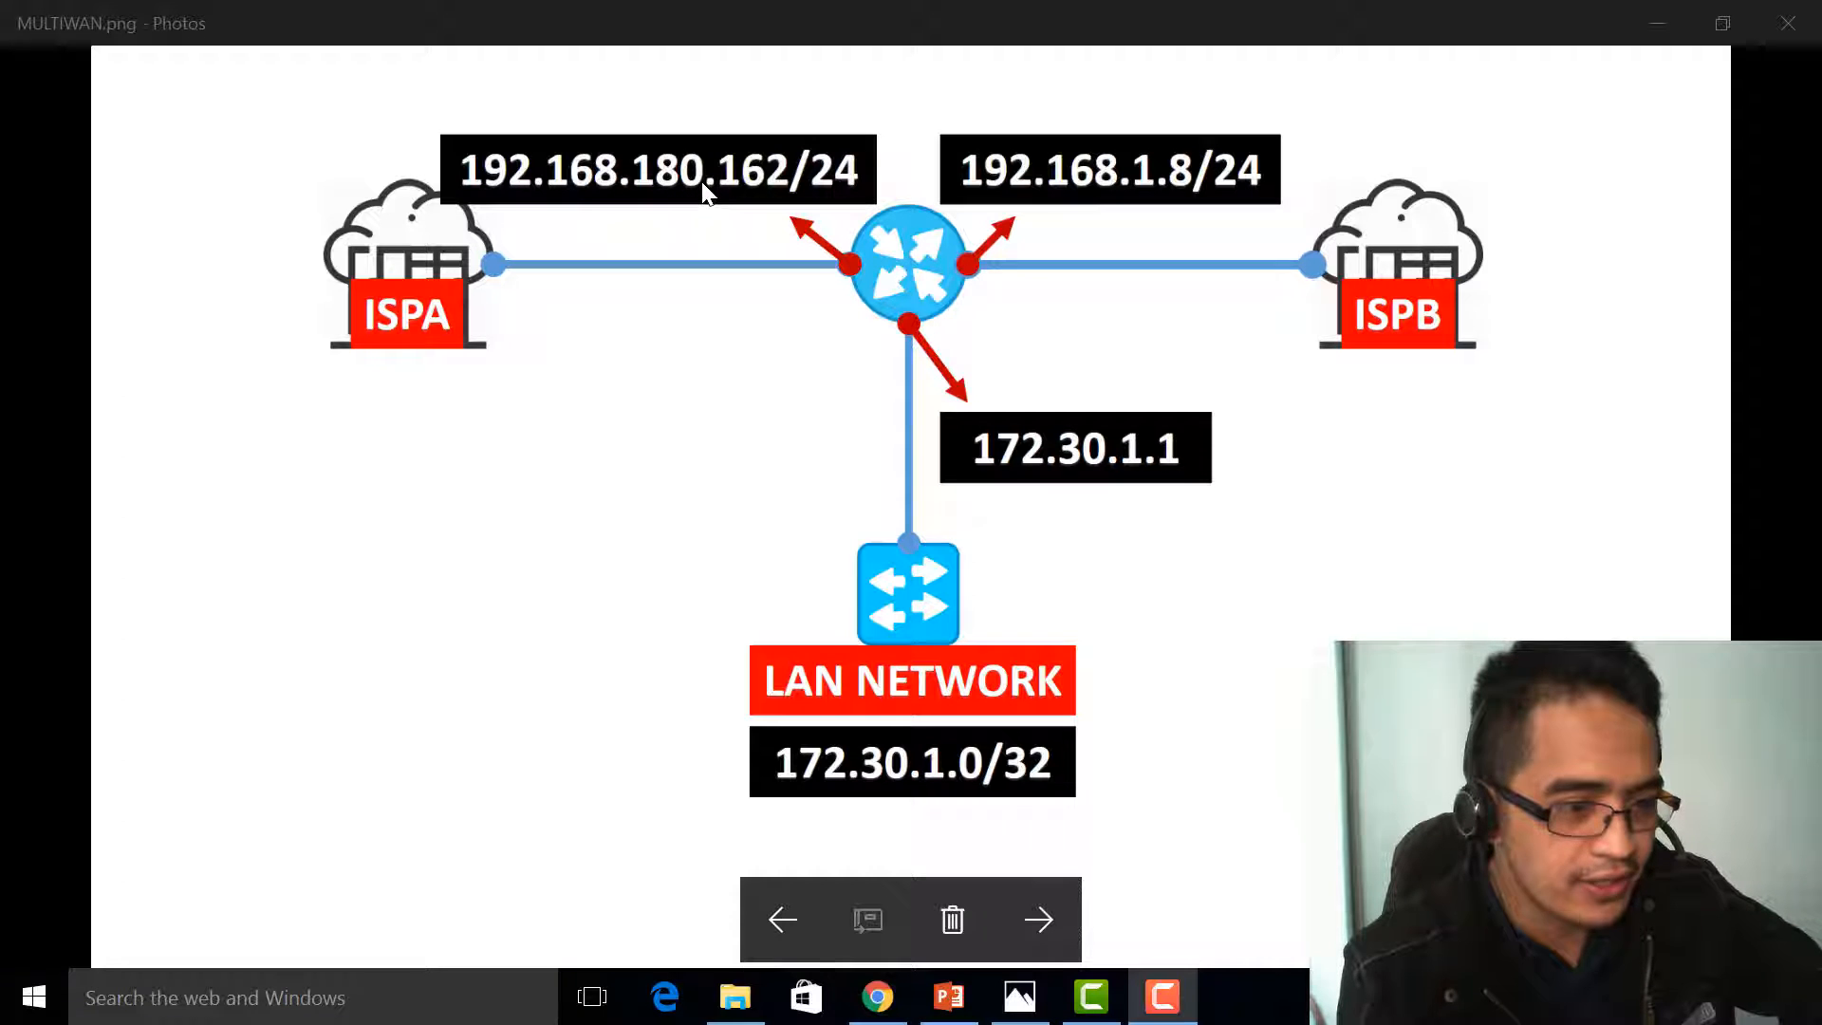
pyautogui.moveTo(1236, 218)
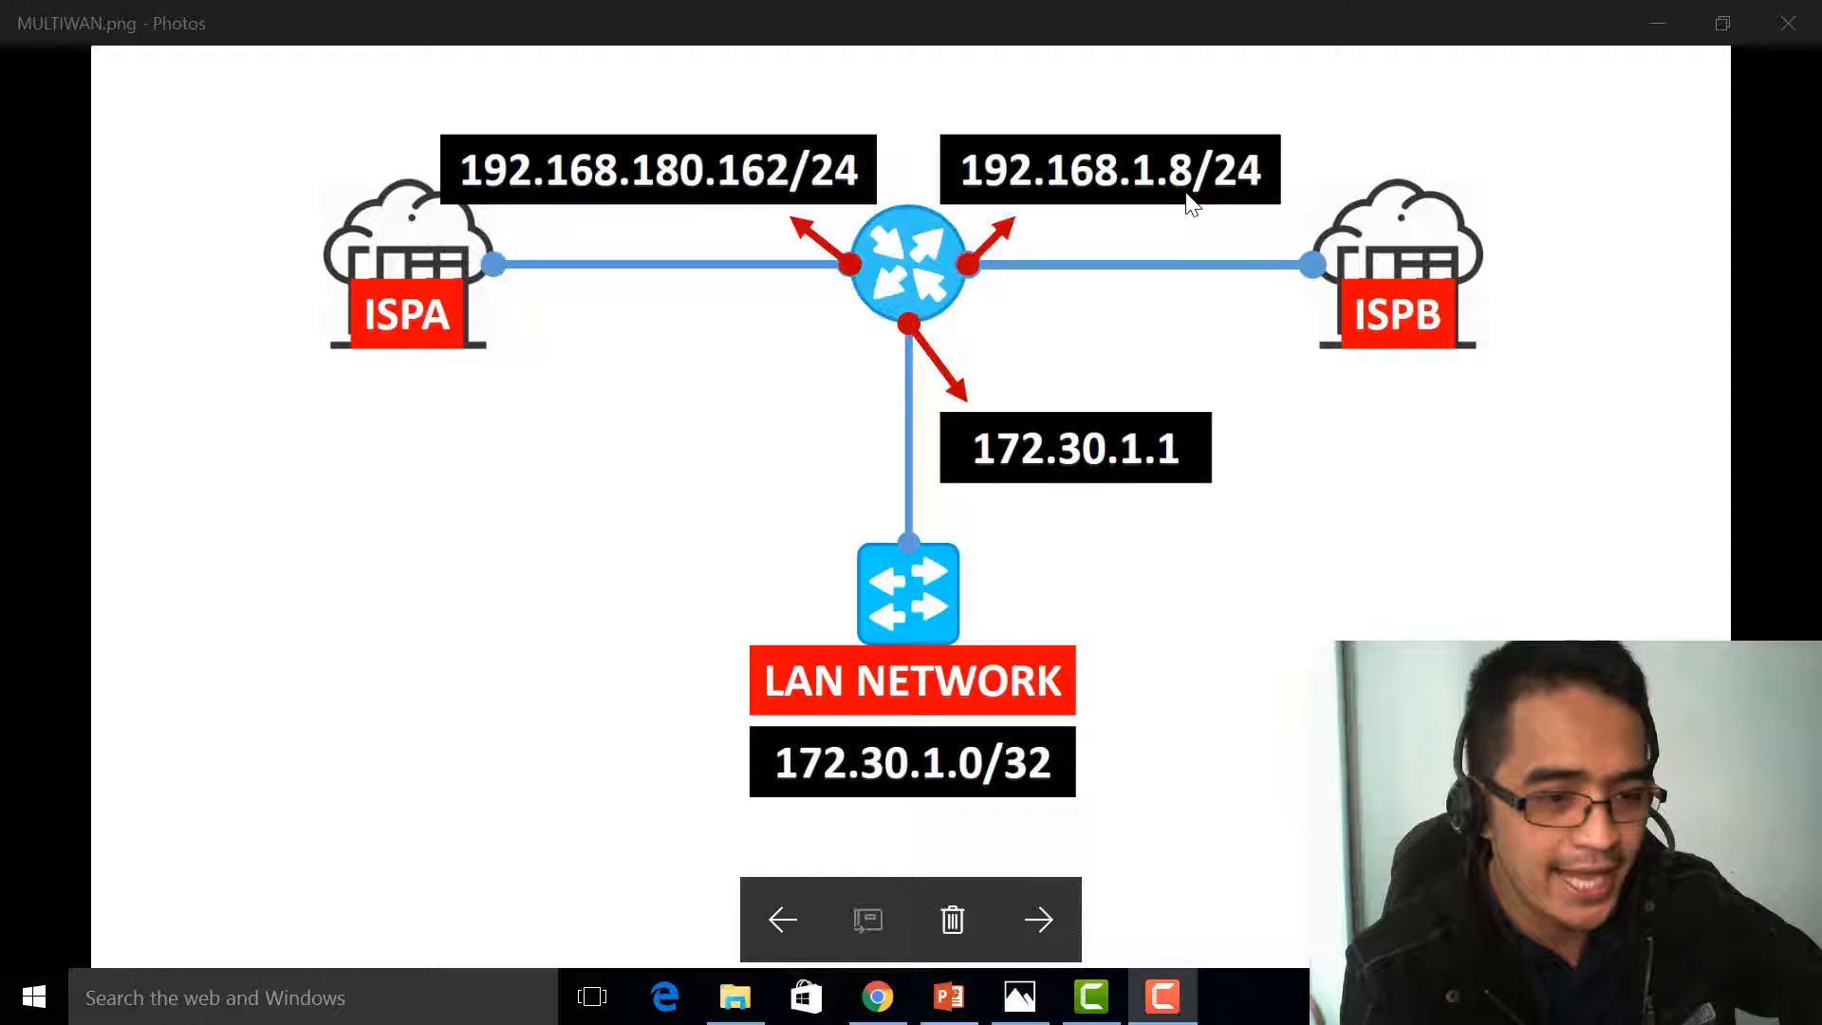
pyautogui.moveTo(981, 448)
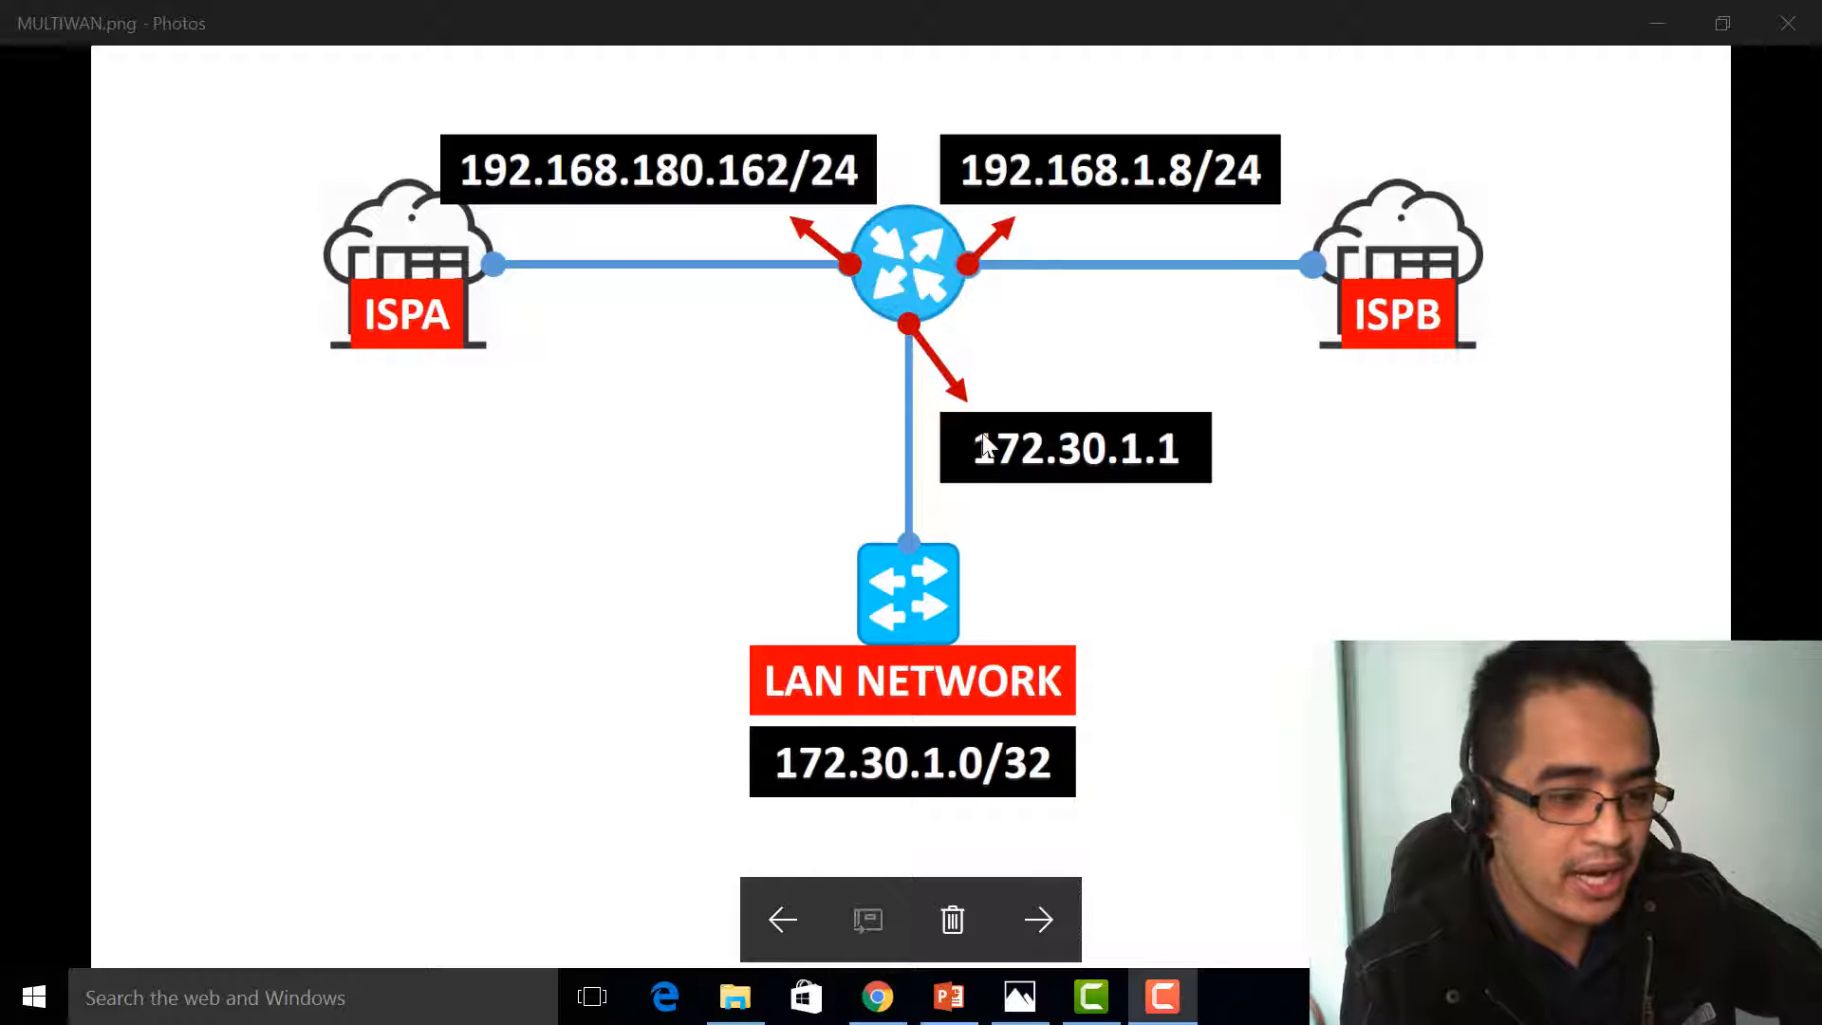
pyautogui.moveTo(1089, 491)
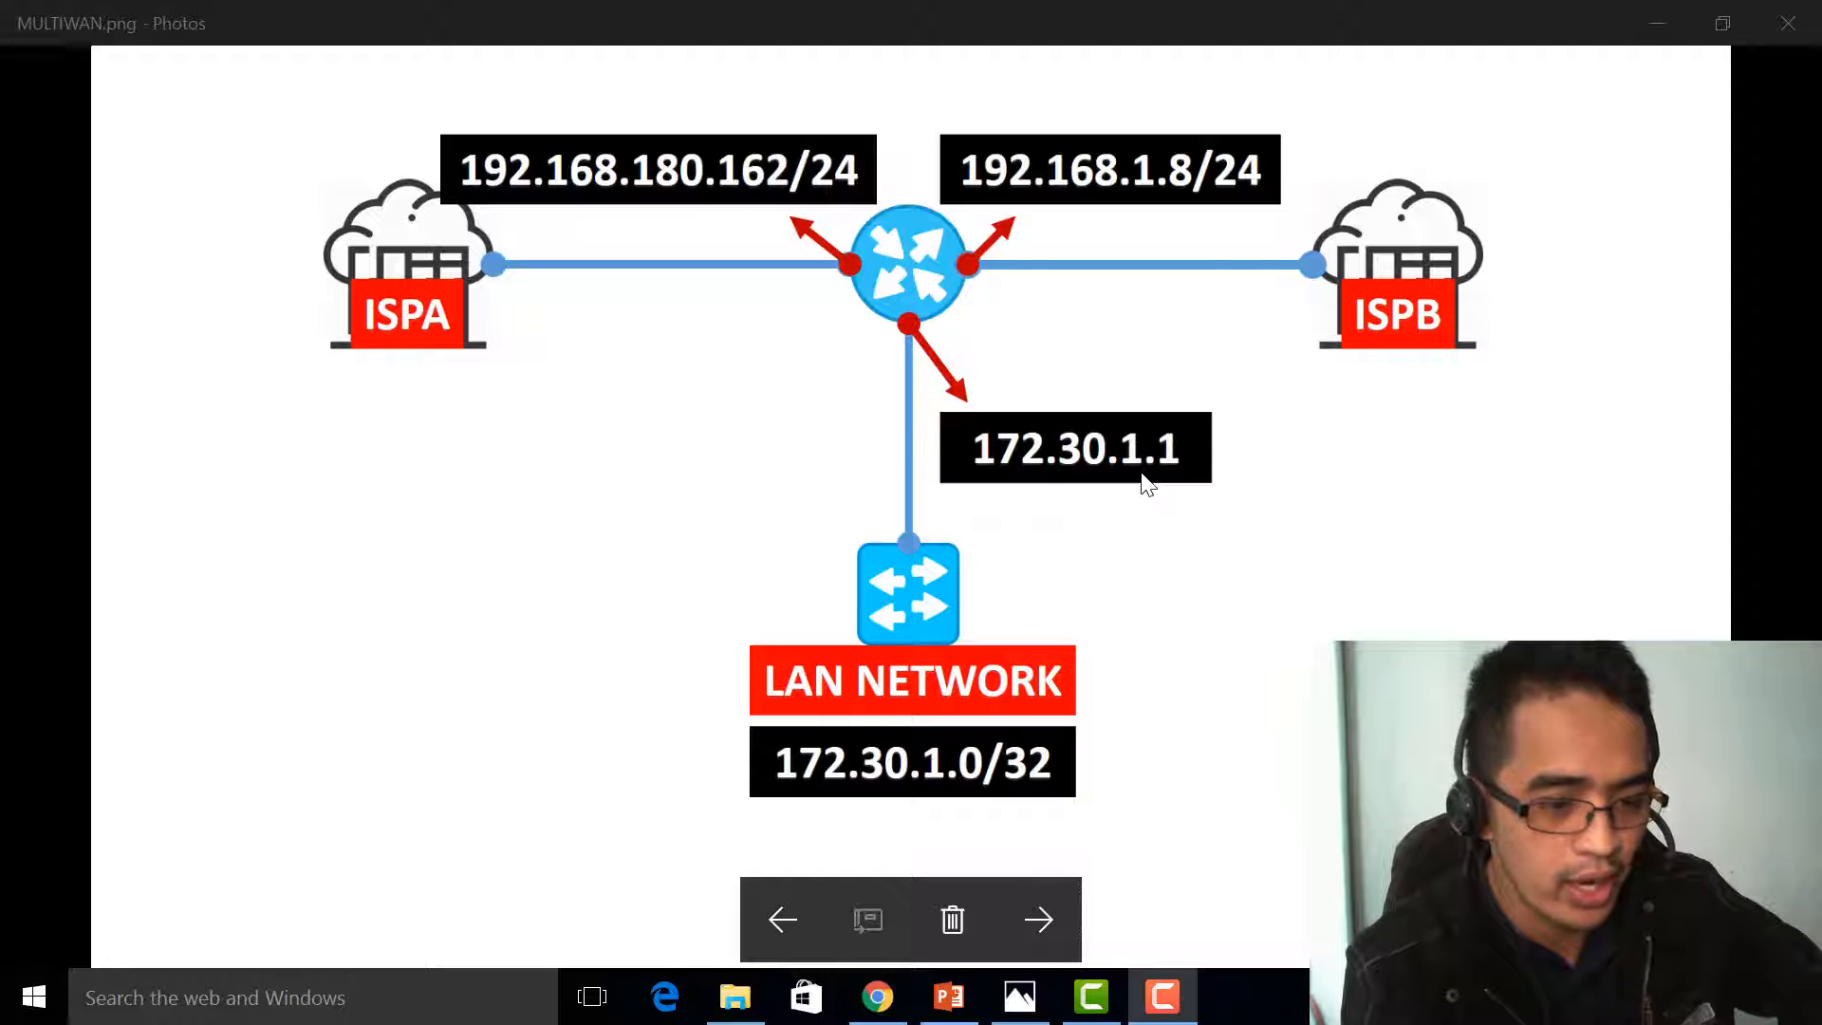
pyautogui.moveTo(981, 399)
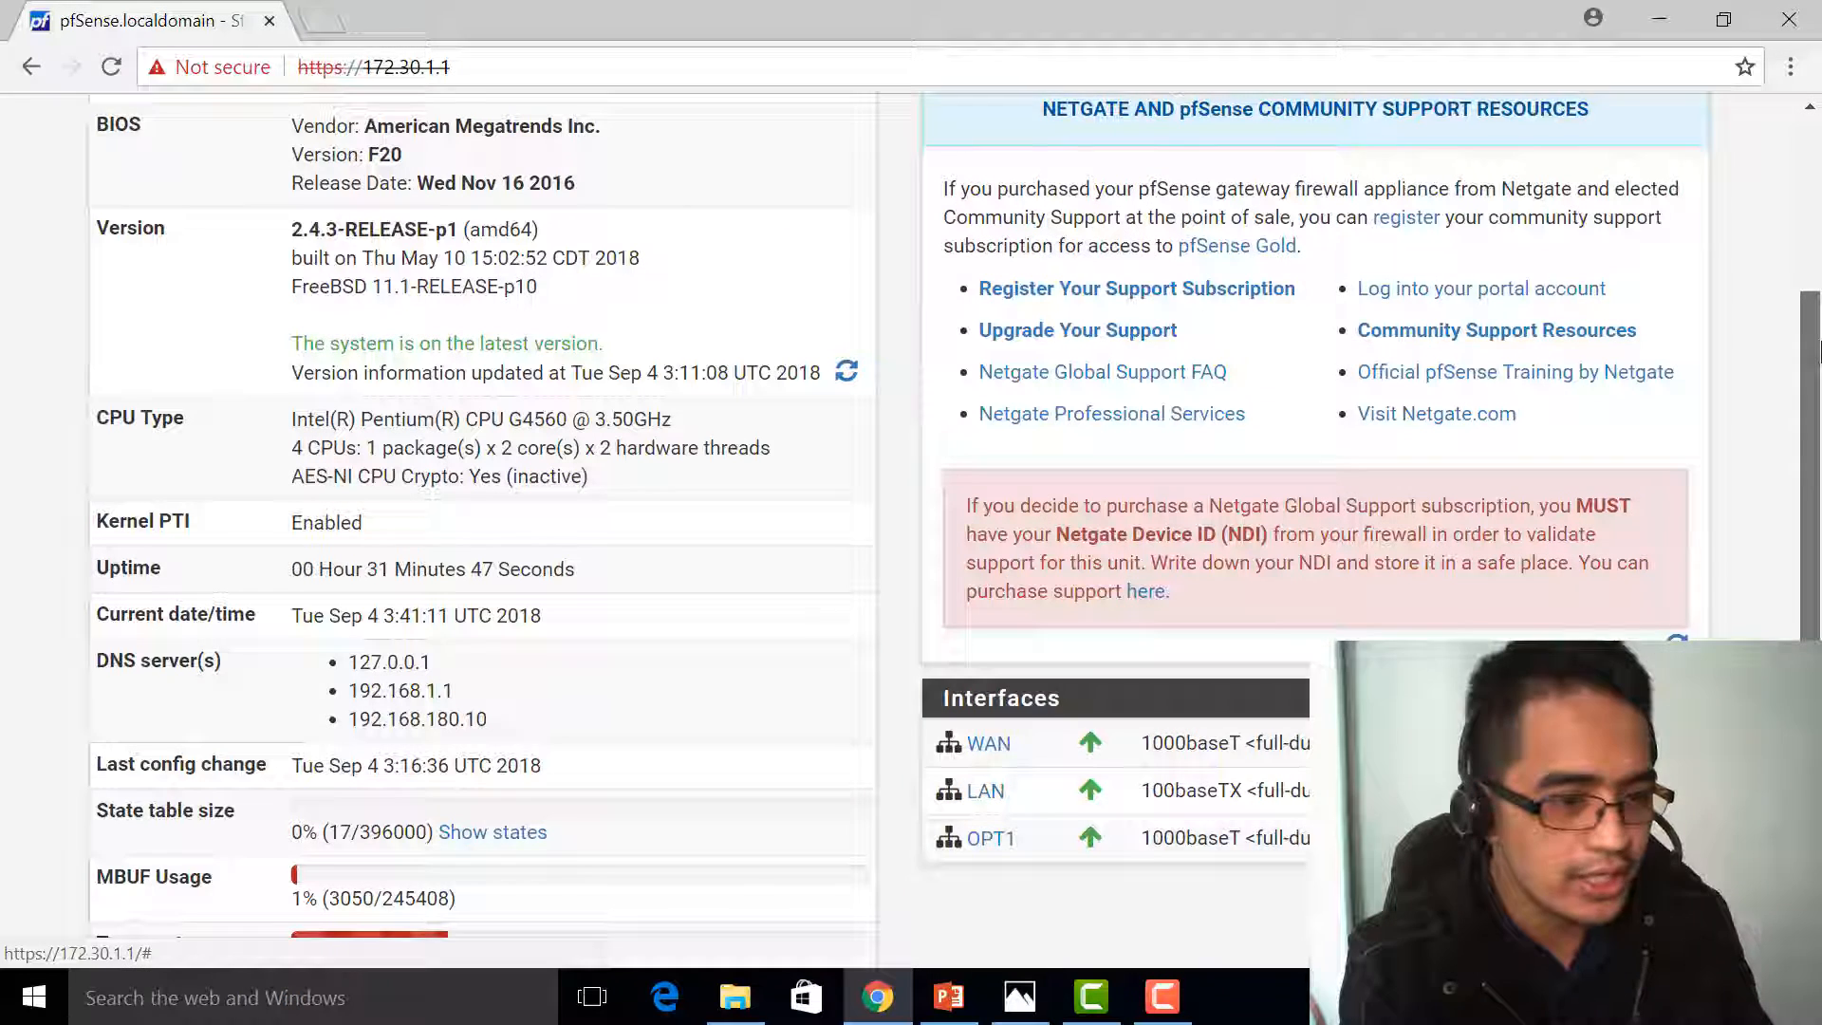
# Step: Open the WAN interface's configuration page from the dashboard Interfaces widget
pyautogui.scroll(-3)
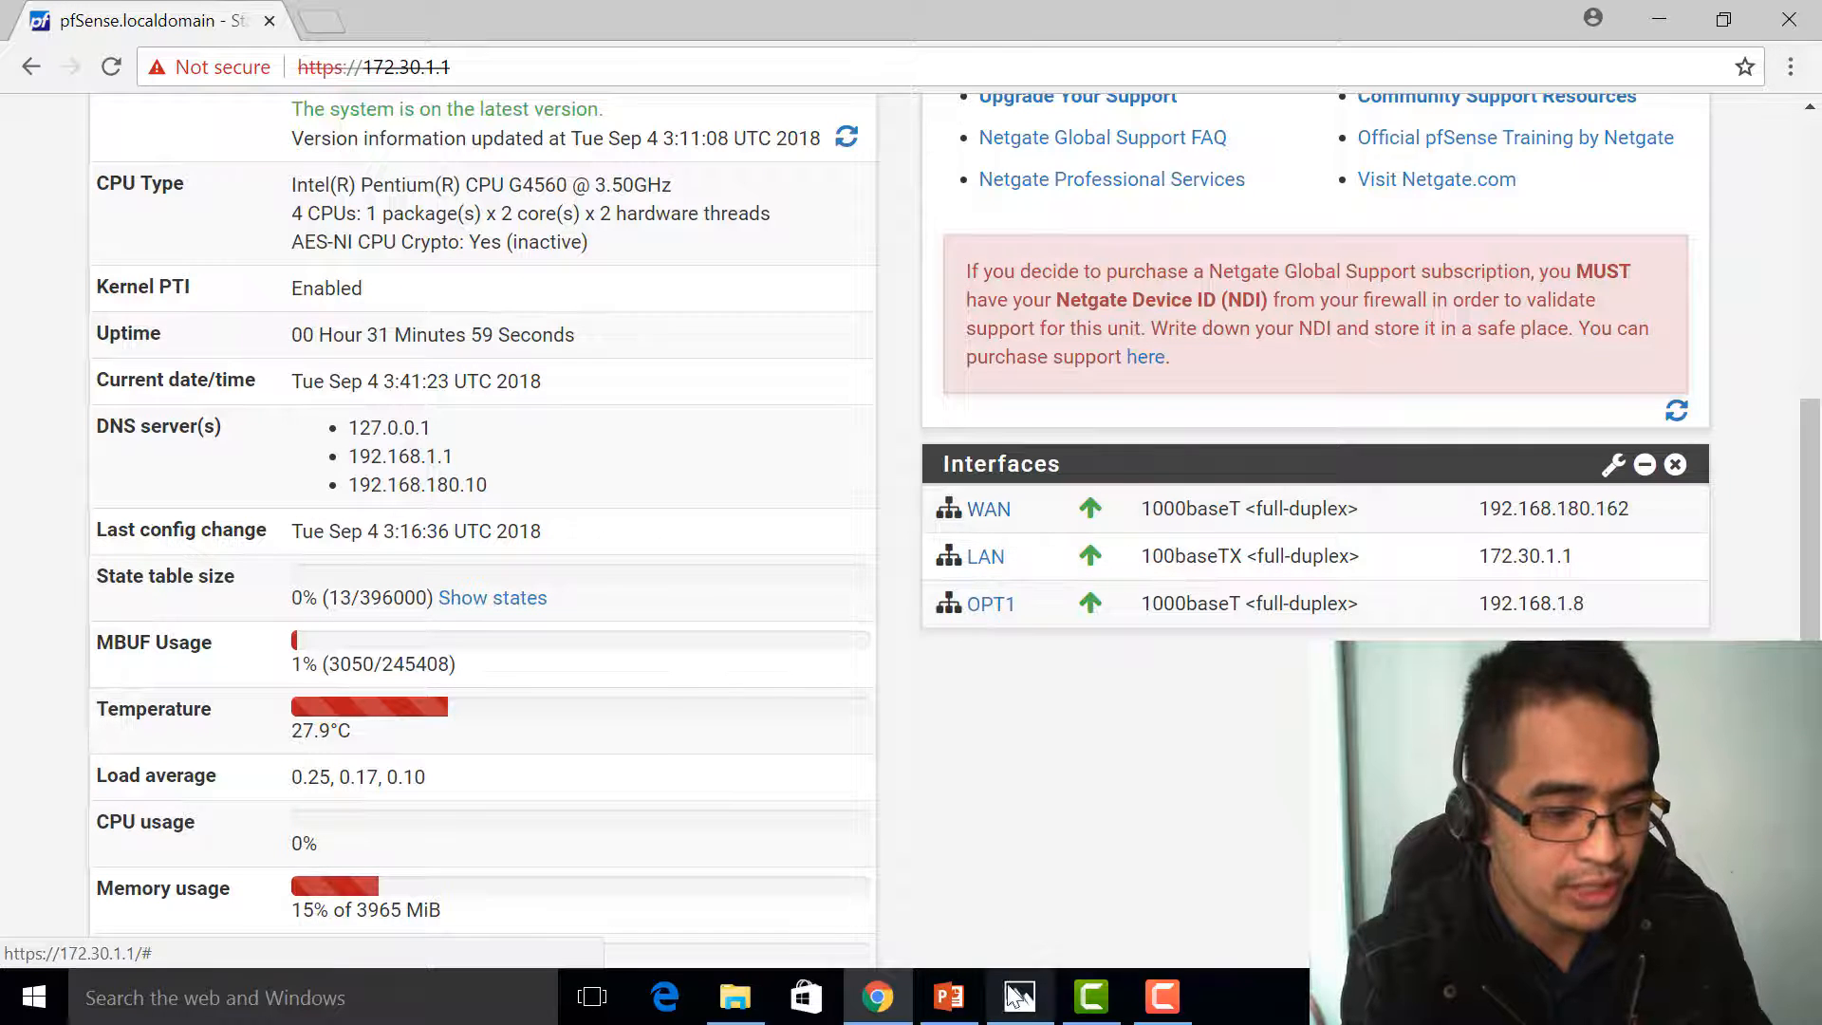
pyautogui.click(1018, 997)
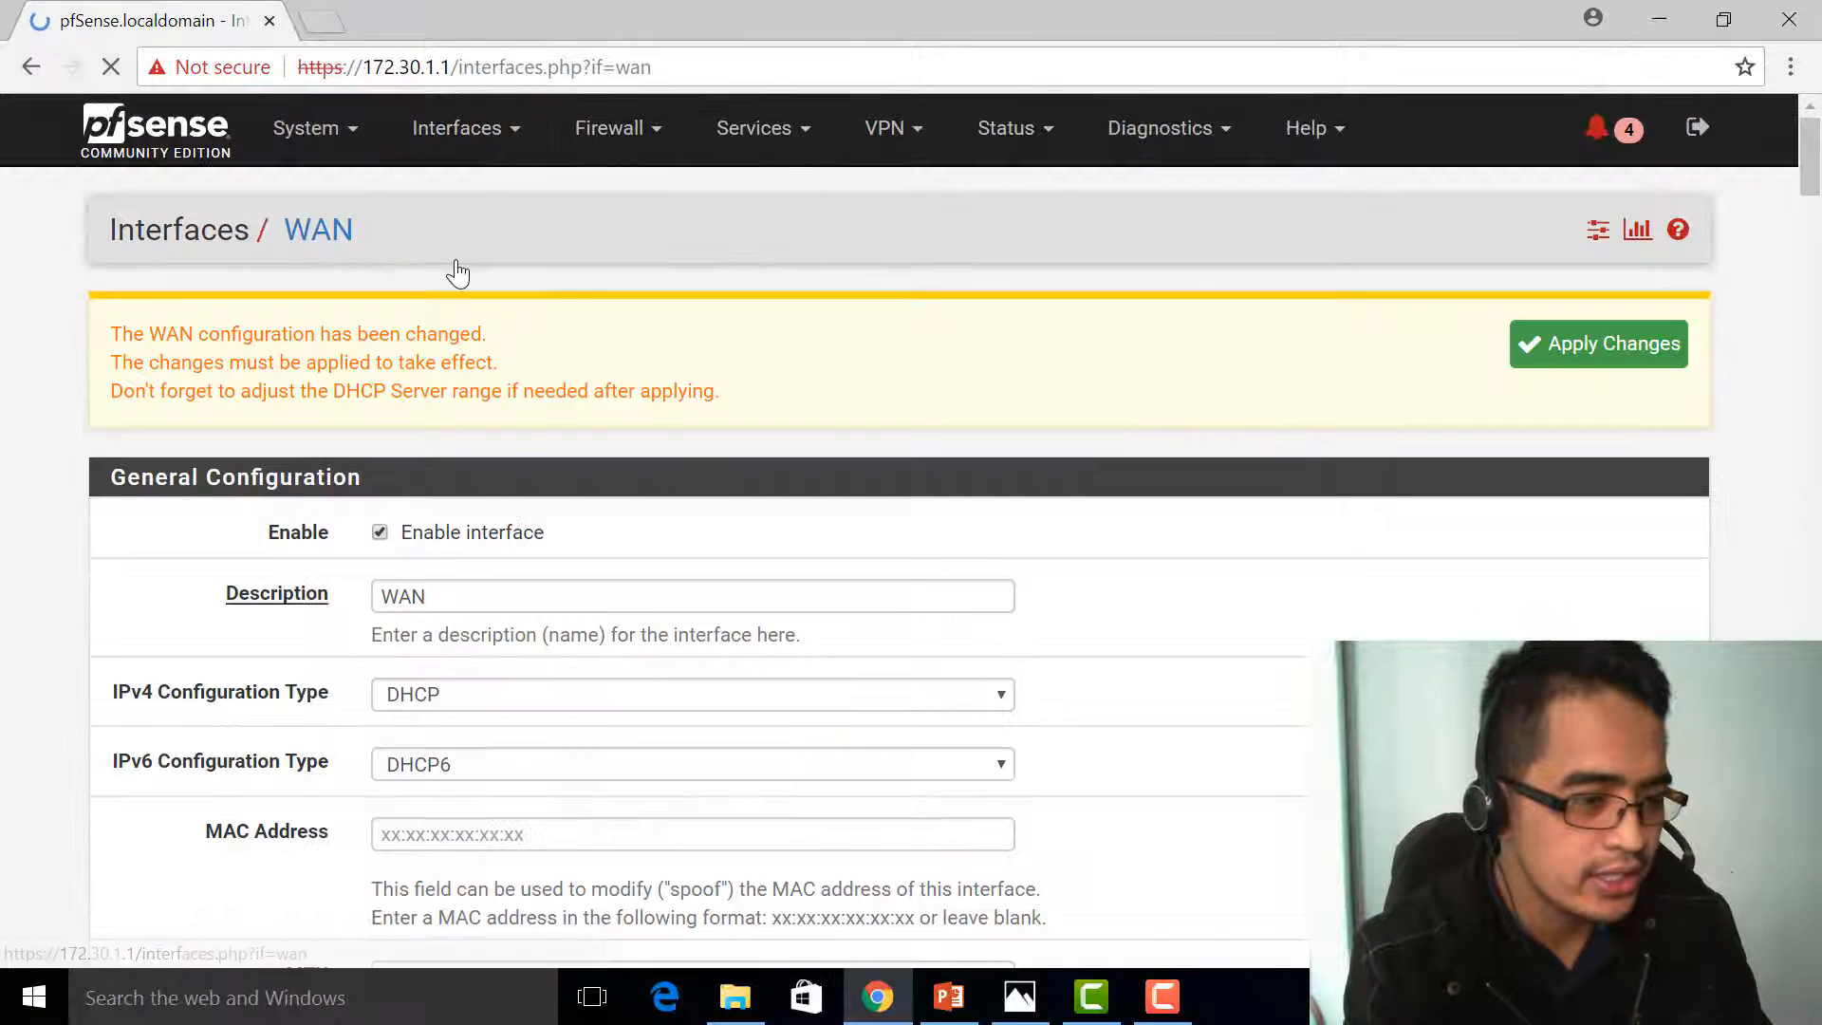
# Step: Rename the WAN interface to ISPA, set IPv6 to None and keep IPv4 on DHCP
pyautogui.scroll(-3)
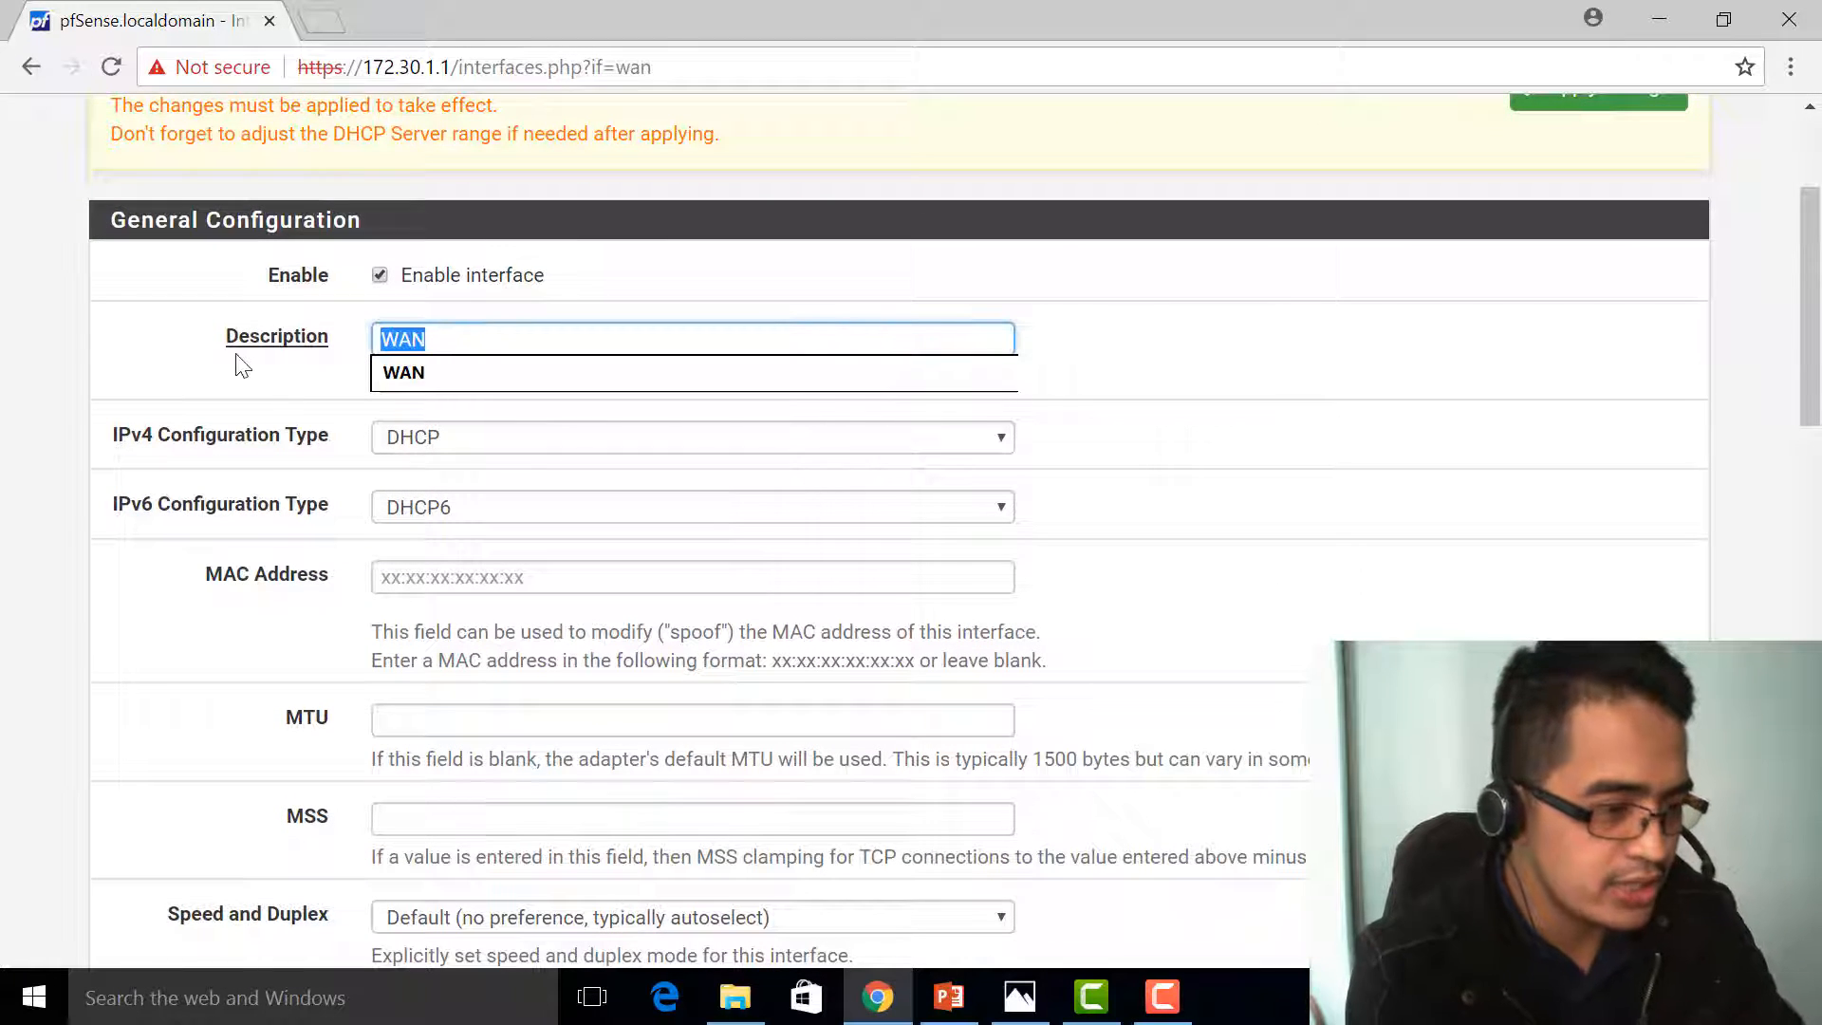
pyautogui.press('Delete')
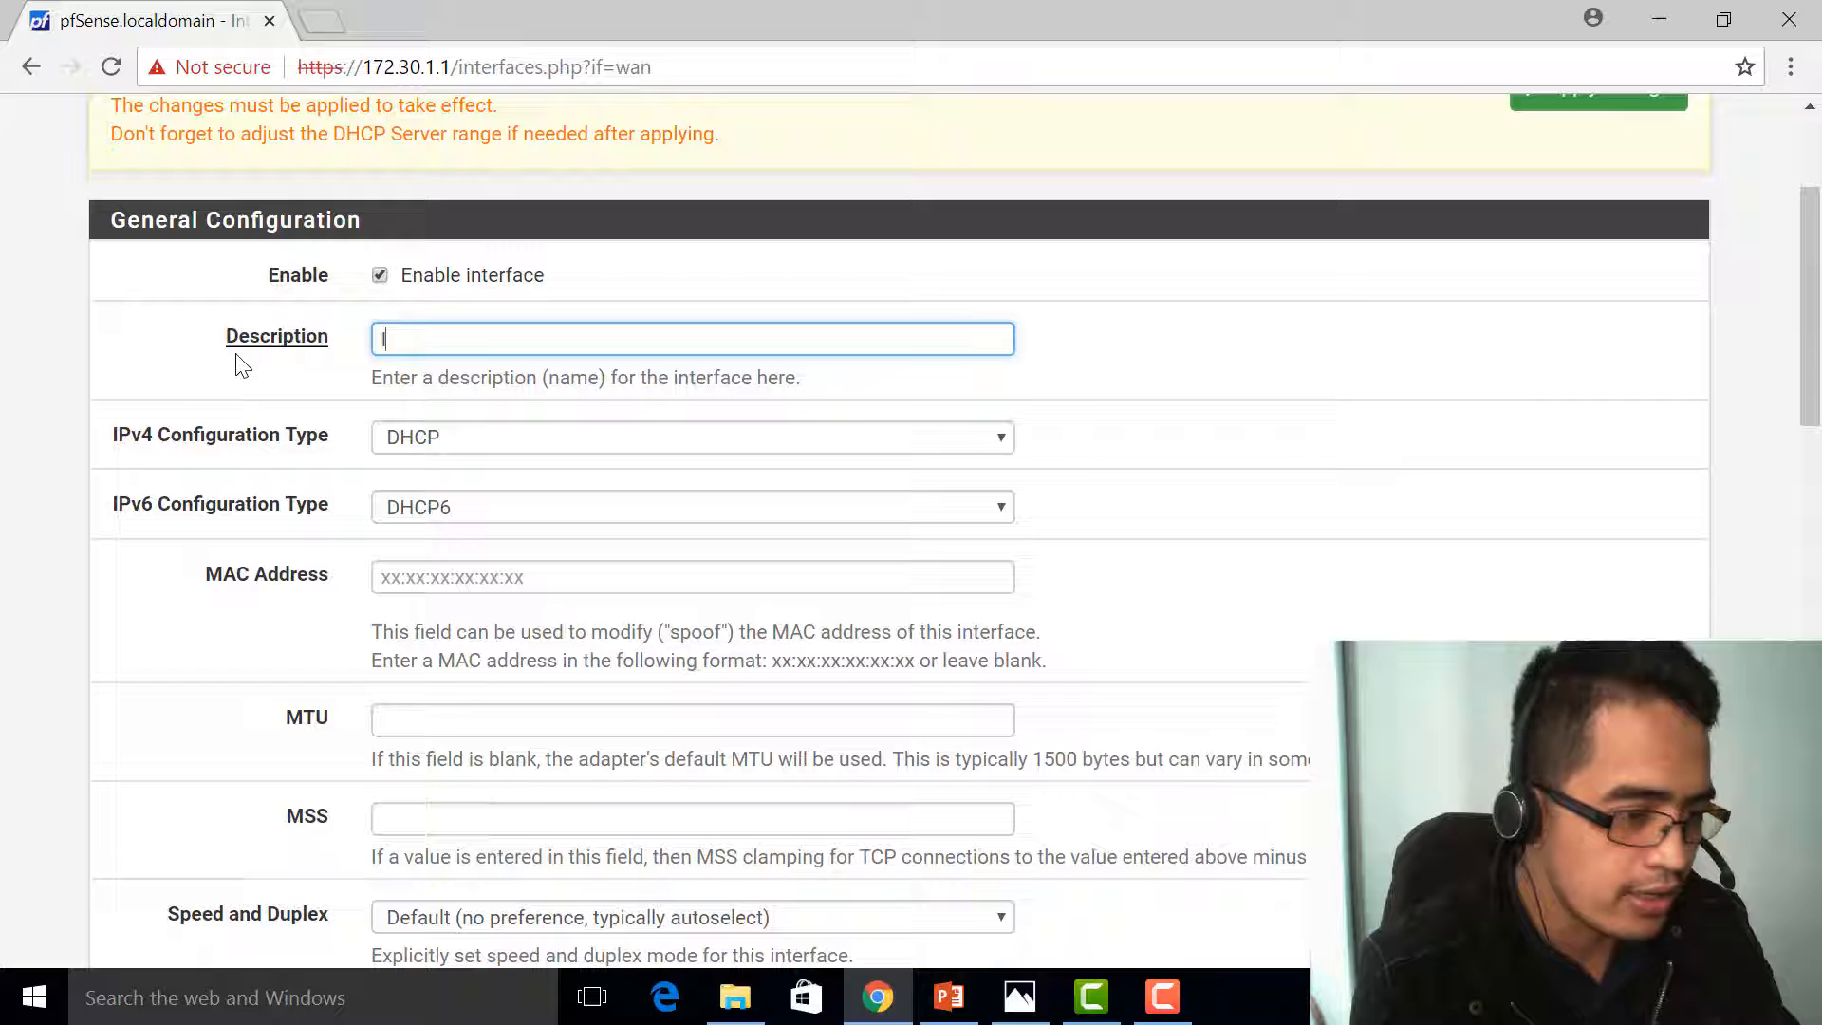
pyautogui.write('ISPA')
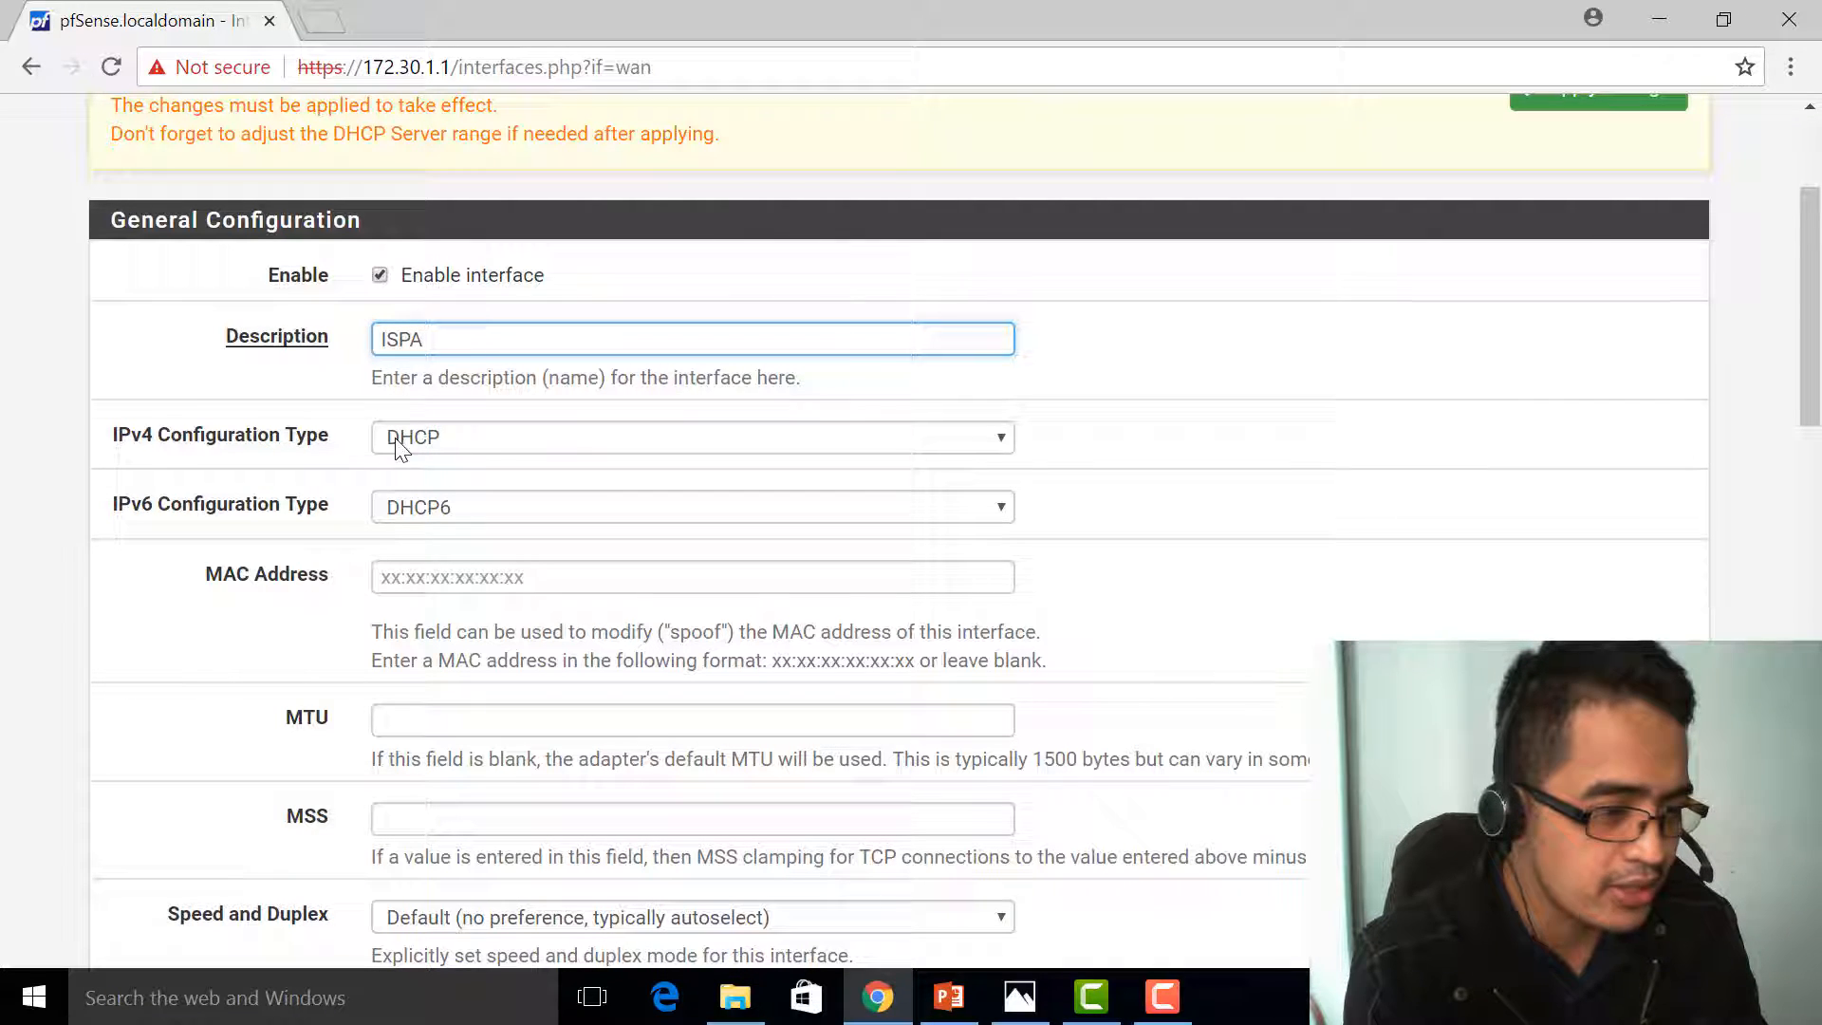
pyautogui.click(691, 507)
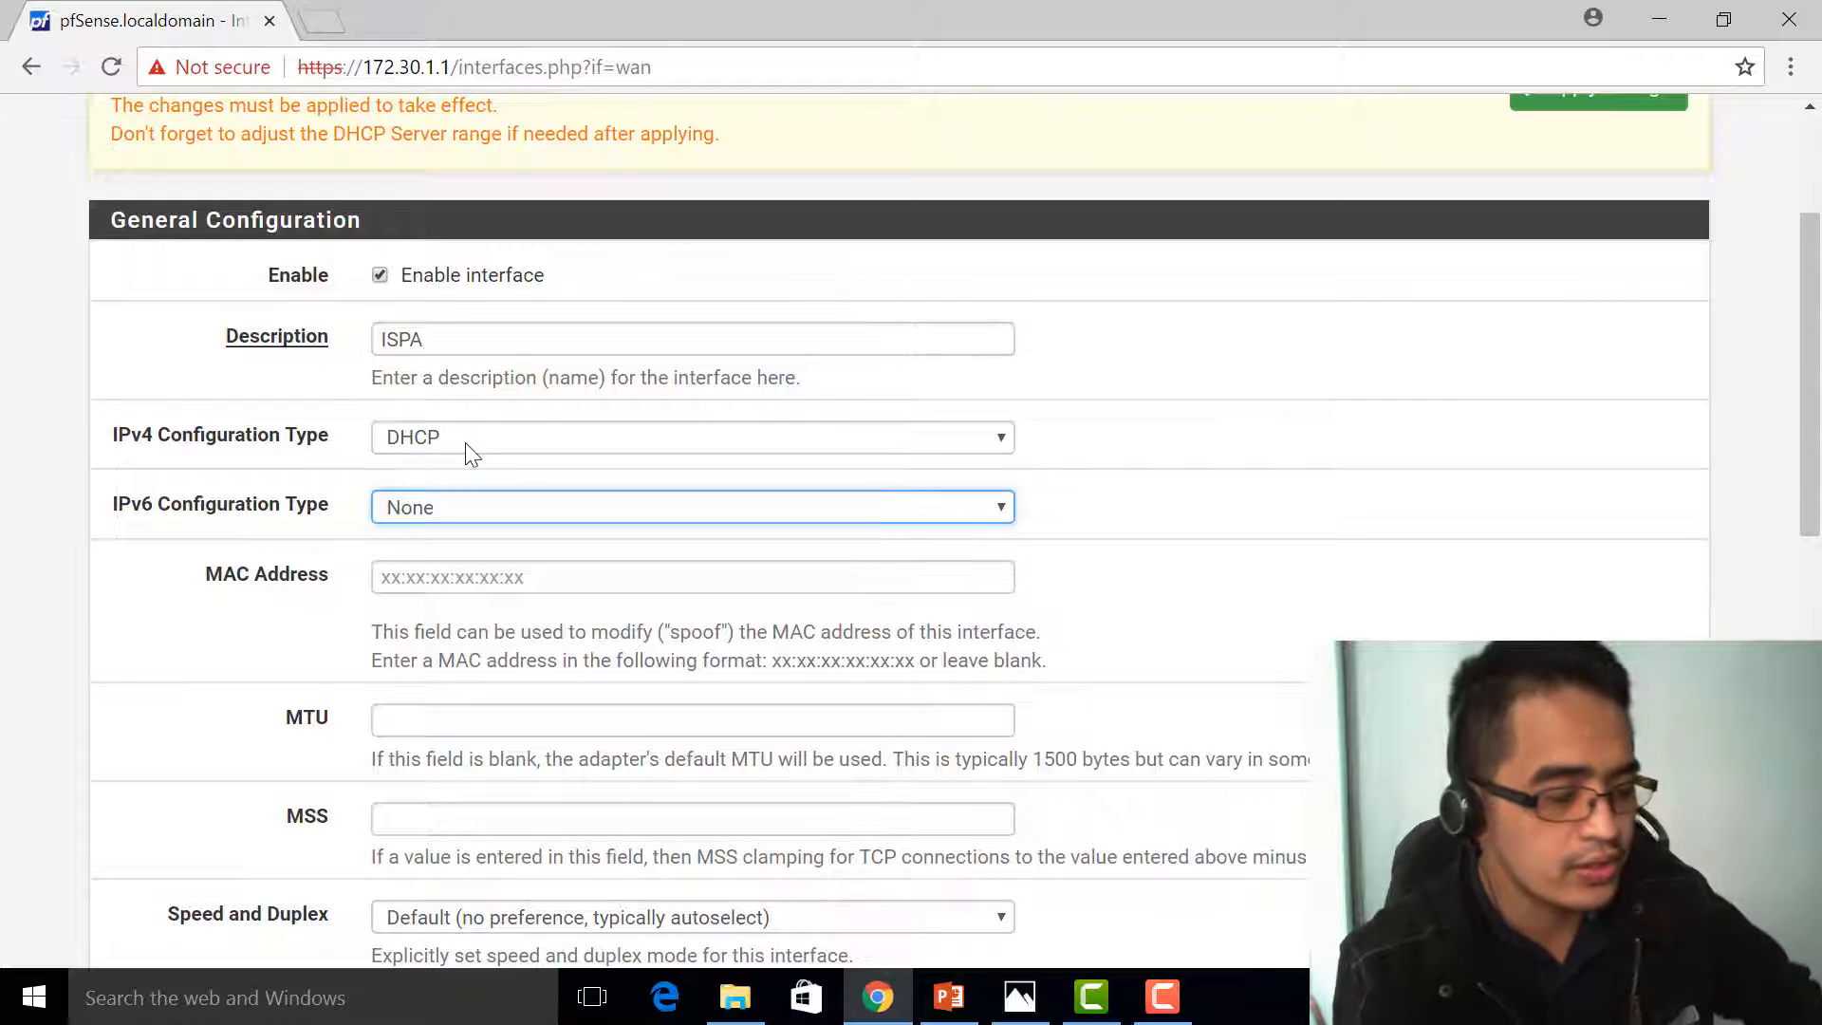
pyautogui.click(691, 436)
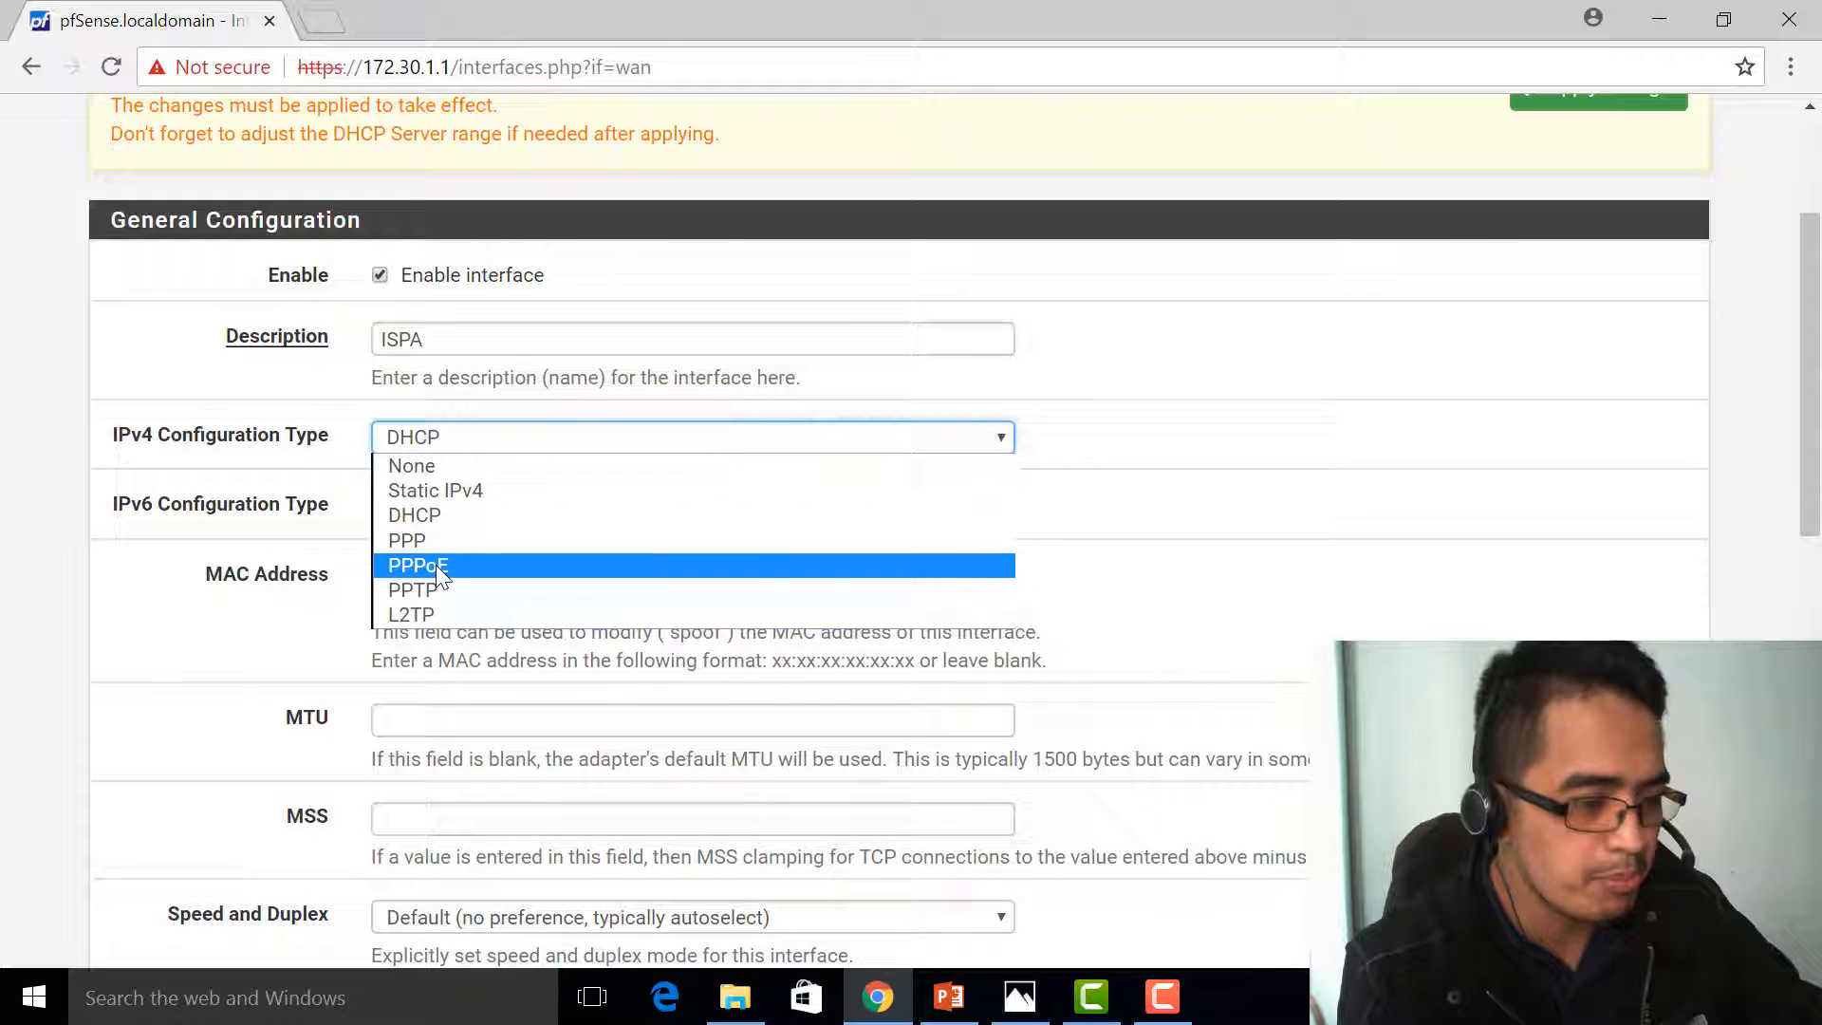
pyautogui.moveTo(523, 490)
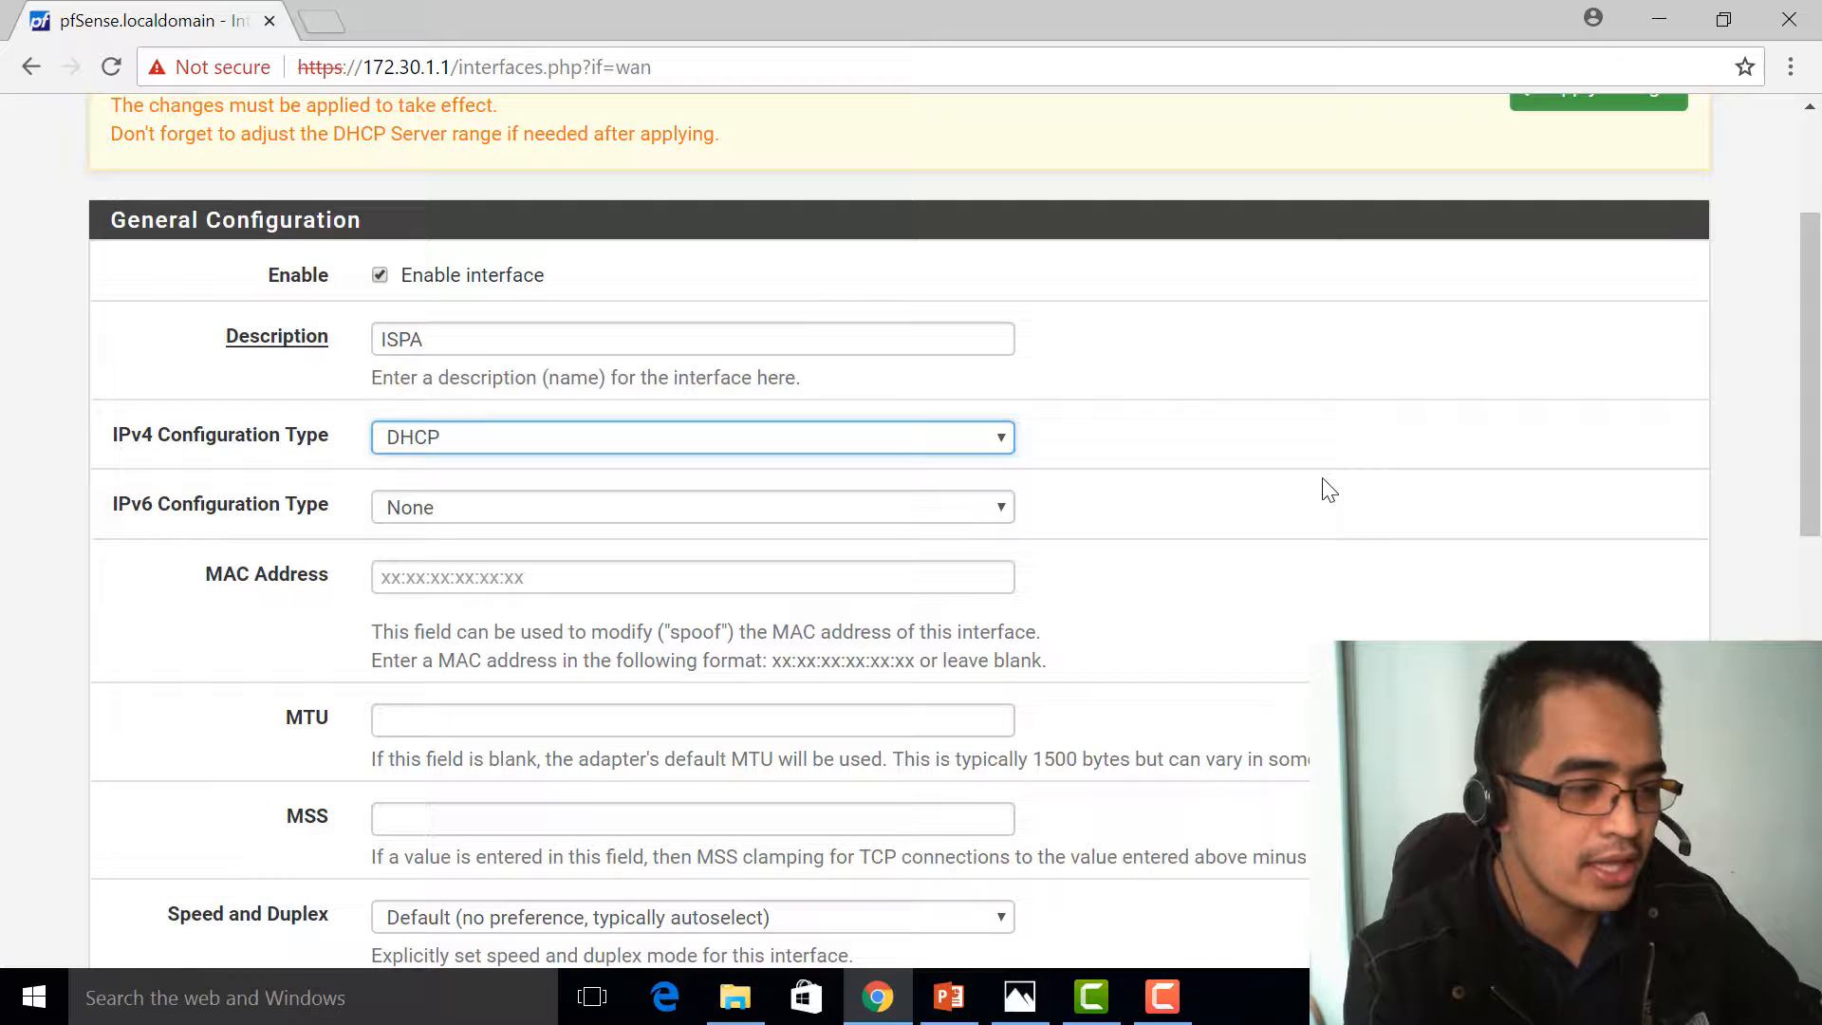
pyautogui.moveTo(564, 444)
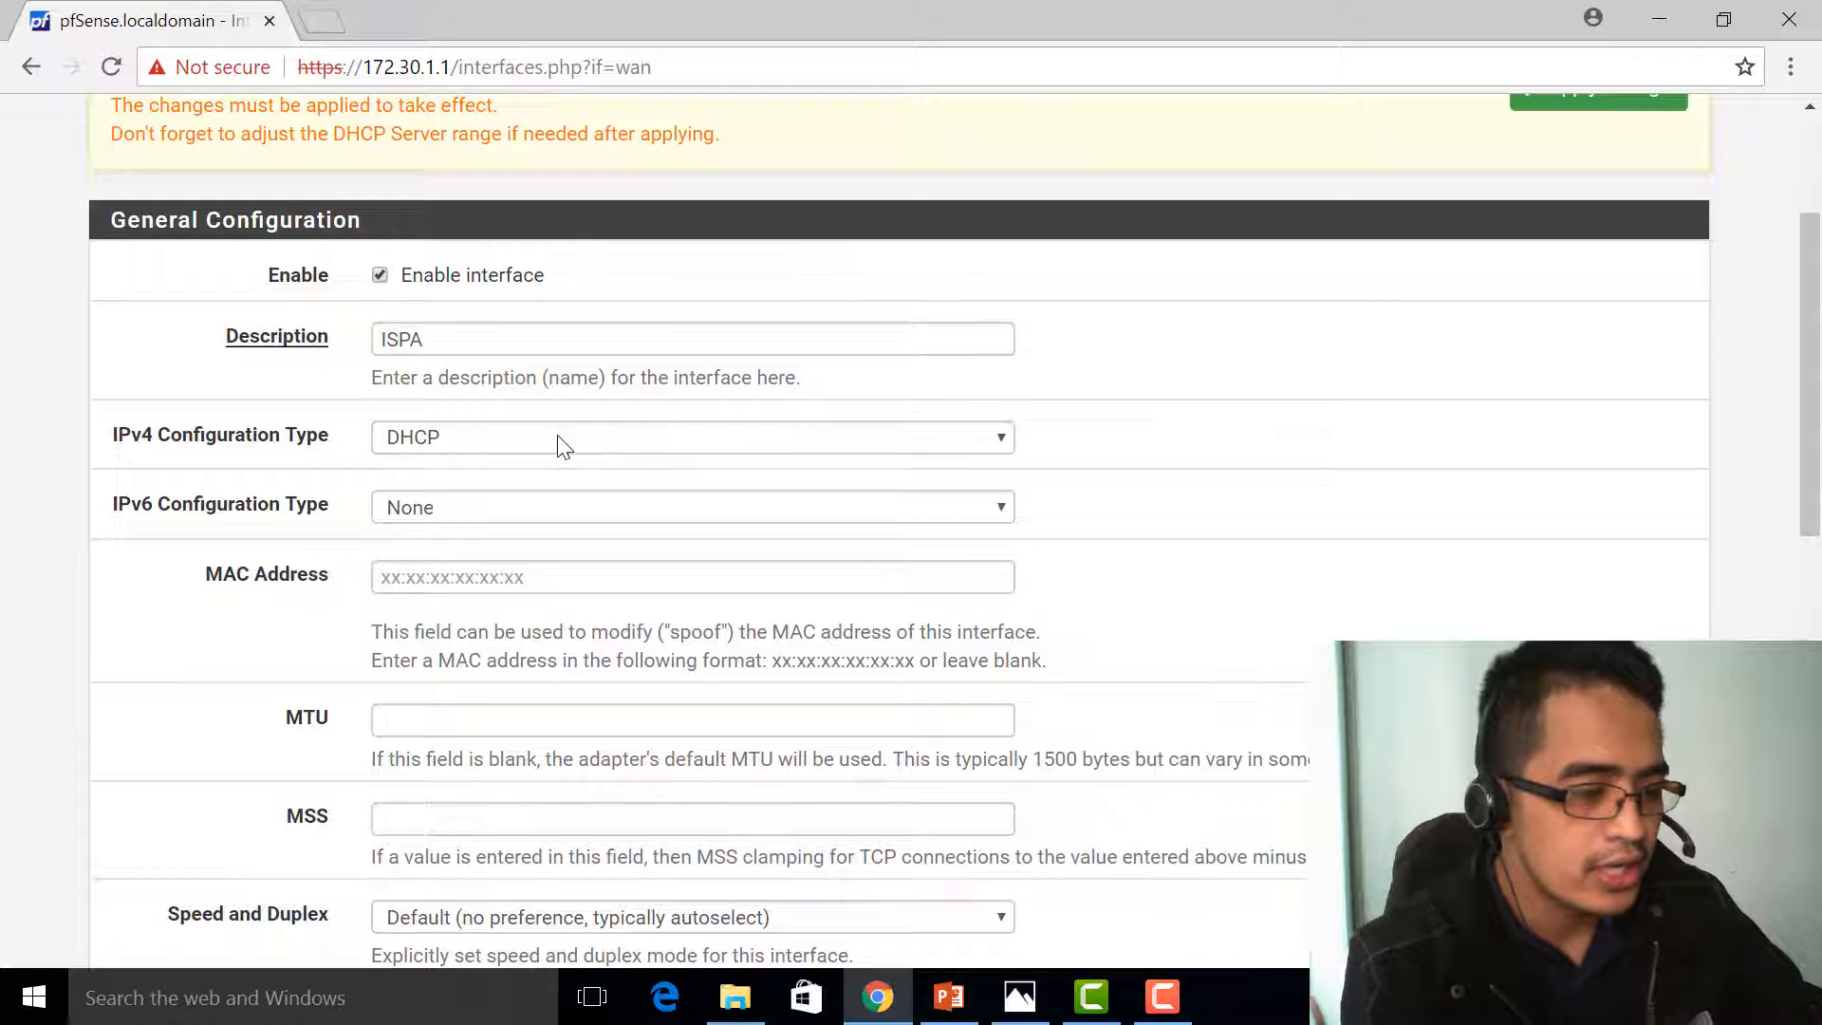
pyautogui.click(691, 437)
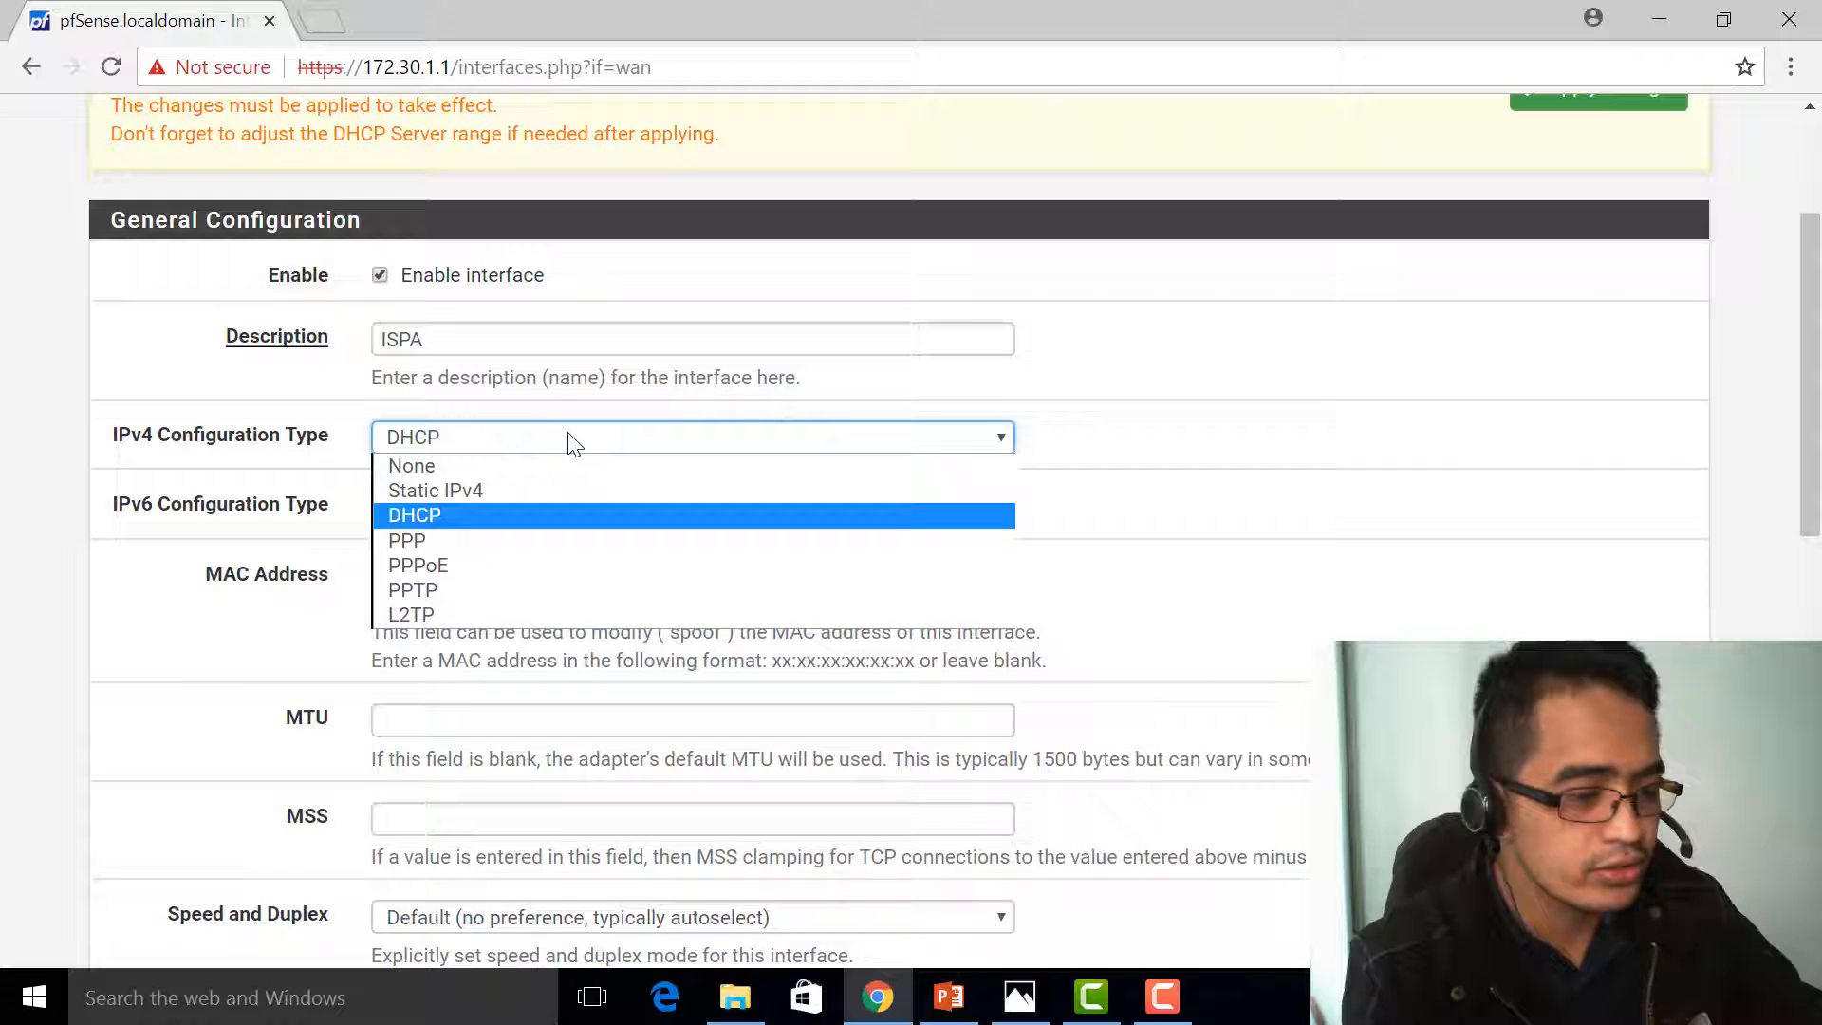
pyautogui.moveTo(486, 526)
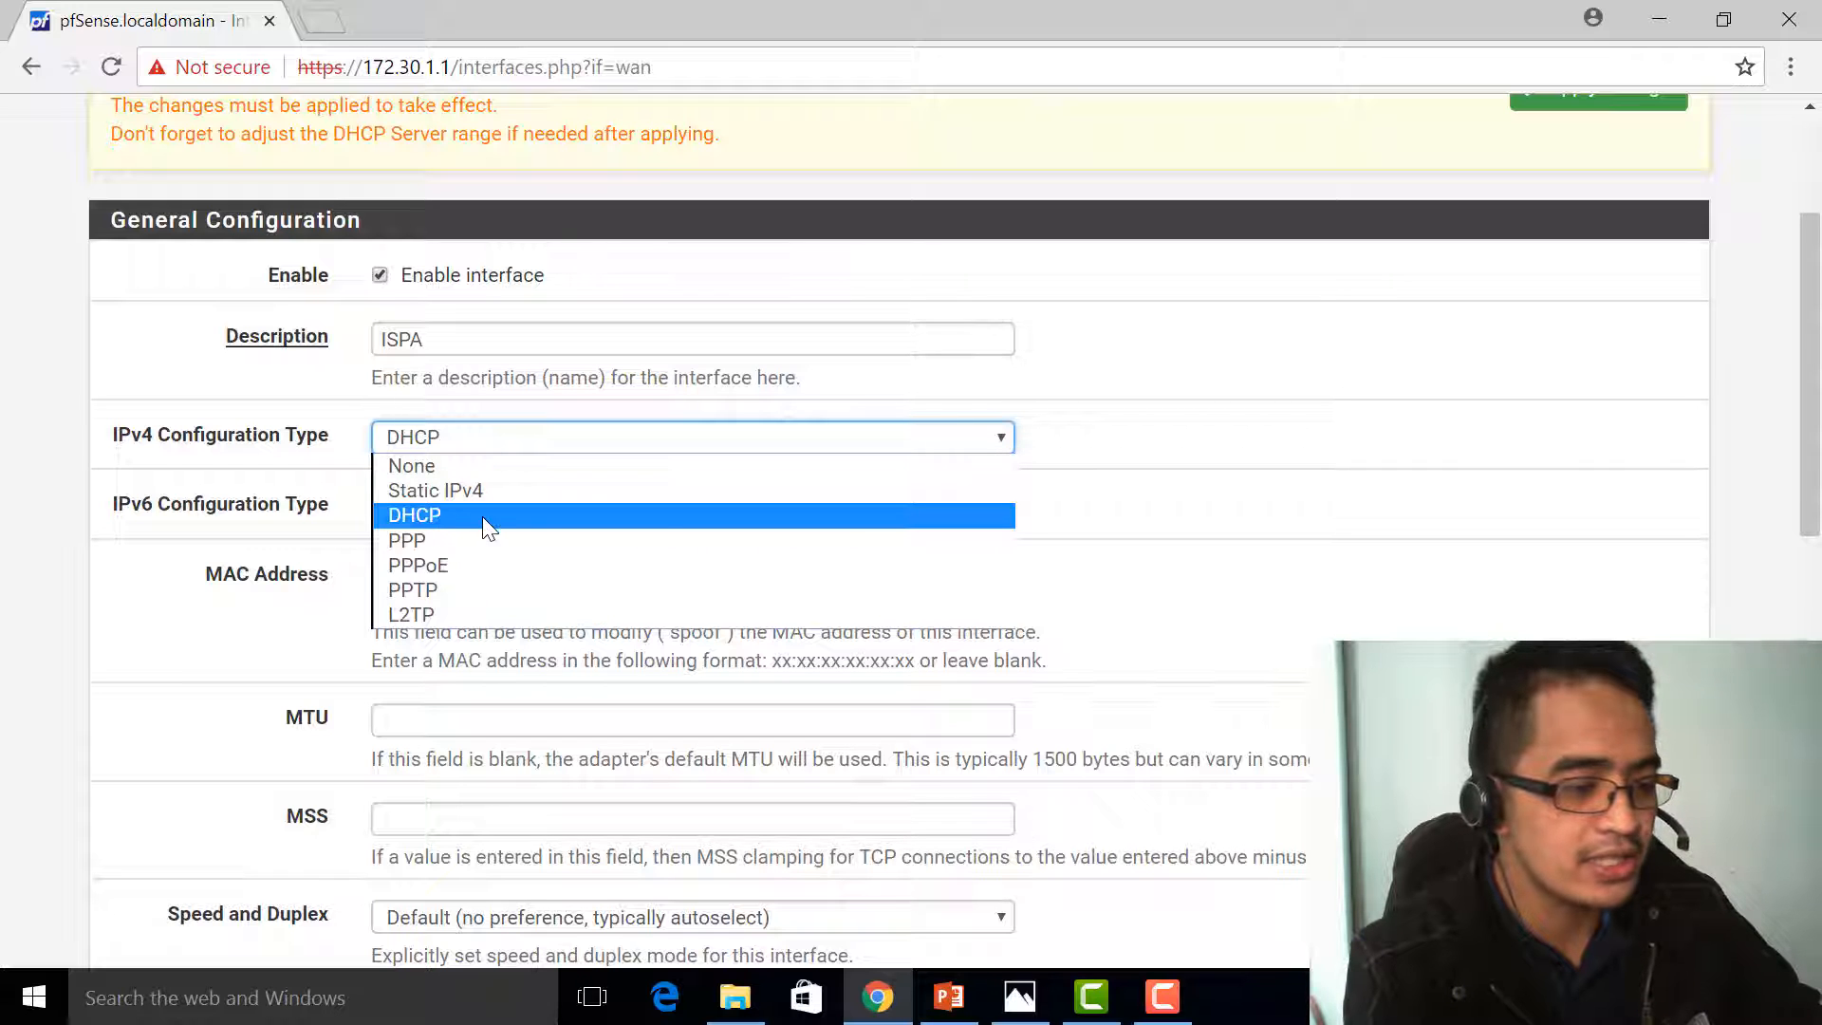
pyautogui.click(413, 515)
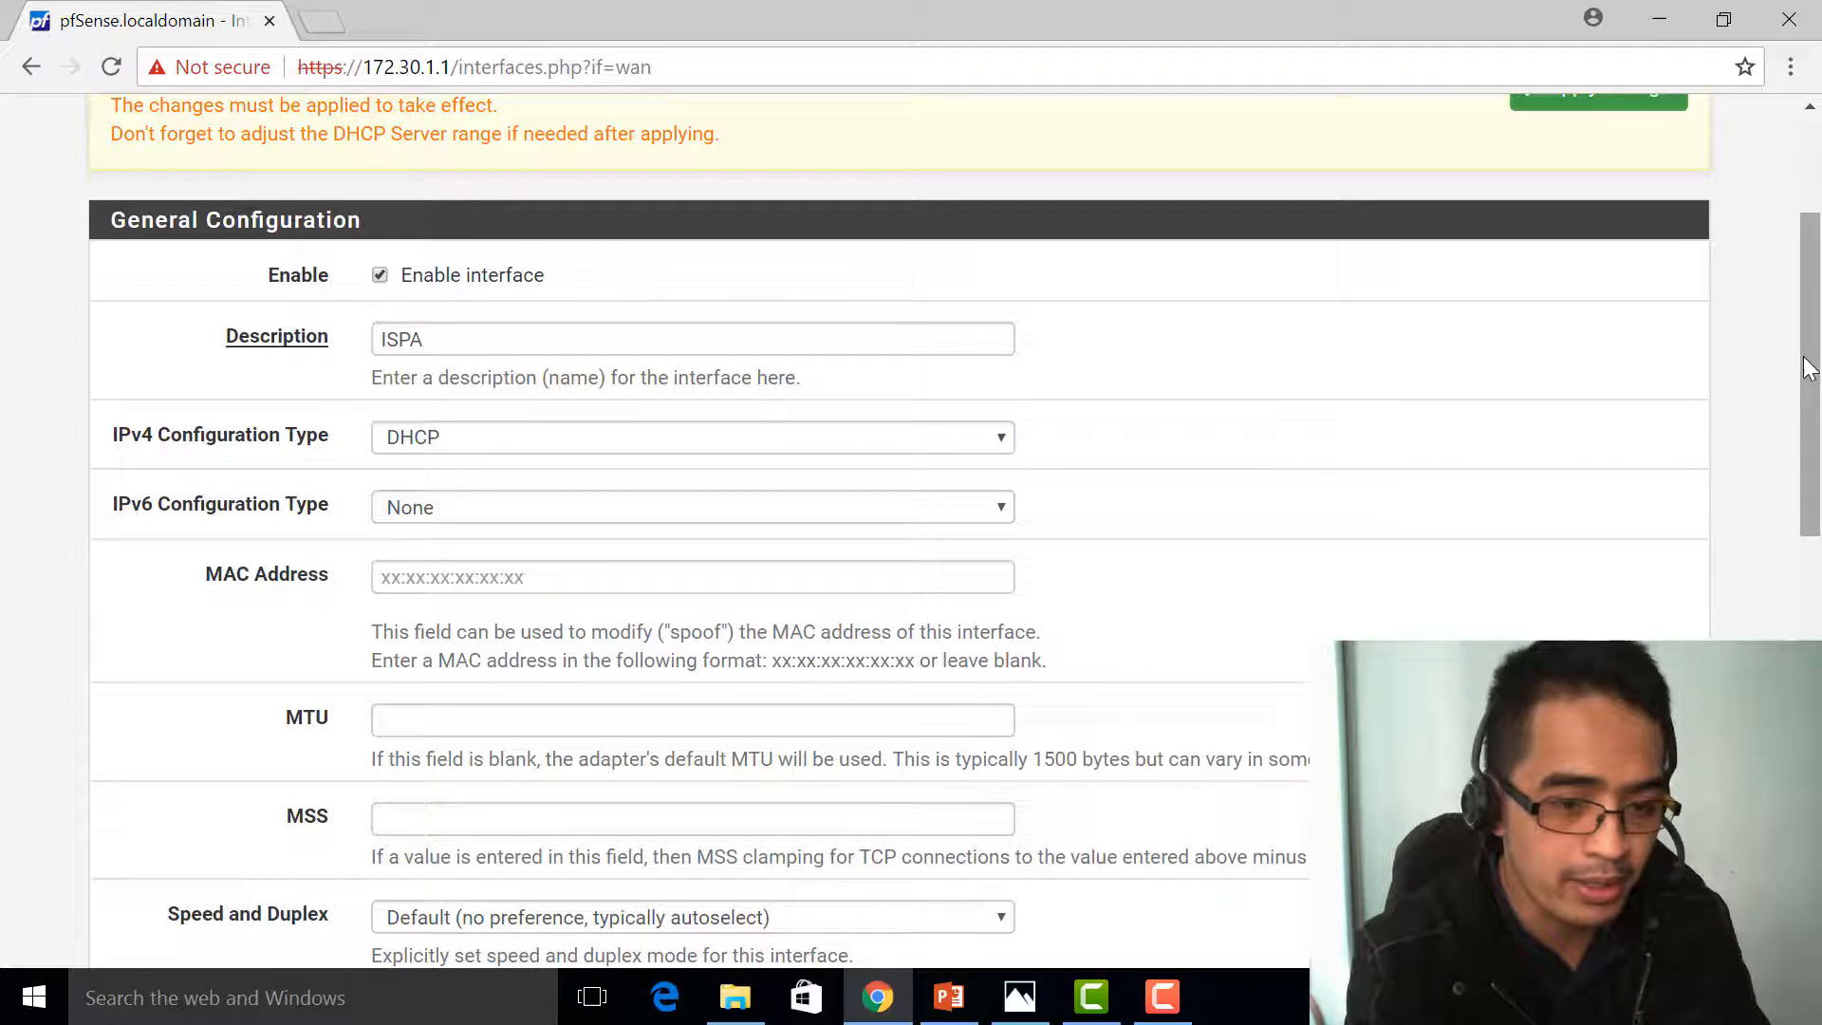
# Step: Save the ISPA interface settings and apply the pending changes
pyautogui.scroll(-3)
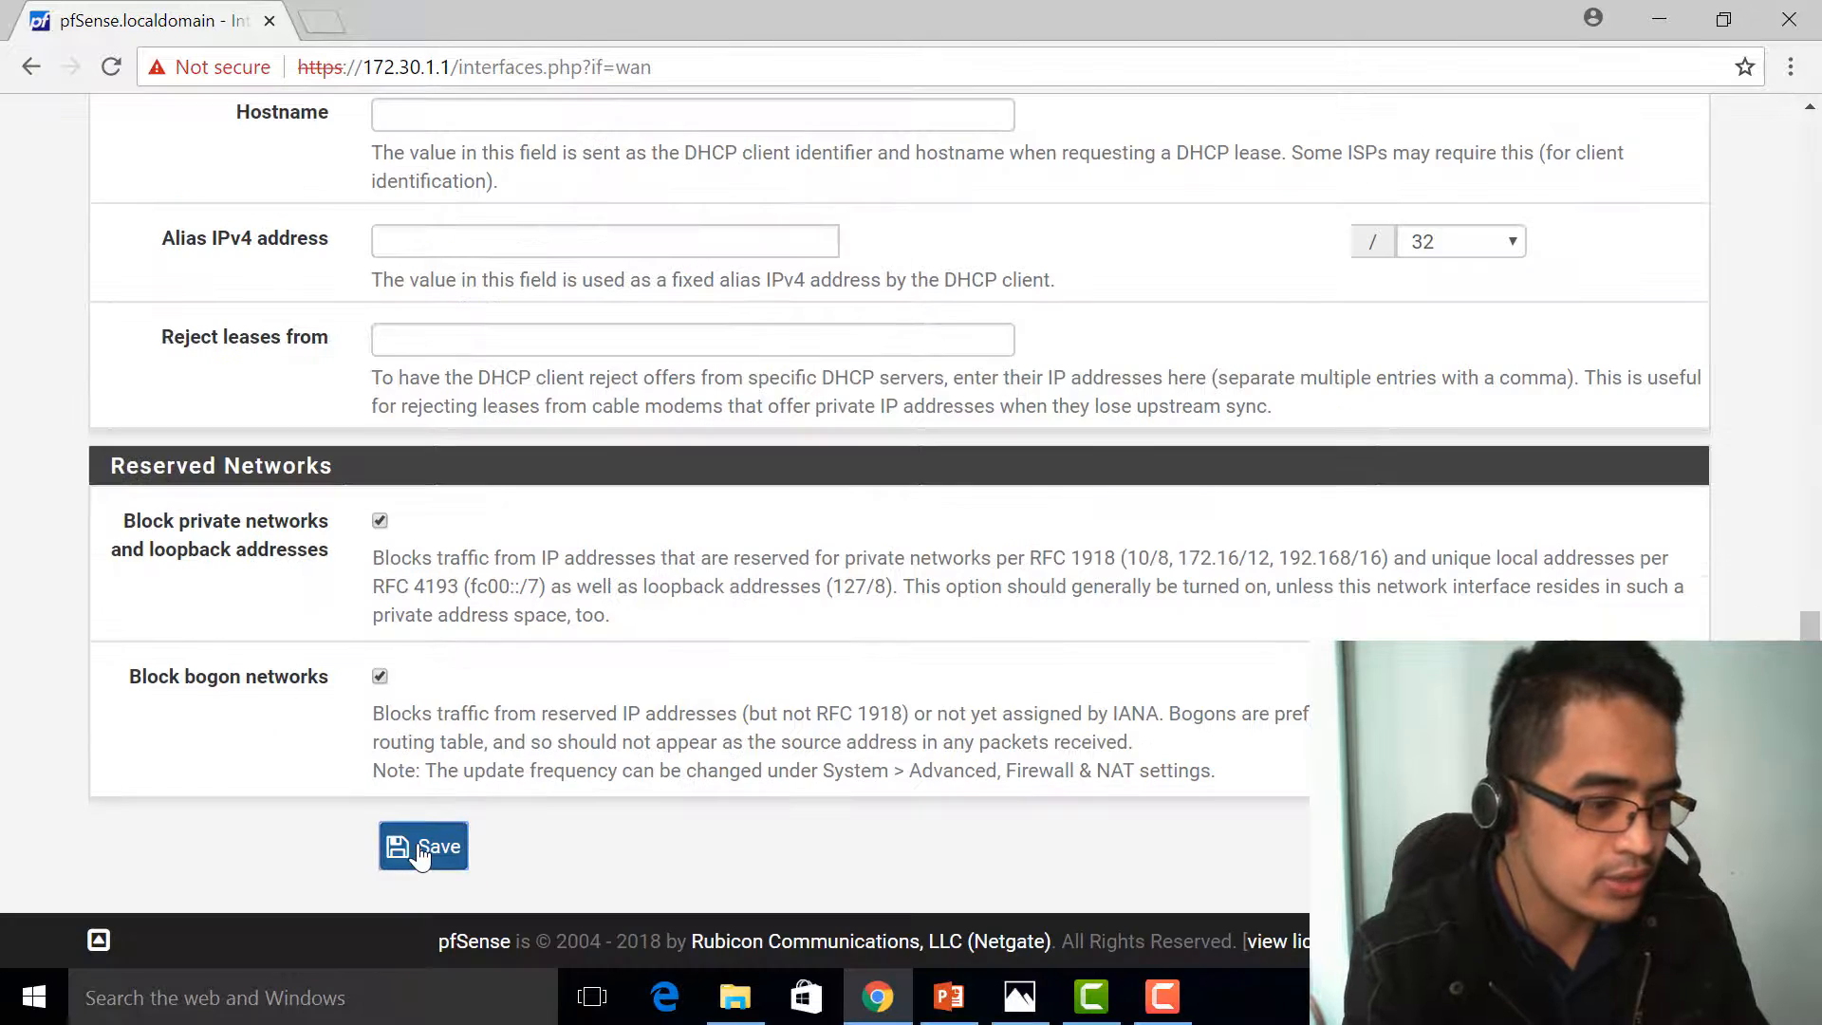
pyautogui.click(424, 846)
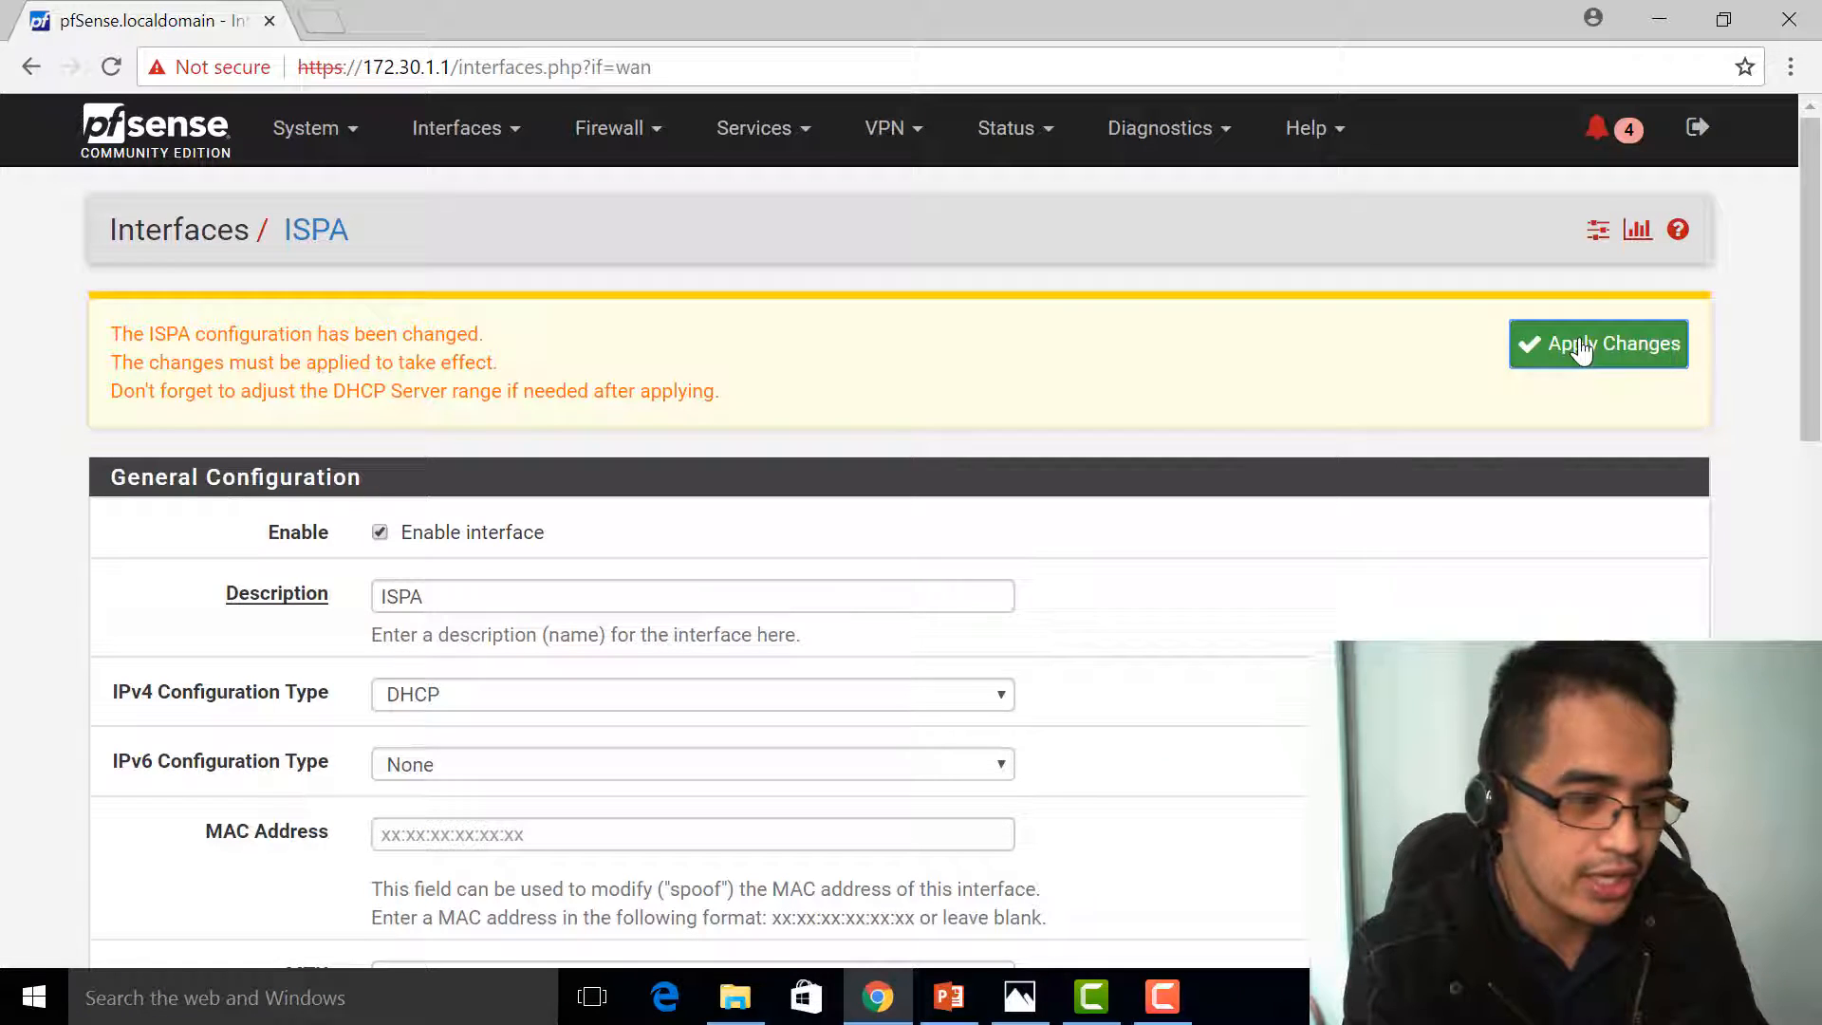
pyautogui.click(1598, 343)
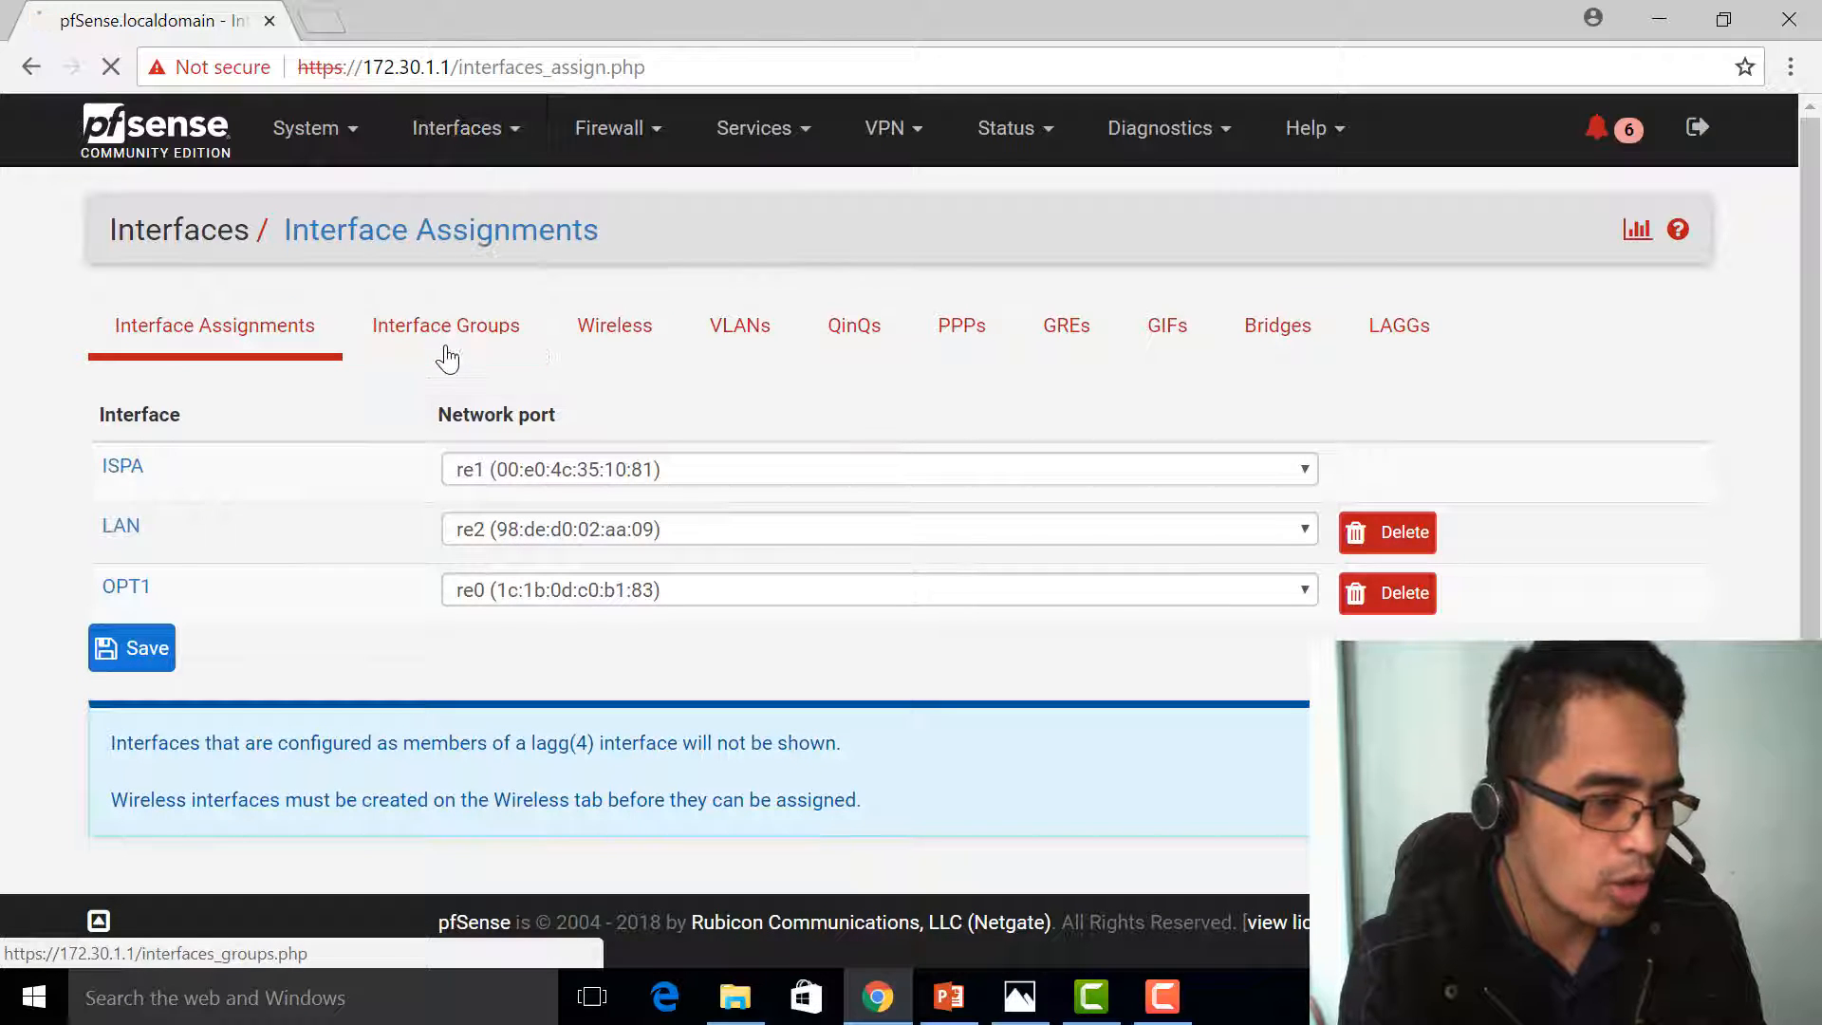
# Step: Rename OPT1 to ISPB with private and bogon network blocking, save, and go to the interfaces list
pyautogui.click(125, 586)
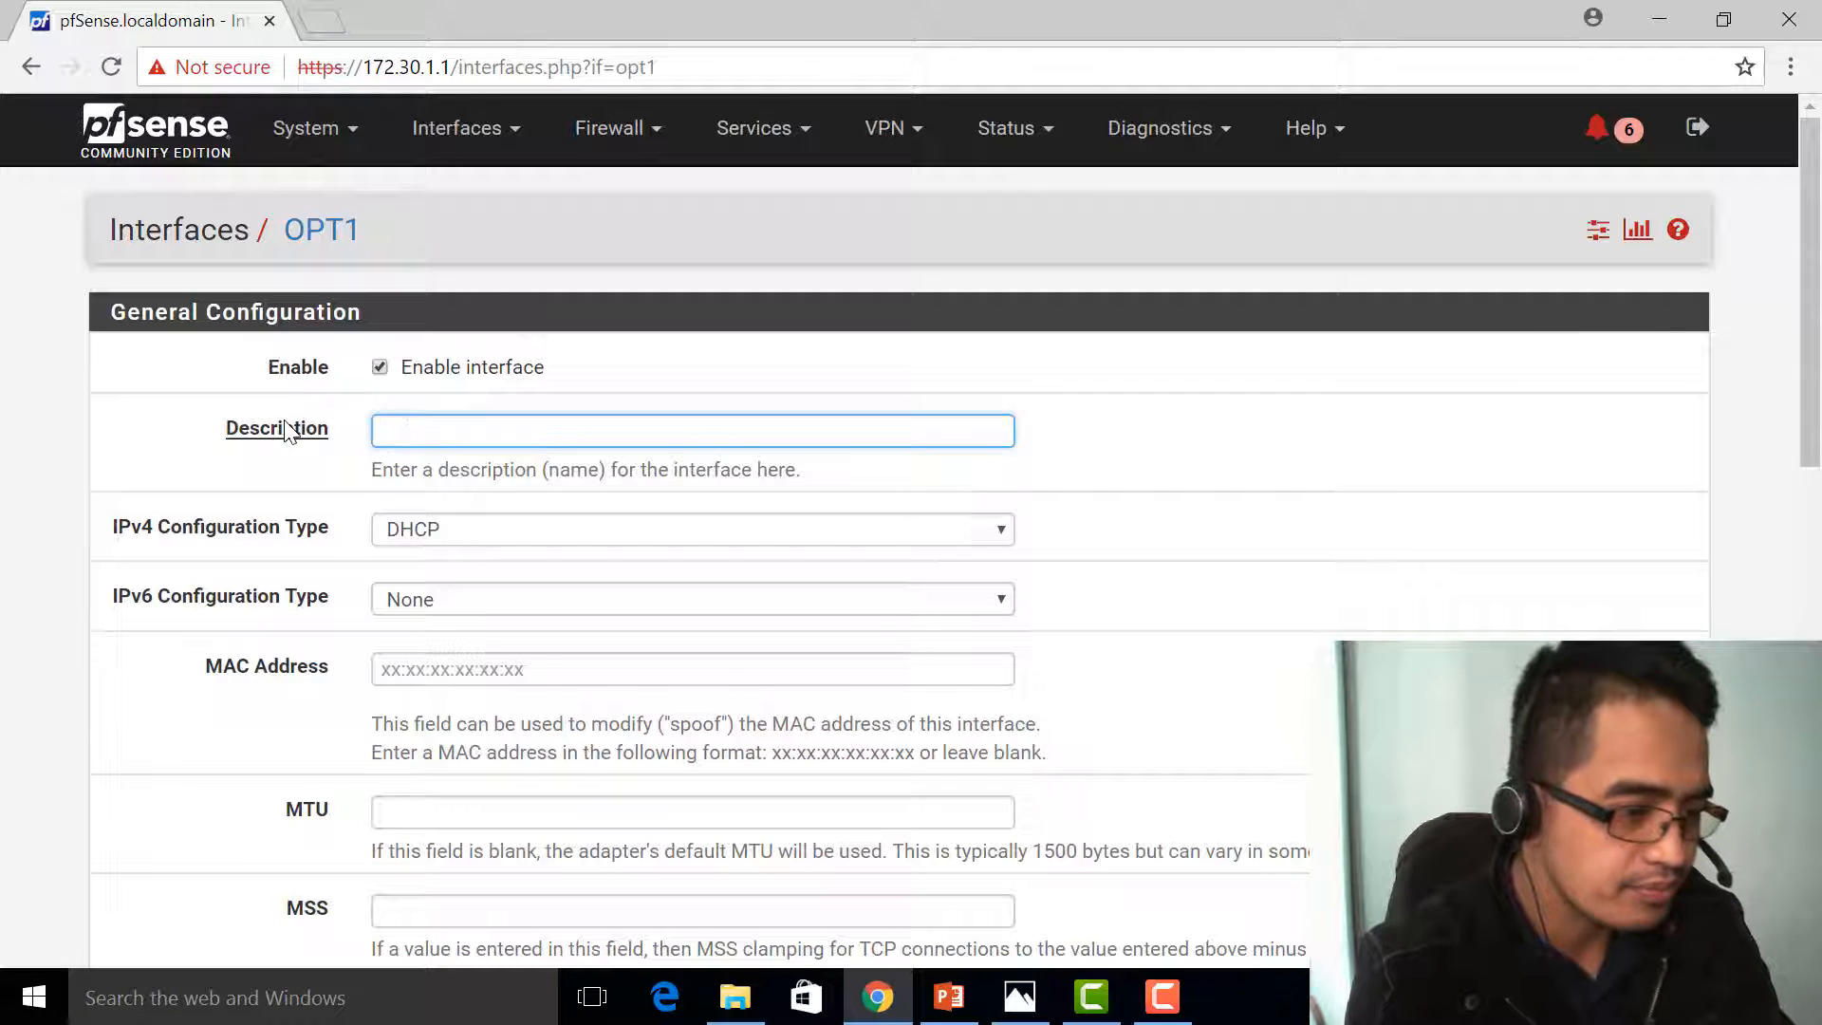
pyautogui.write('ISPB')
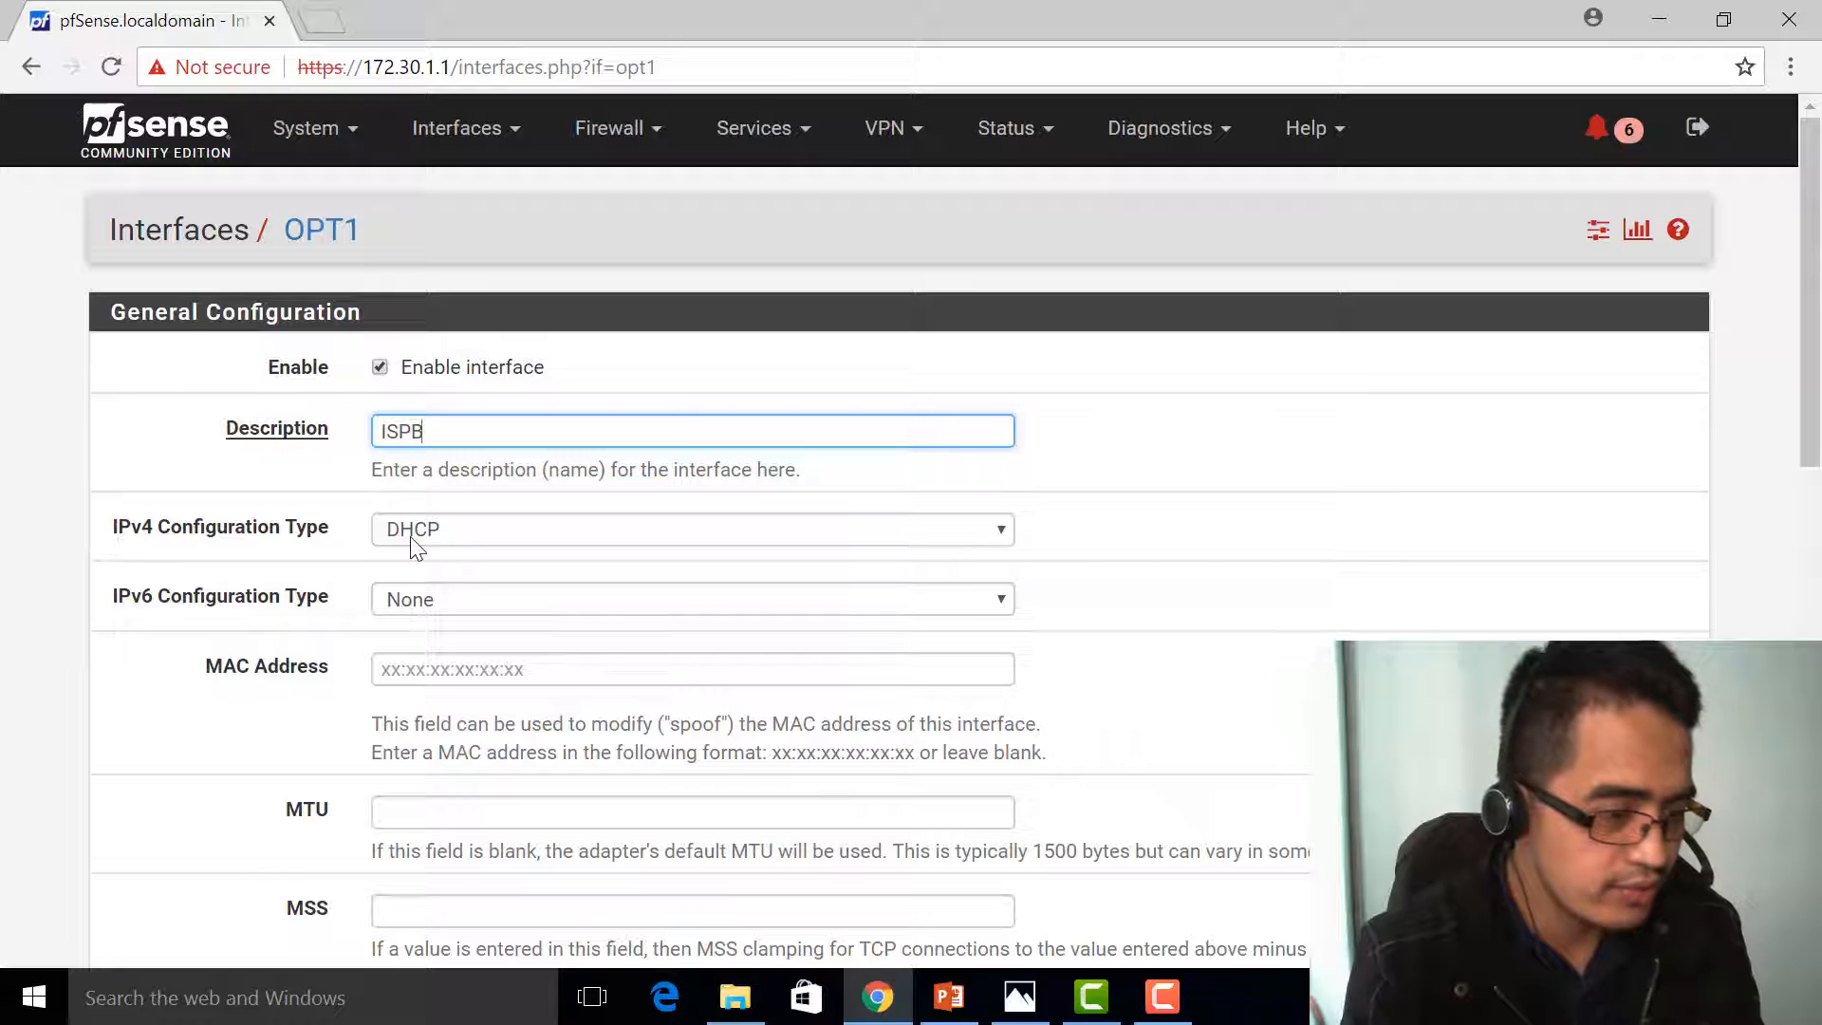
pyautogui.scroll(-3)
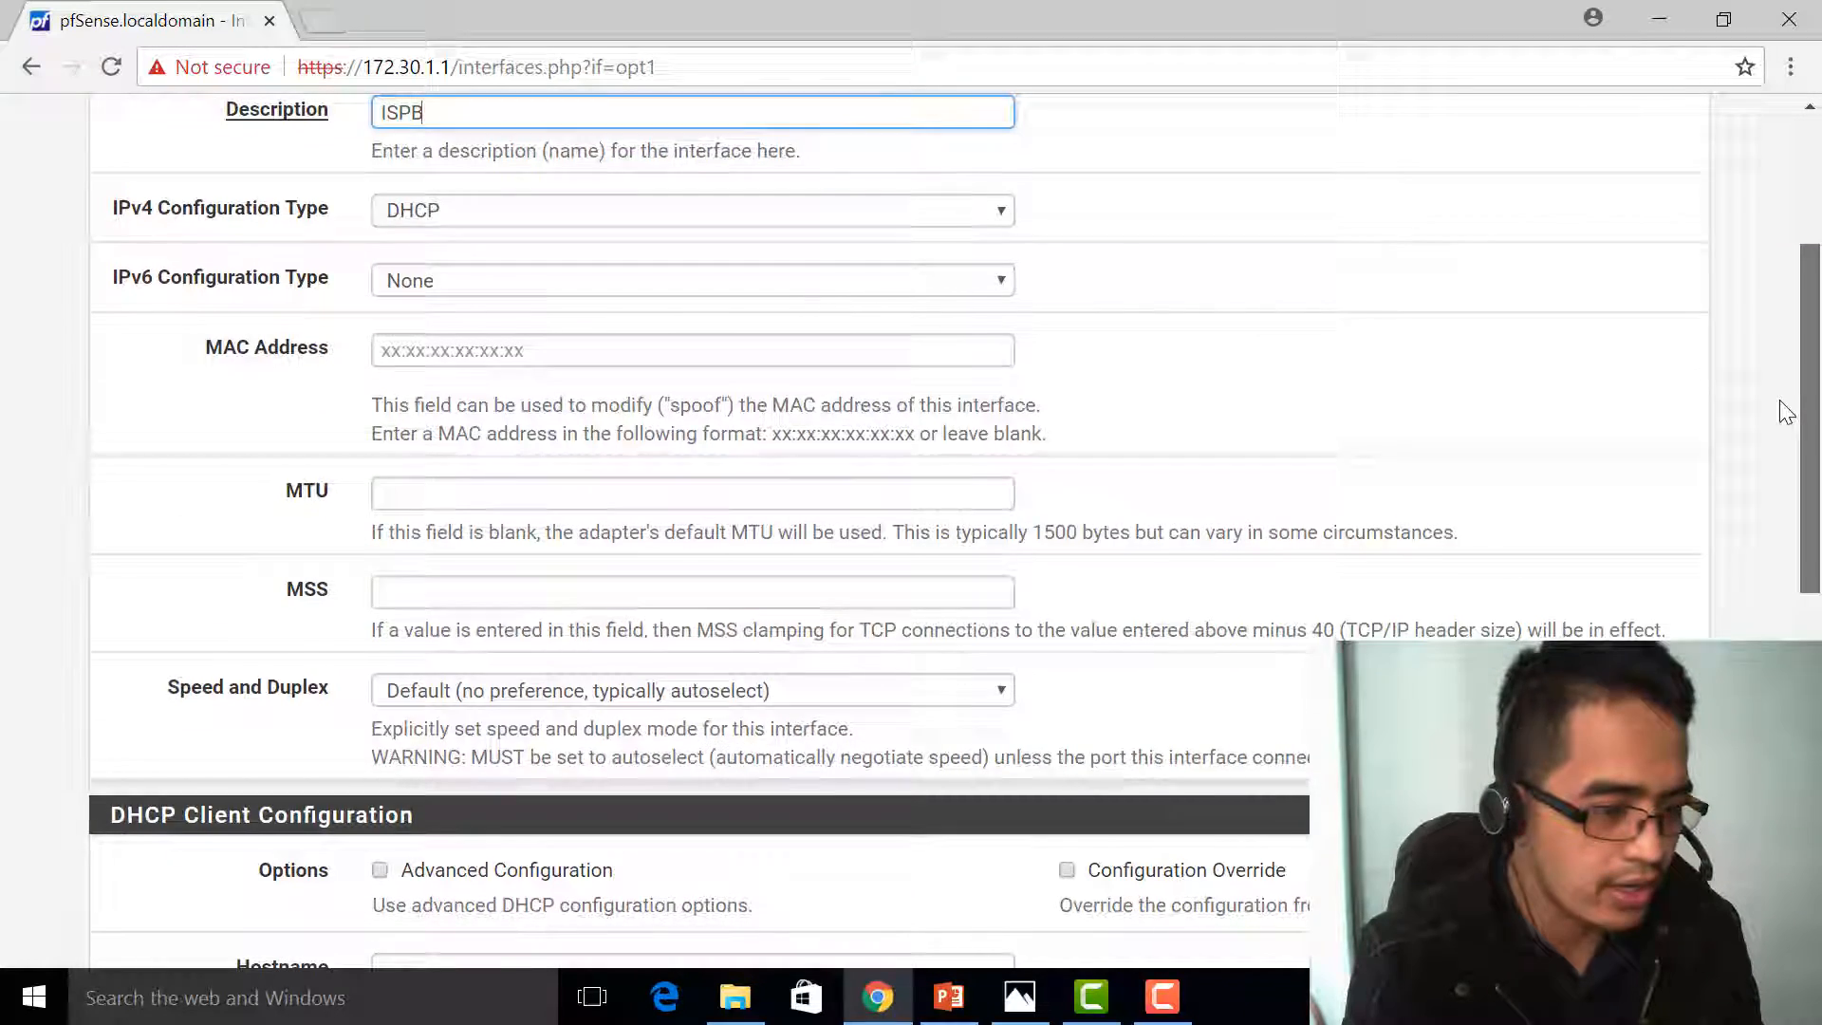
pyautogui.scroll(-3)
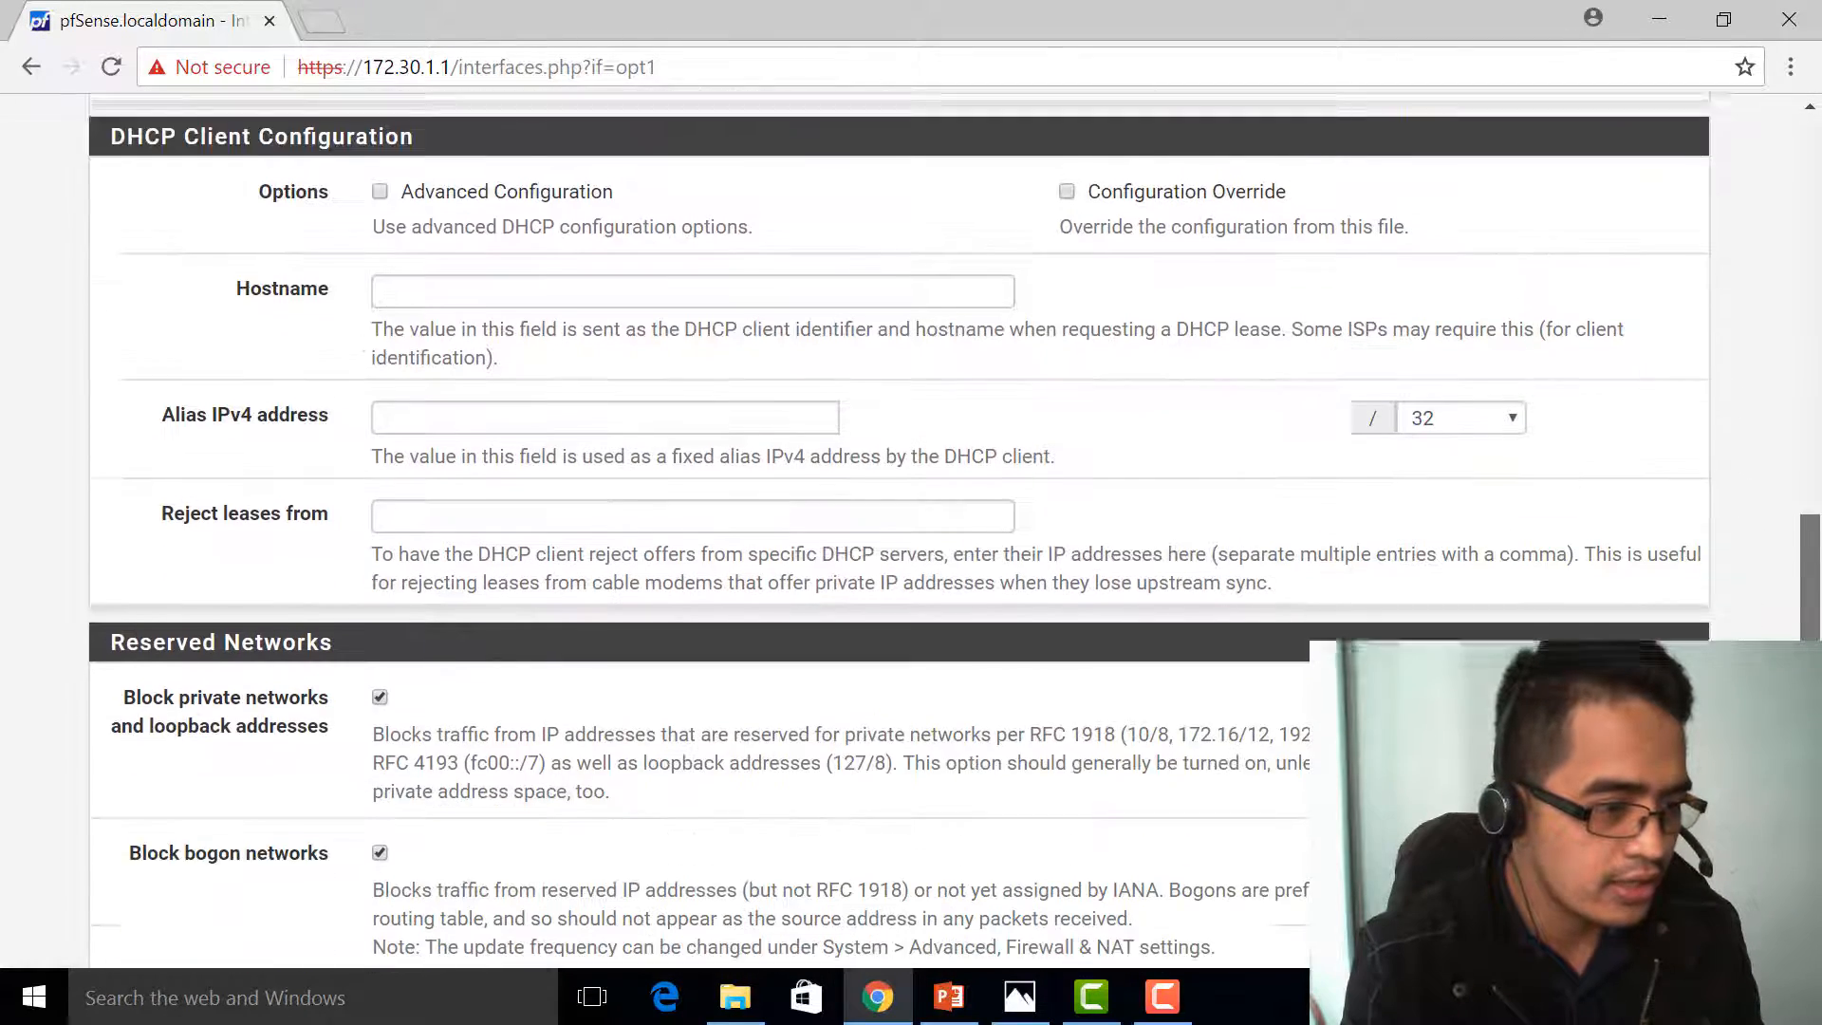
pyautogui.click(421, 818)
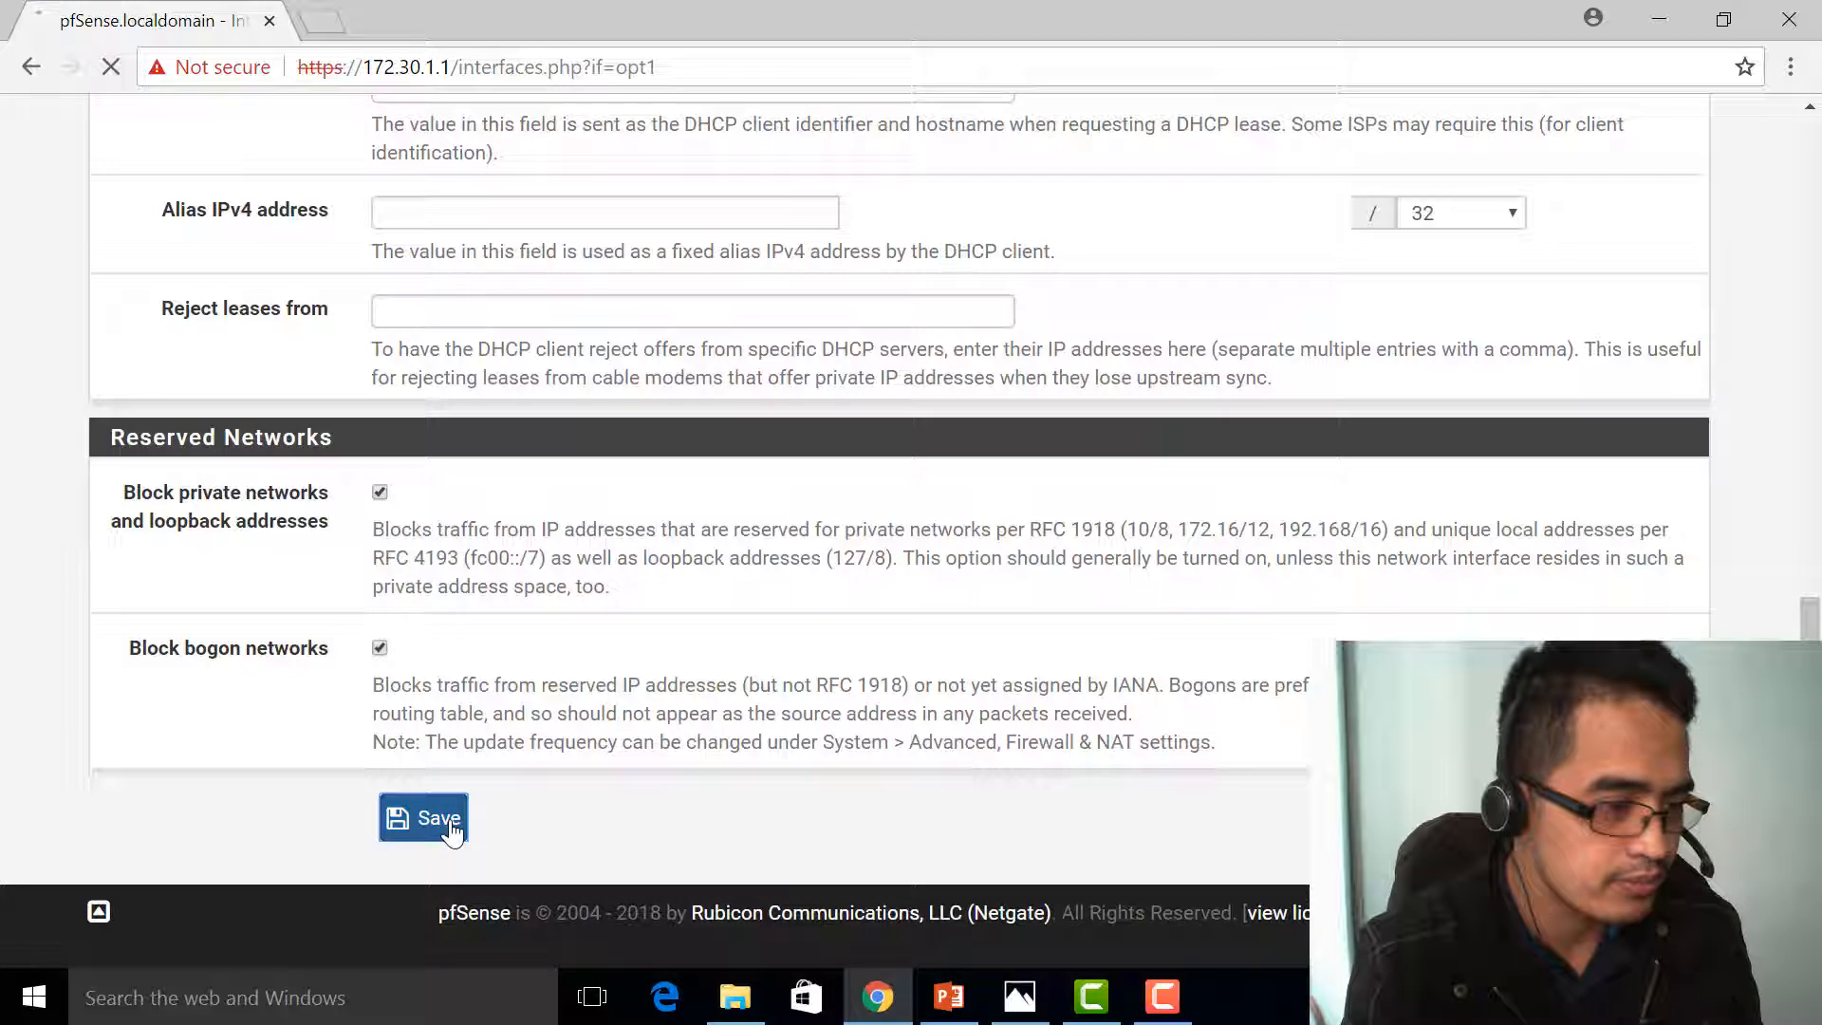
pyautogui.click(423, 818)
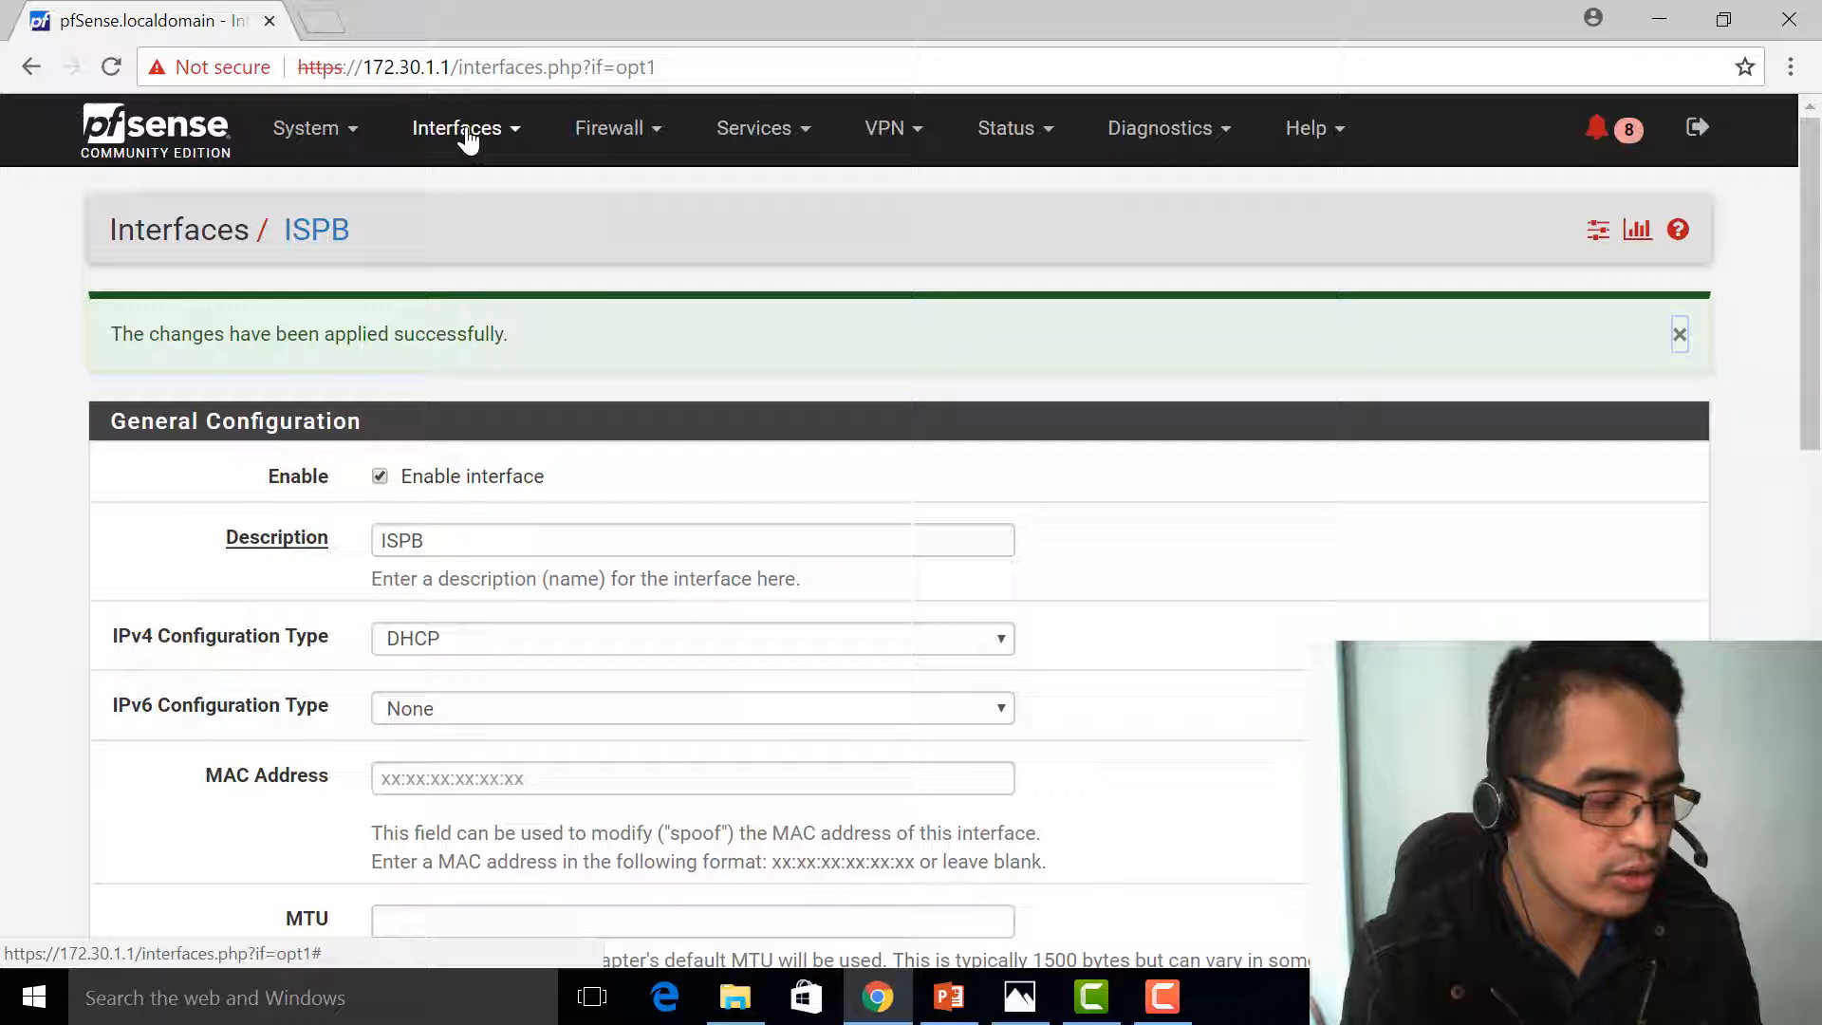
pyautogui.click(458, 127)
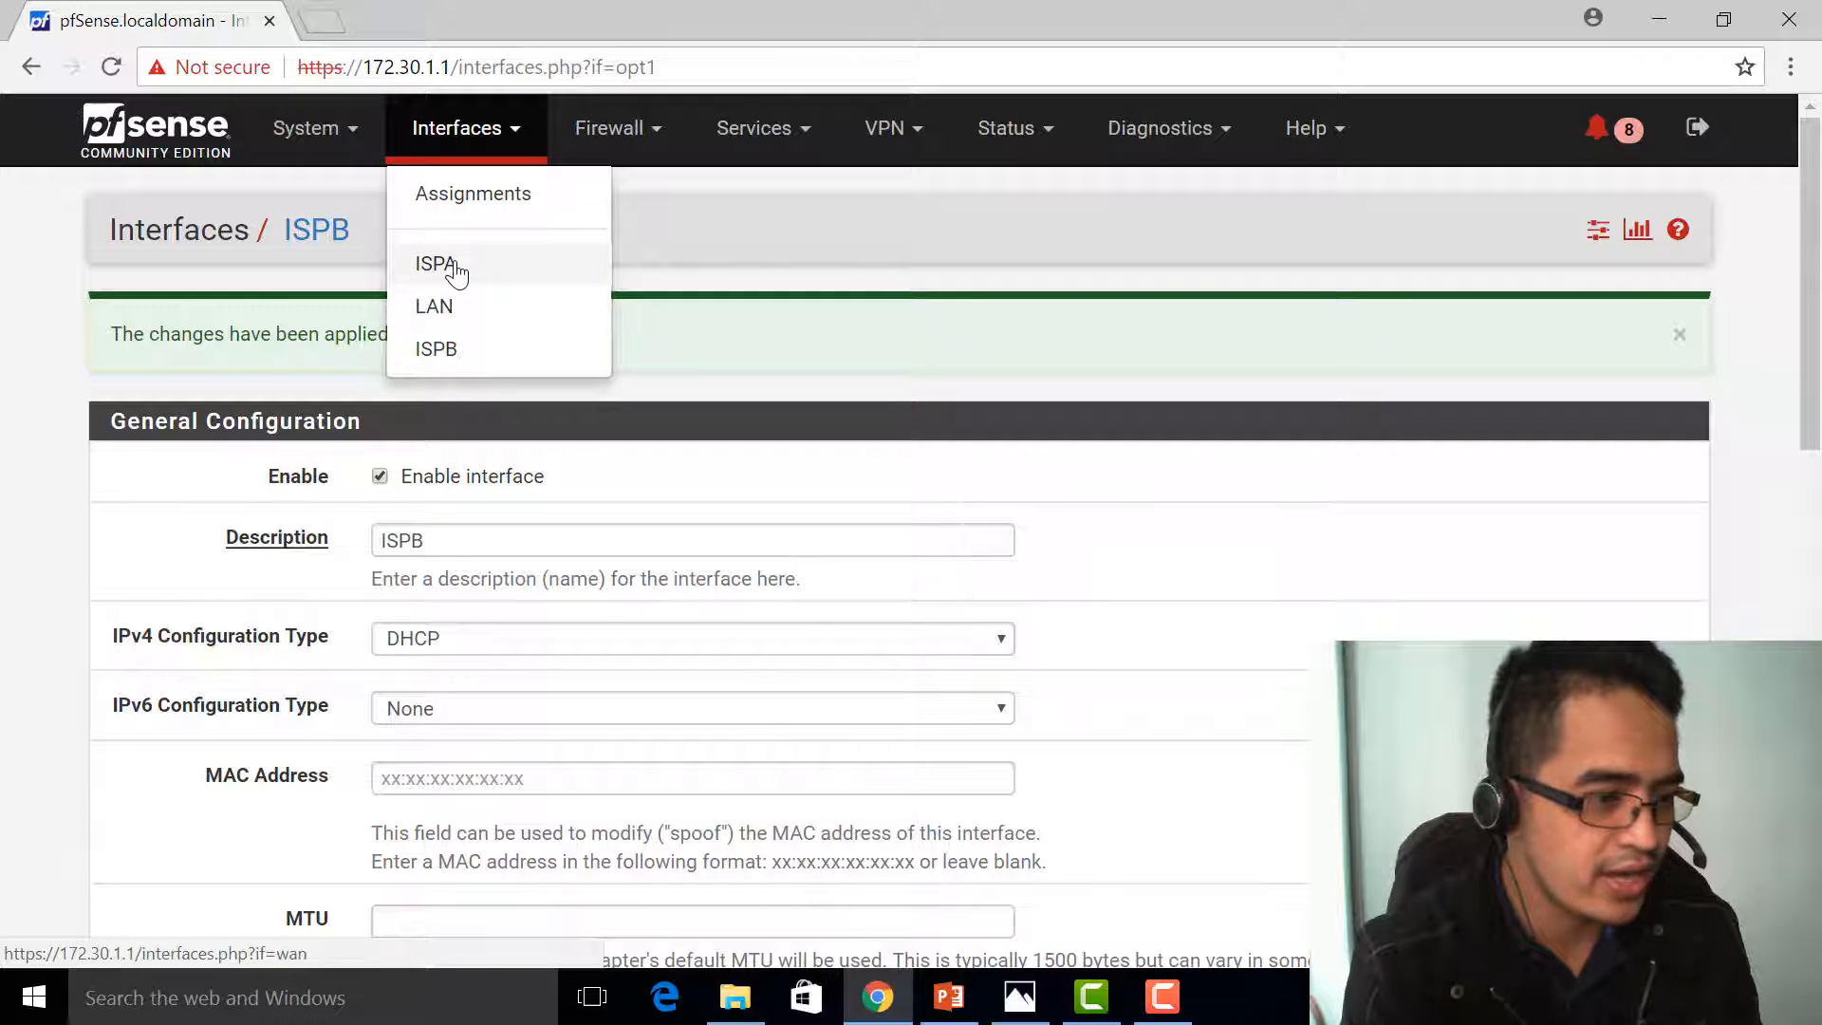
pyautogui.moveTo(224, 163)
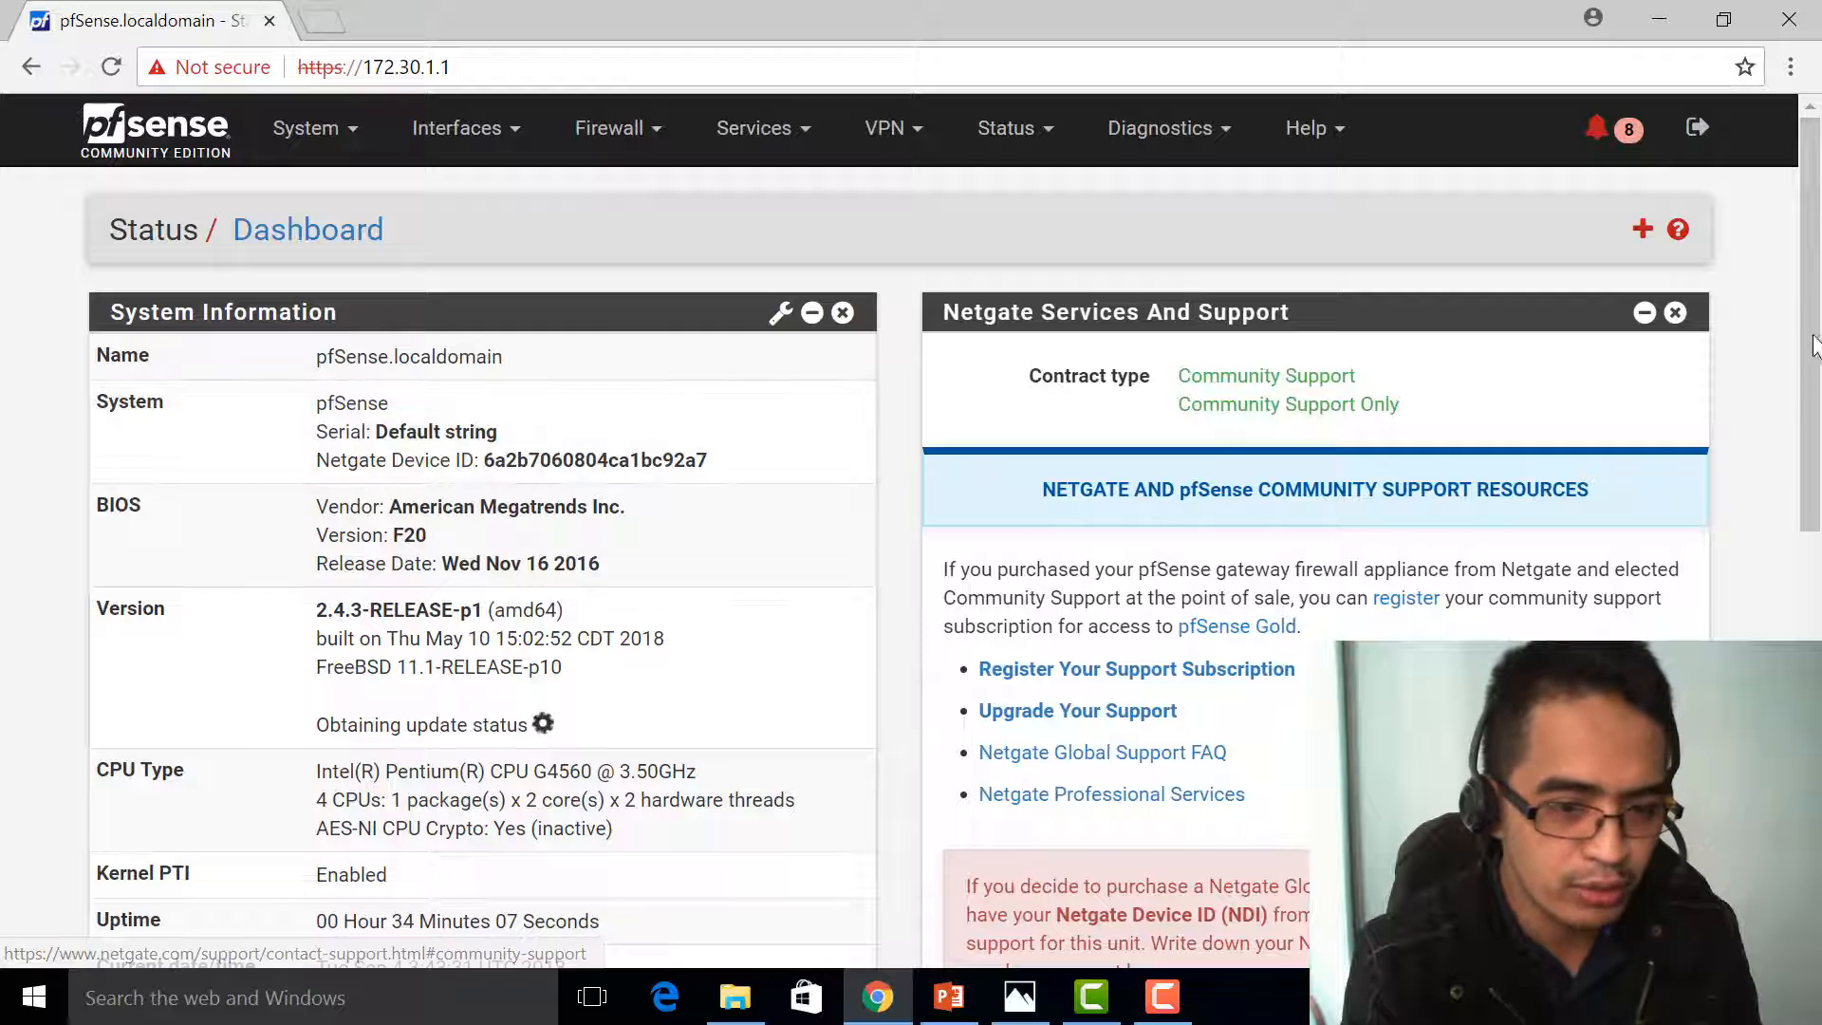
# Step: Scroll to the dashboard Interfaces widget showing ISPA, LAN and ISPB up
pyautogui.scroll(-3)
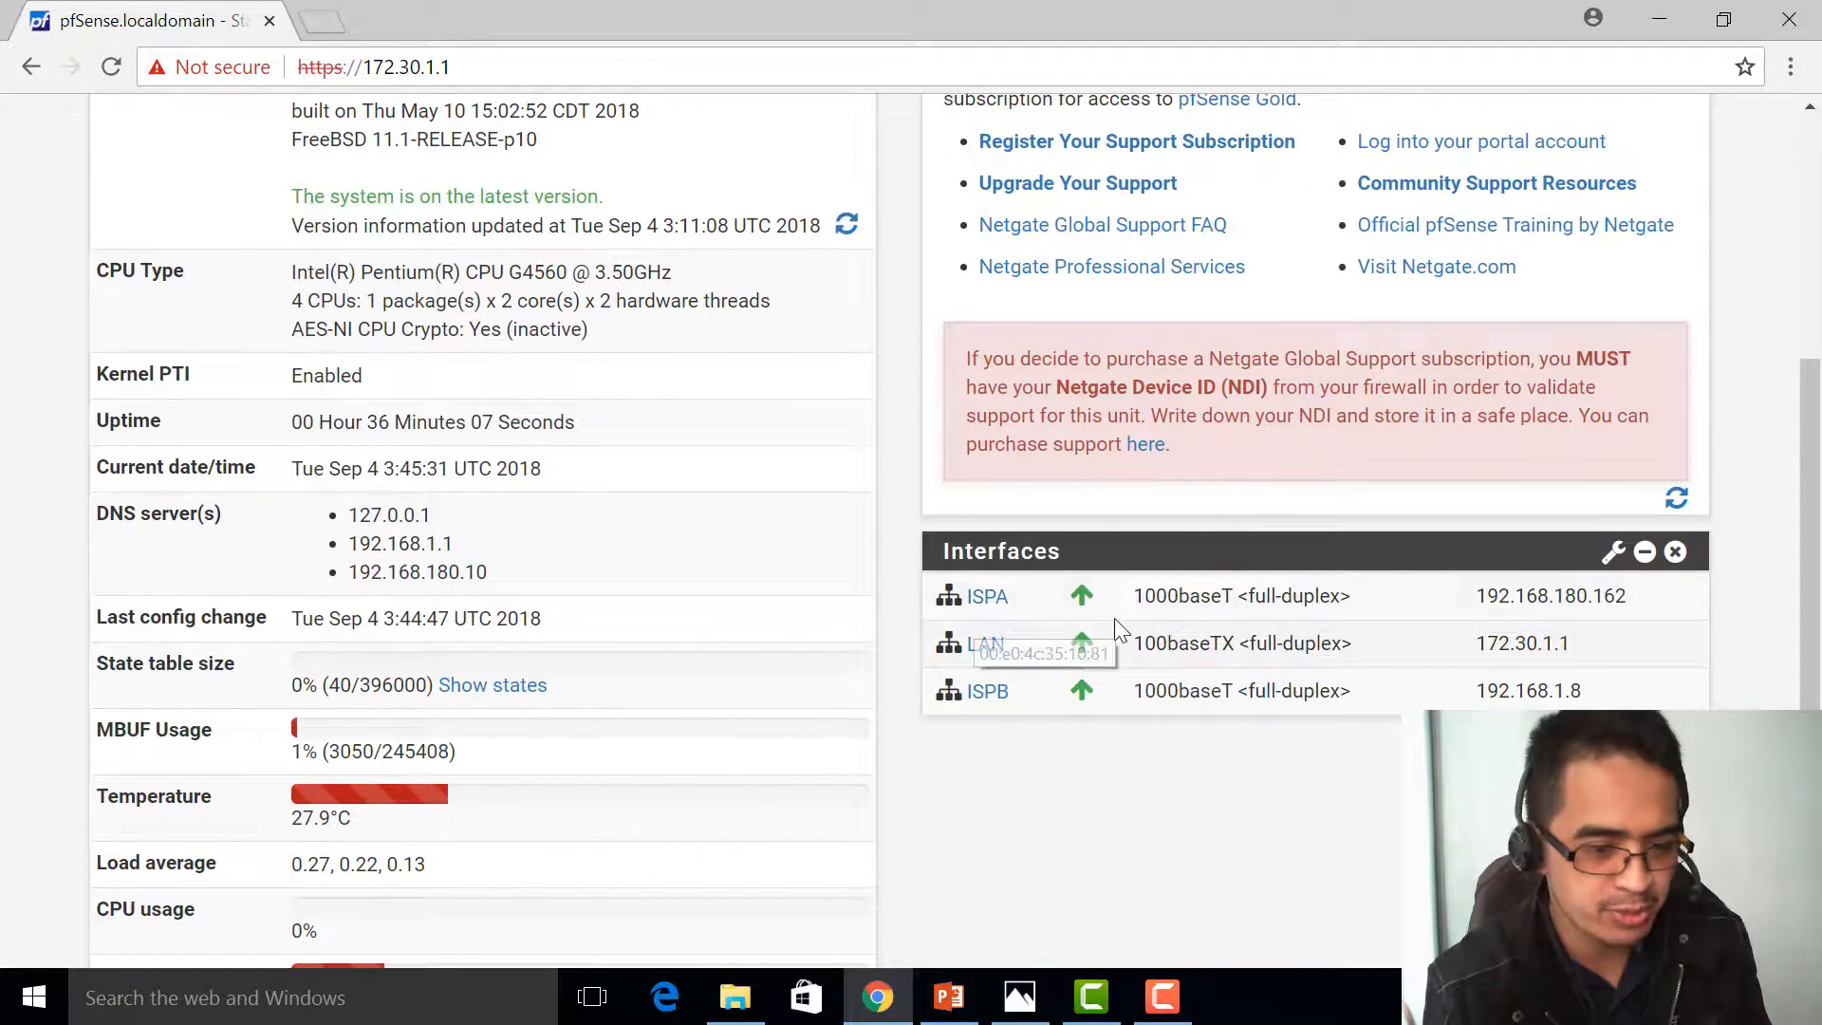
pyautogui.moveTo(973, 708)
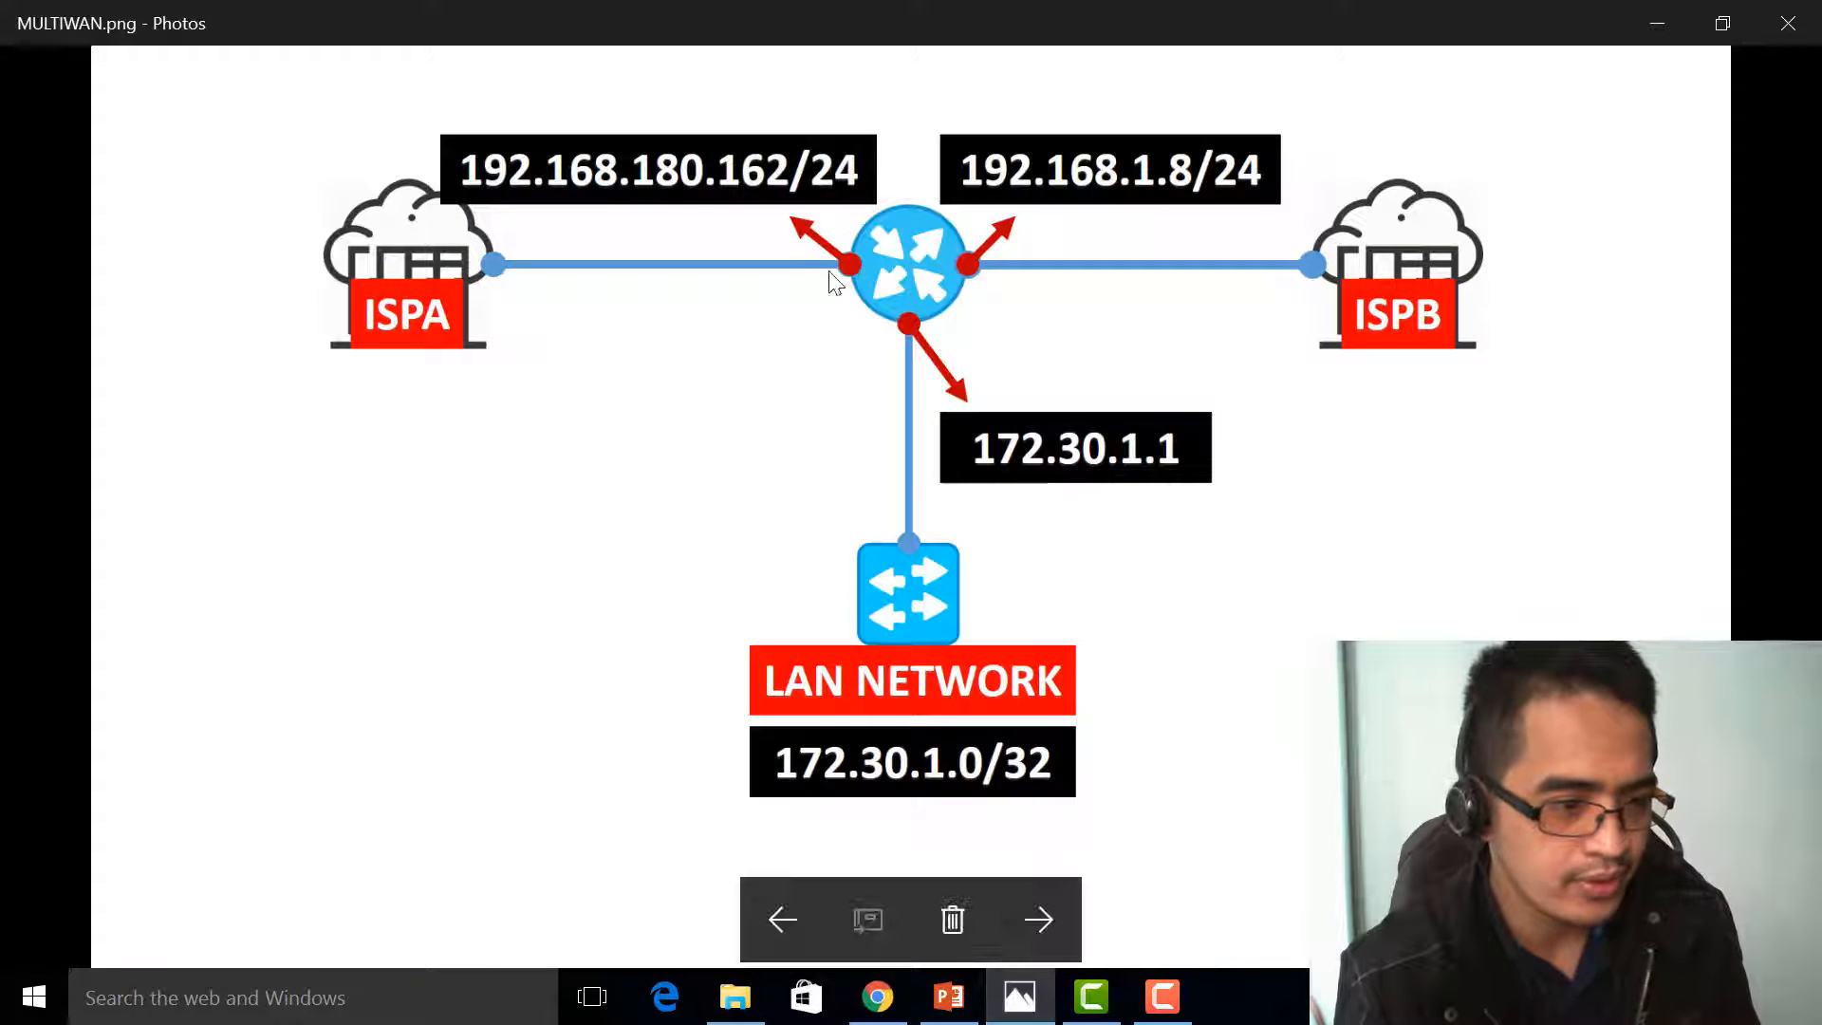
pyautogui.moveTo(958, 232)
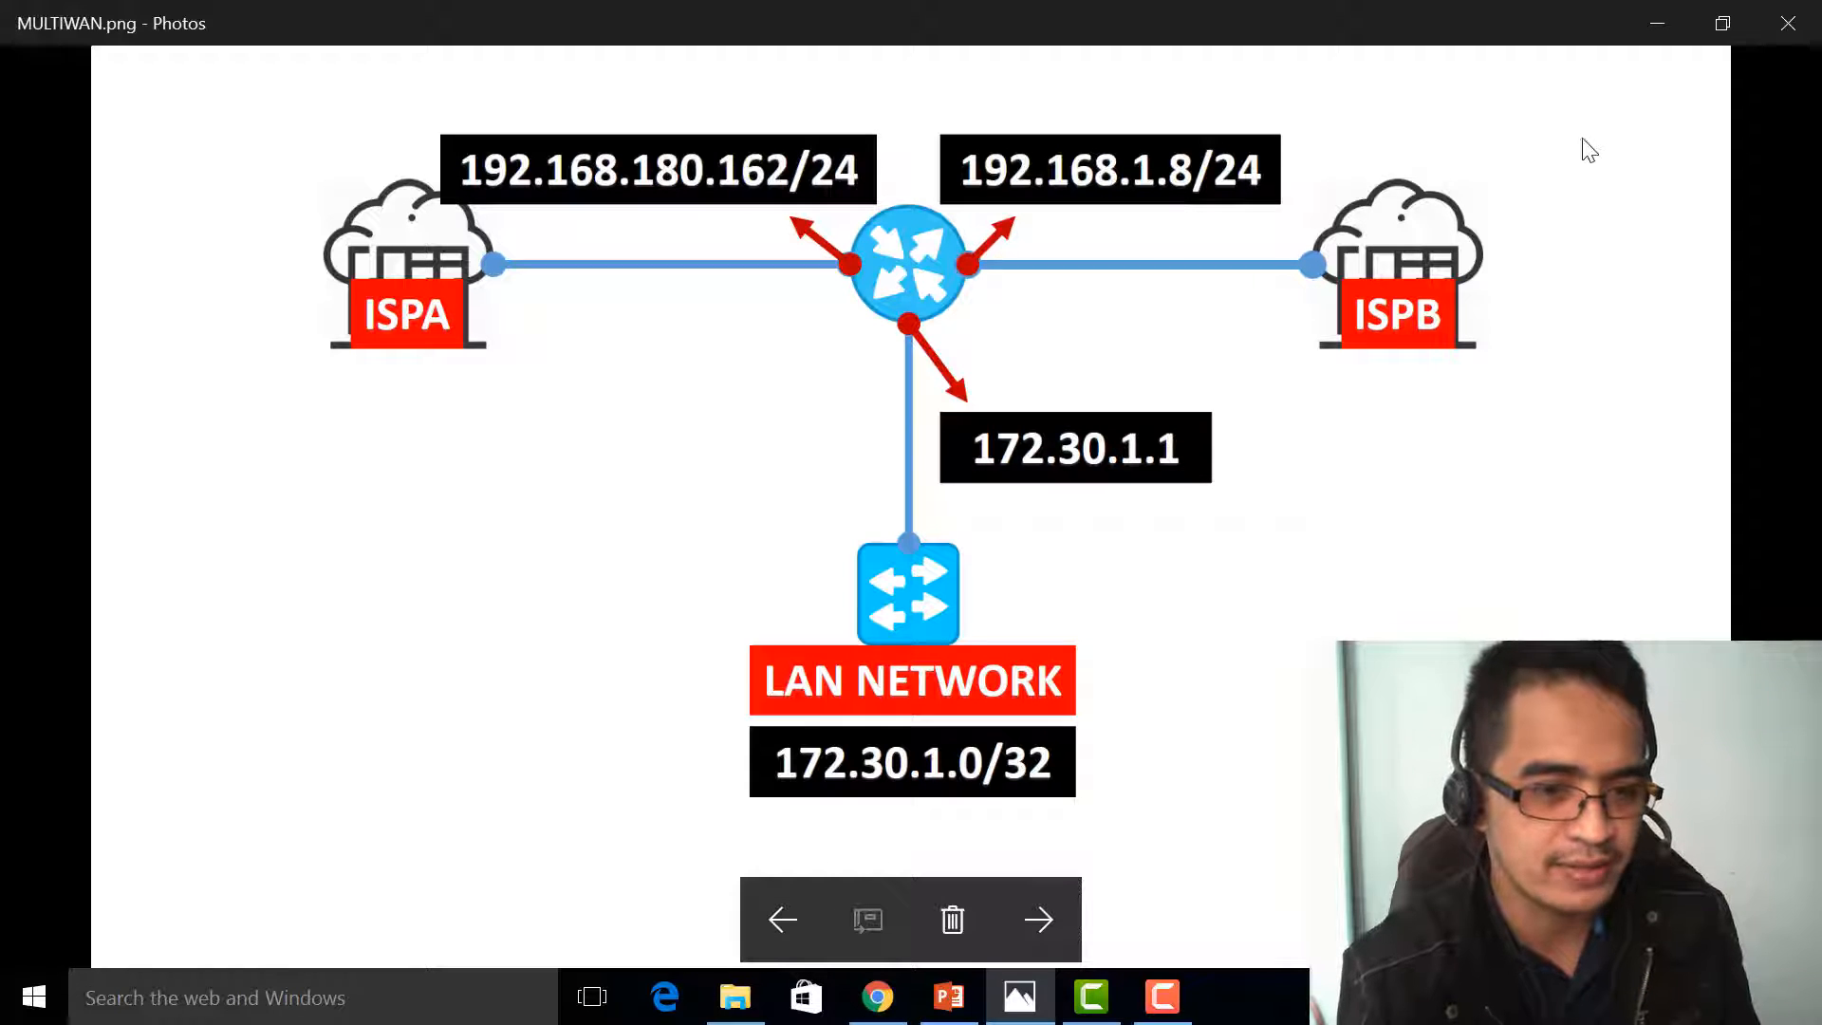
# Step: Return from the MULTIWAN.png diagram to the pfSense dashboard
pyautogui.click(877, 997)
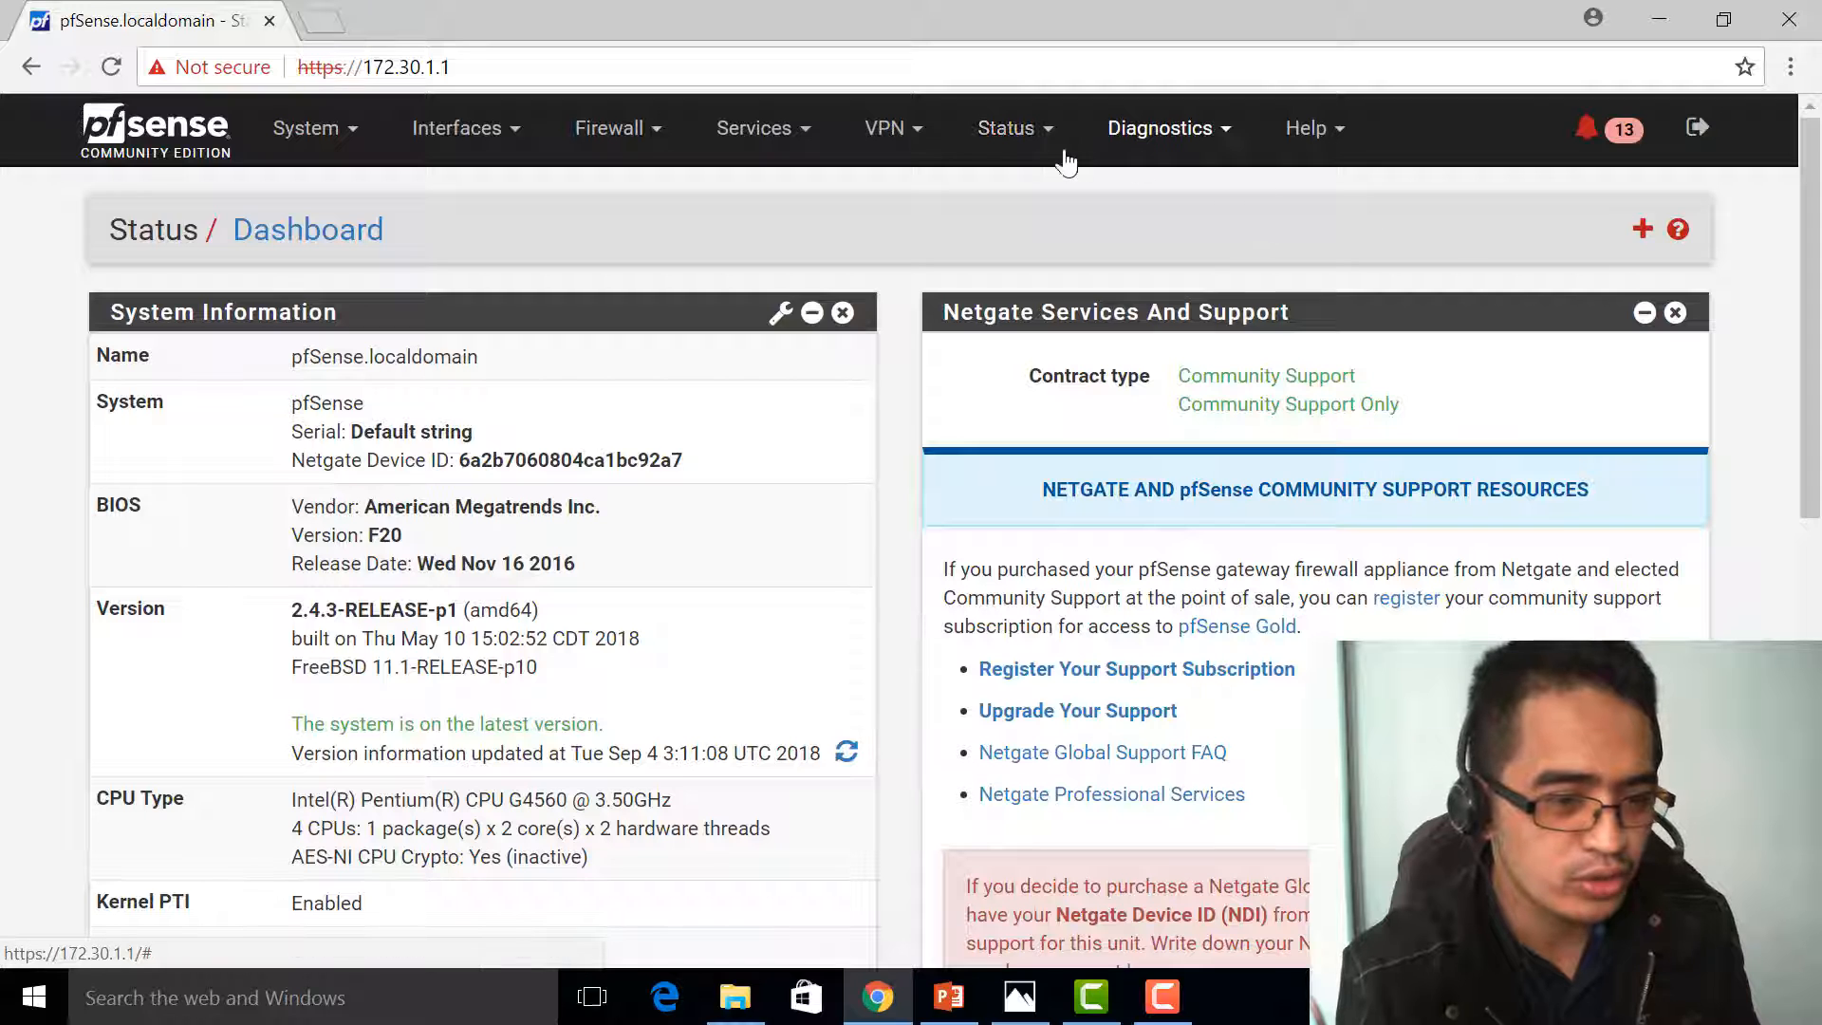
# Step: Check Status > Gateways shows ISPA_DHCP and ISPB_DHCP online
pyautogui.click(1006, 127)
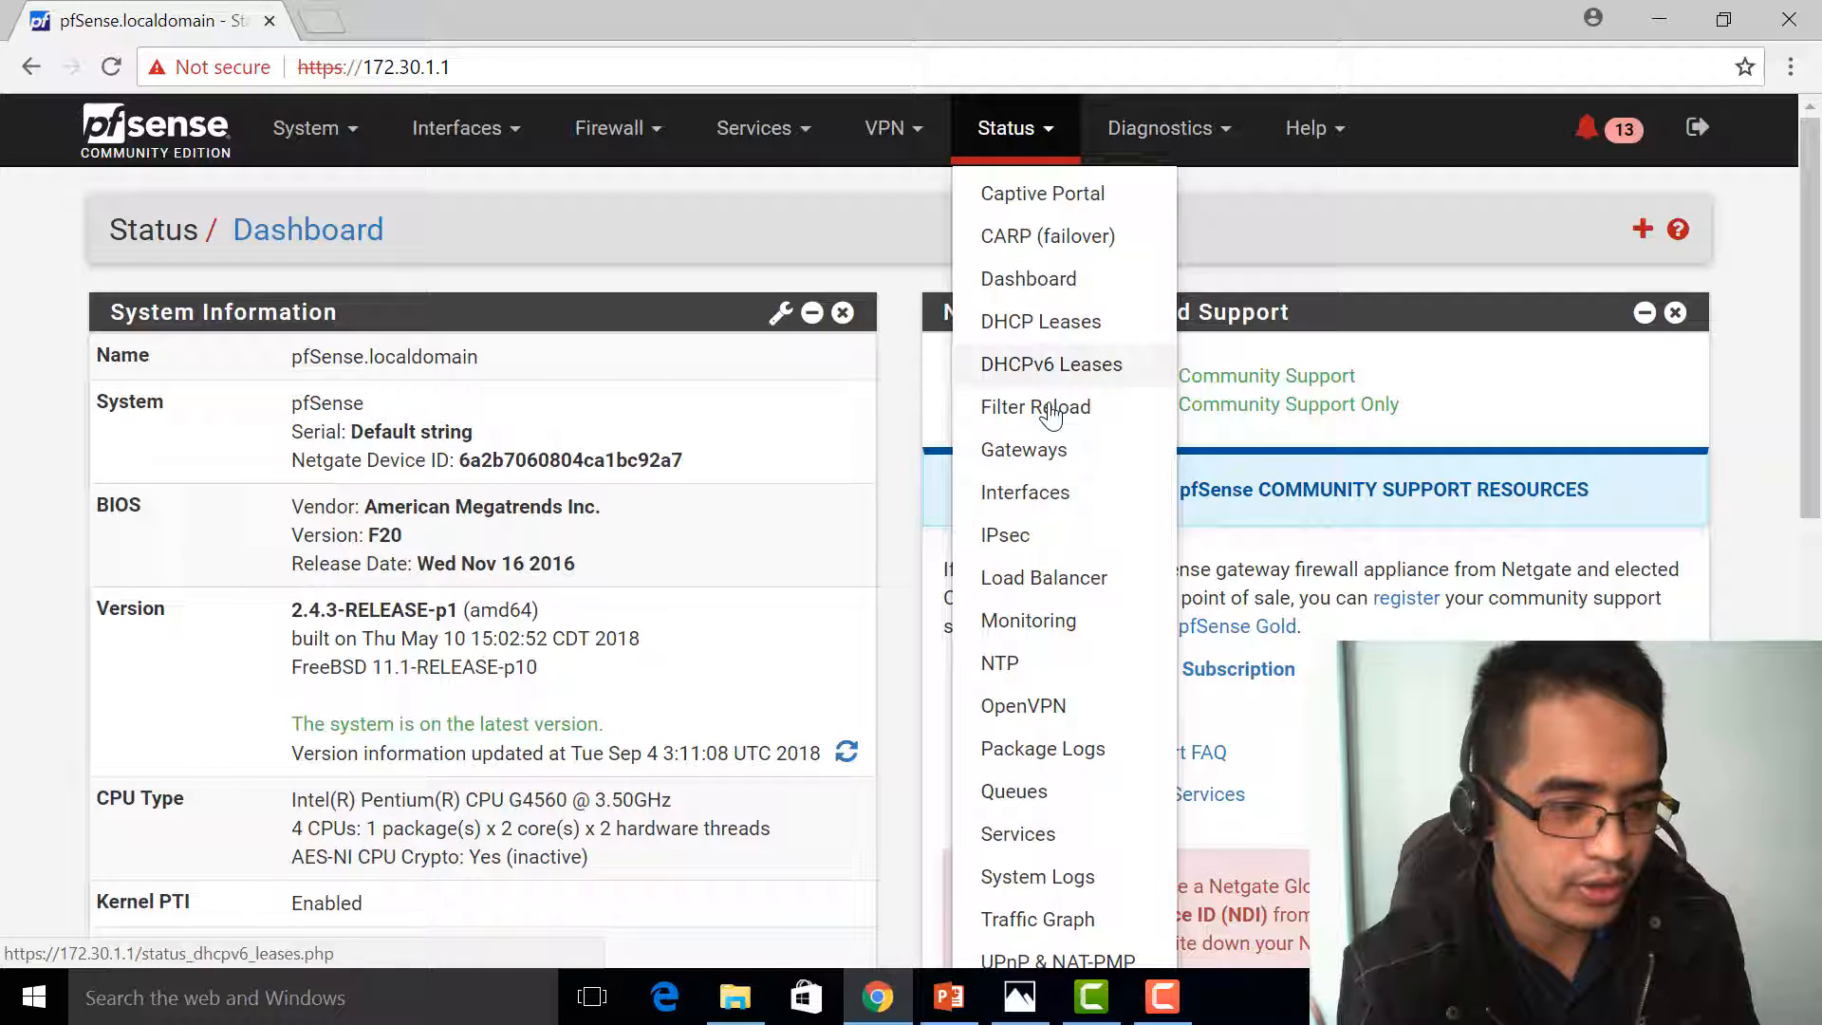
pyautogui.click(1023, 450)
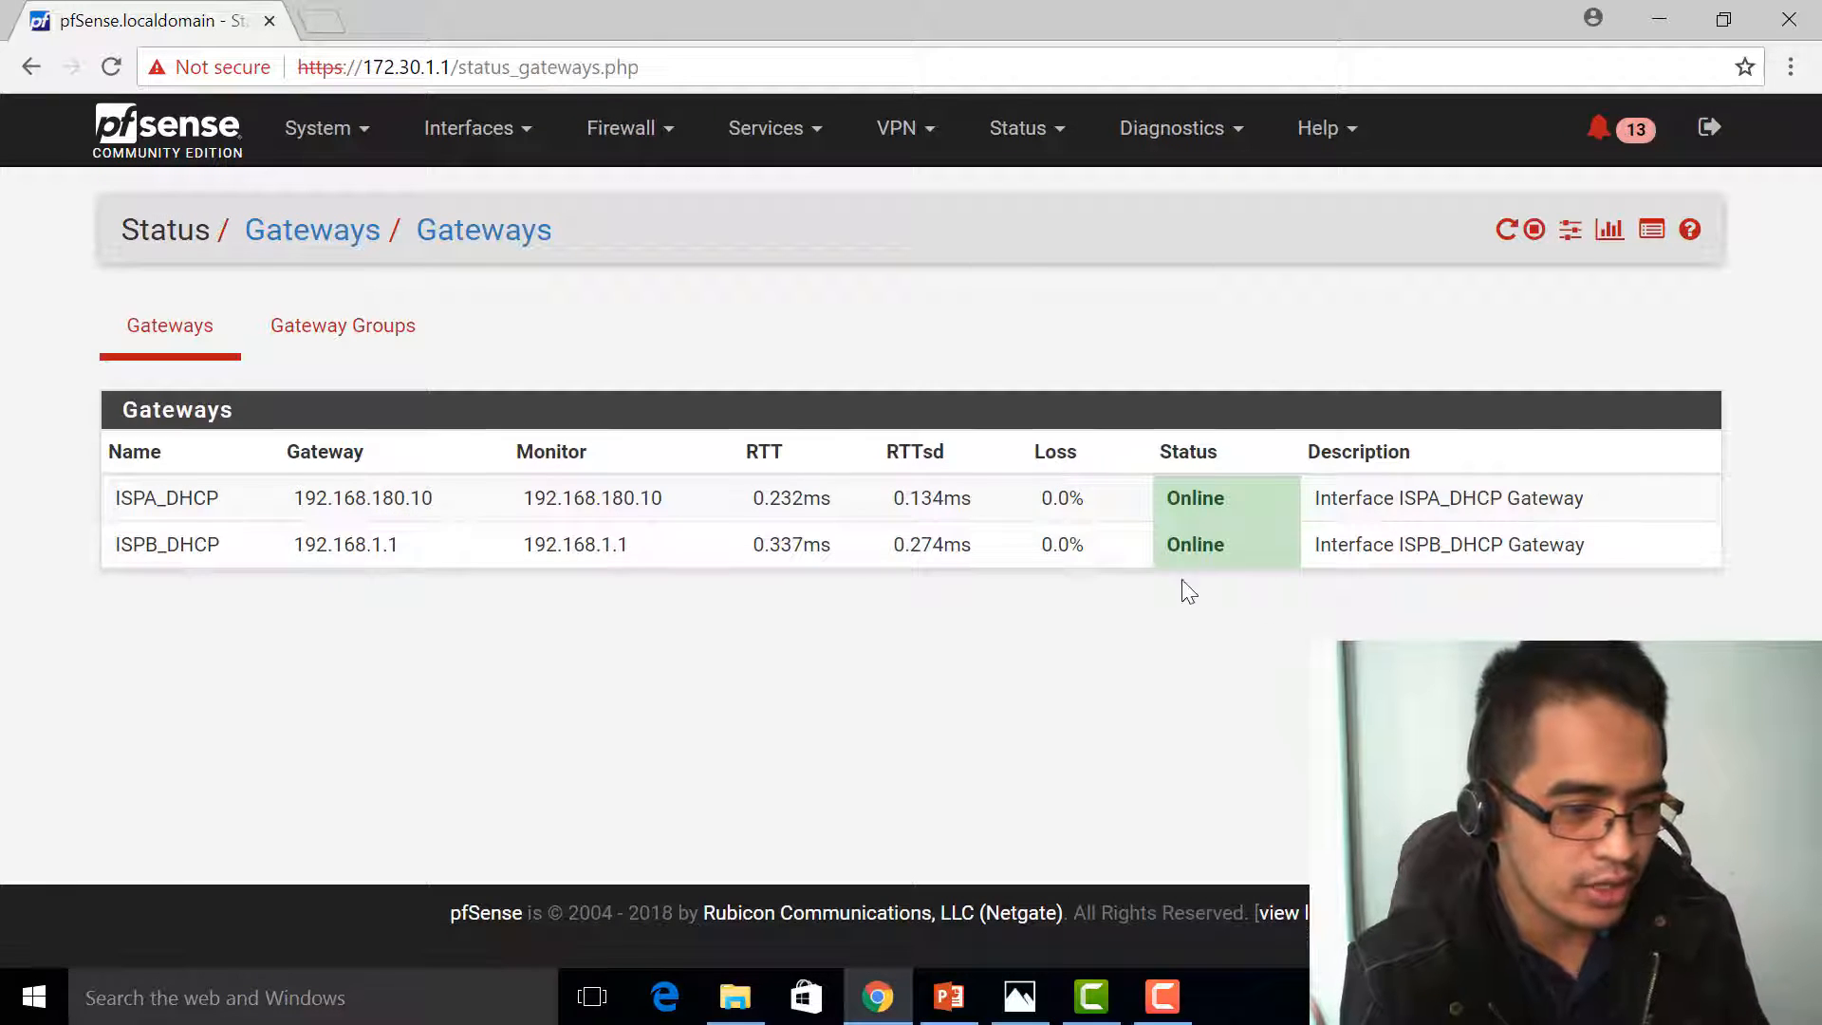
pyautogui.moveTo(343, 492)
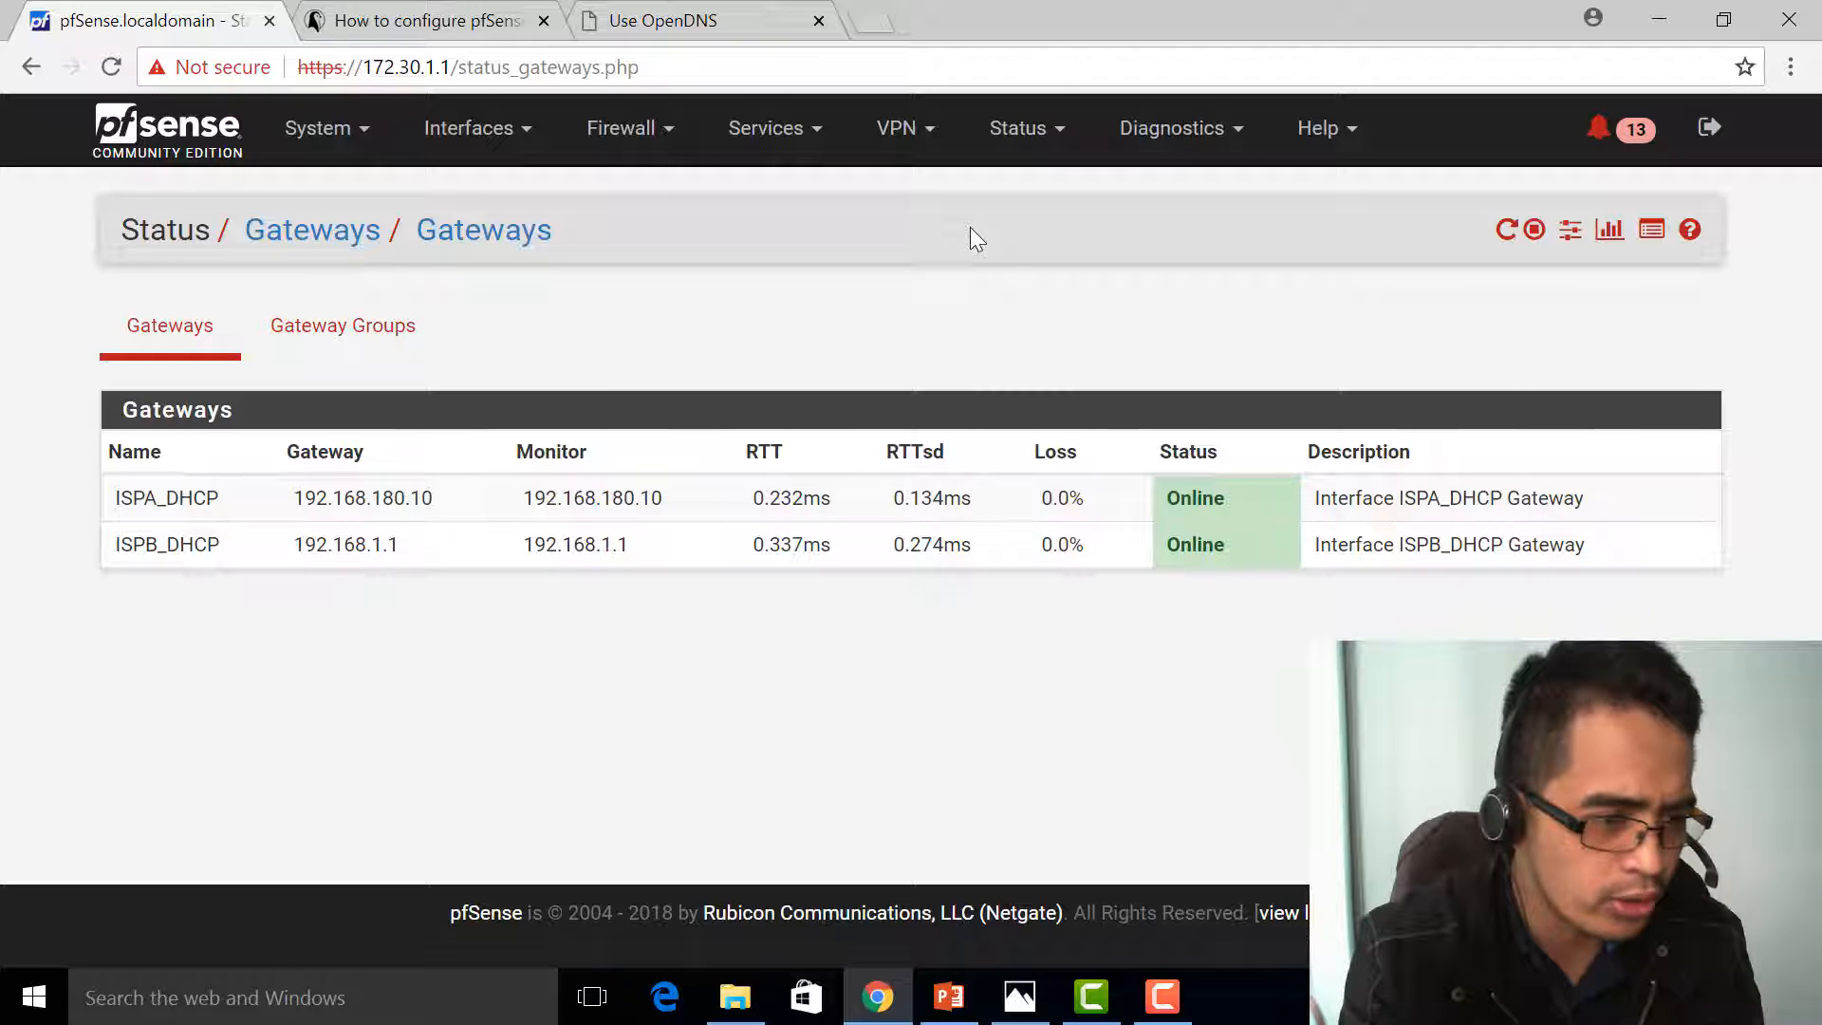
# Step: Go to the System > Routing gateways configuration list
pyautogui.click(317, 127)
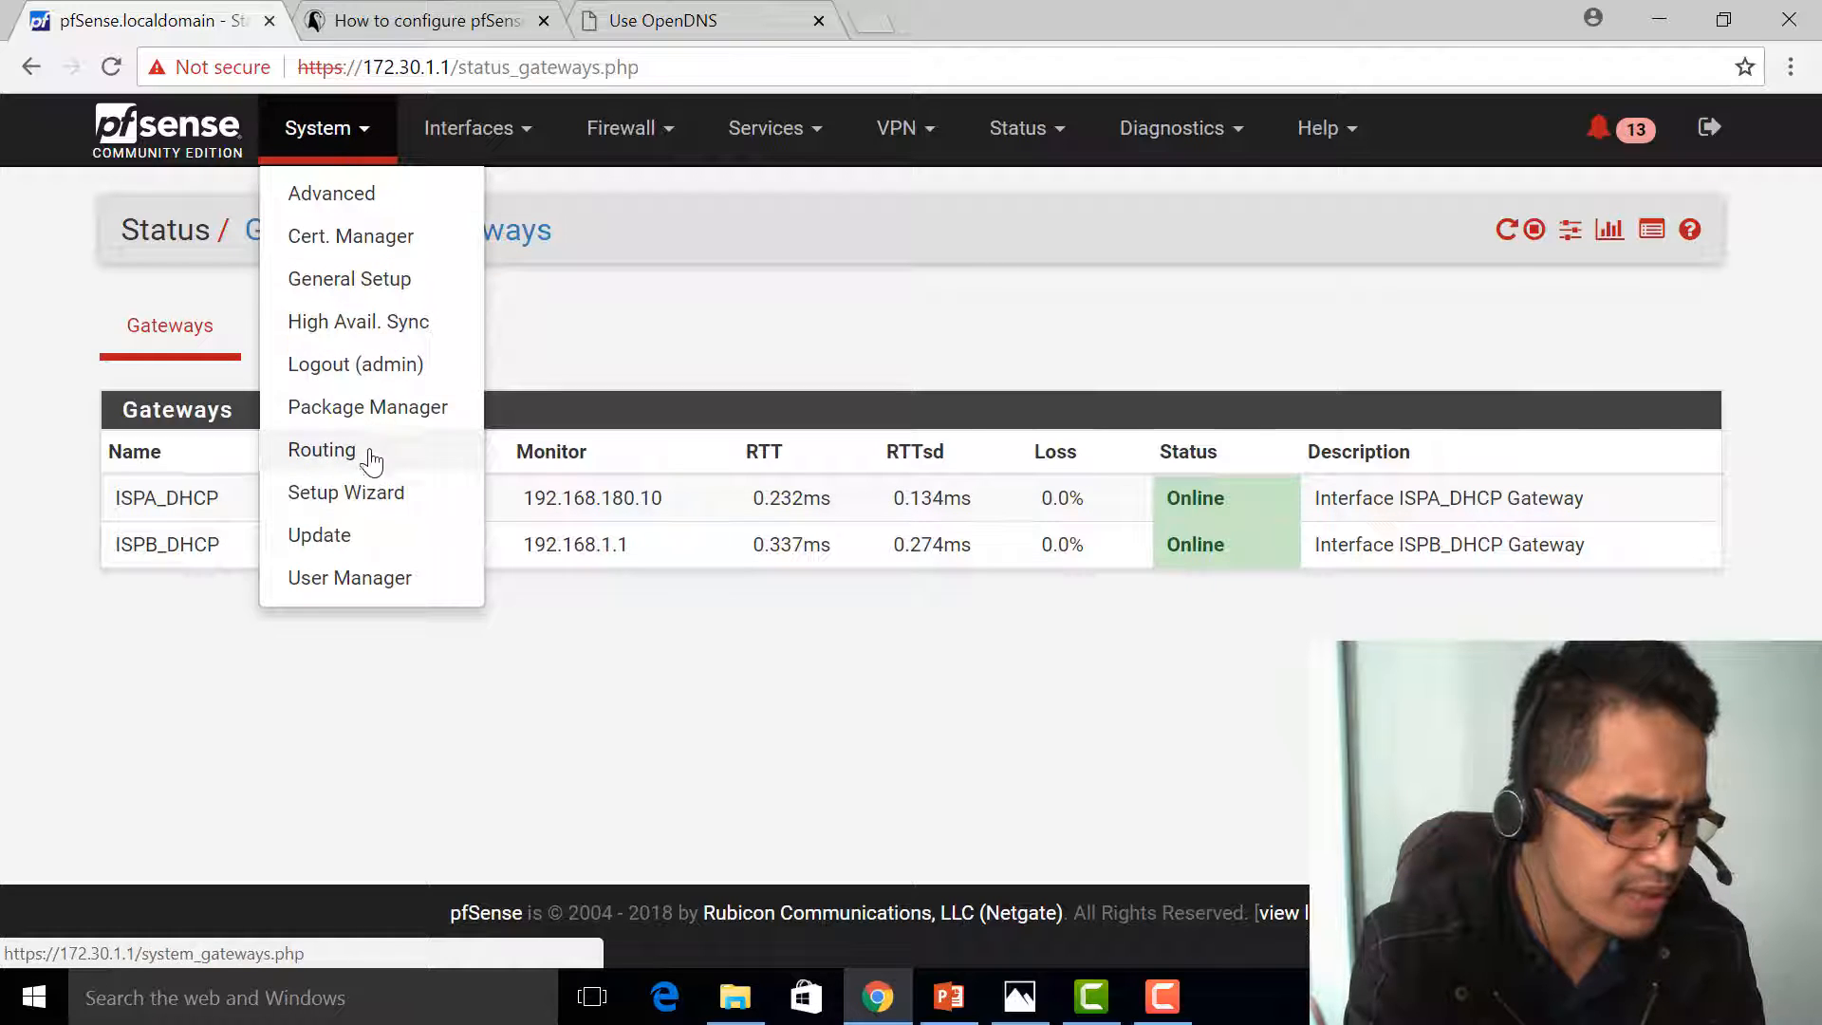
pyautogui.click(322, 450)
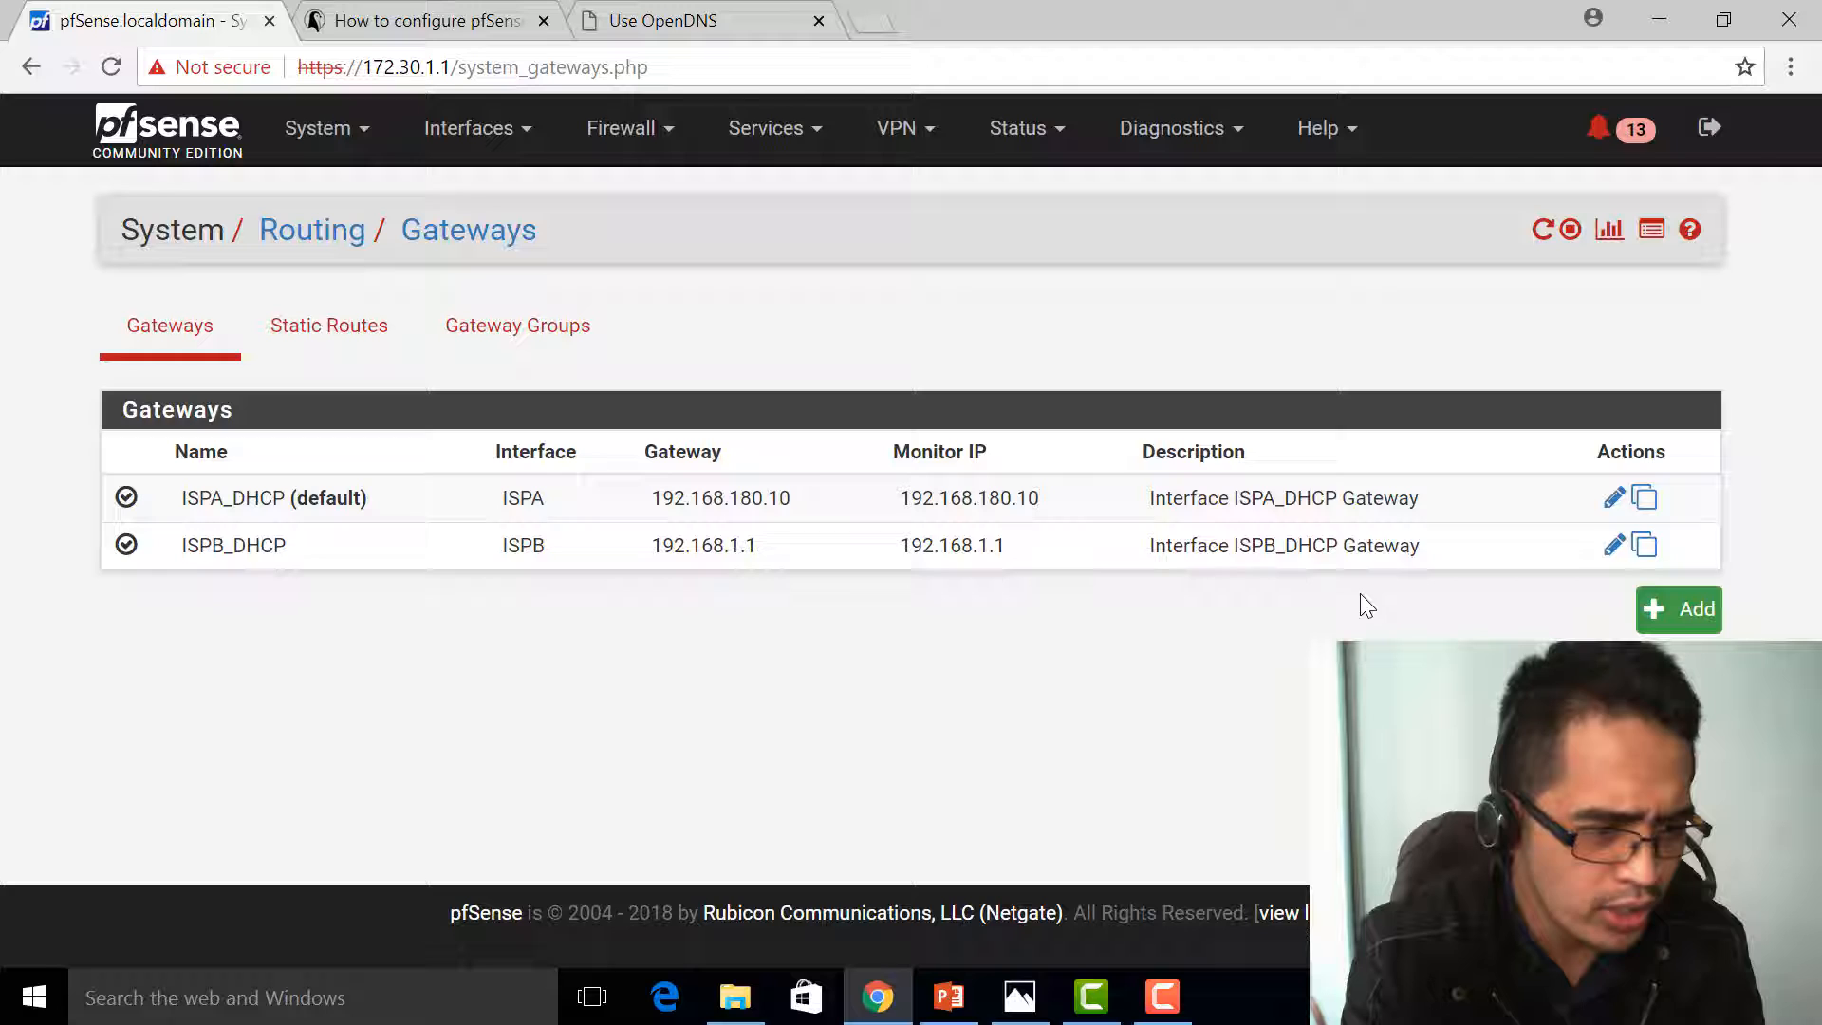
pyautogui.moveTo(1614, 499)
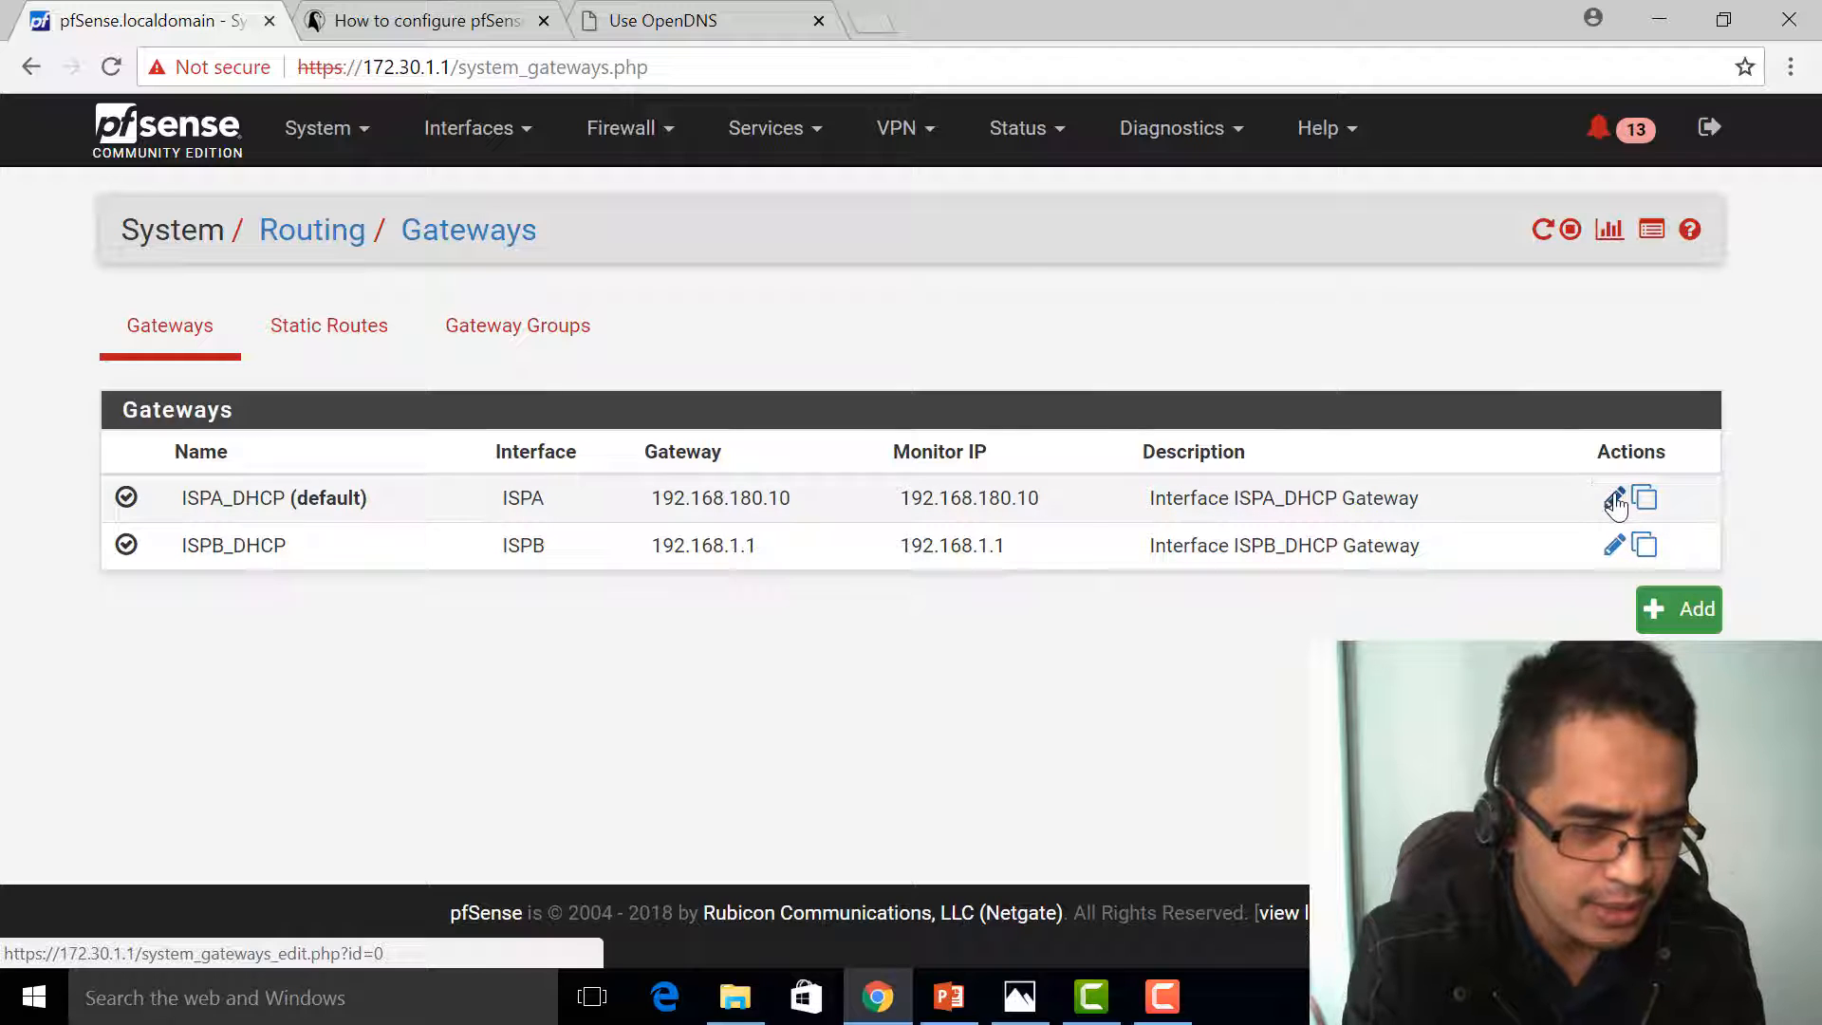
pyautogui.moveTo(1052, 513)
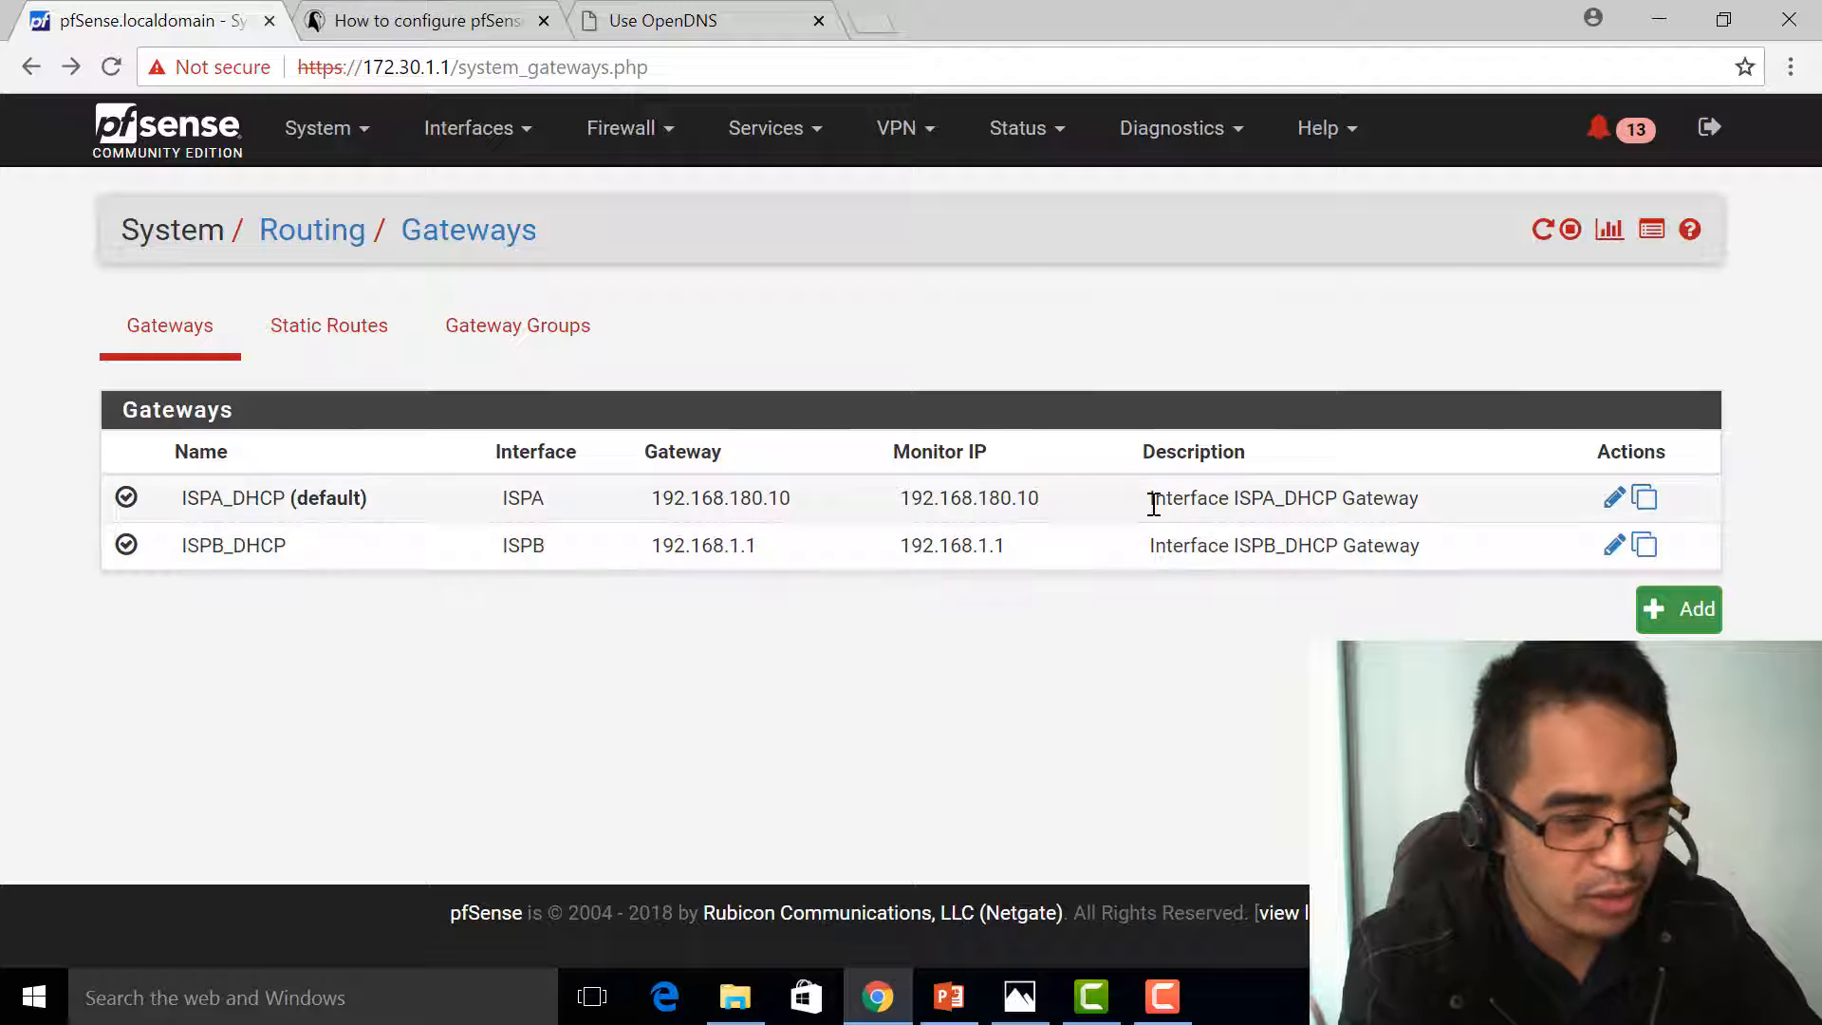
pyautogui.moveTo(1613, 497)
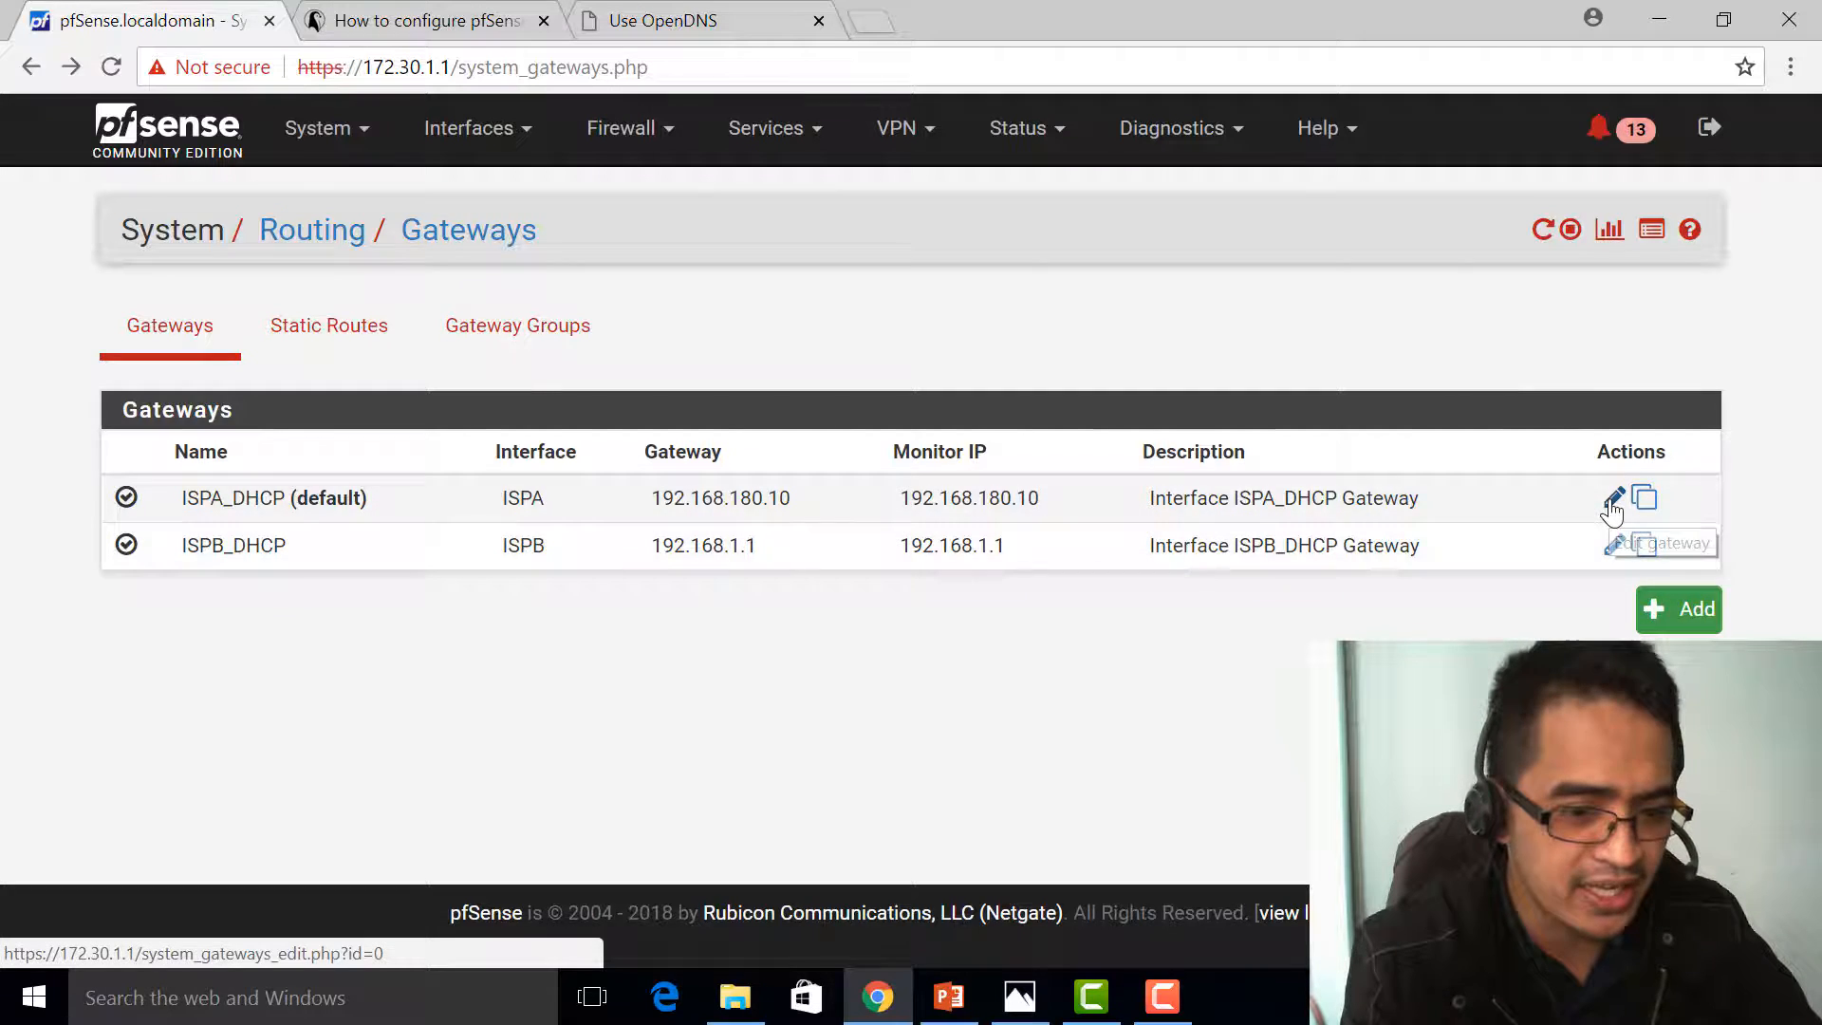
# Step: Edit ISPA_DHCP and set its Monitor IP to 8.8.8.8
pyautogui.click(1613, 497)
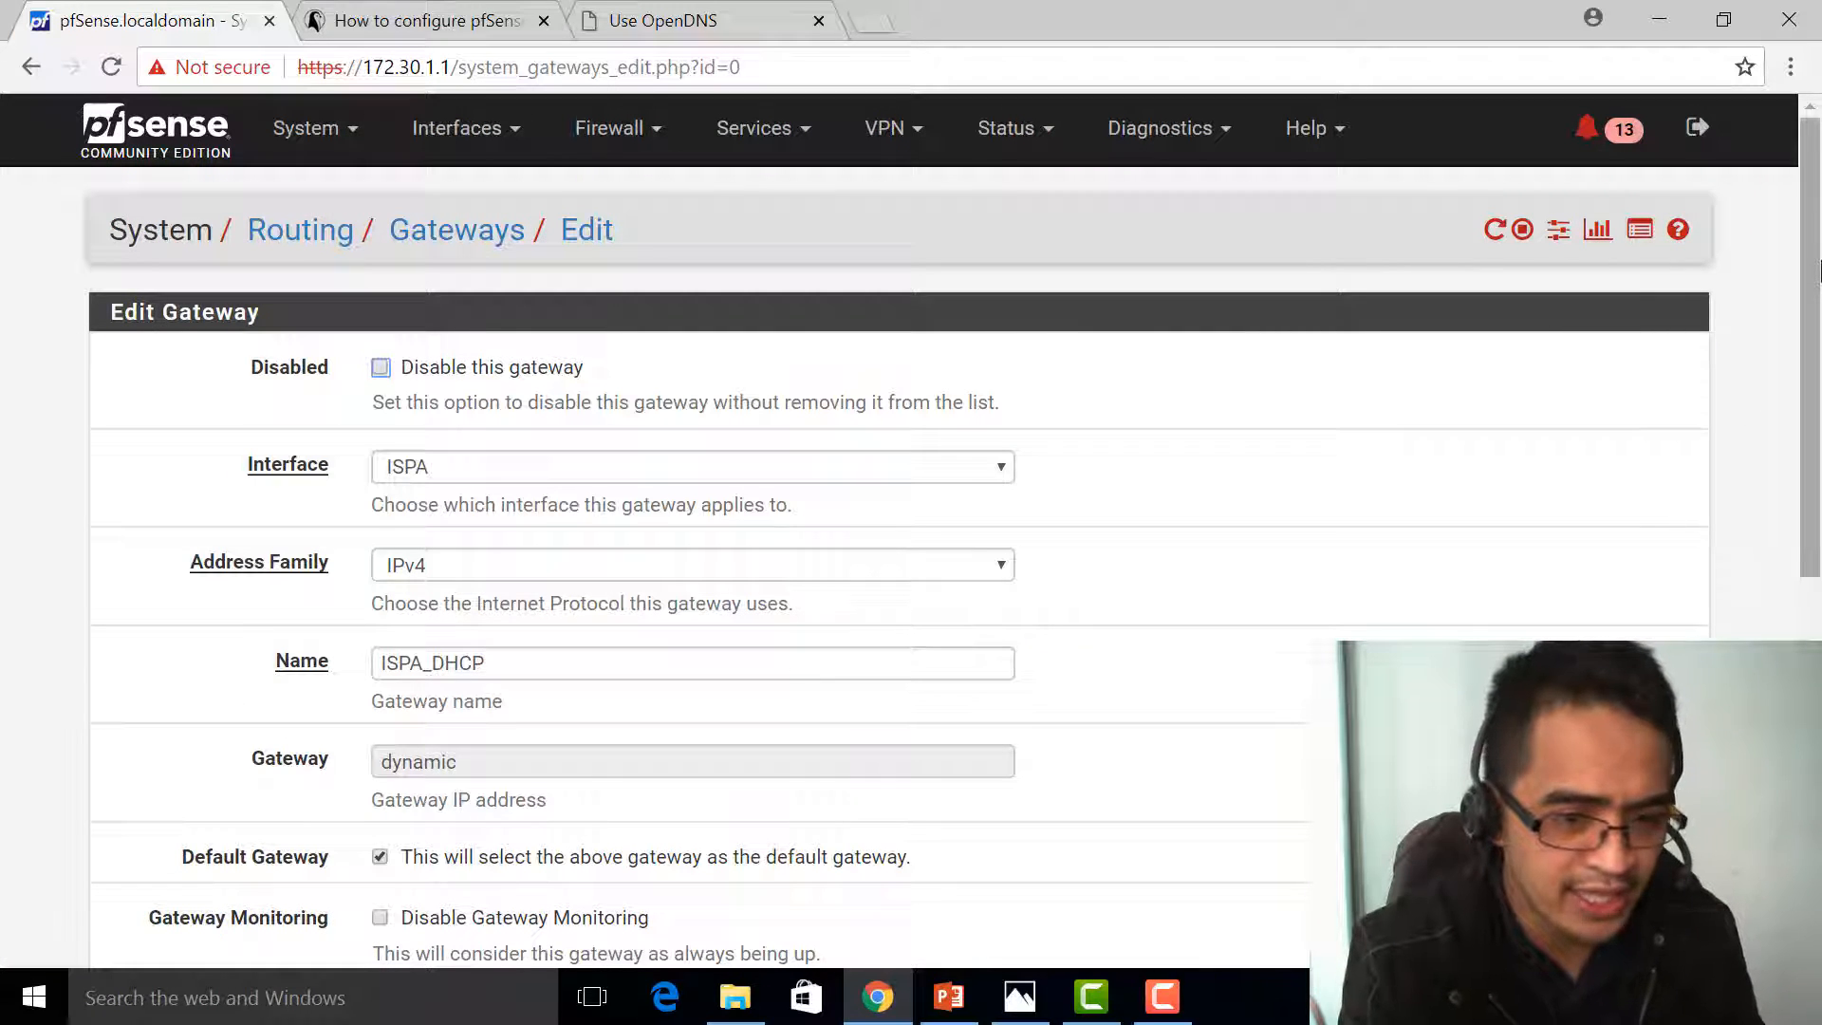
pyautogui.scroll(-3)
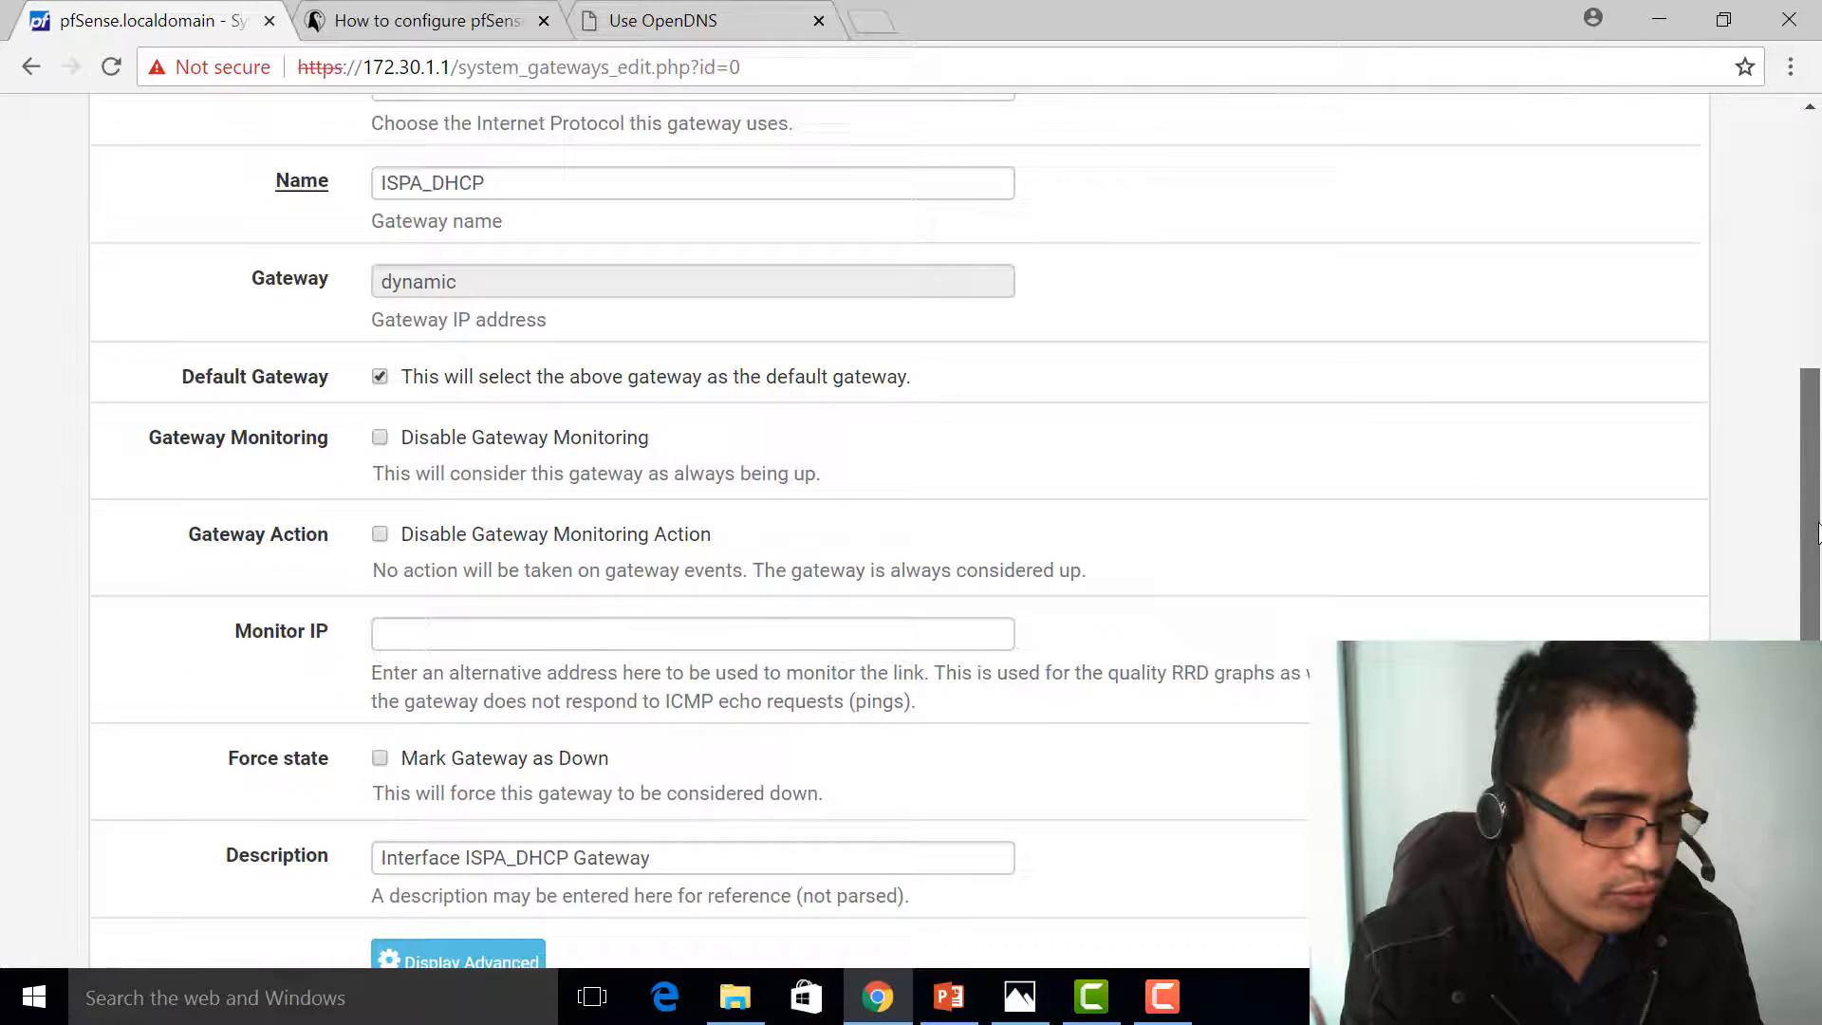
pyautogui.scroll(-3)
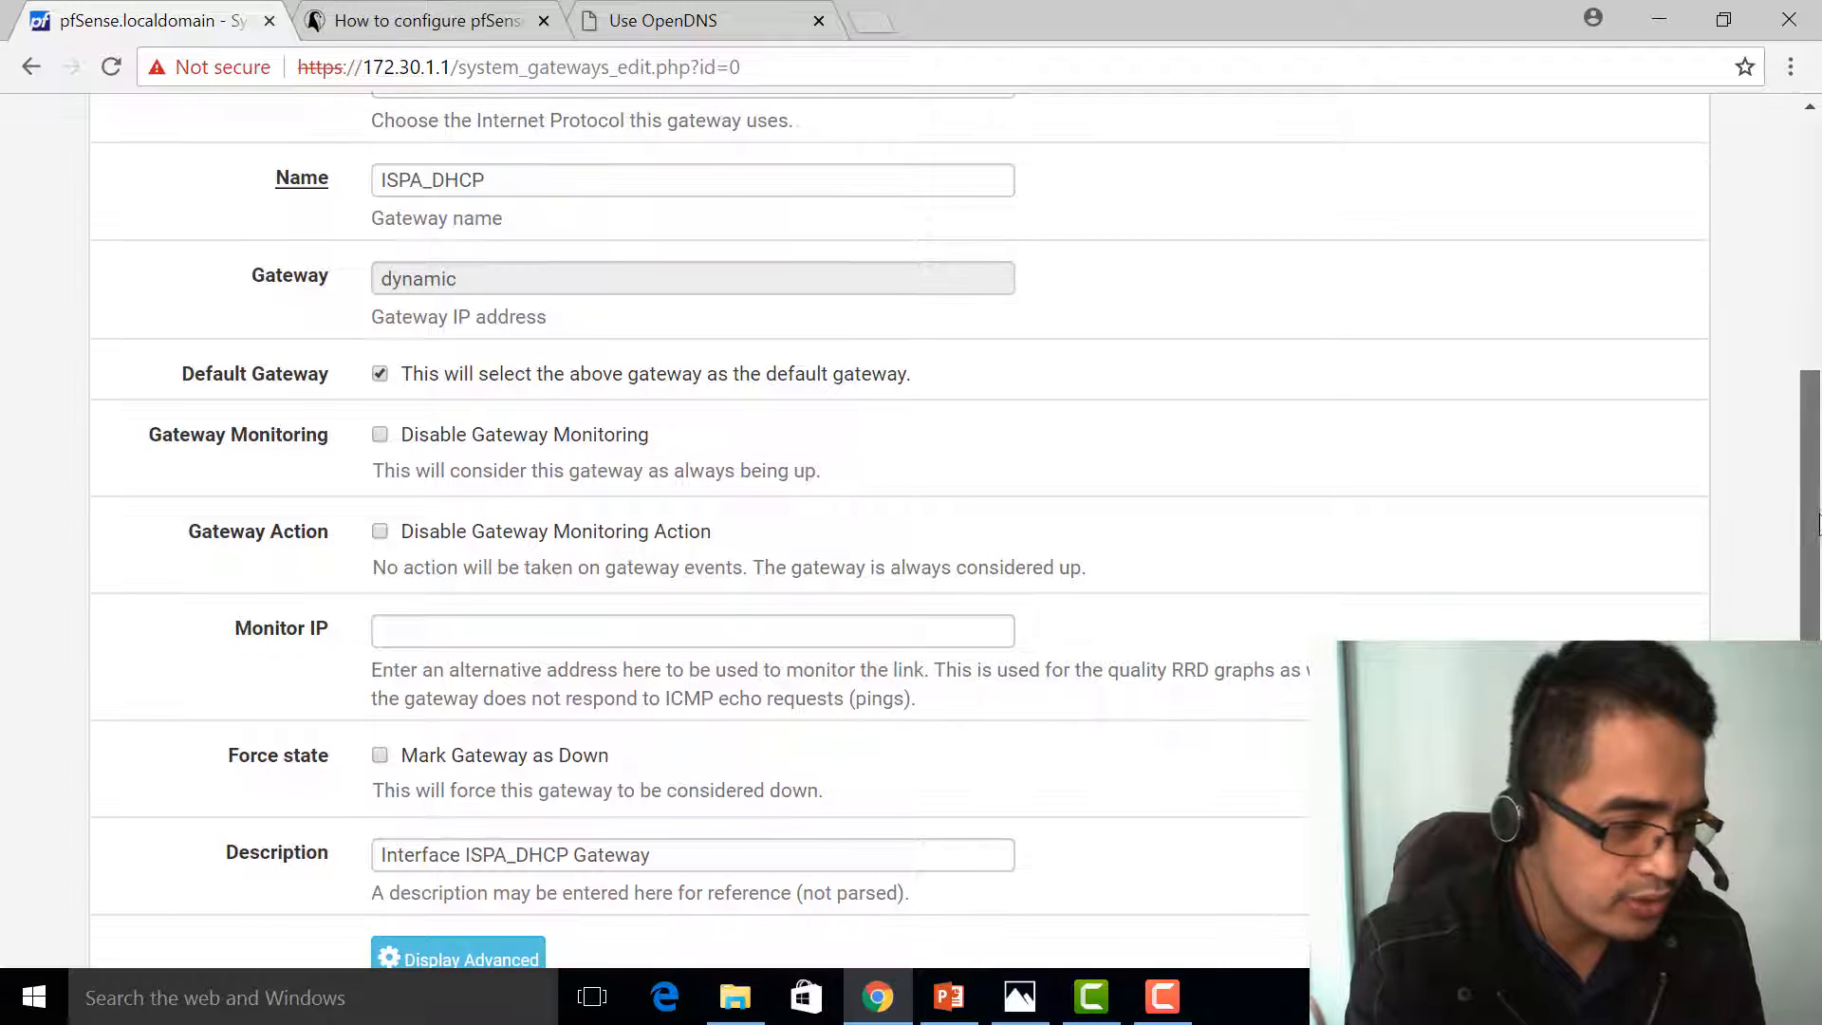
pyautogui.click(691, 630)
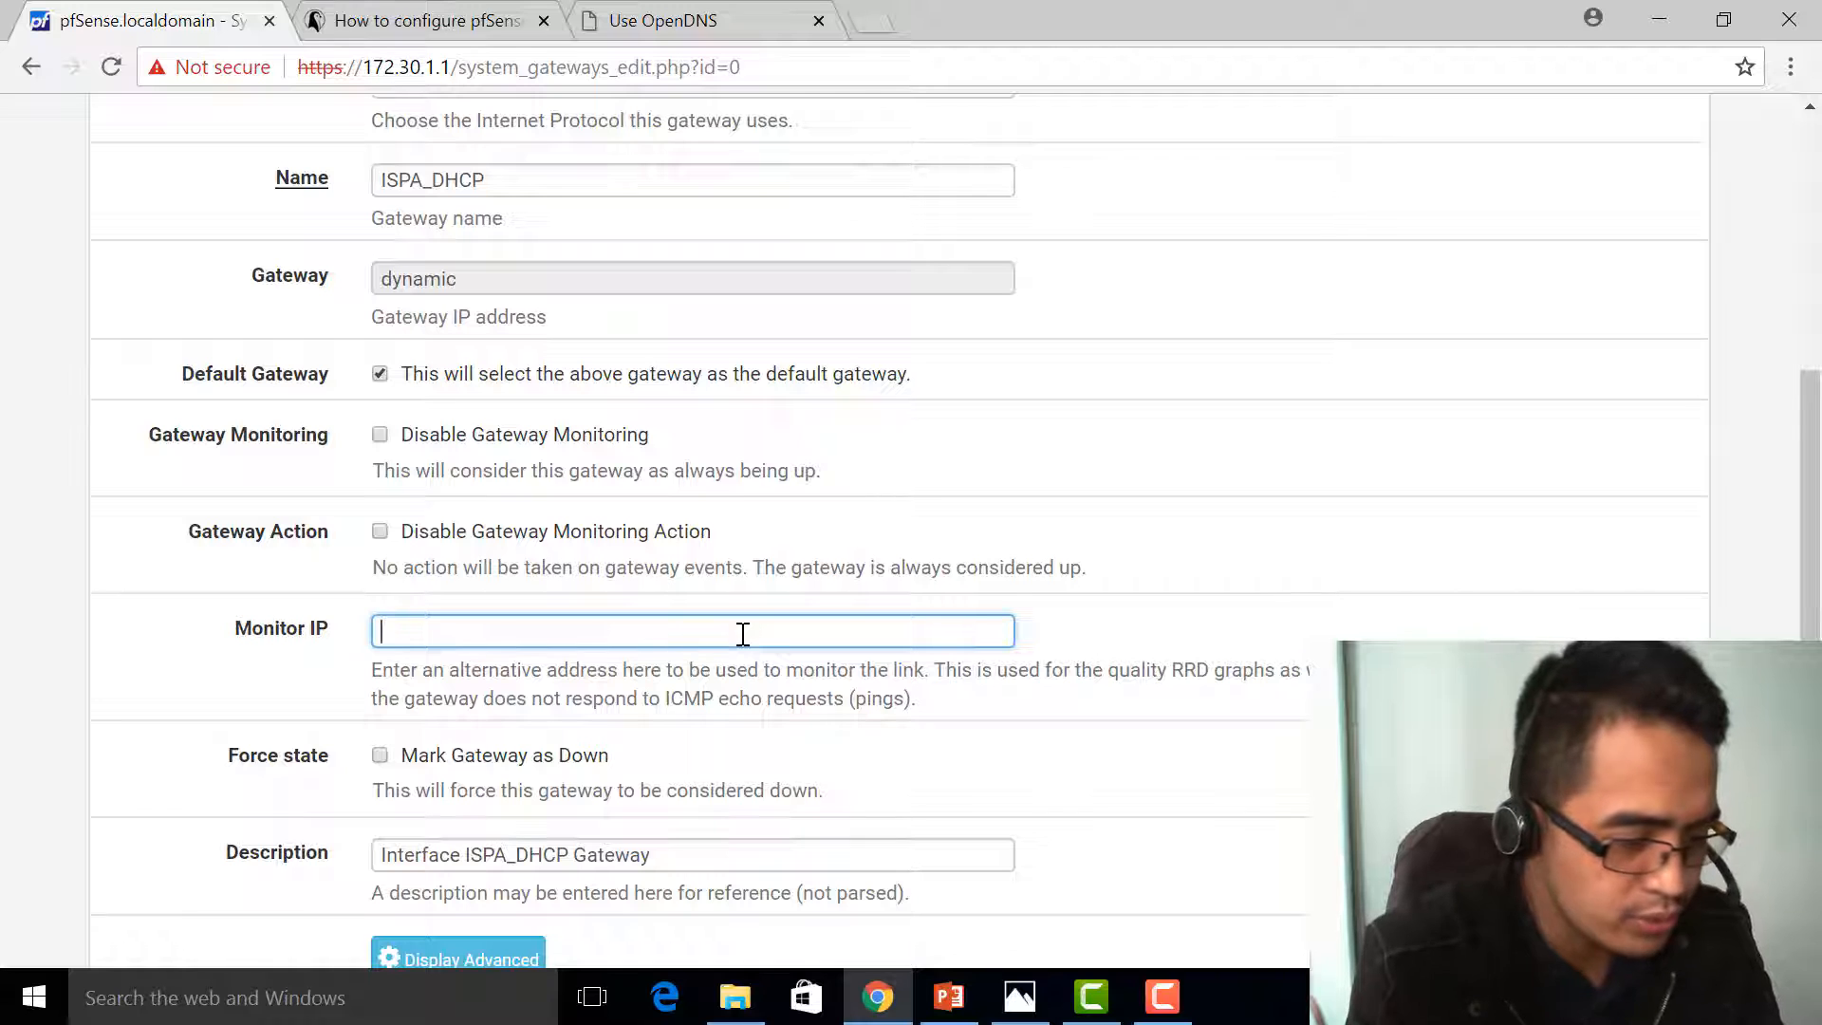
pyautogui.write('8.8.8')
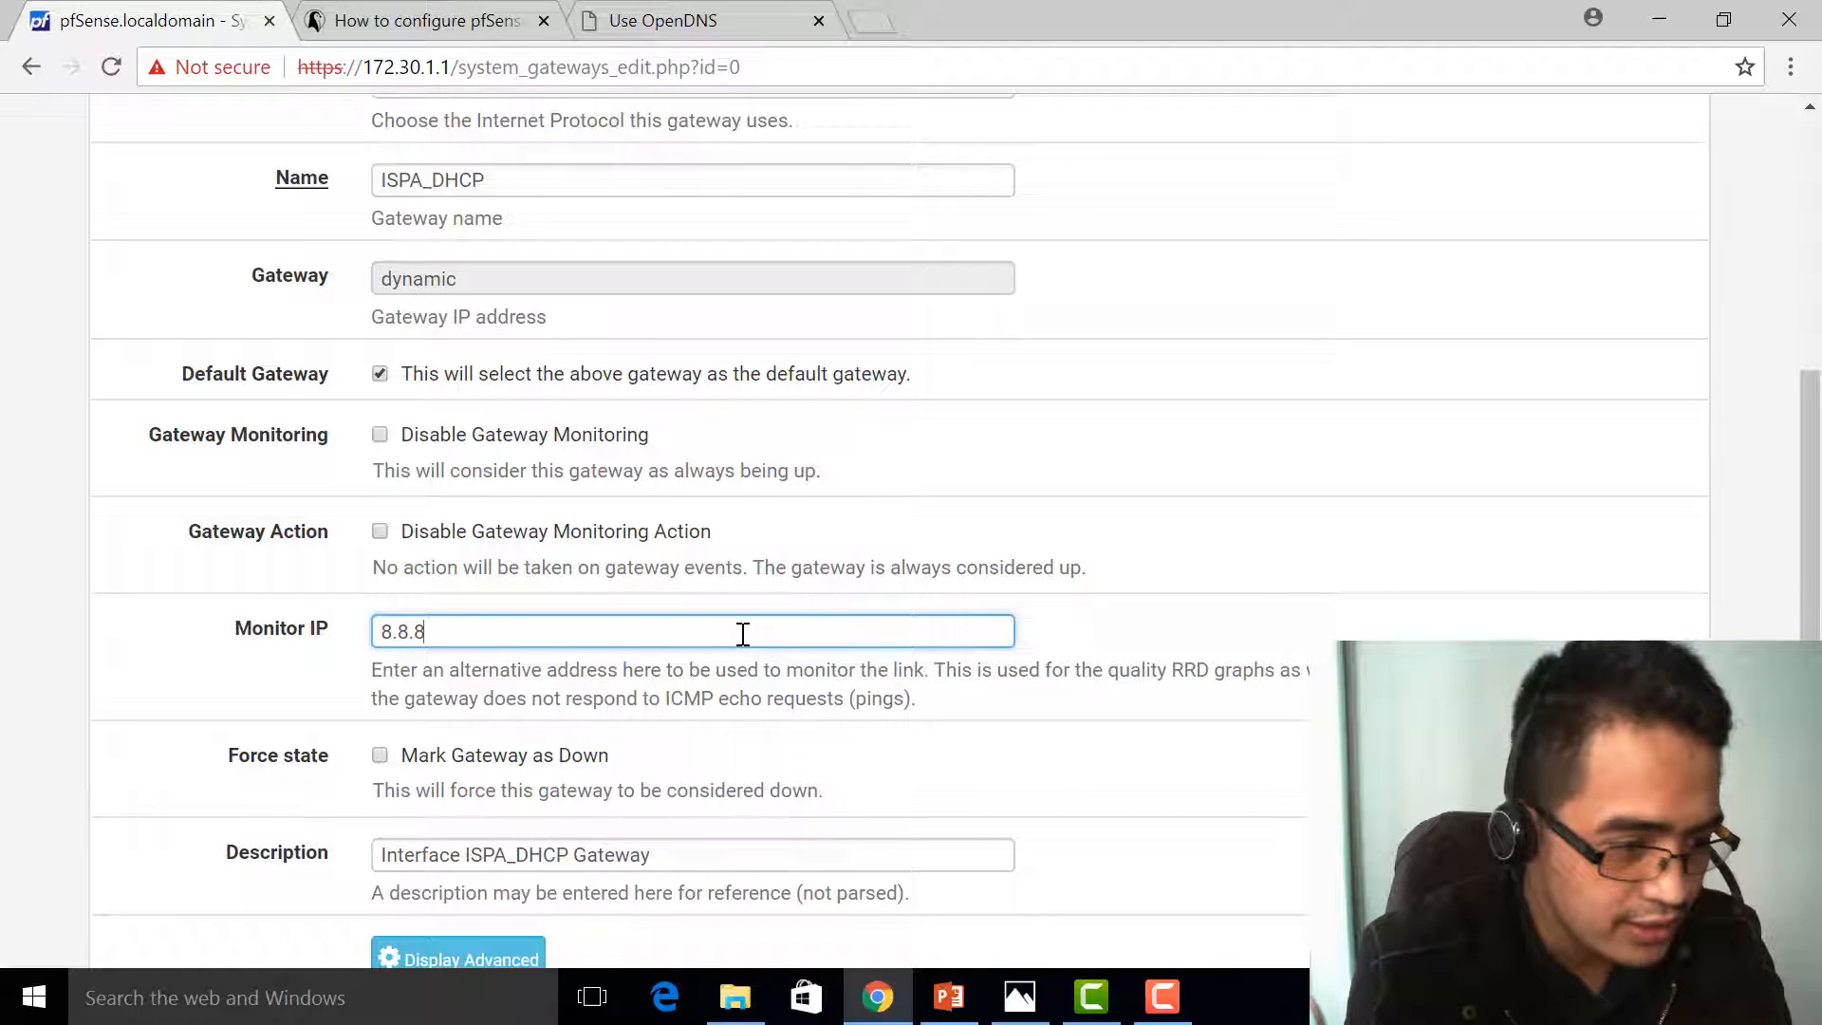
pyautogui.write('.8')
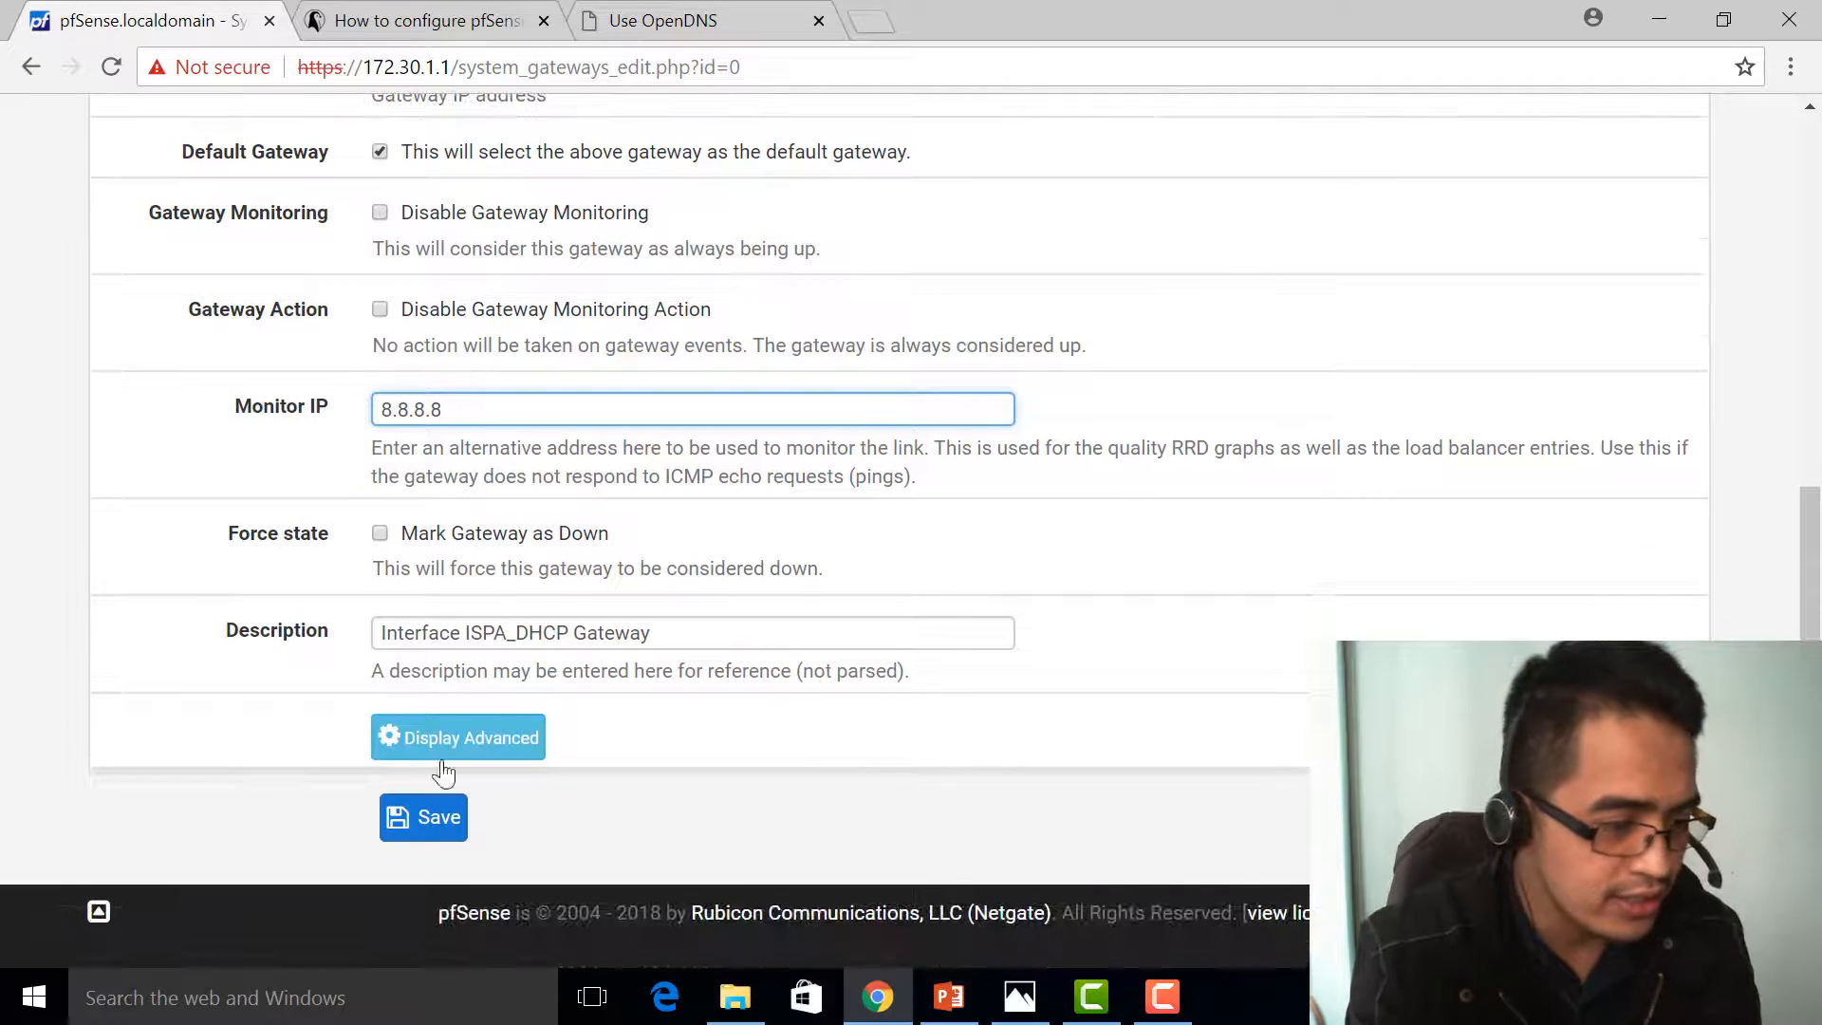
# Step: Save the ISPA_DHCP gateway and apply the pending changes
pyautogui.click(423, 816)
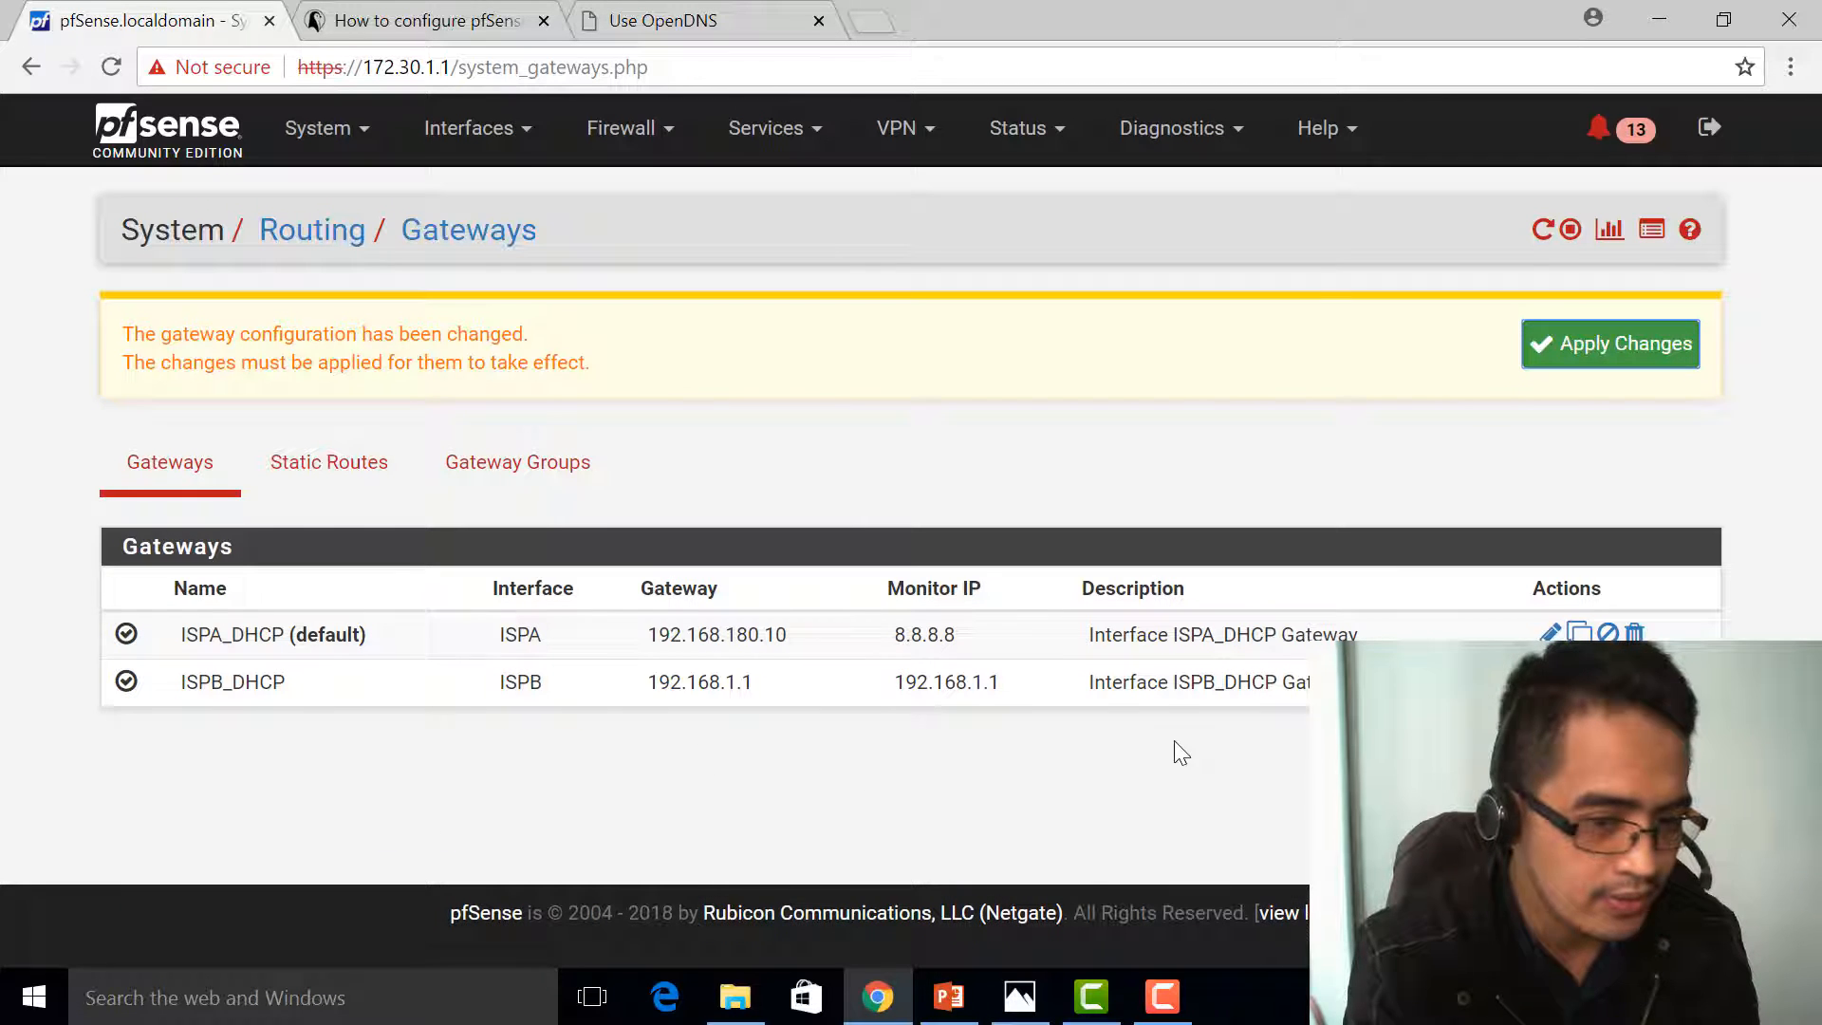
pyautogui.click(1610, 343)
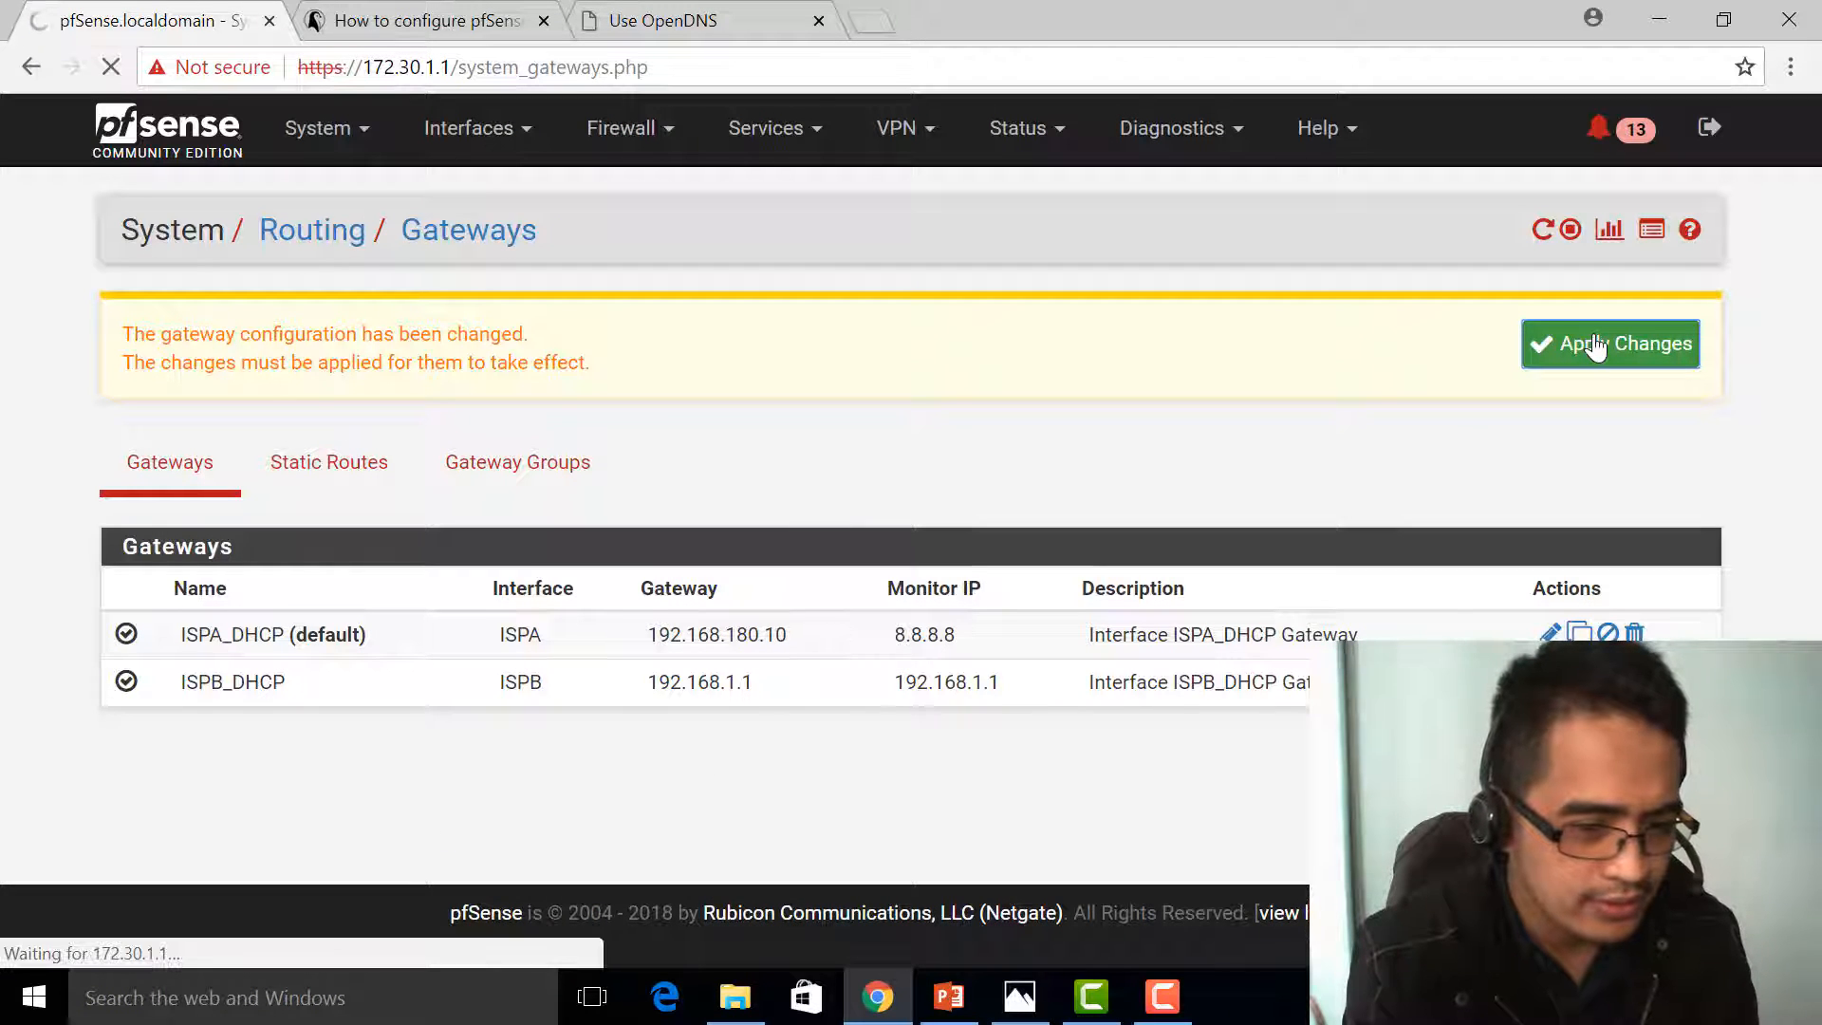
pyautogui.click(1609, 344)
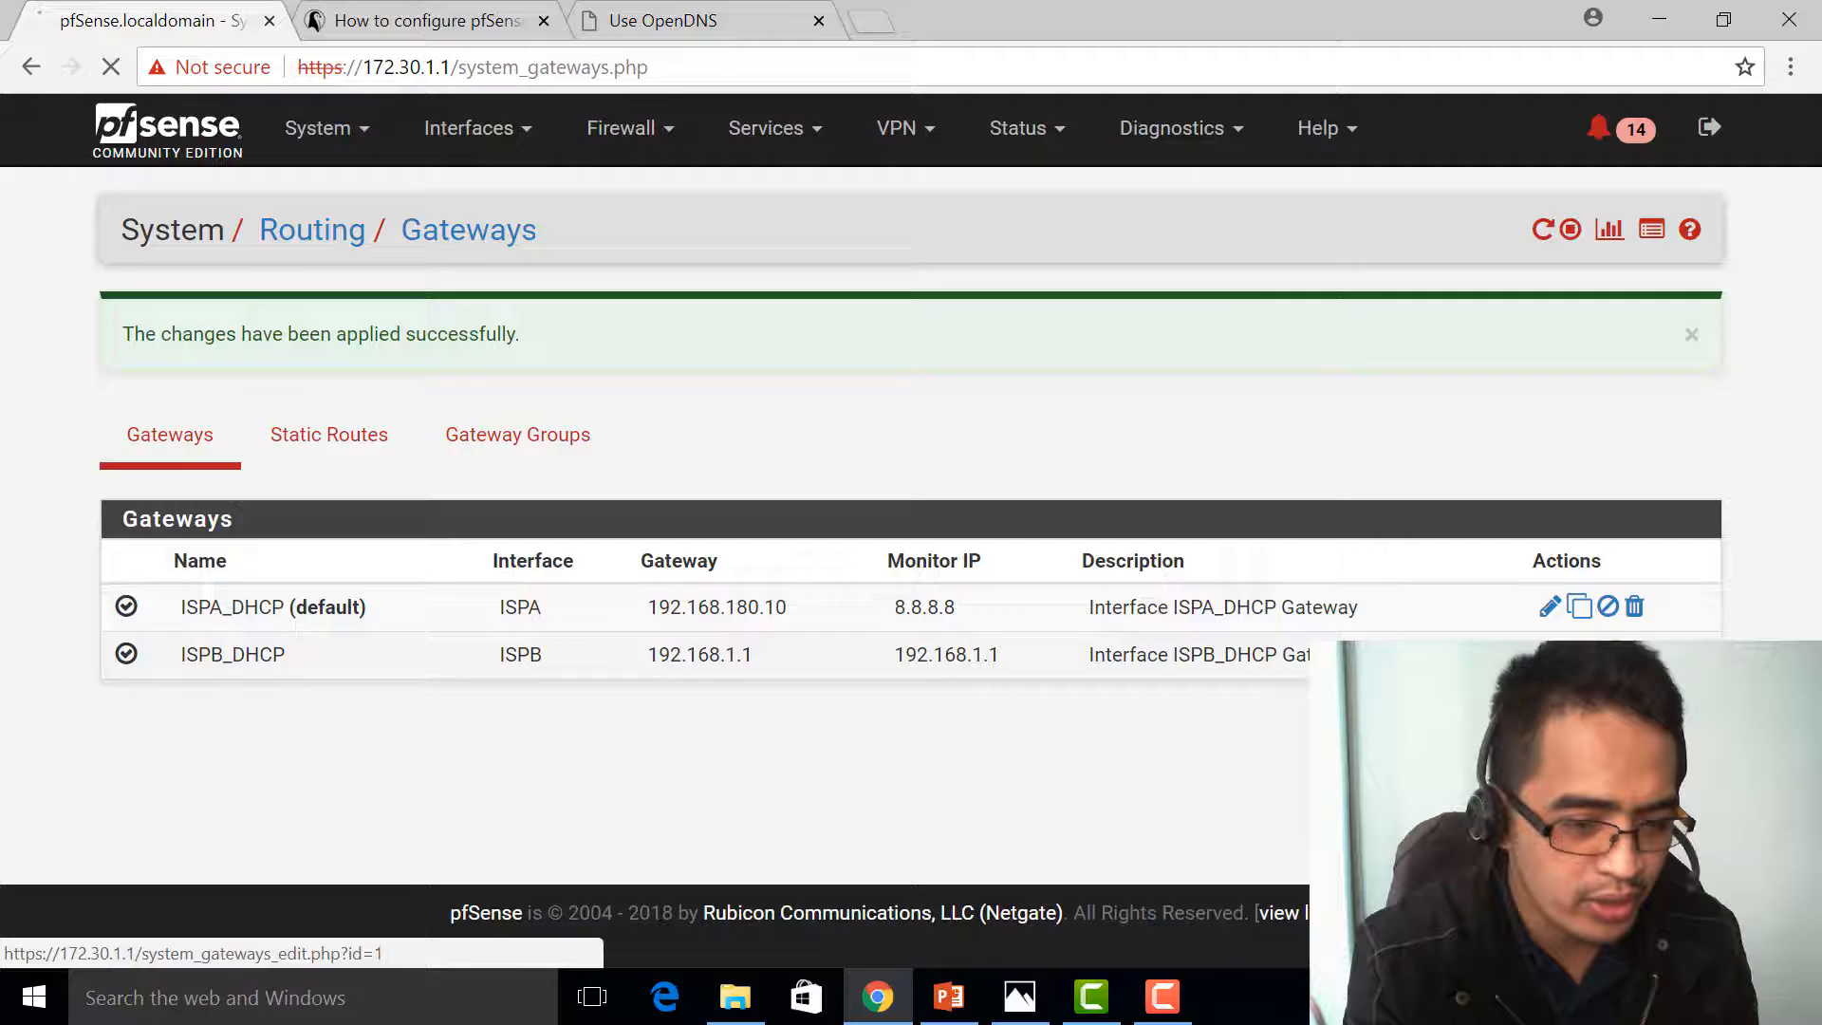
# Step: Set ISPB_DHCP's Monitor IP to 208.67.222.222, save and apply the changes
pyautogui.click(1551, 605)
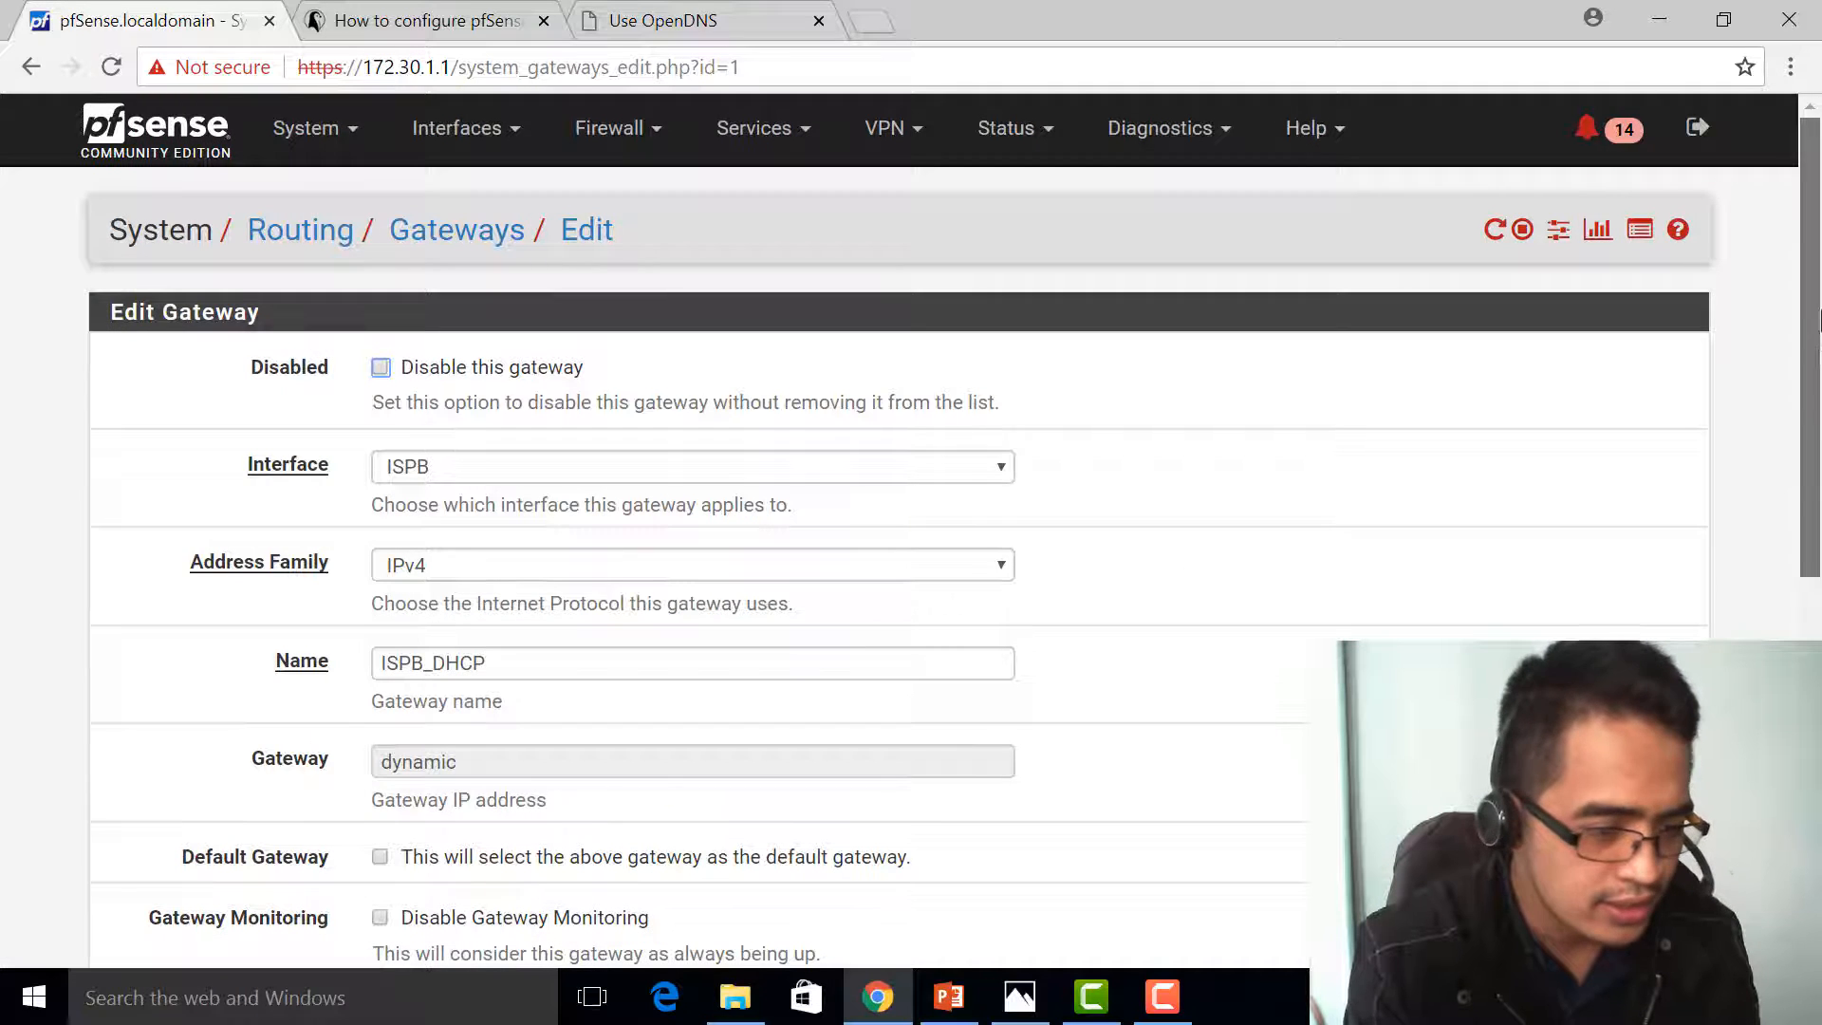
pyautogui.scroll(-3)
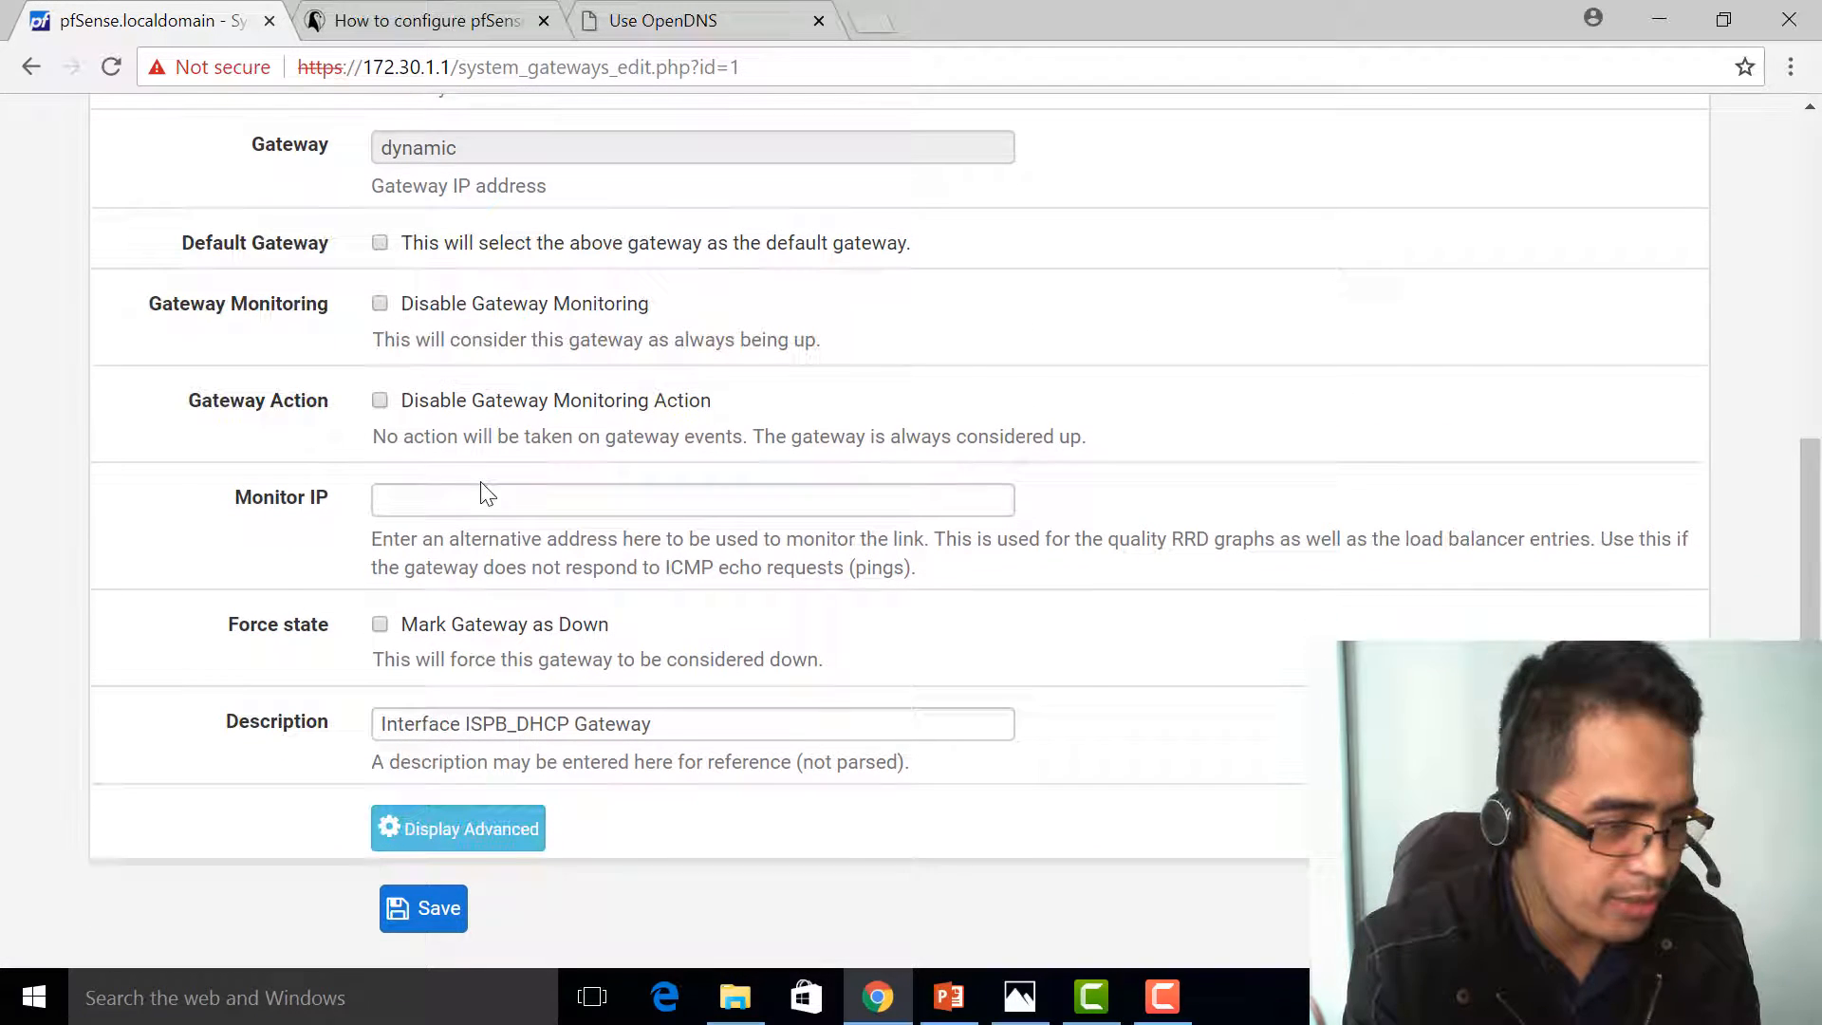
pyautogui.write('208.67.222.222')
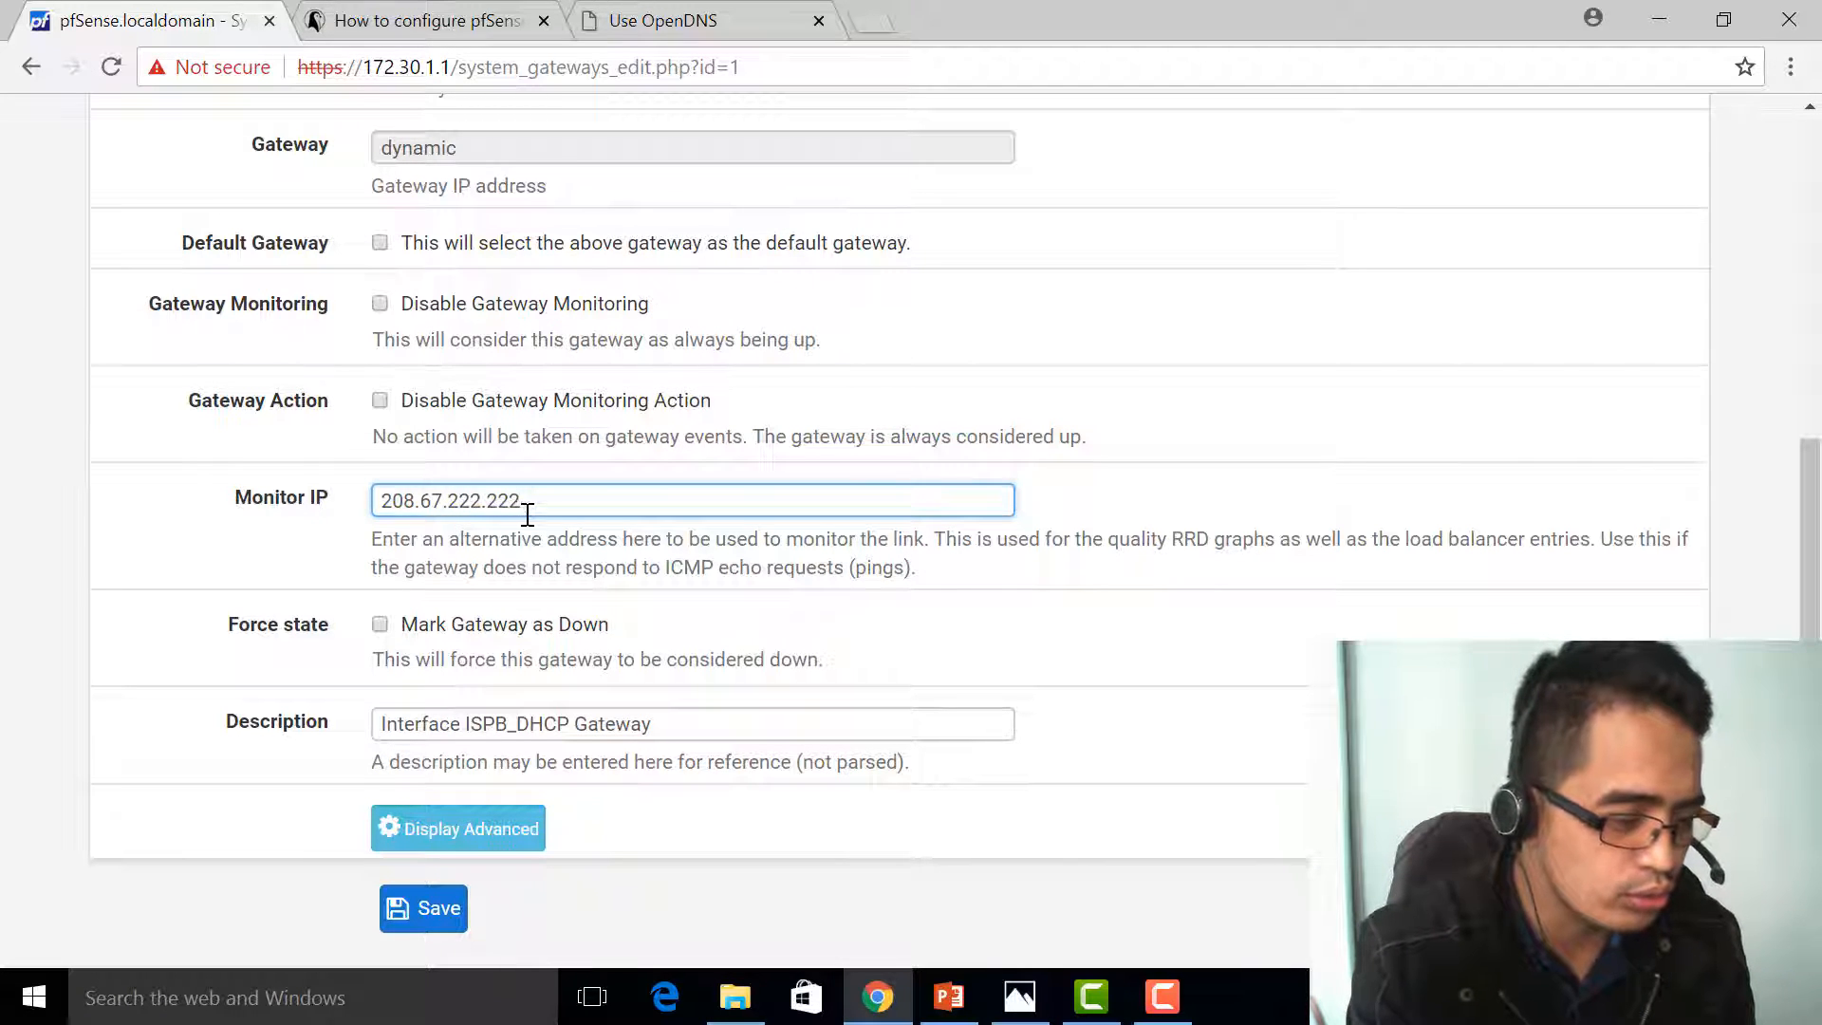
pyautogui.scroll(-3)
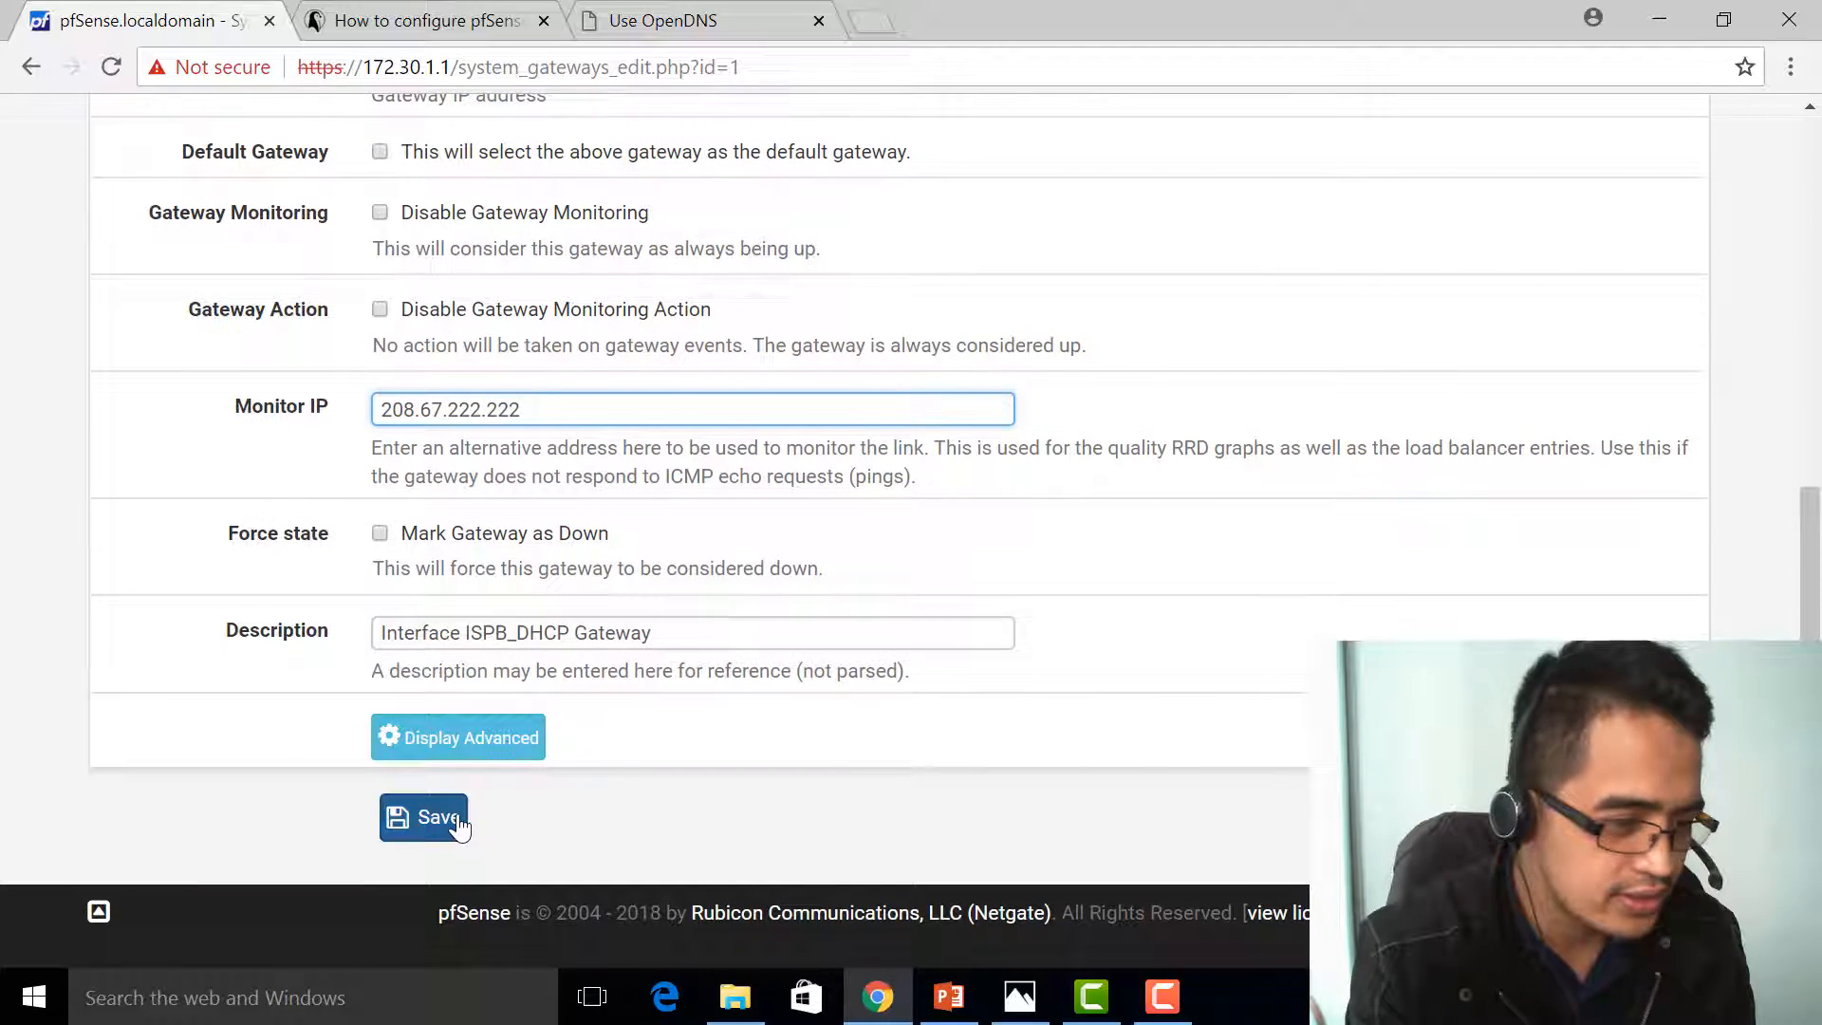
pyautogui.click(423, 816)
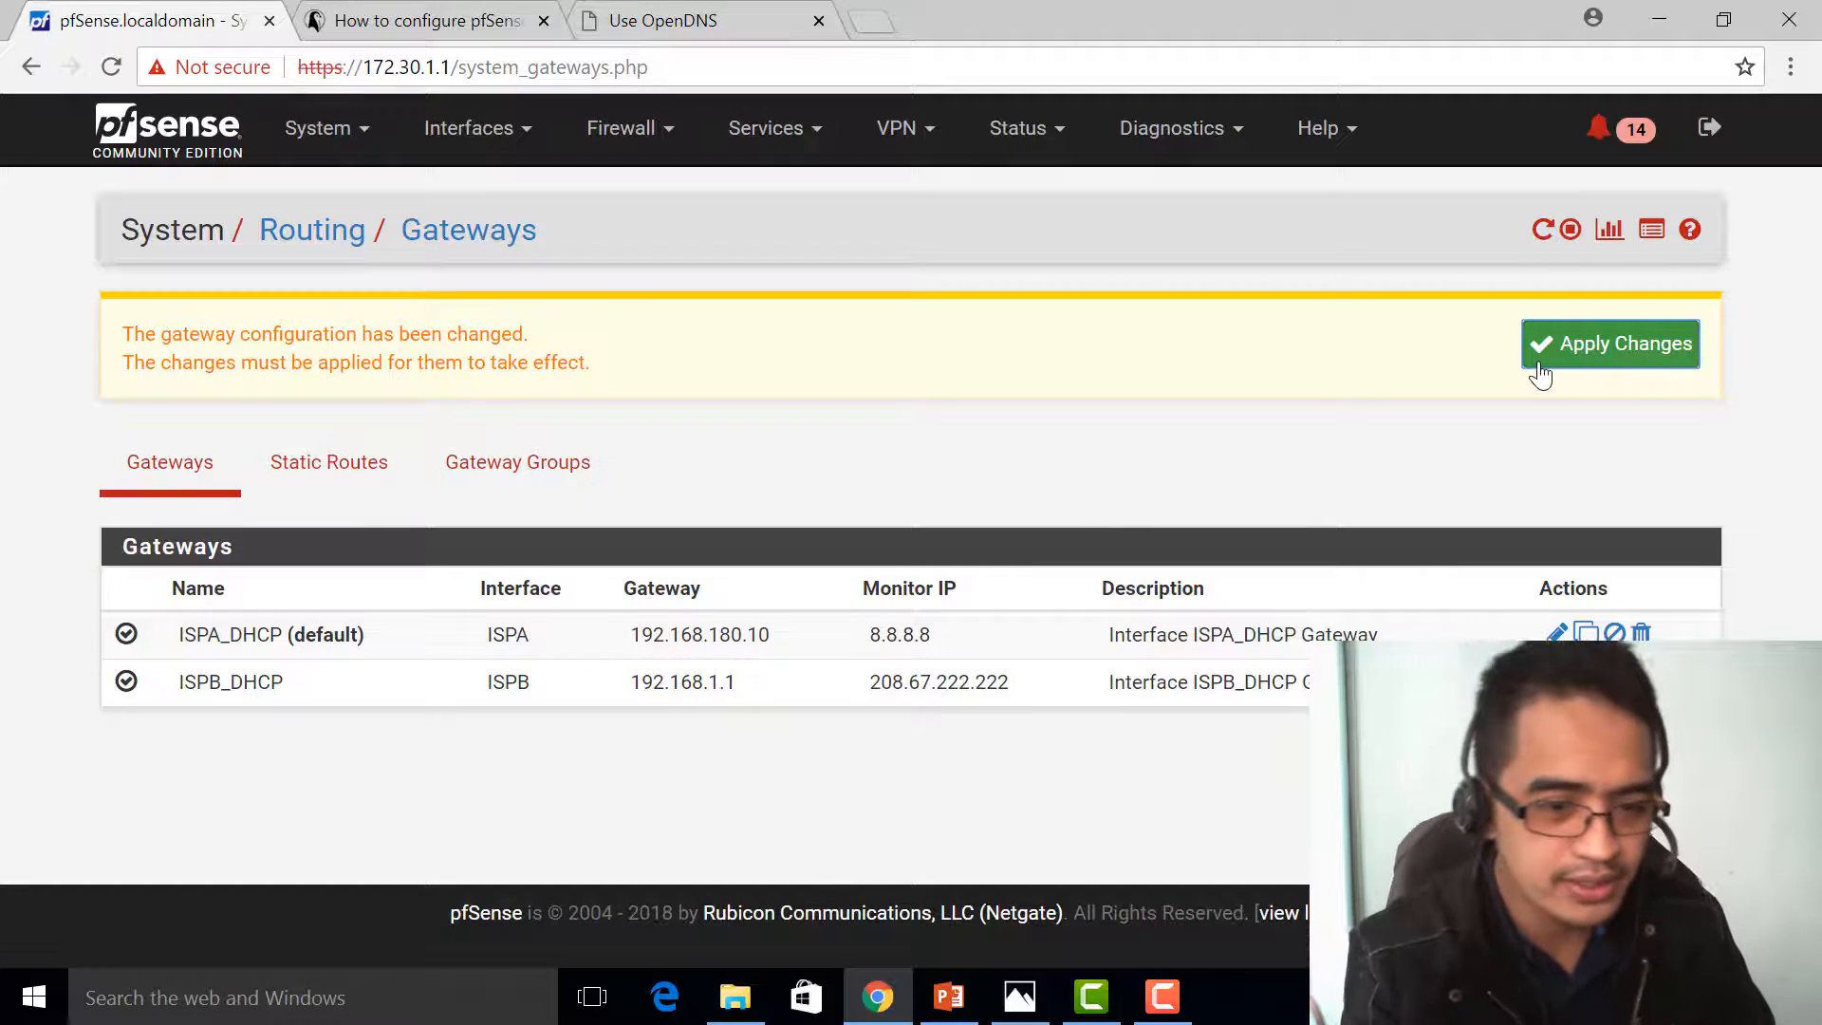
pyautogui.click(1612, 344)
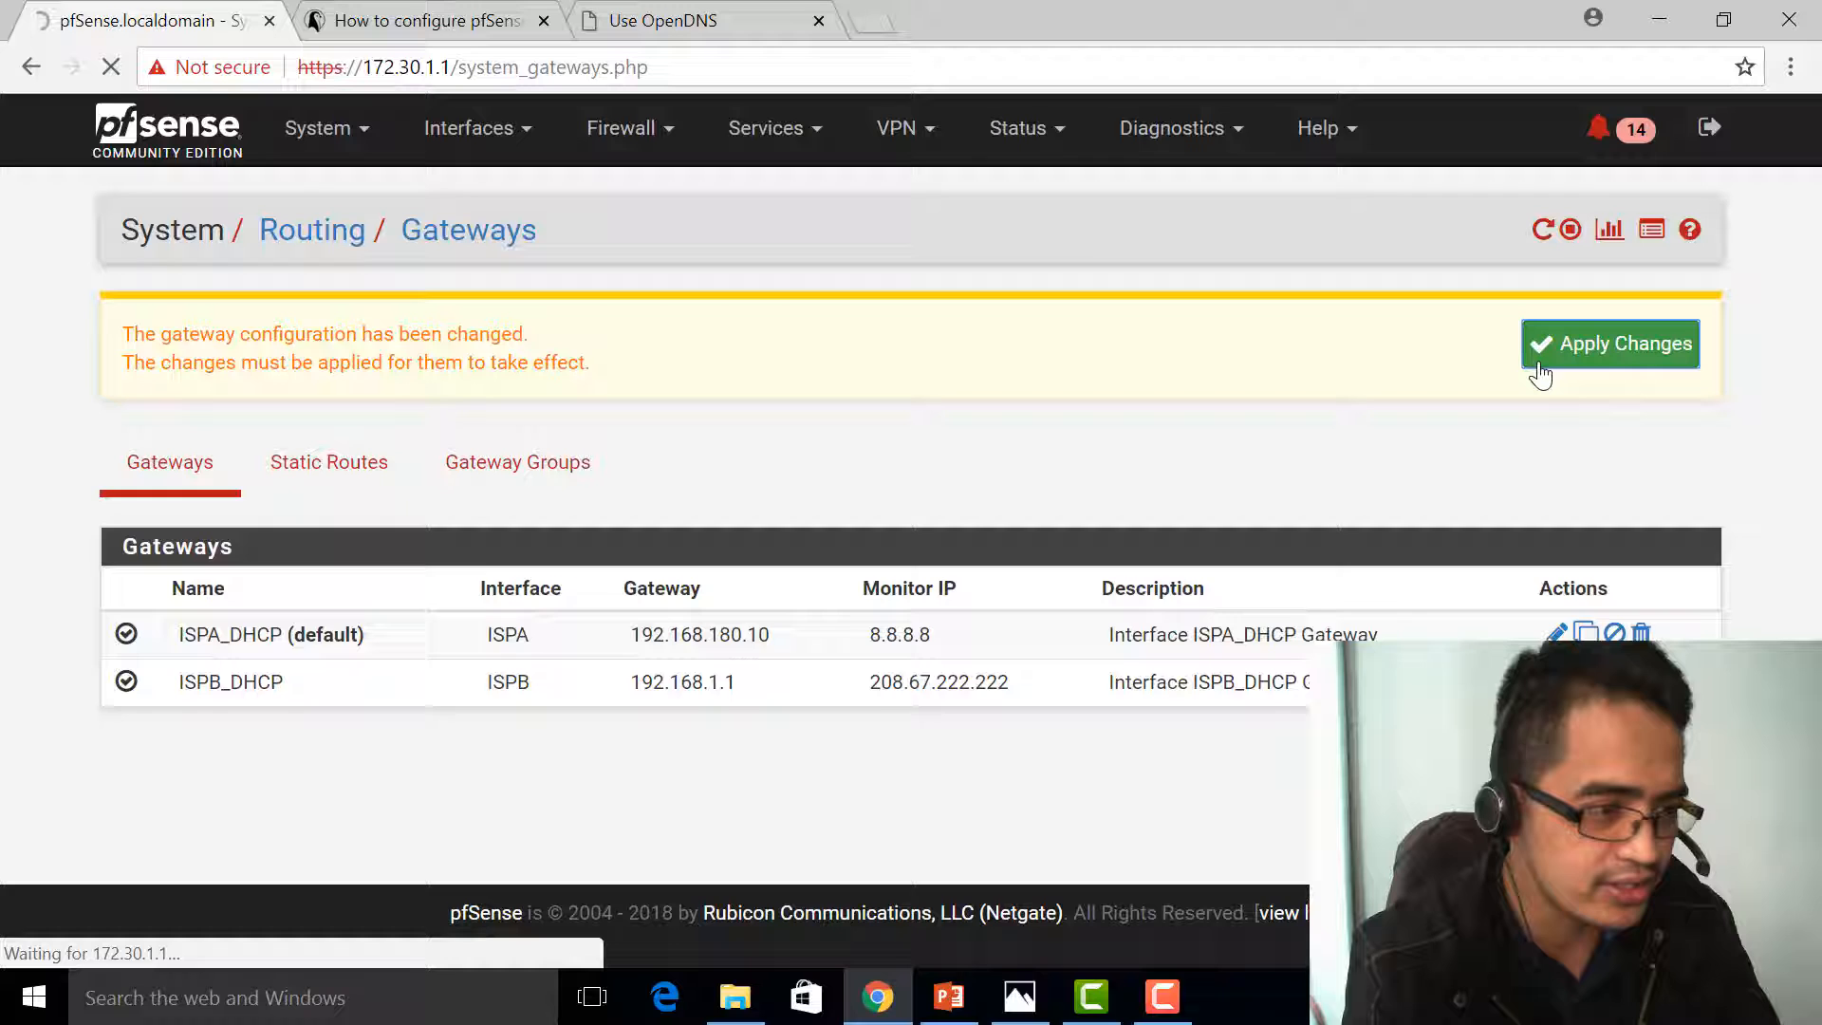
pyautogui.click(1611, 343)
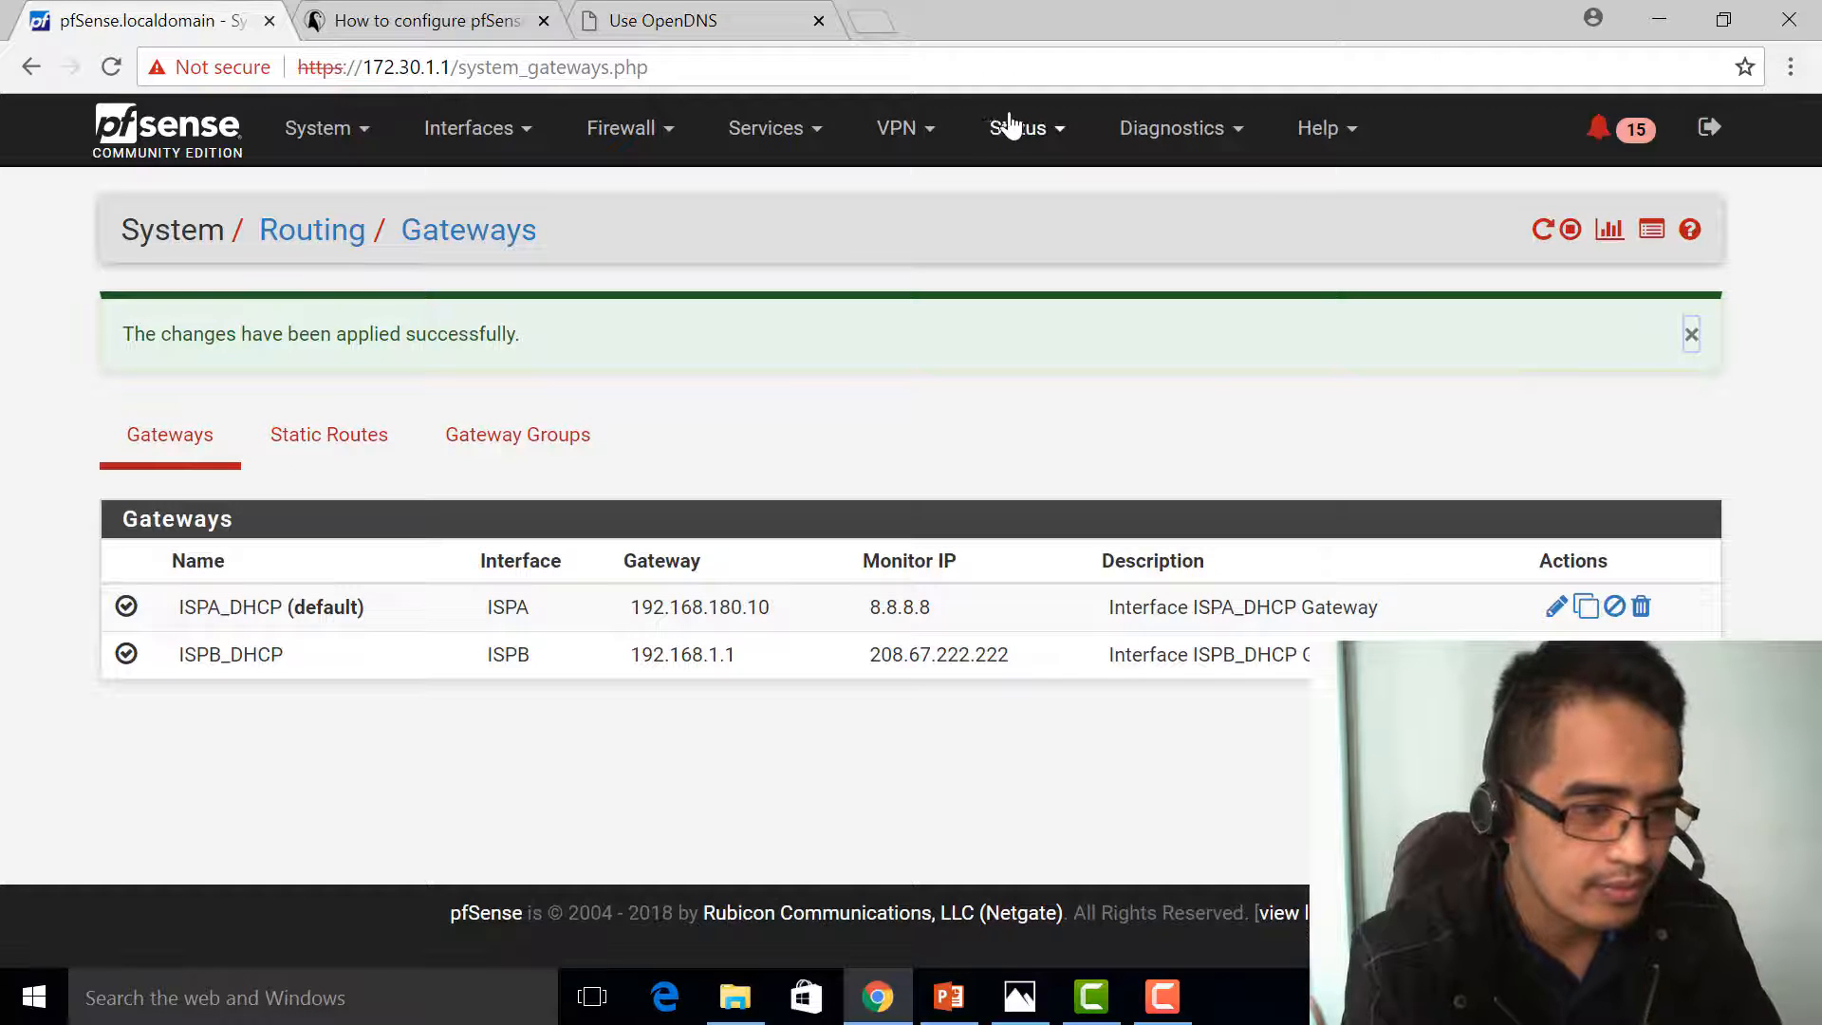
pyautogui.click(1006, 127)
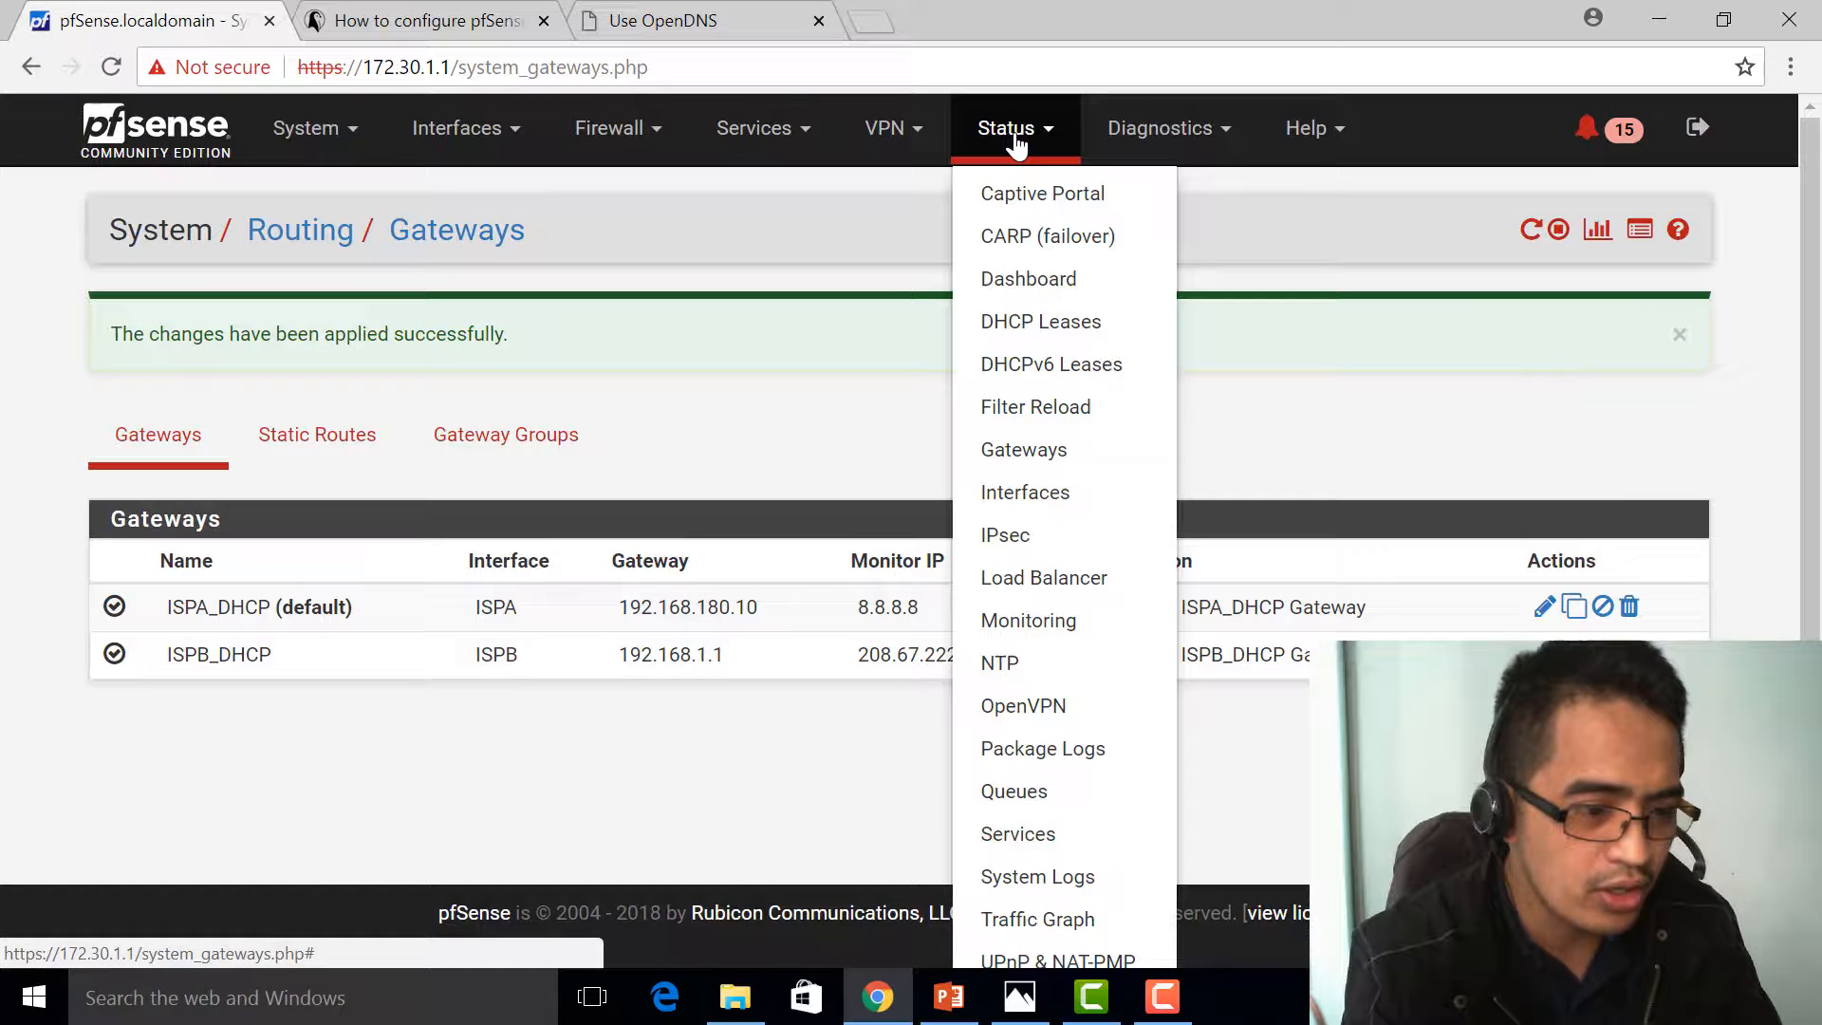
pyautogui.moveTo(1028, 279)
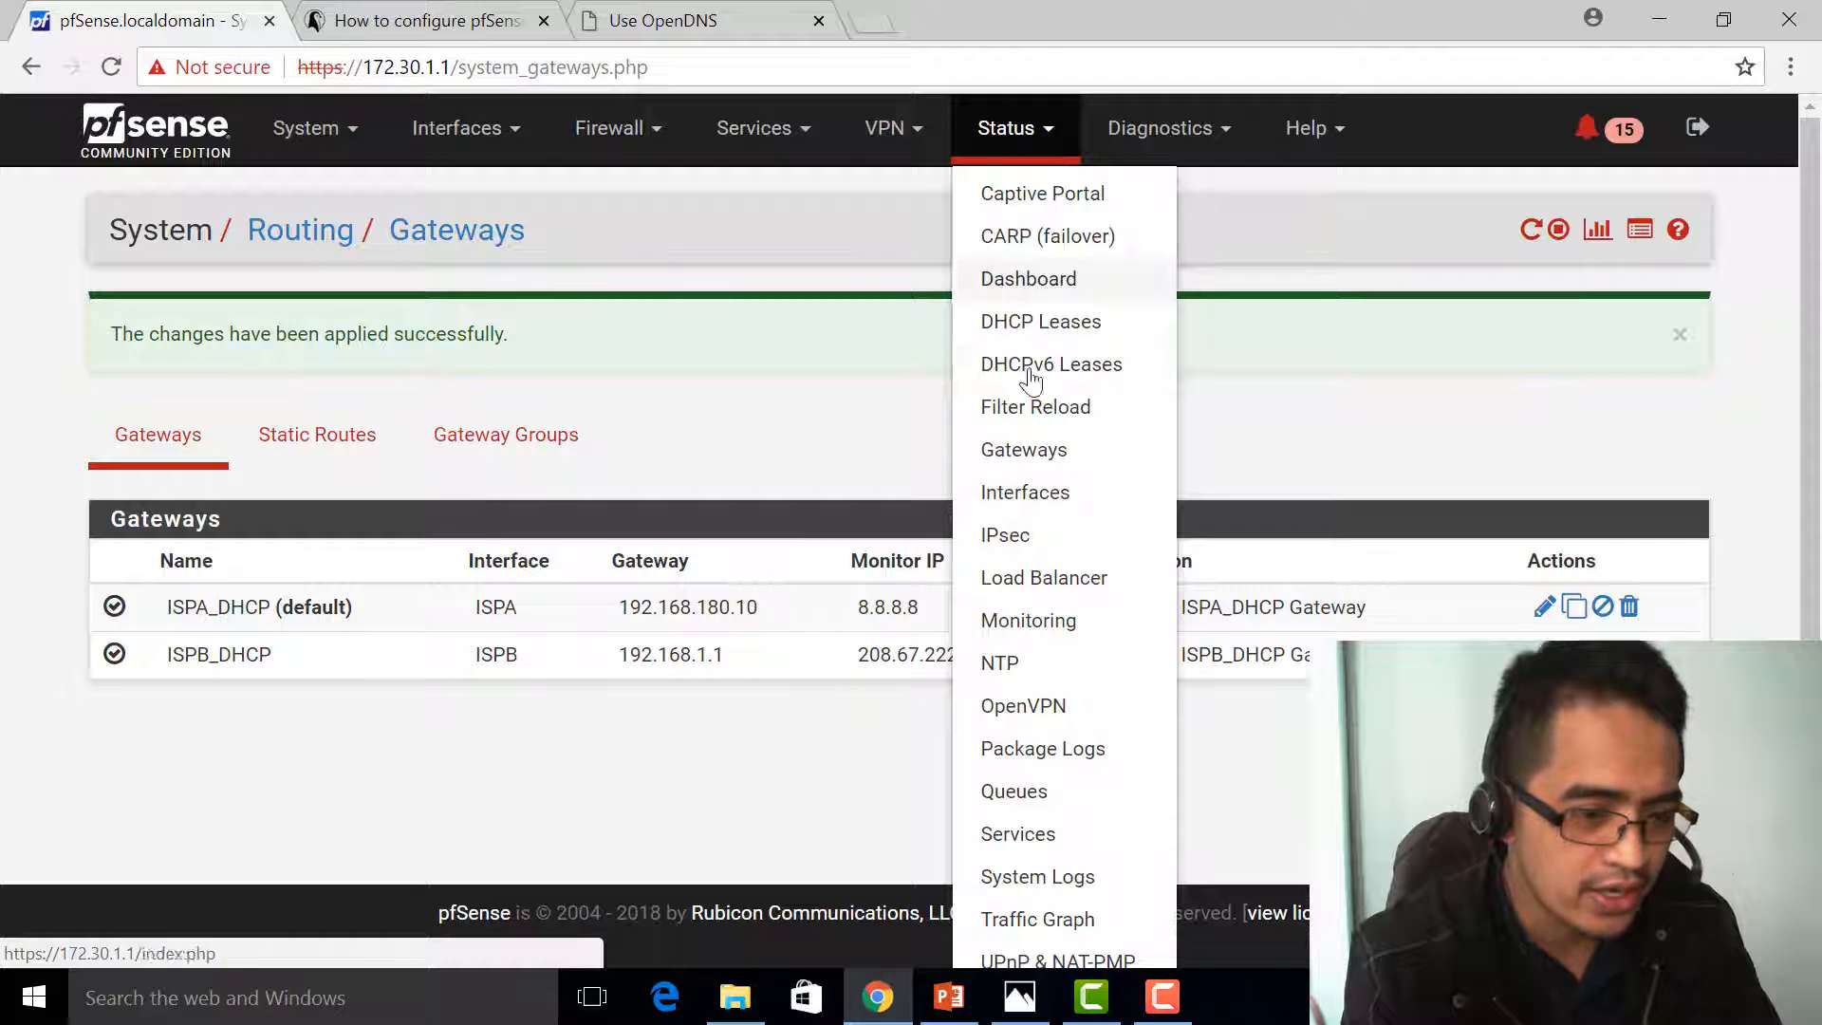
pyautogui.click(1023, 450)
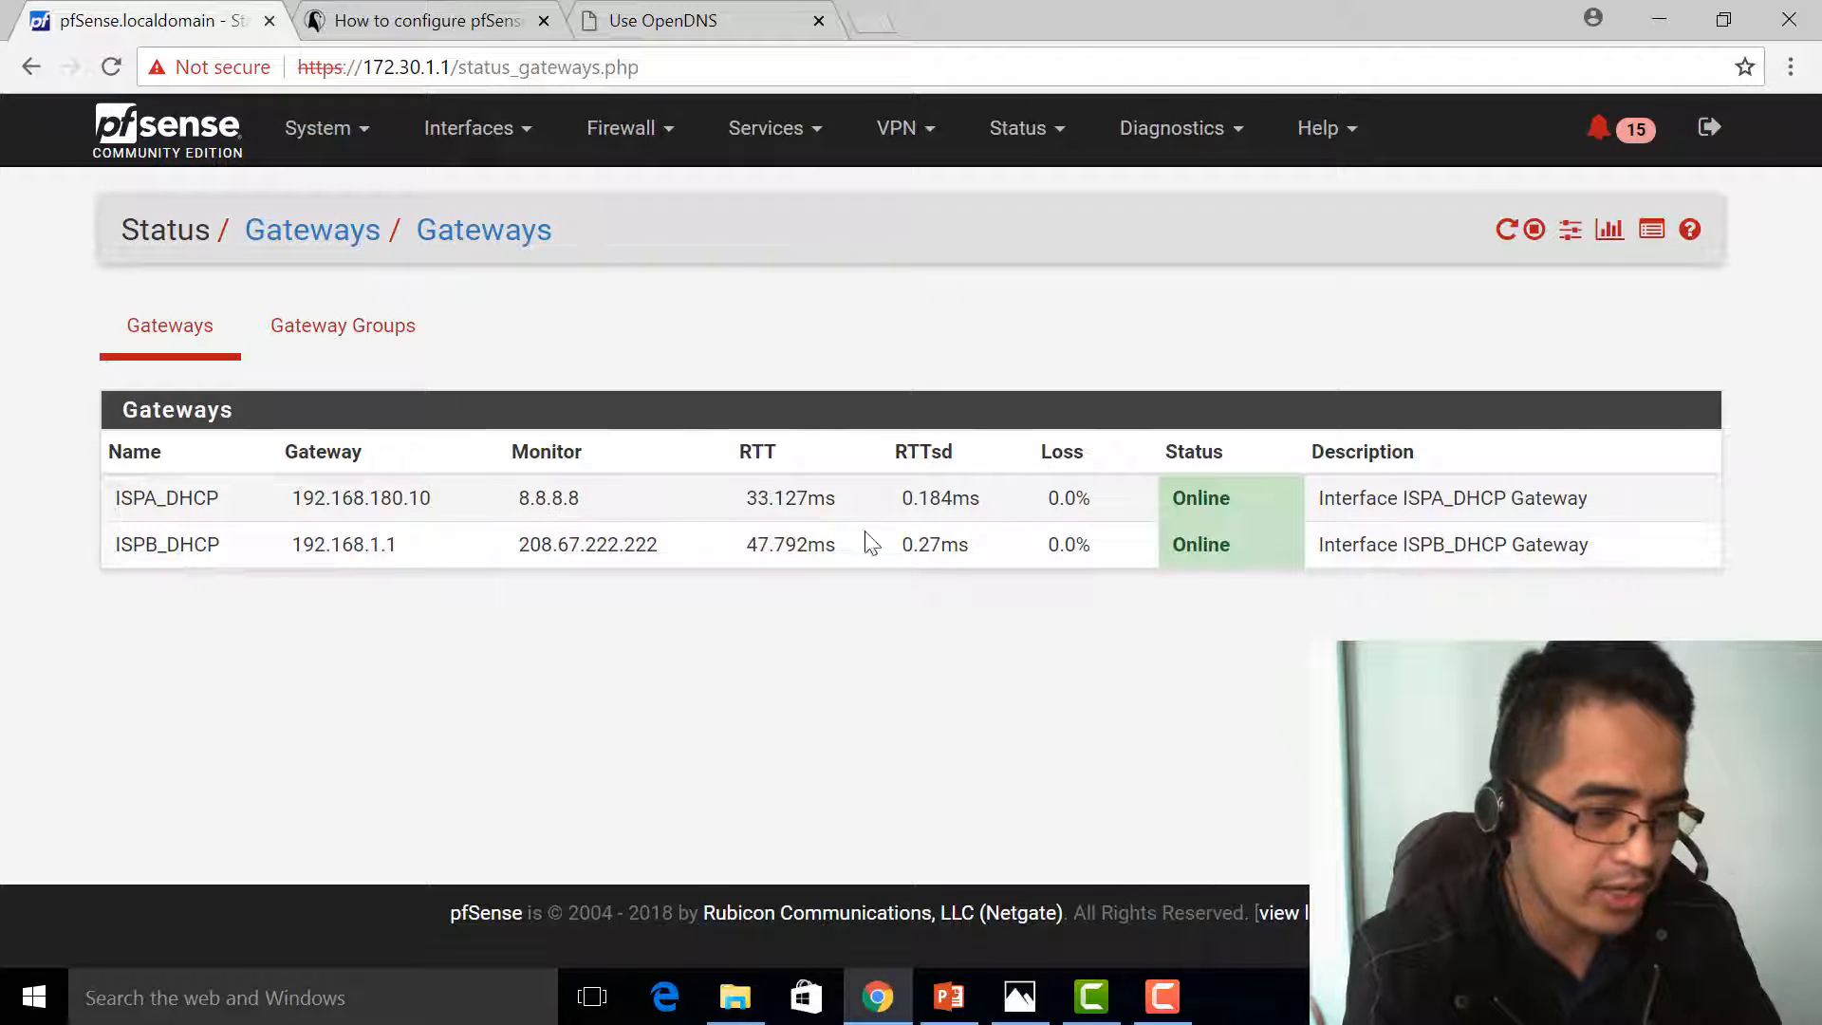
pyautogui.moveTo(583, 389)
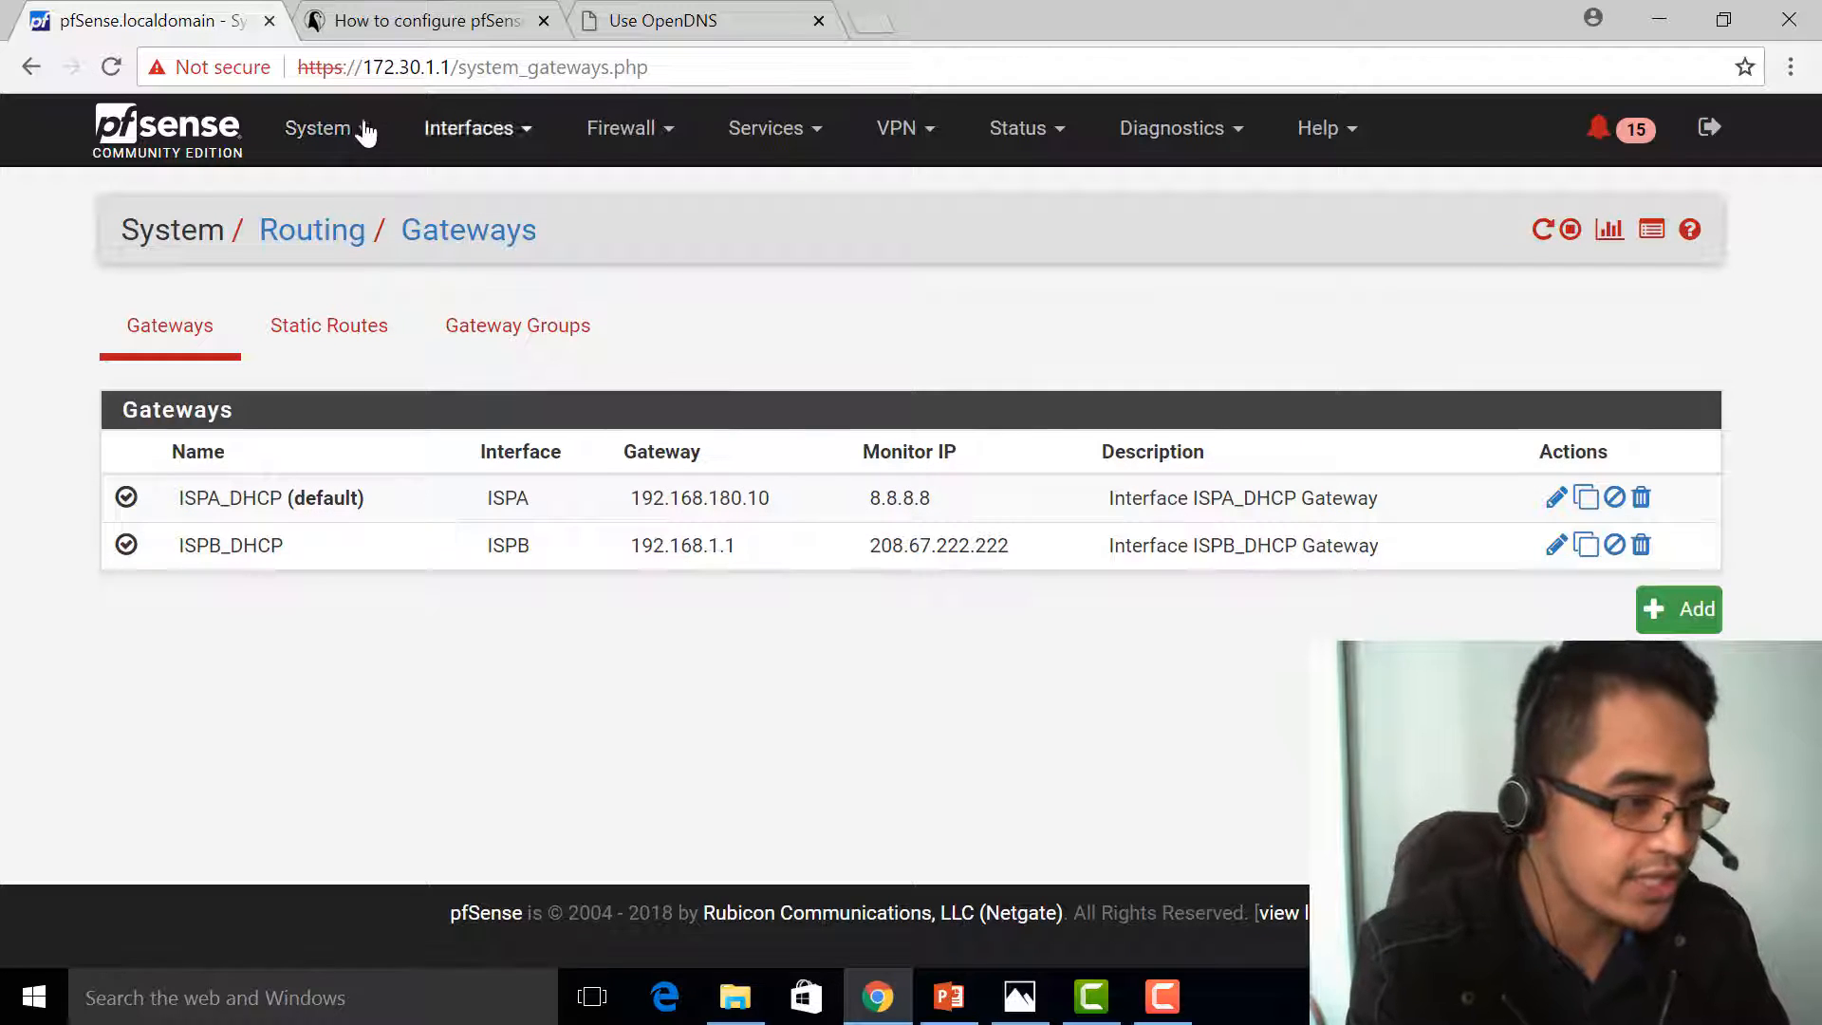
pyautogui.click(326, 128)
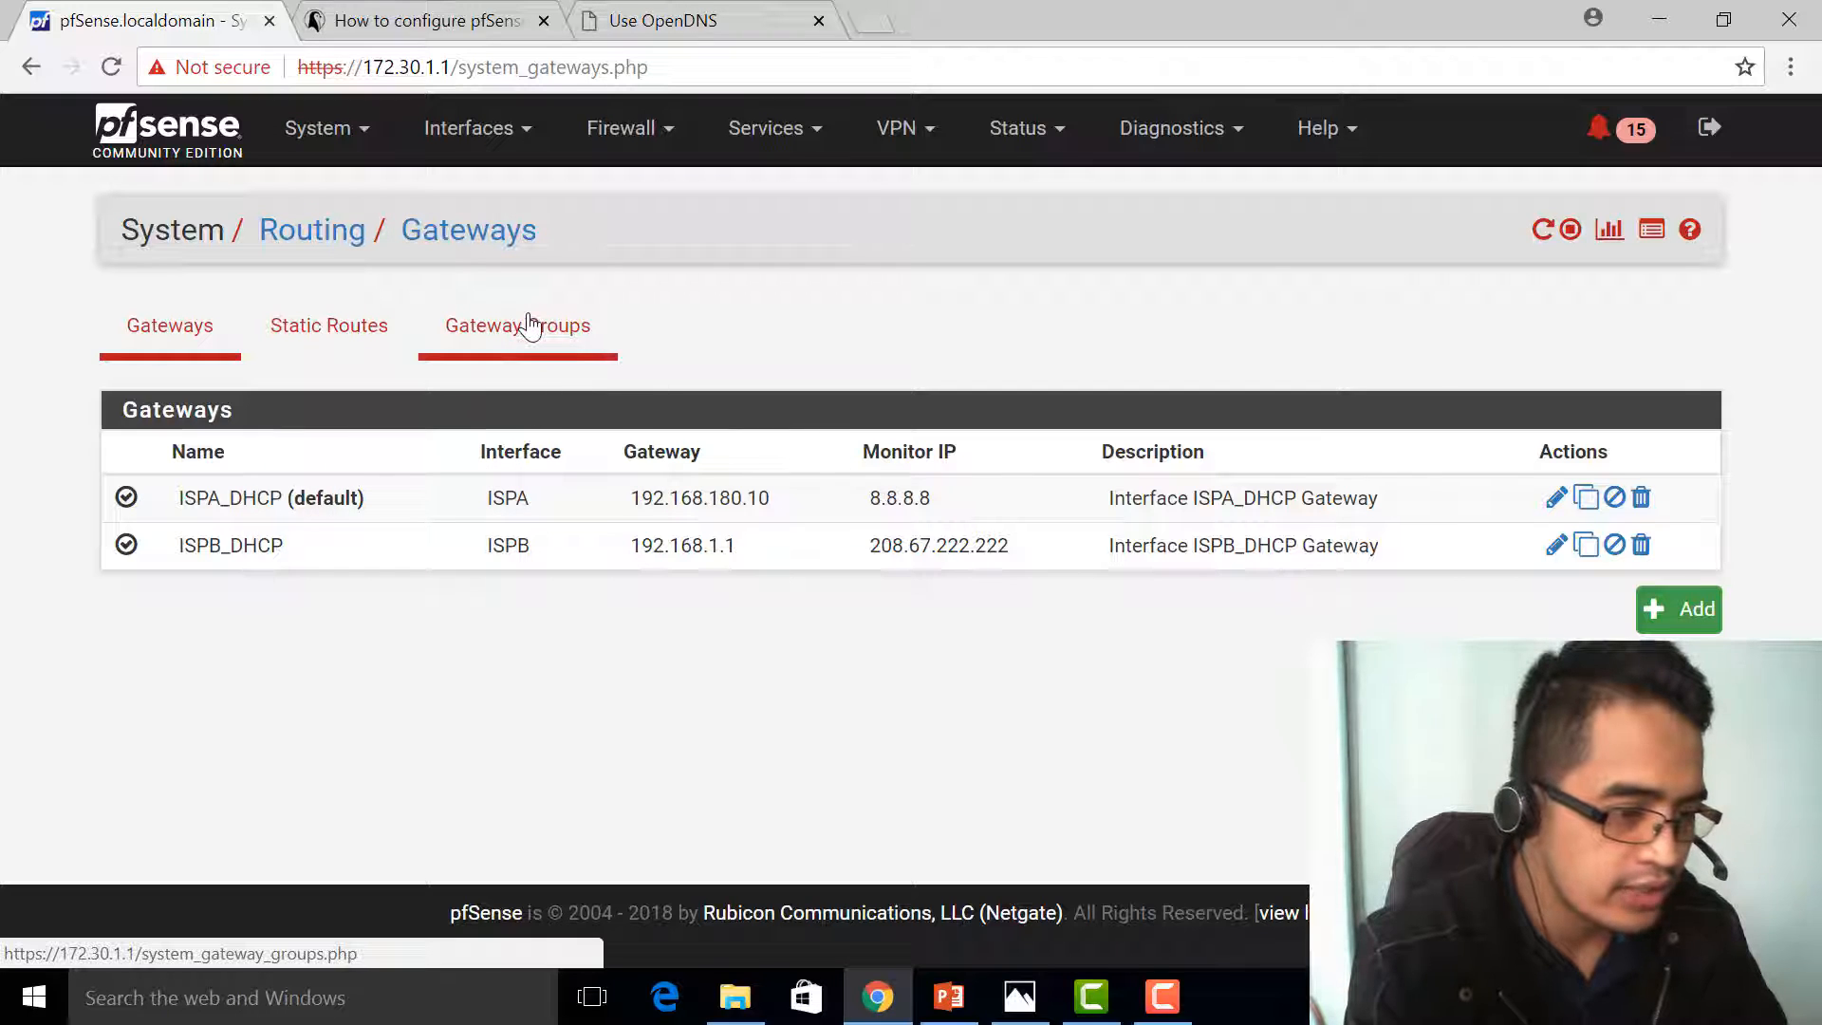
# Step: Add gateway group IPSLOADBALANCER with ISPA_DHCP and ISPB_DHCP both at Tier 1
pyautogui.click(516, 324)
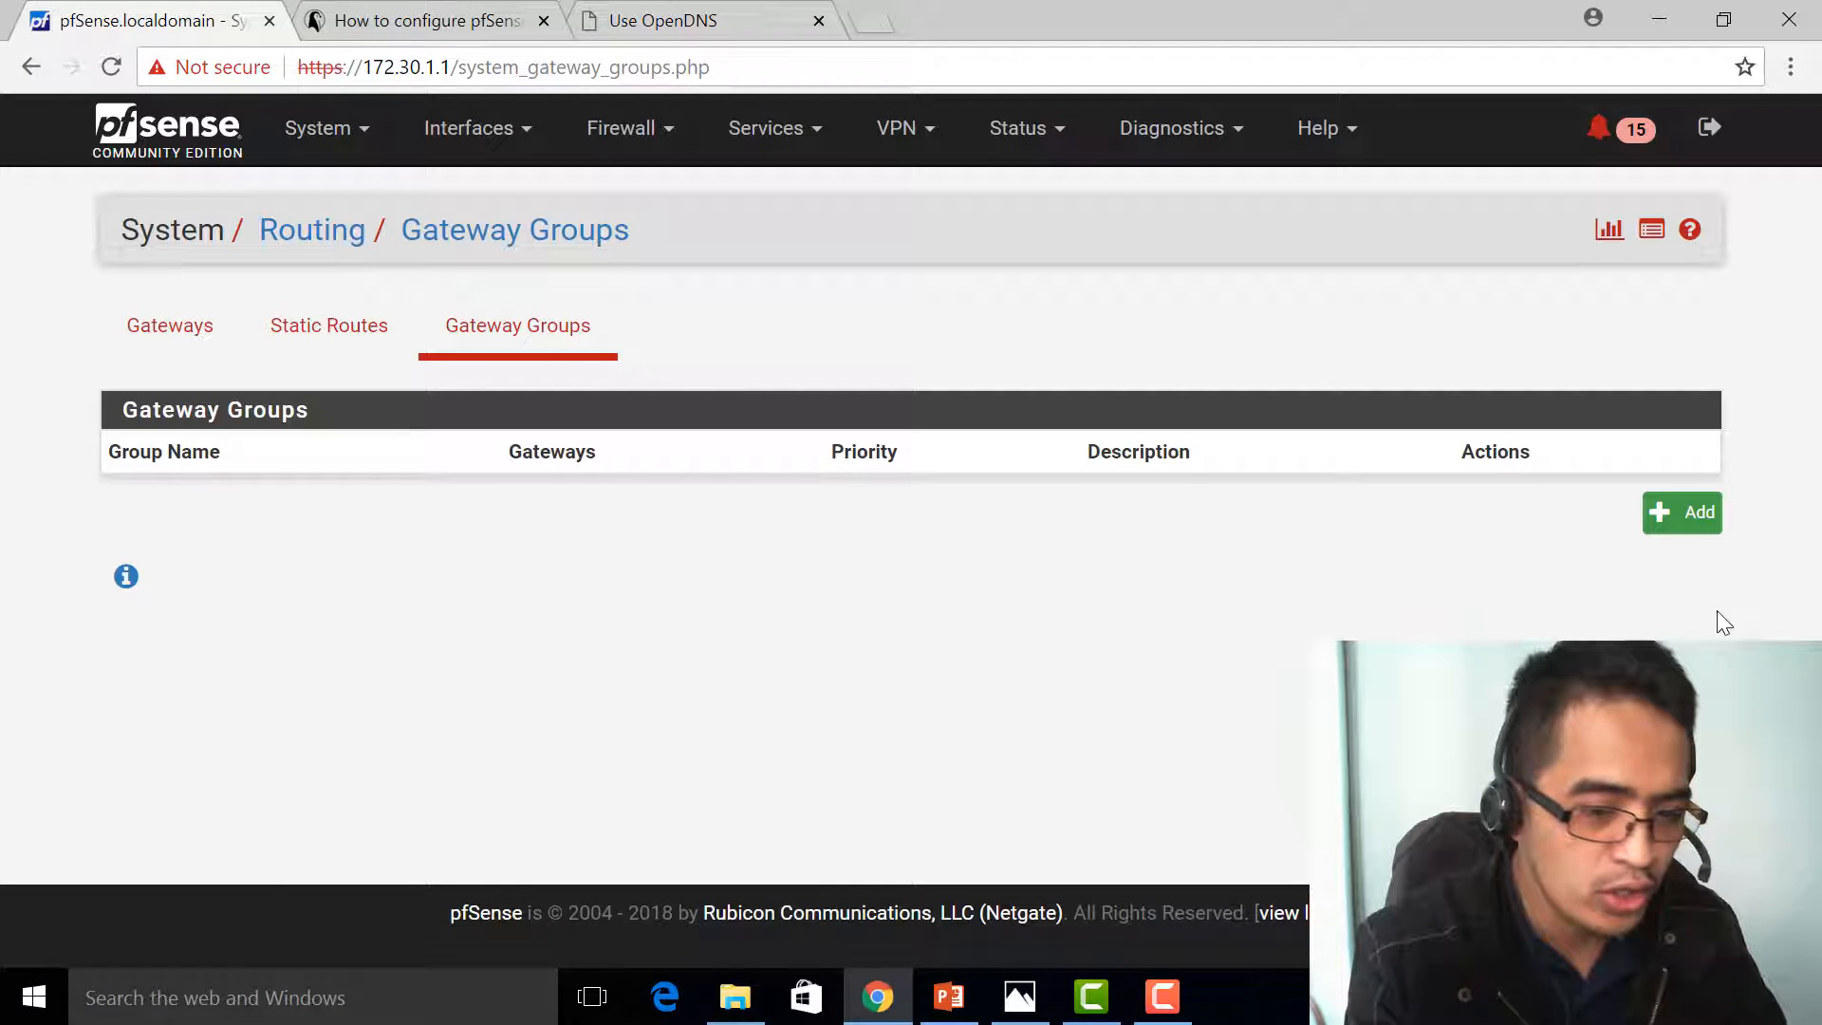
pyautogui.click(1682, 511)
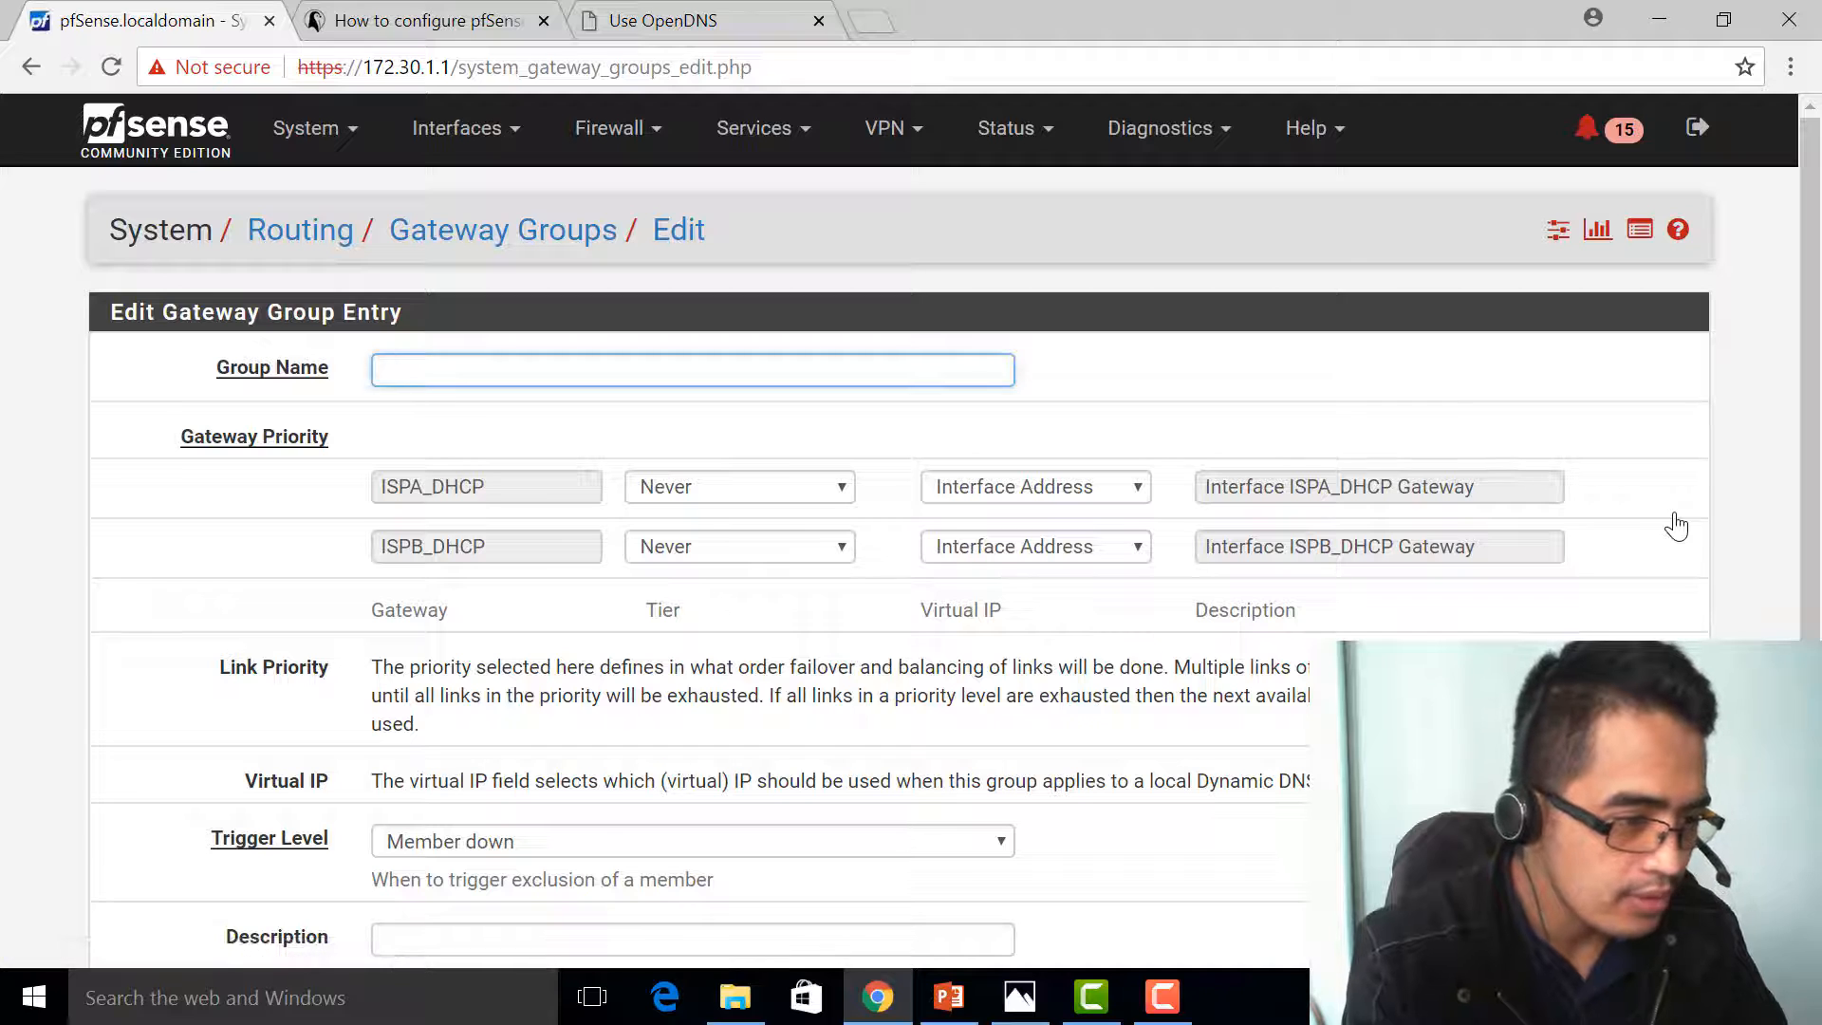
pyautogui.write('IPS')
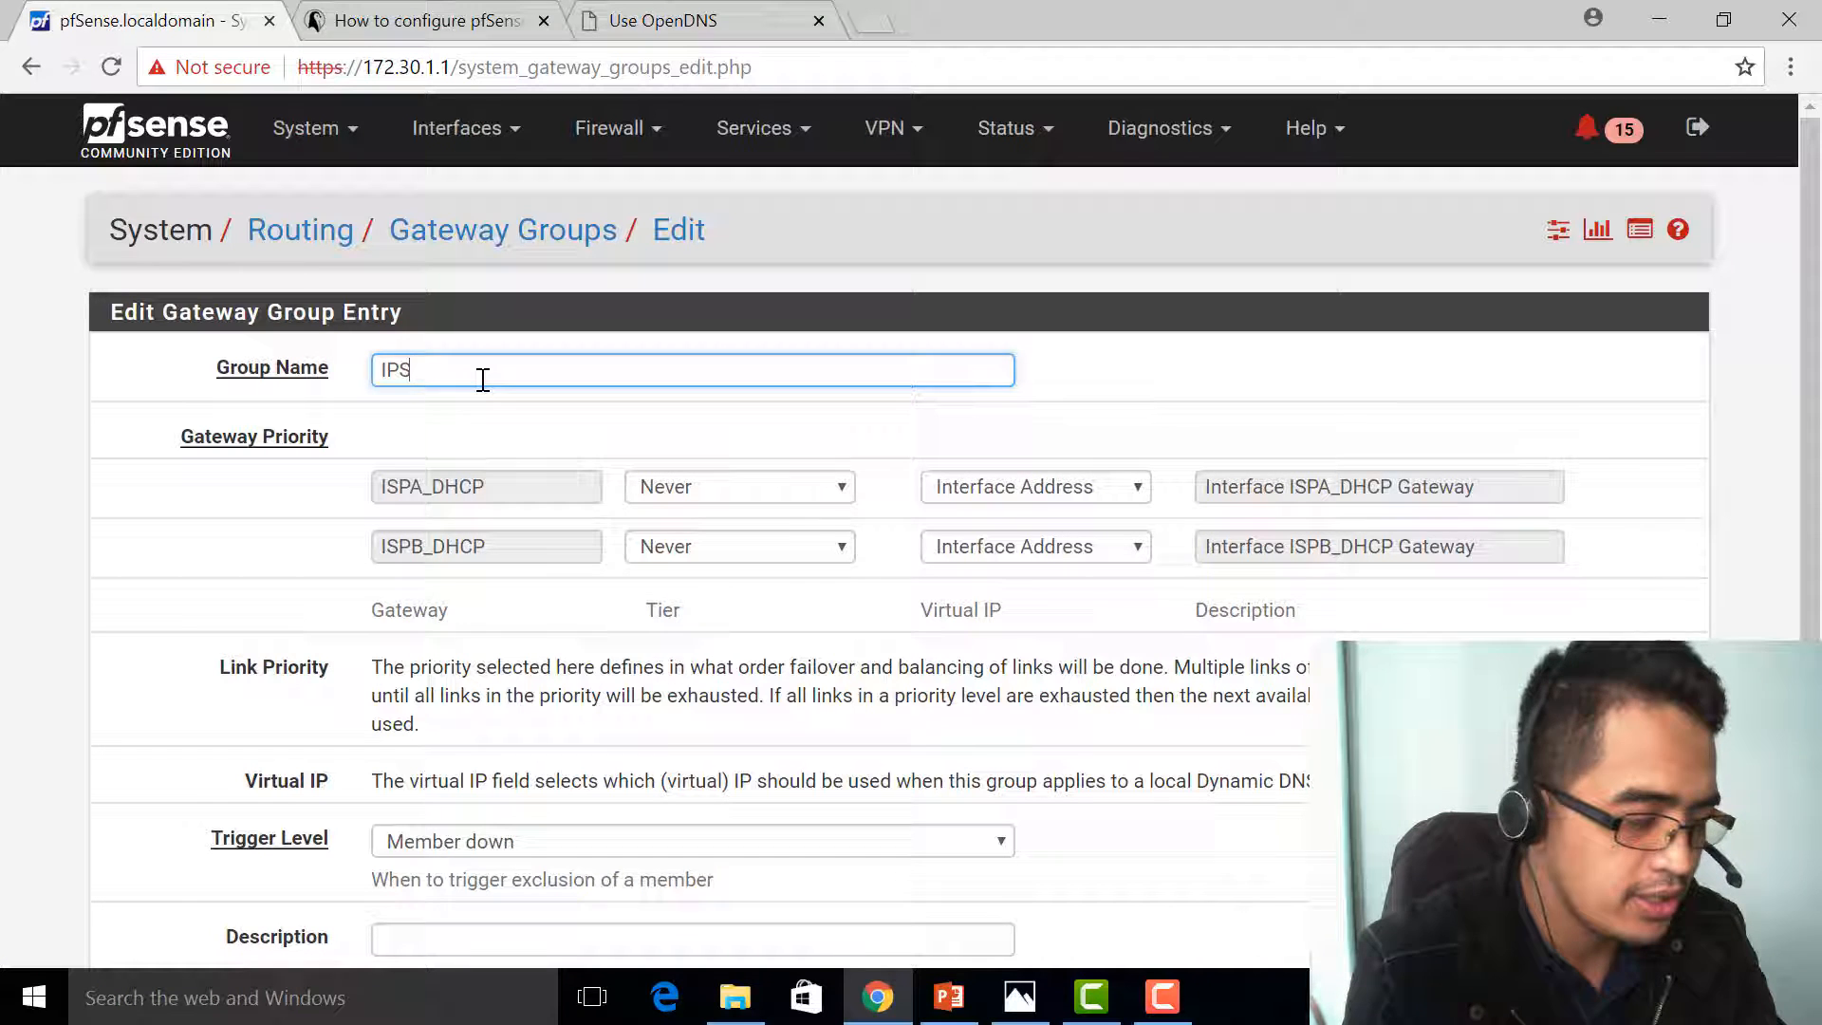
pyautogui.write('LOADBAN')
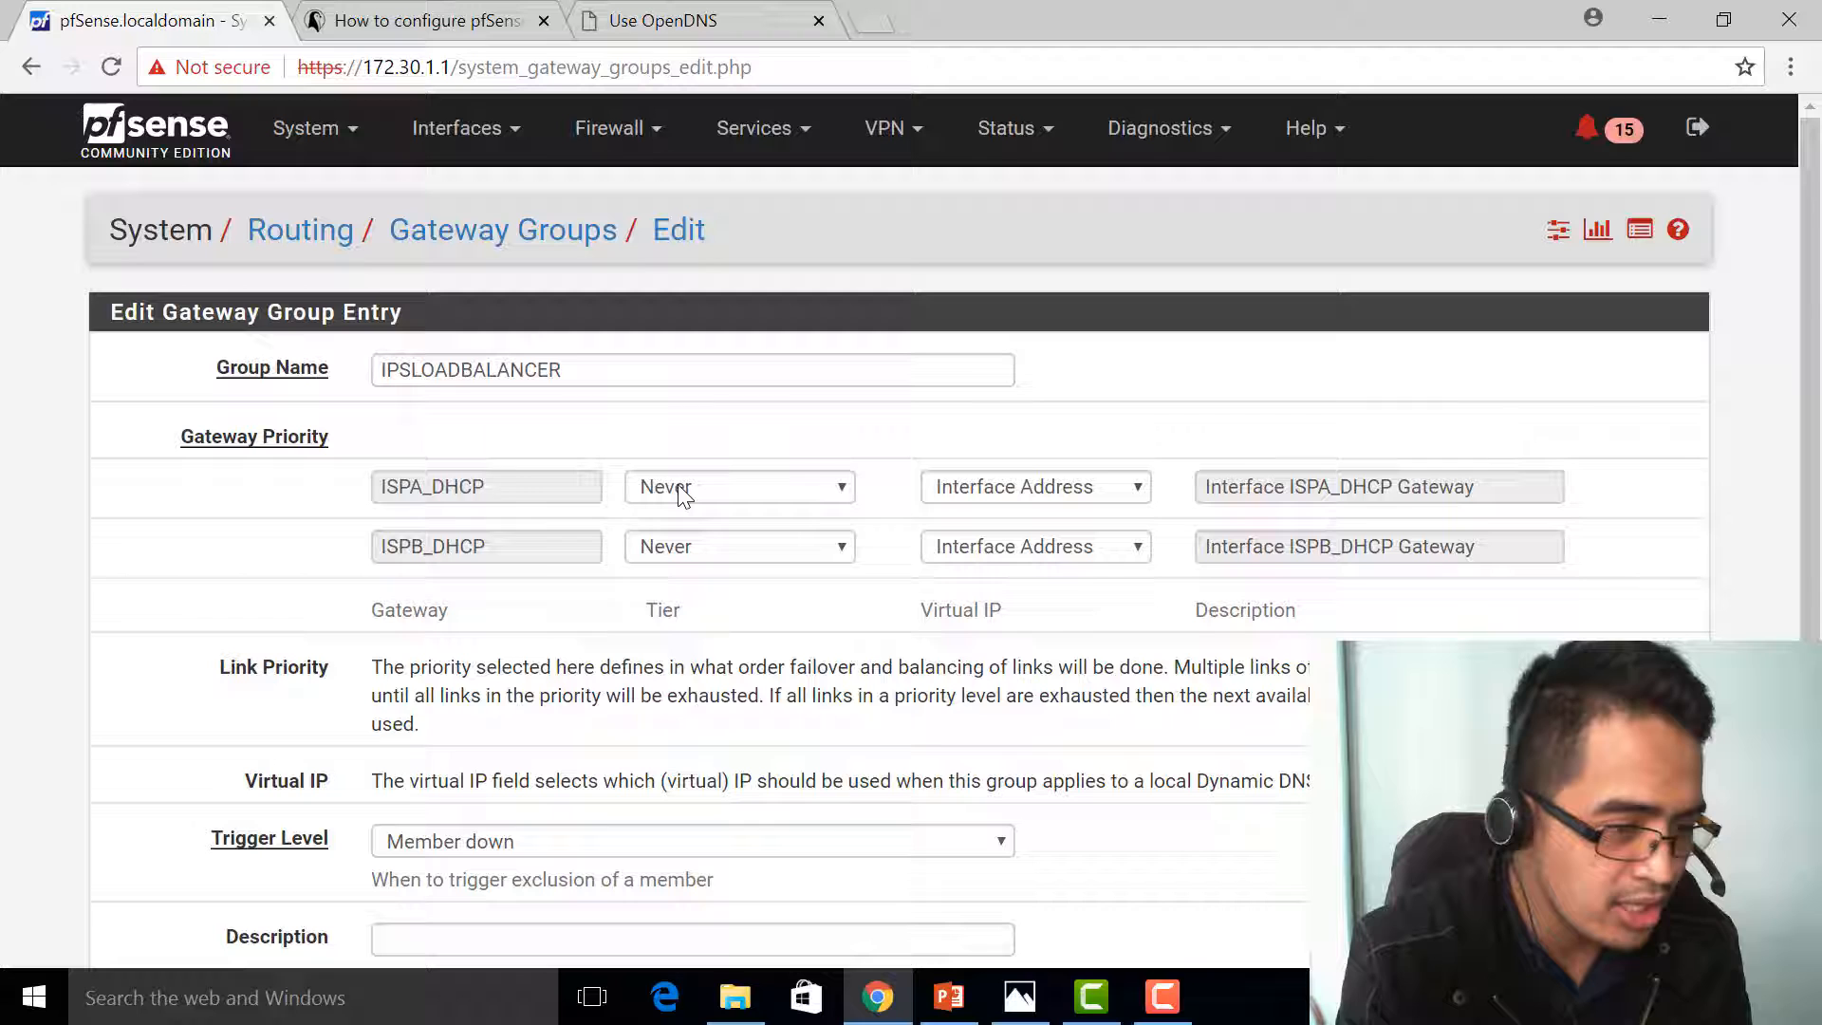
pyautogui.click(739, 486)
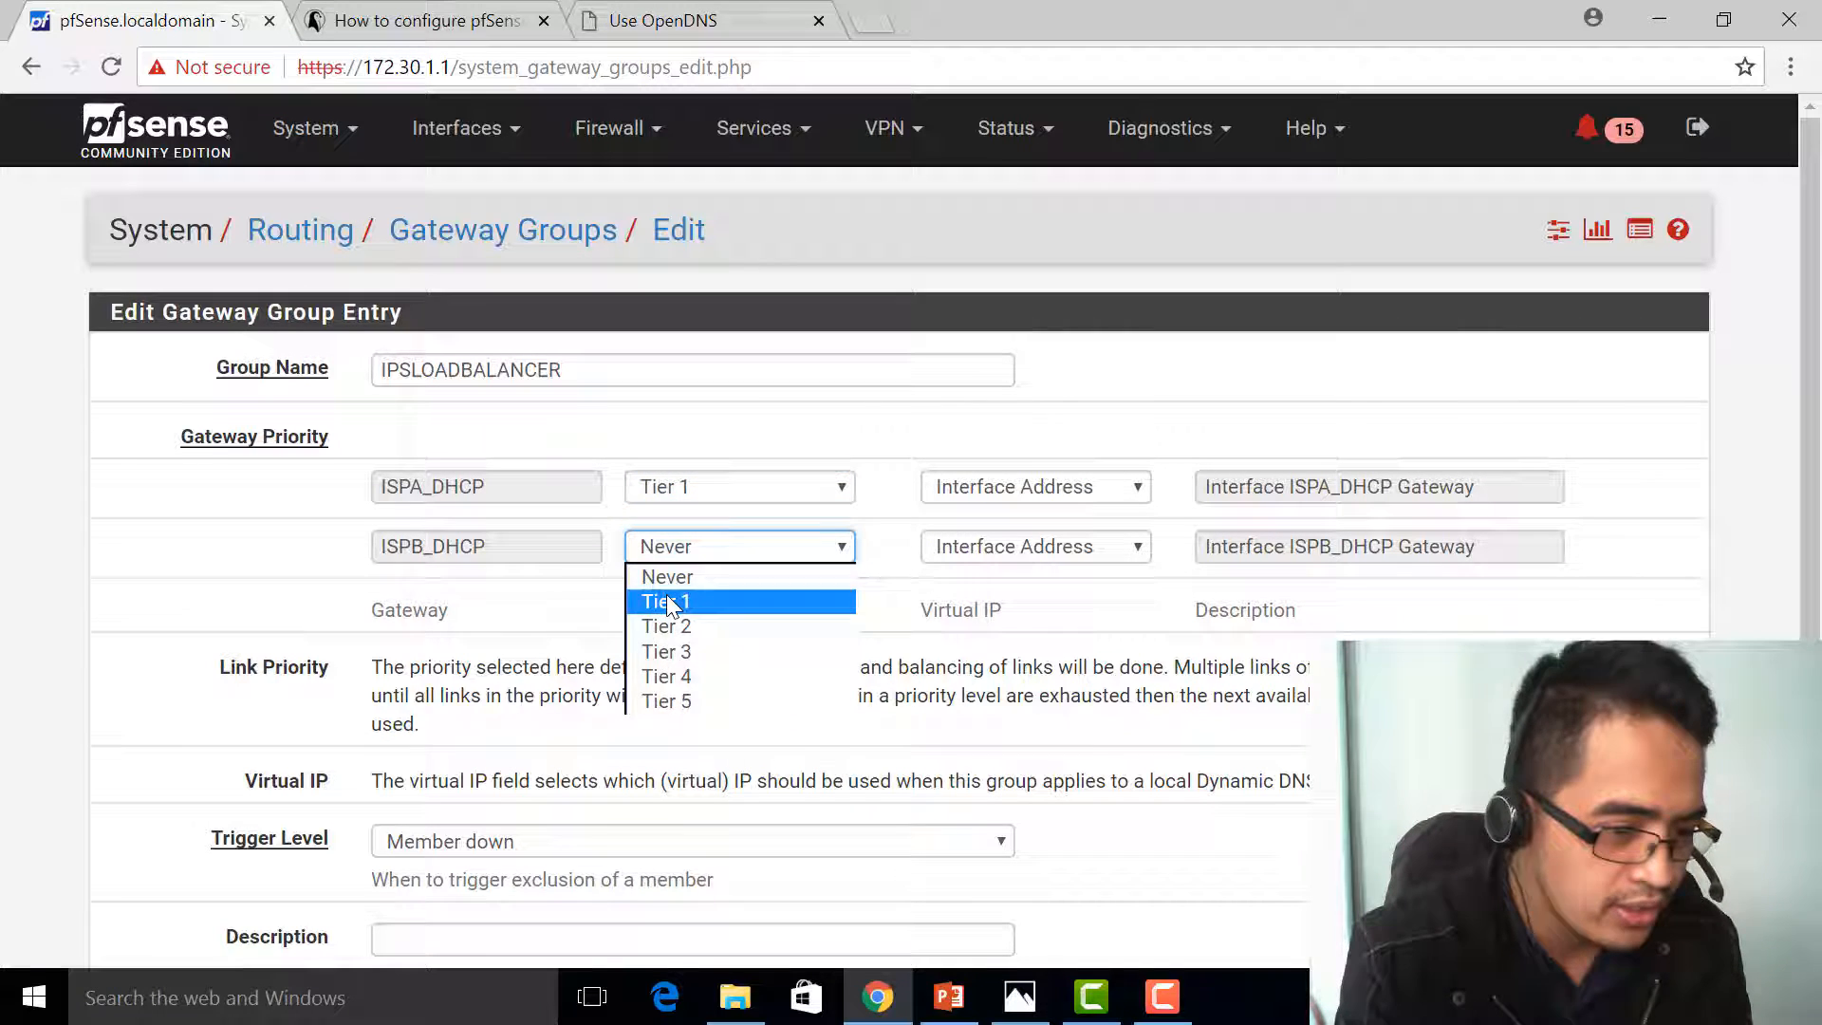
pyautogui.click(666, 601)
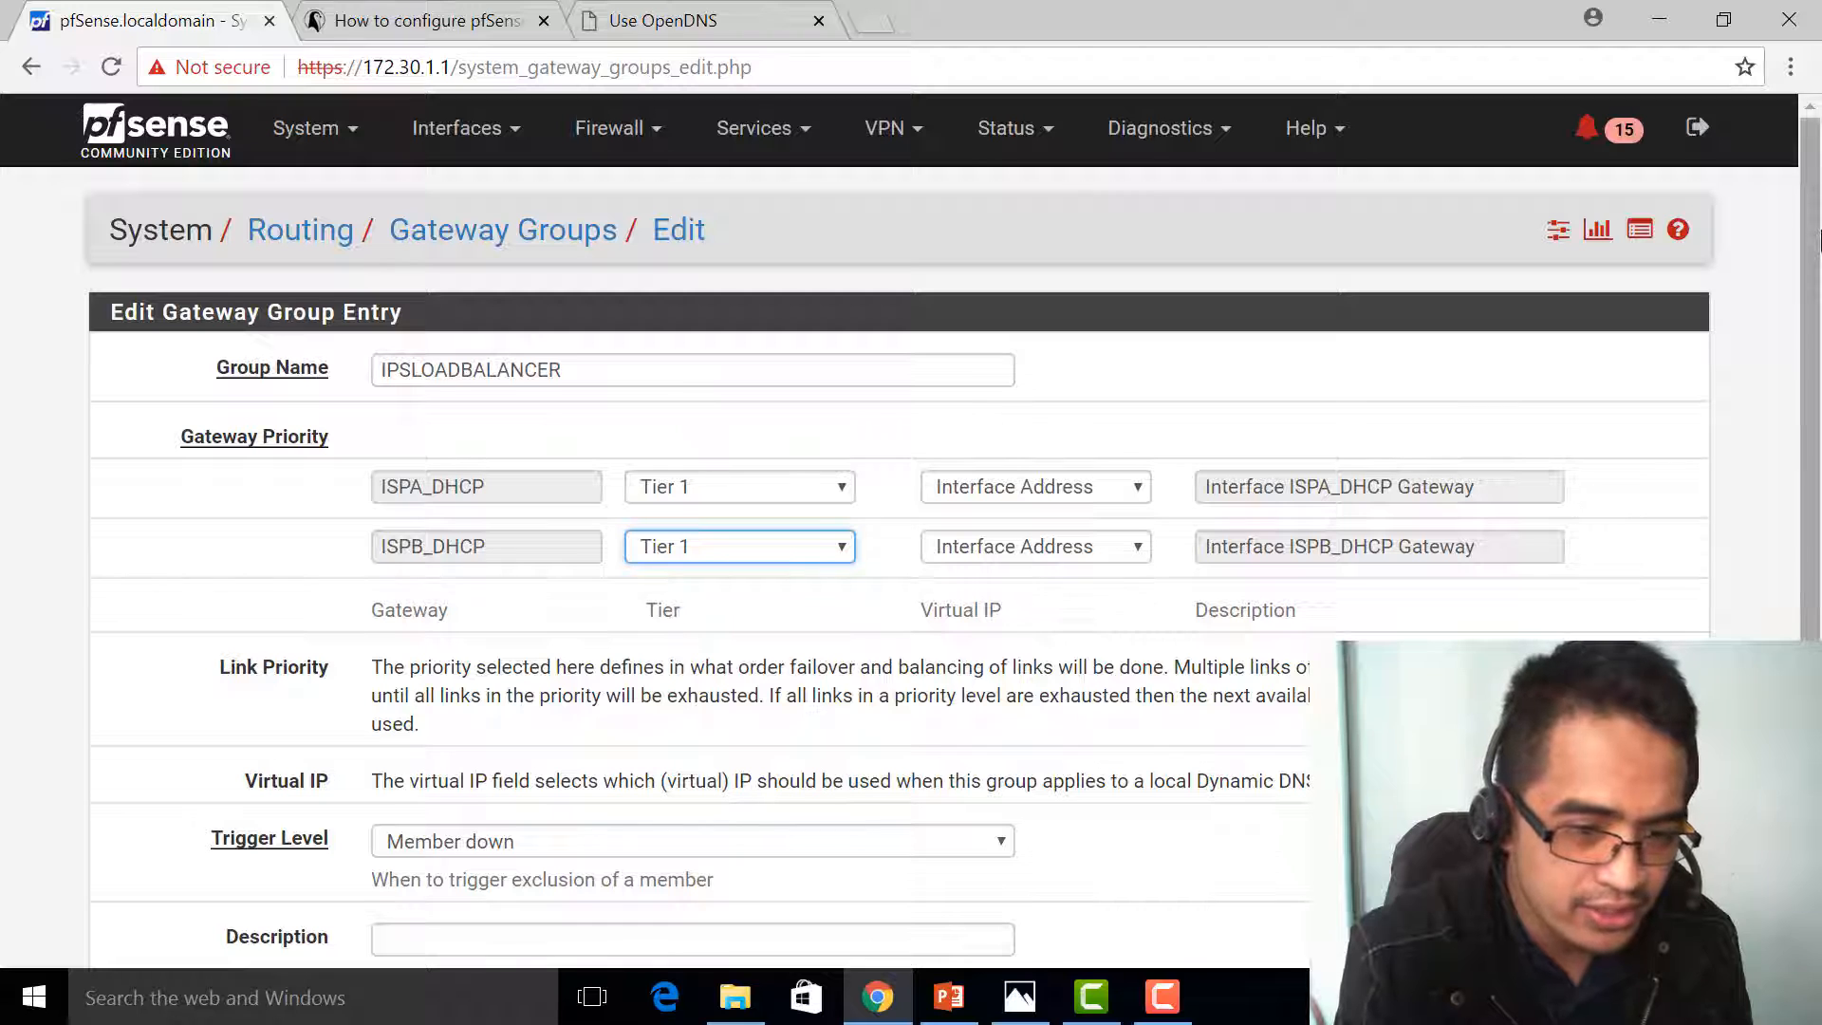
# Step: Keep trigger level Member down, describe it DUAL LOAD BALANCER, save and apply
pyautogui.scroll(-3)
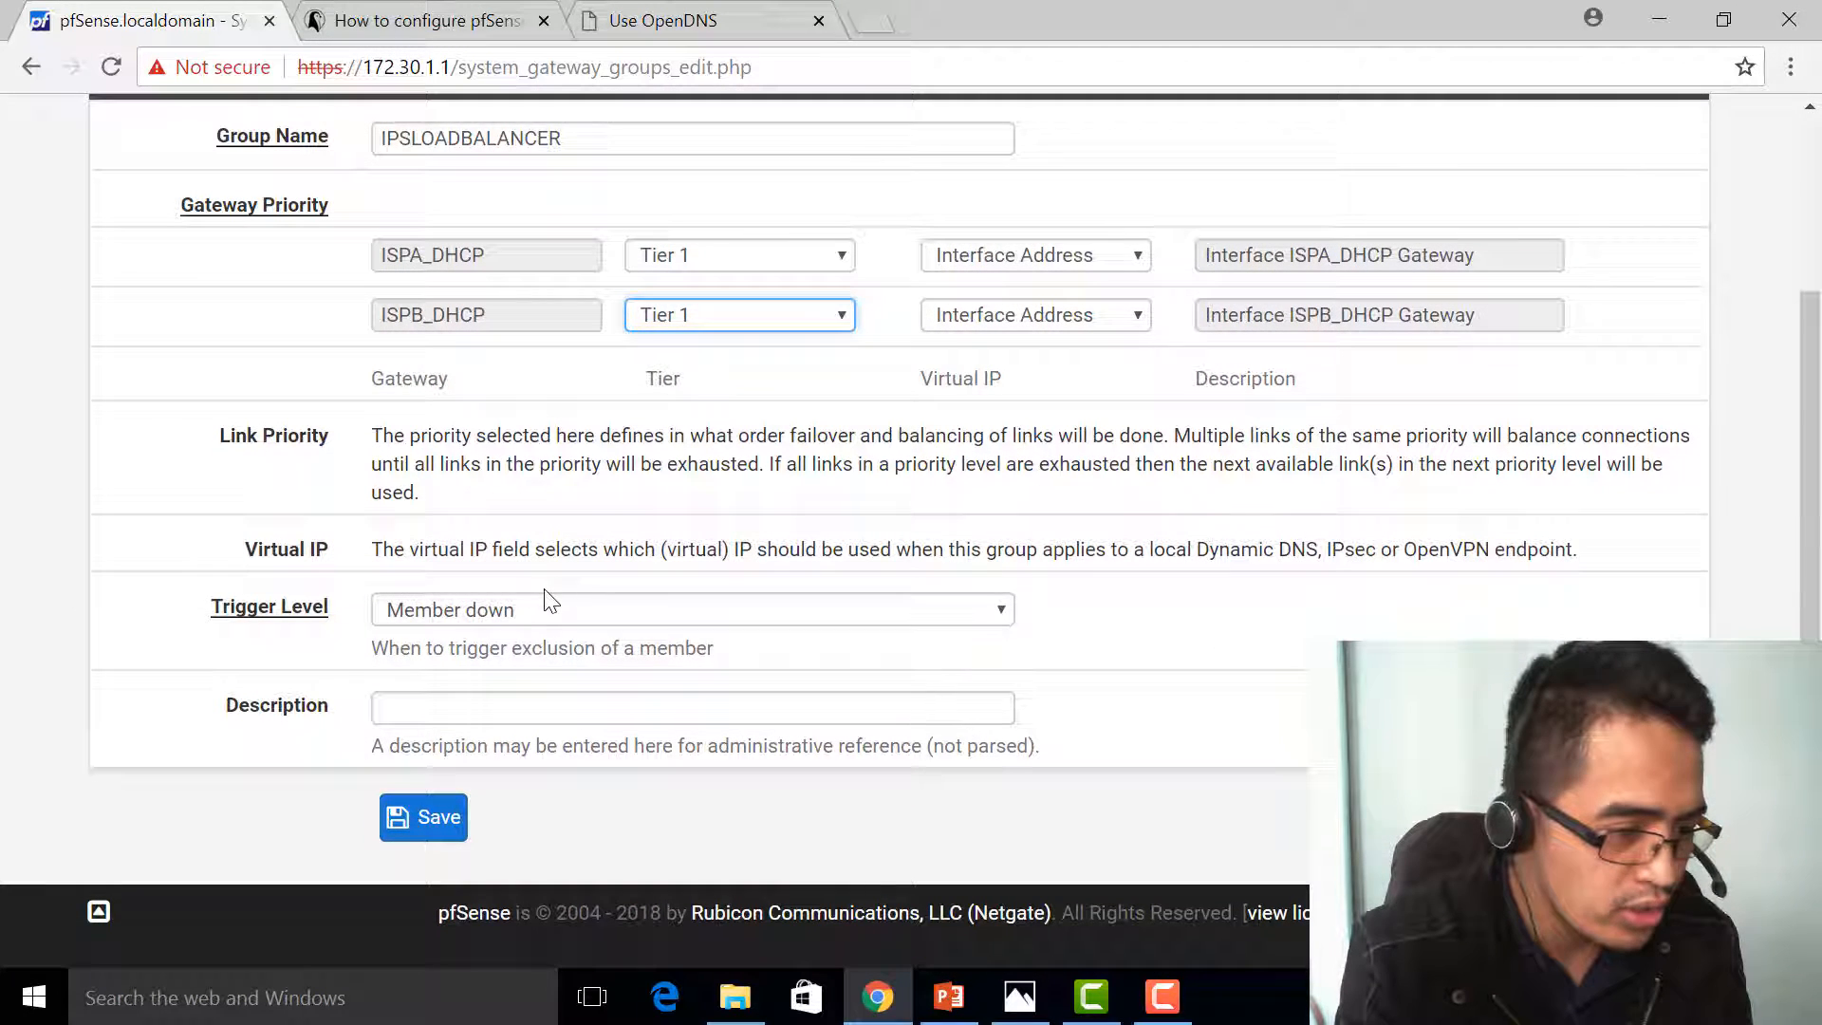
pyautogui.click(691, 609)
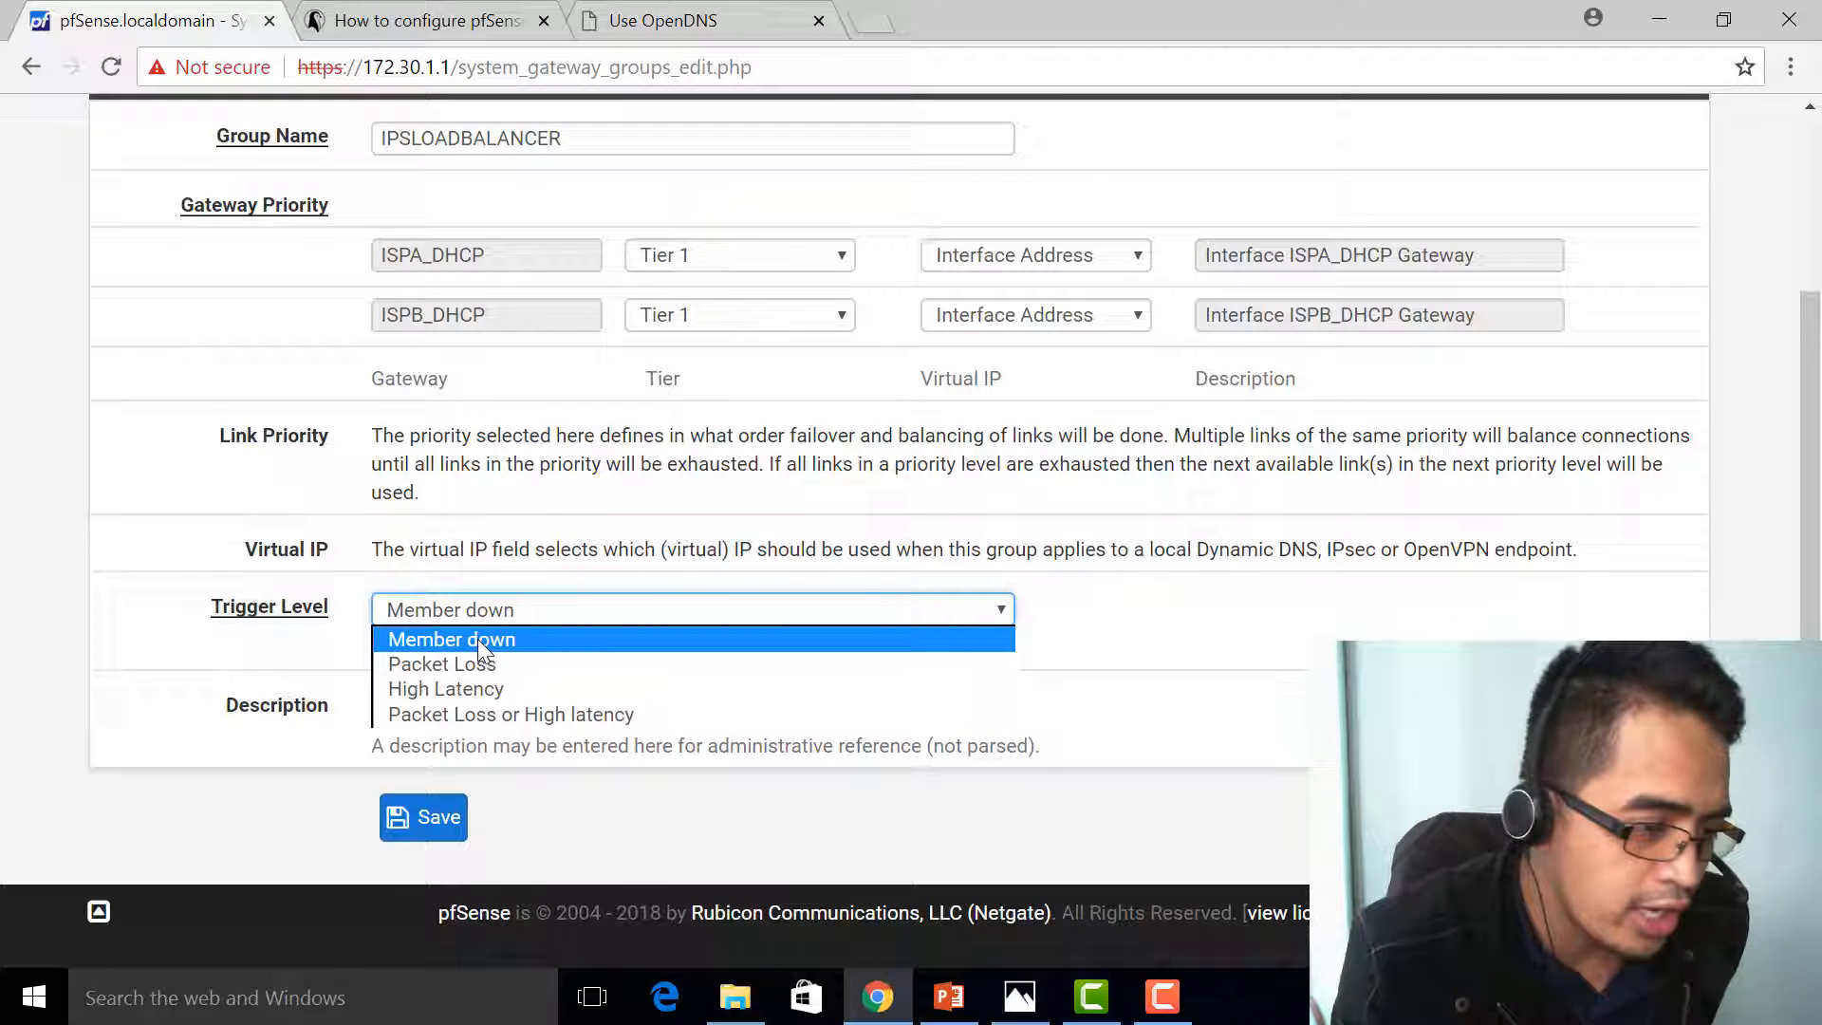
pyautogui.click(691, 706)
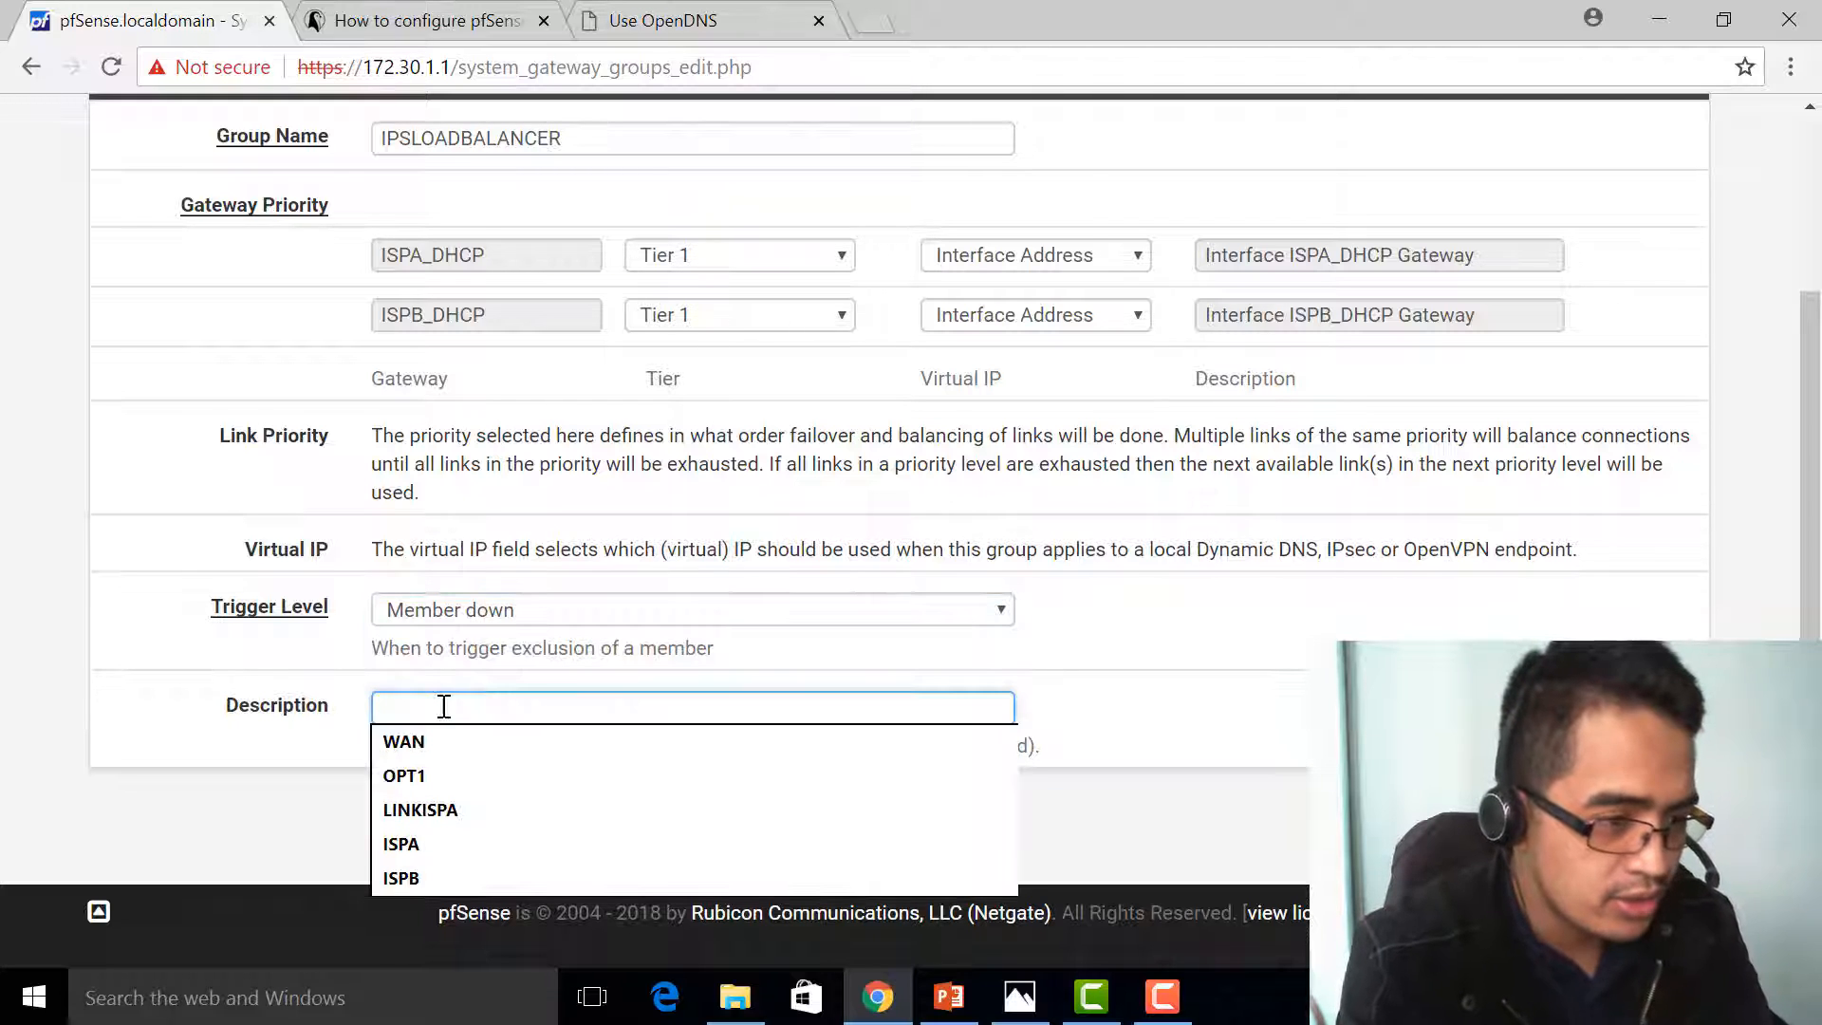
pyautogui.write('DUAL LOAD')
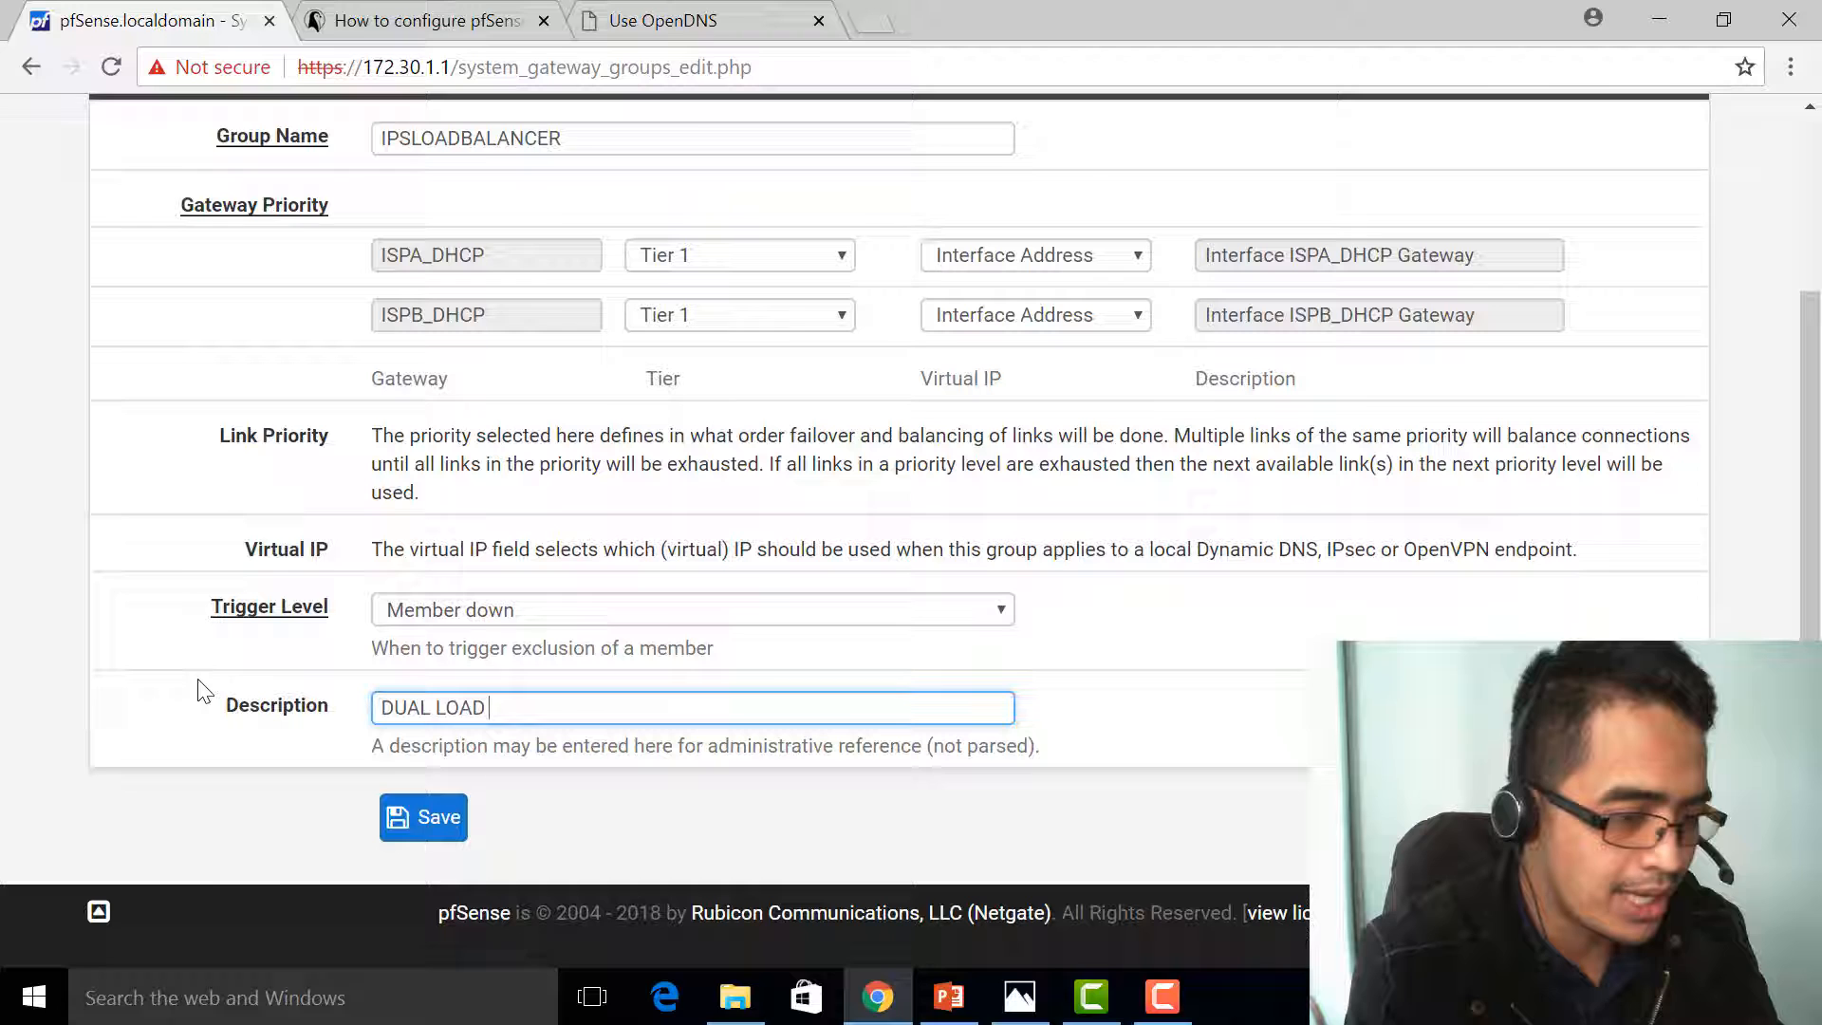
pyautogui.write('BALANCER')
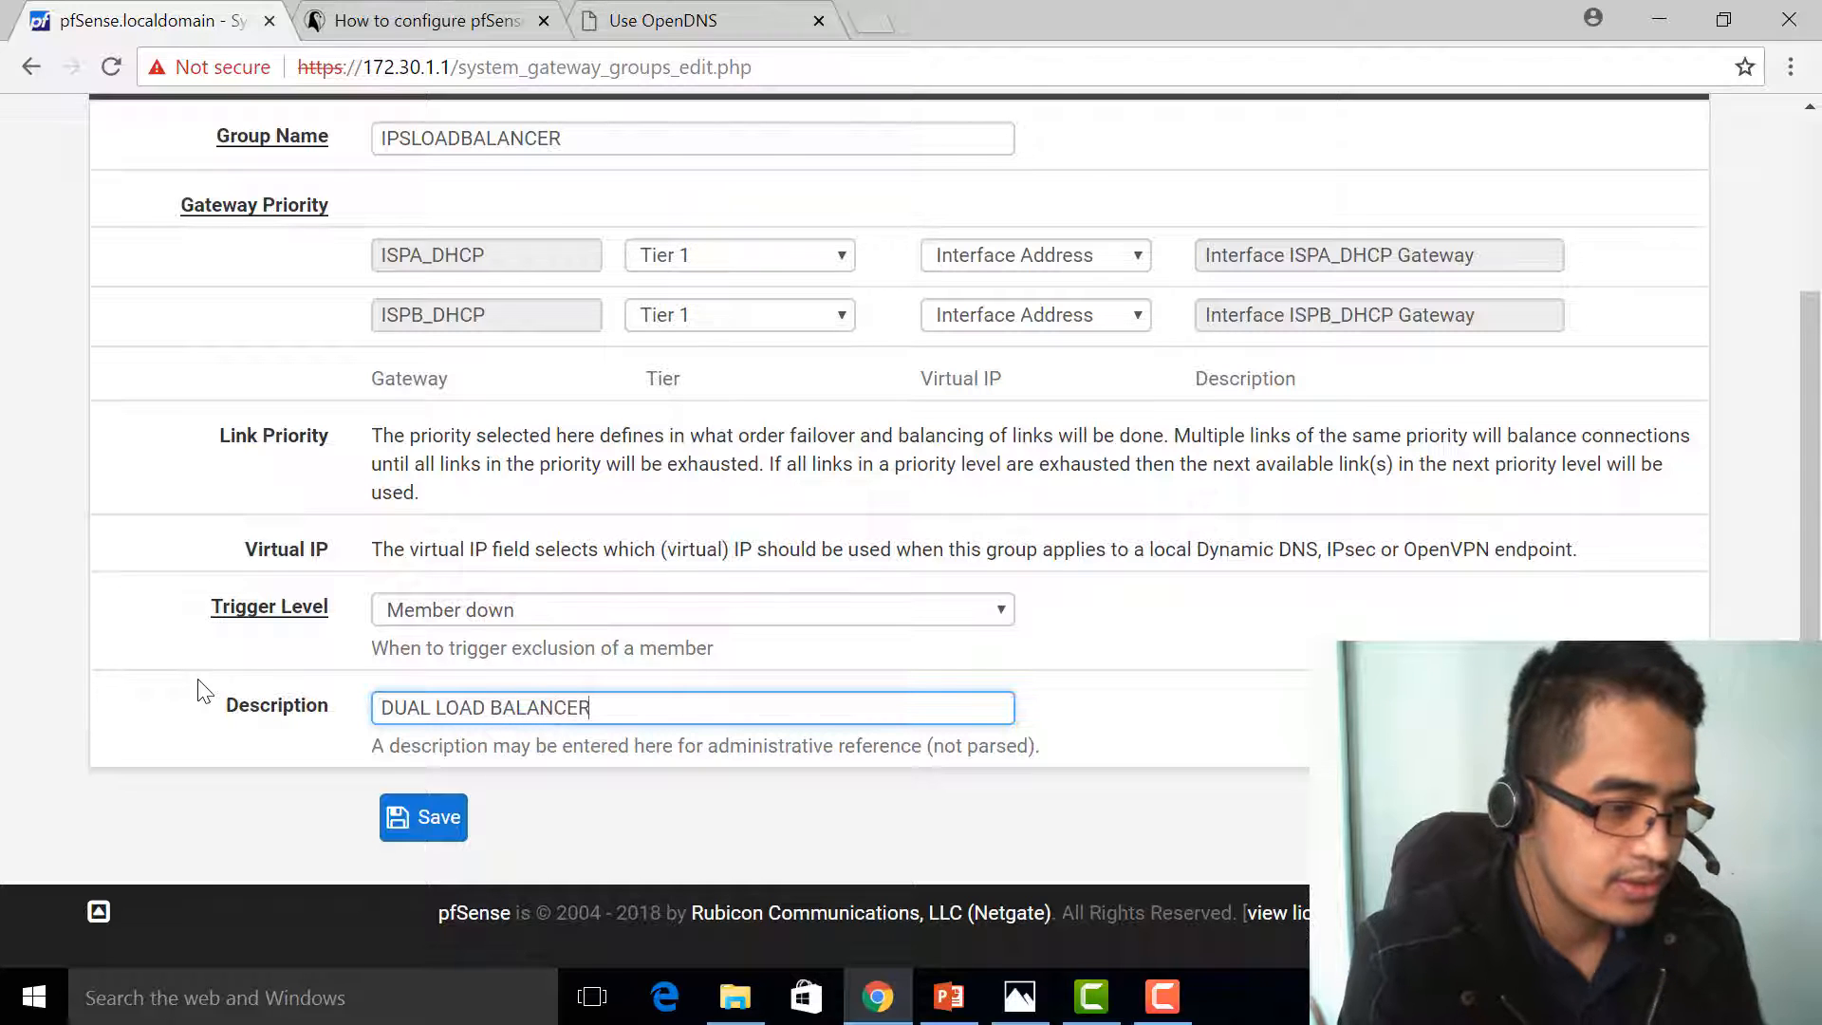
pyautogui.click(423, 816)
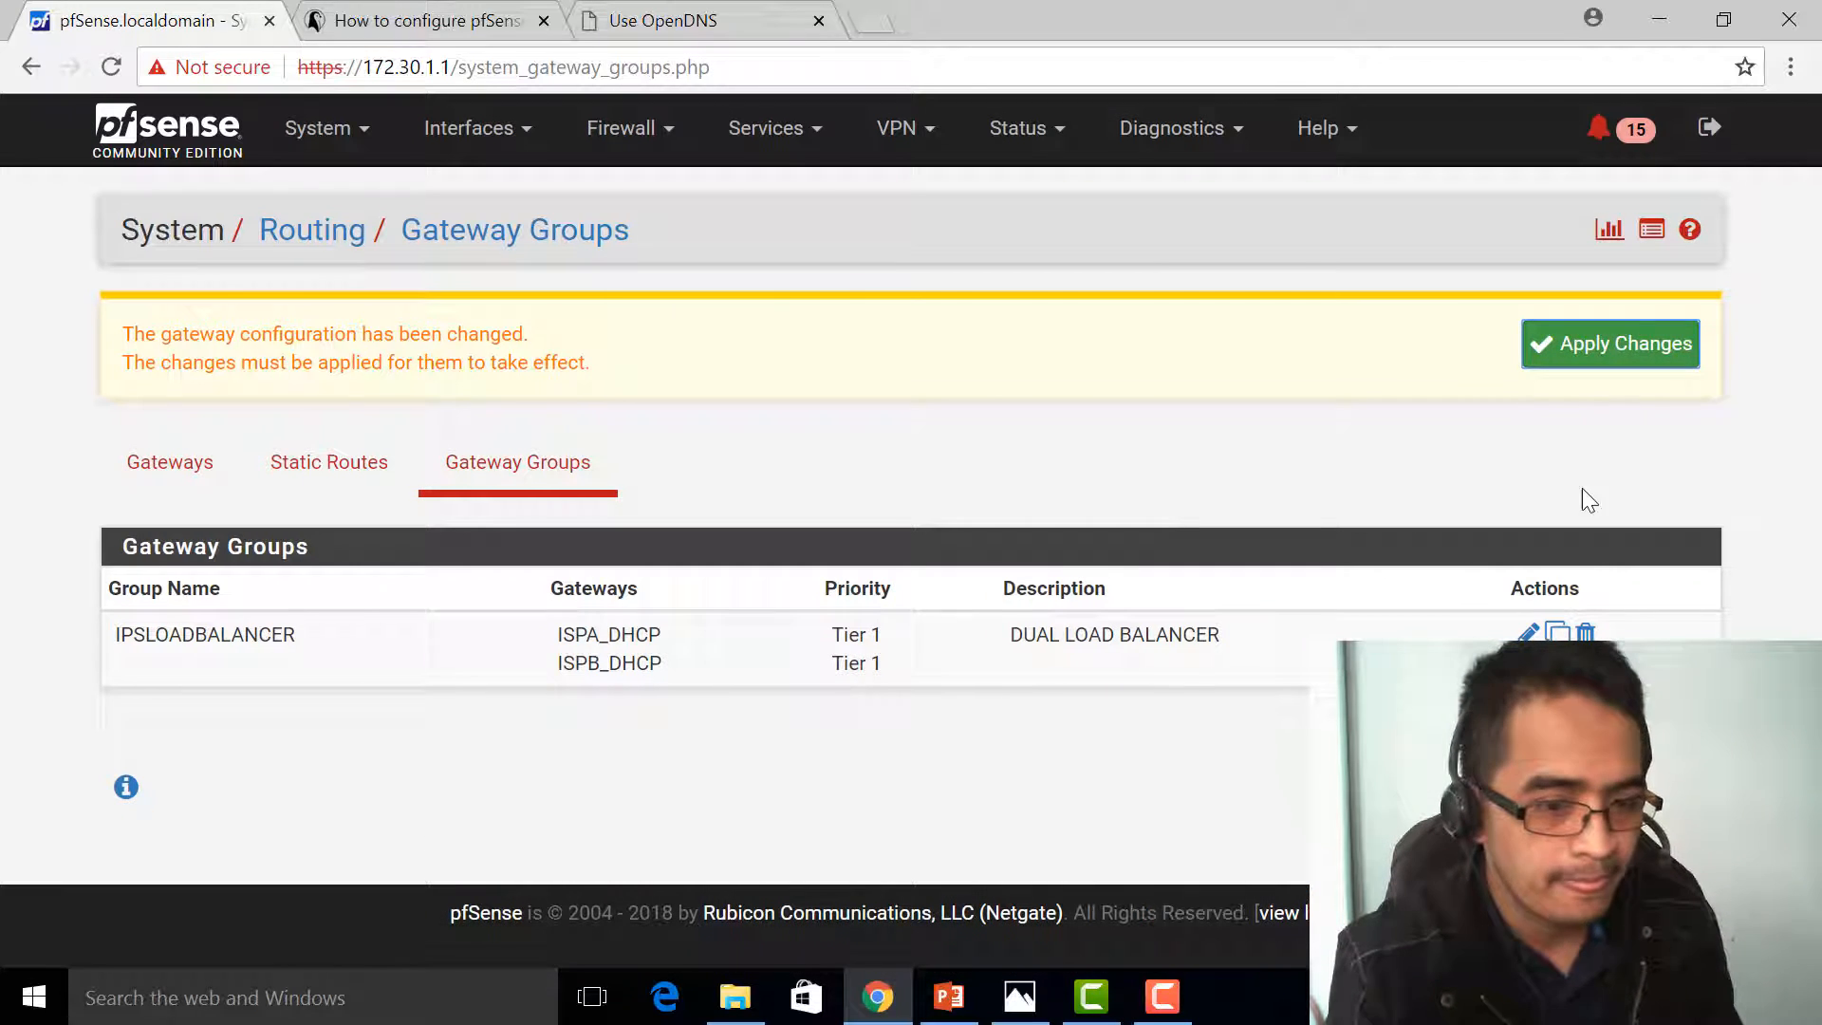
pyautogui.click(1609, 343)
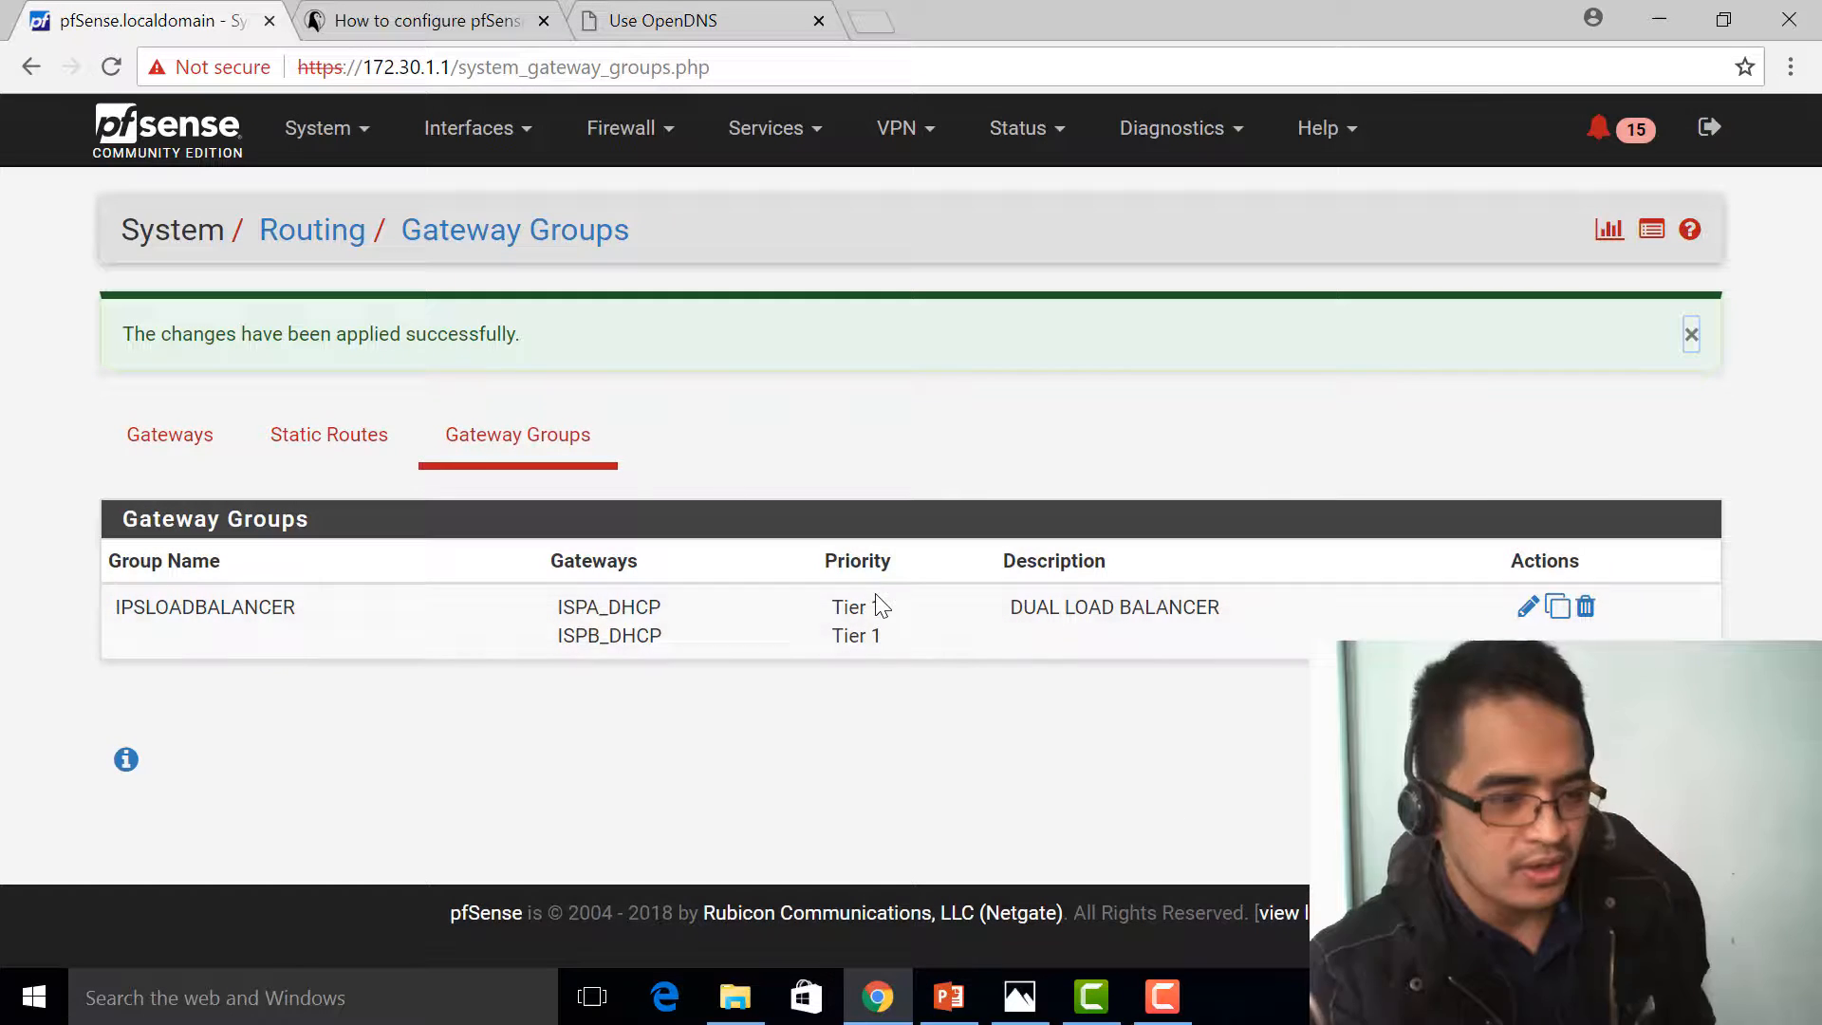
pyautogui.moveTo(1112, 668)
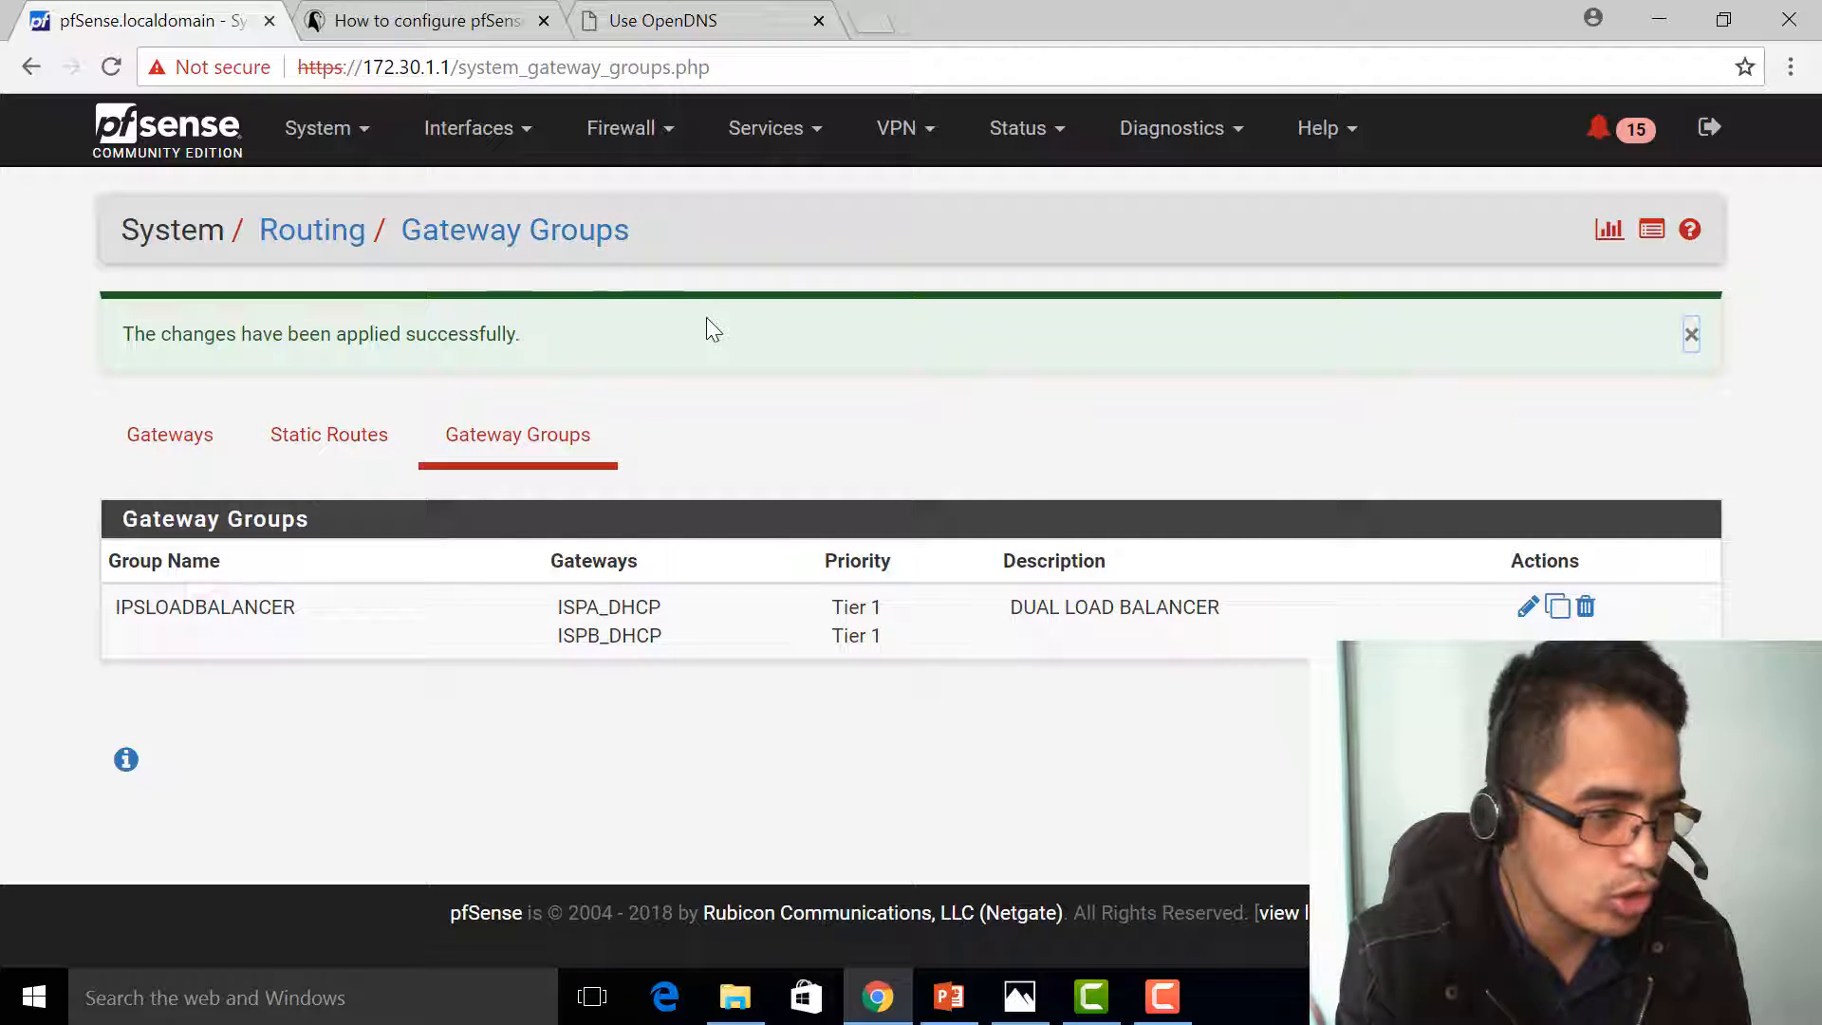
# Step: Go to Firewall > Rules on the LAN tab and start a new rule
pyautogui.click(622, 127)
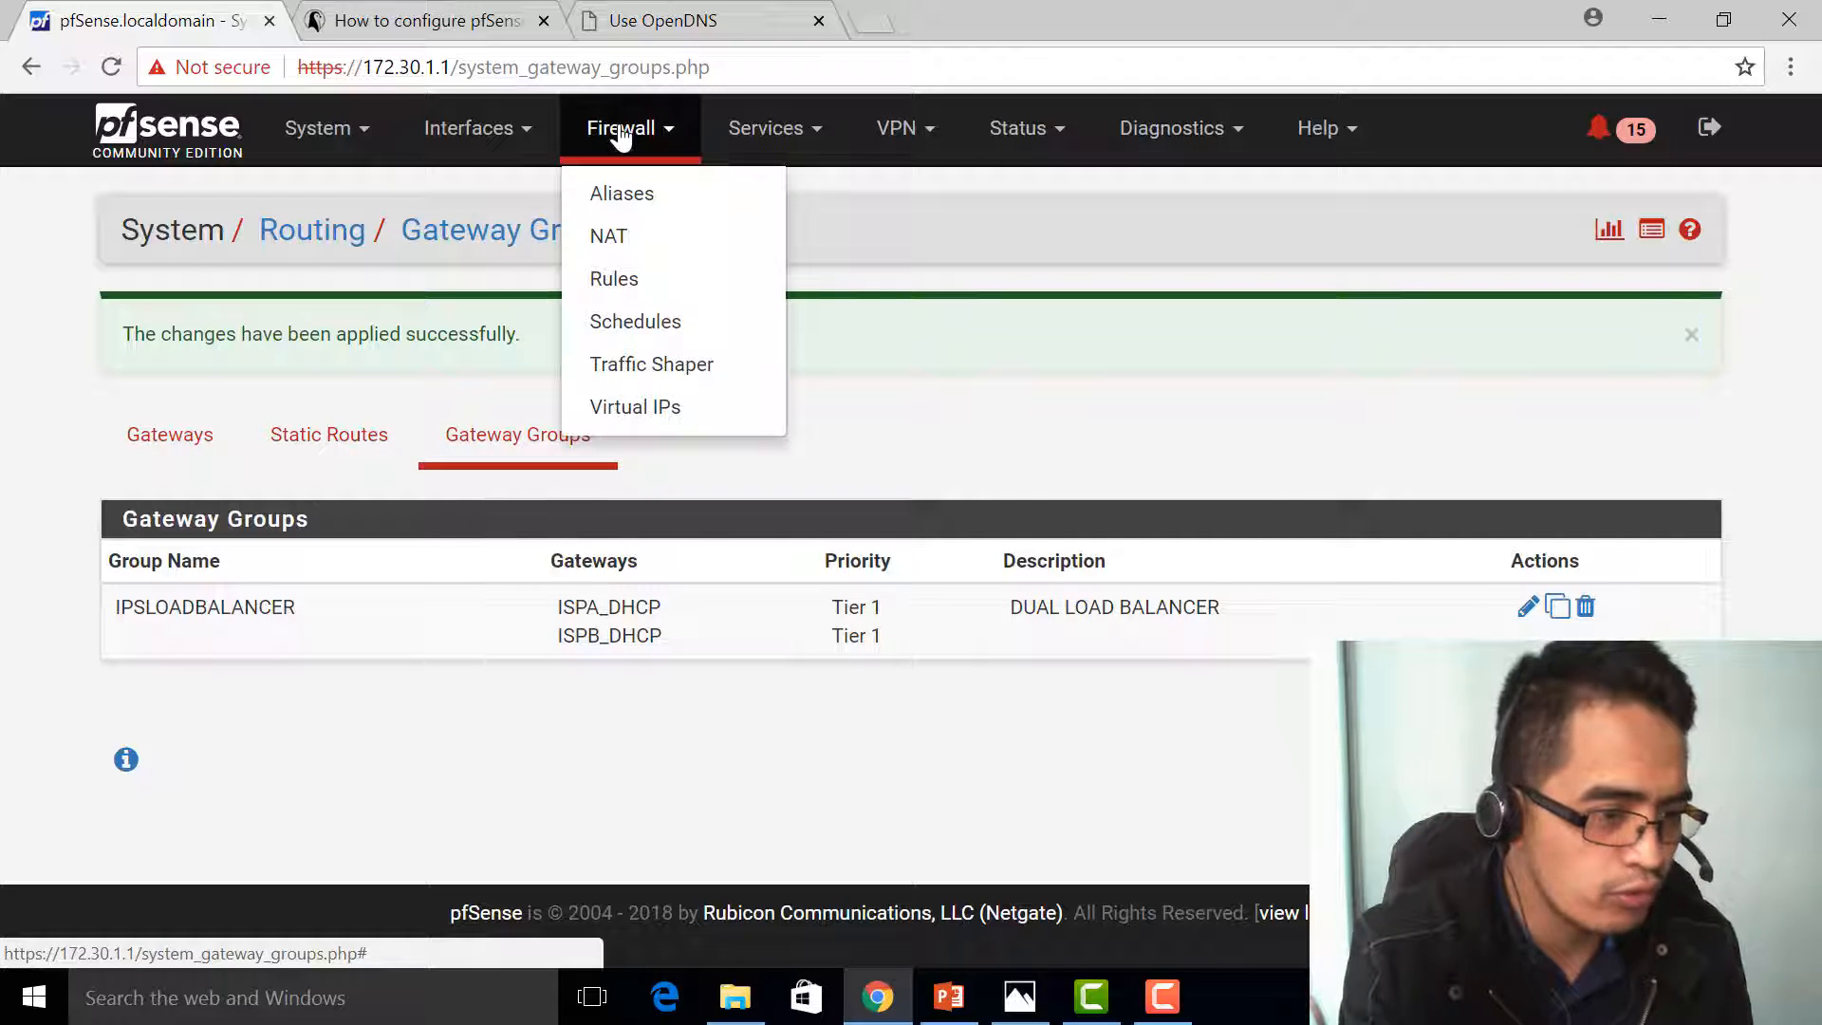
pyautogui.moveTo(613, 279)
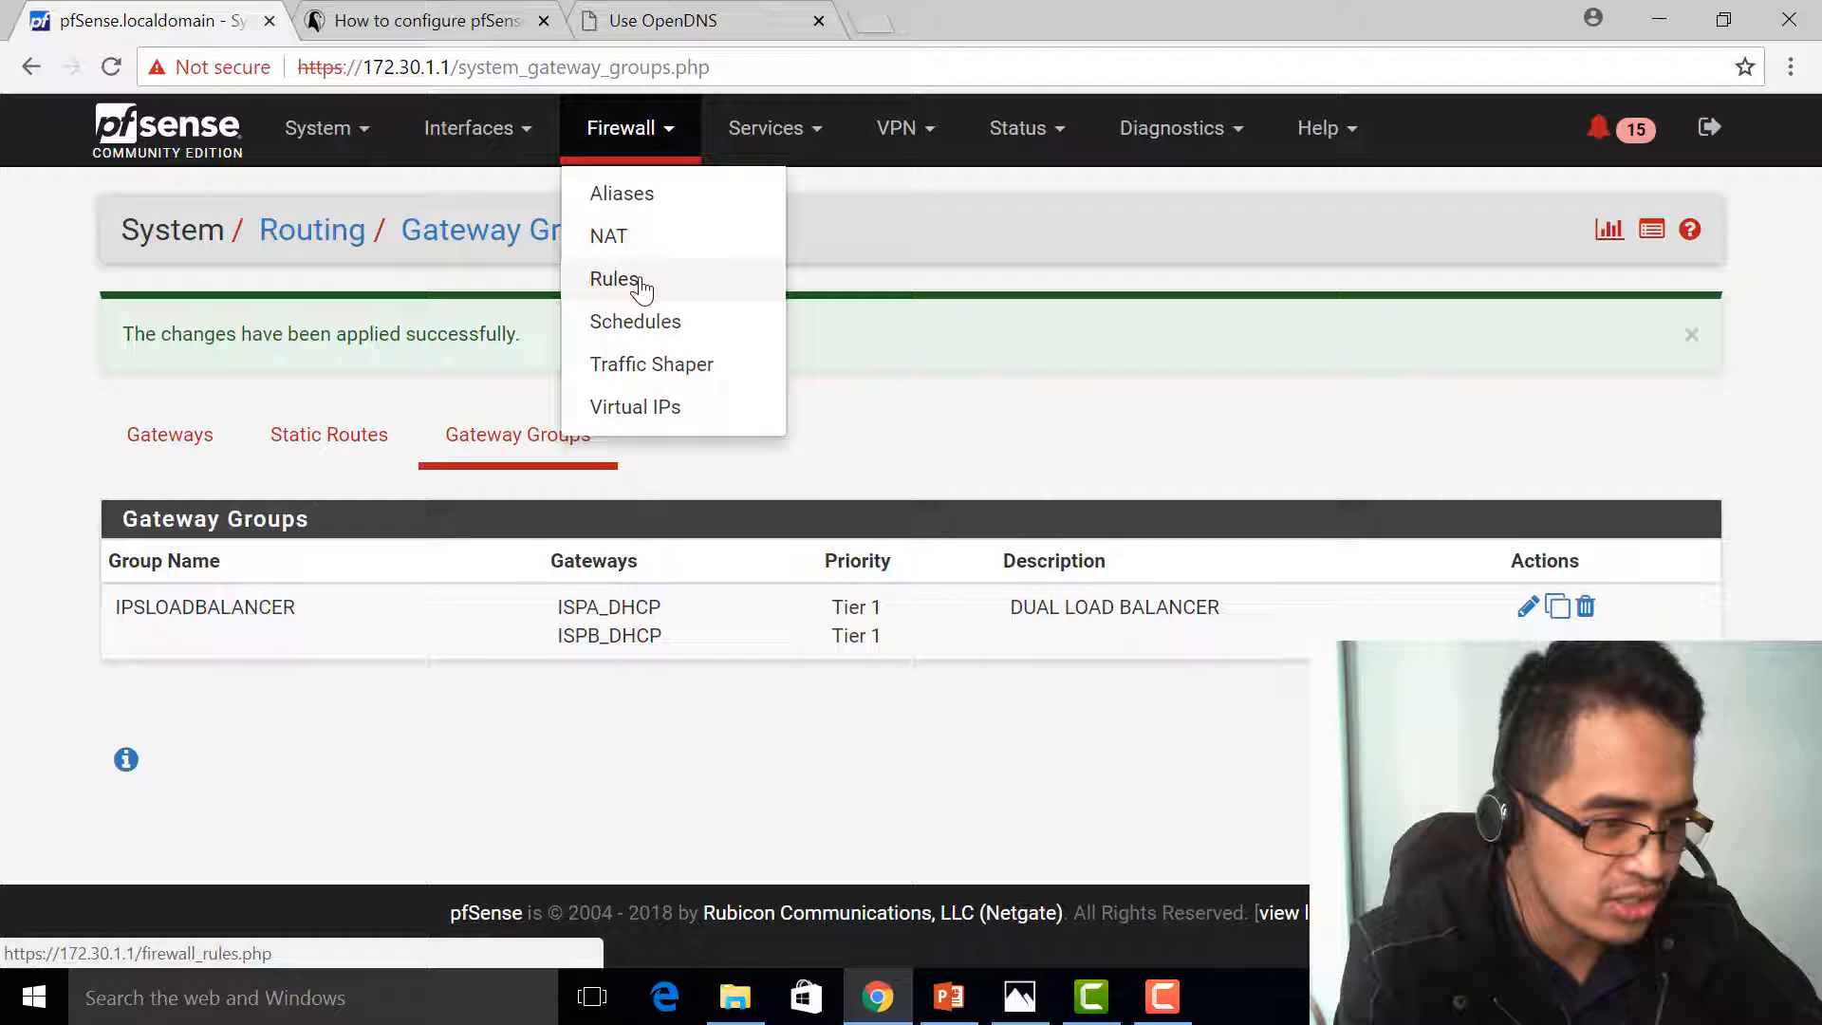
pyautogui.click(609, 279)
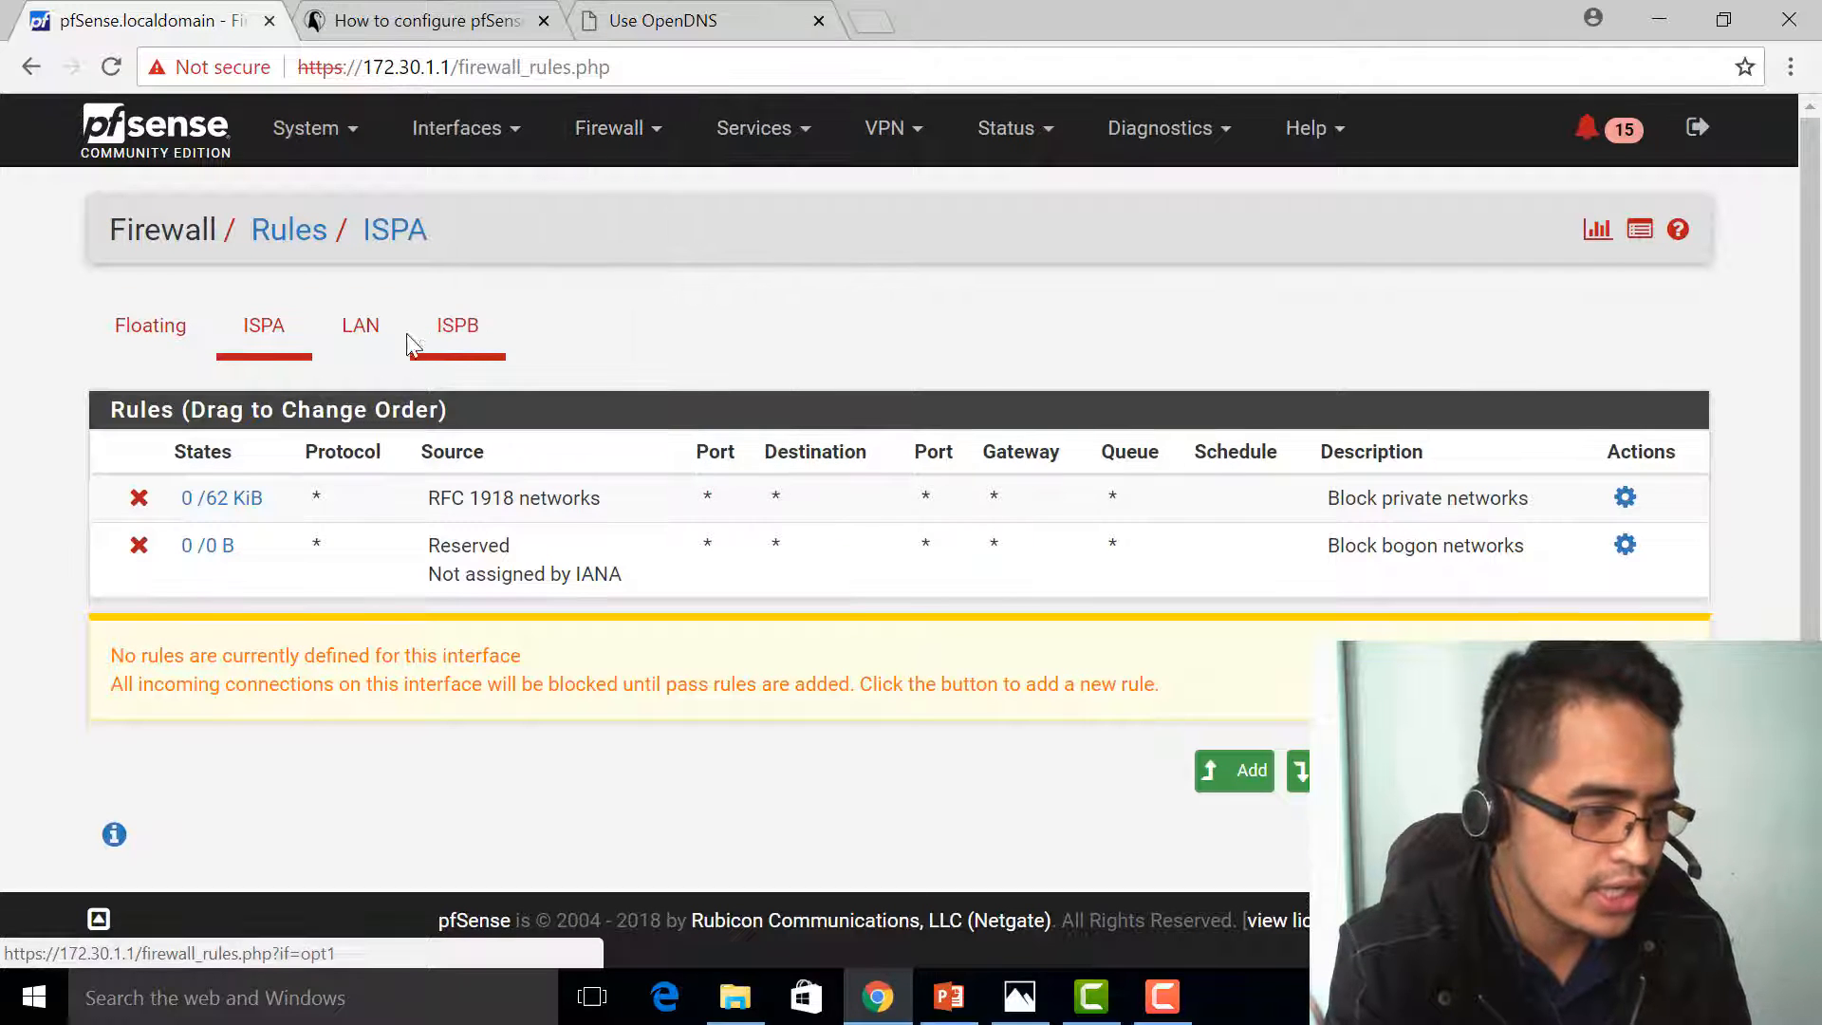
pyautogui.click(360, 325)
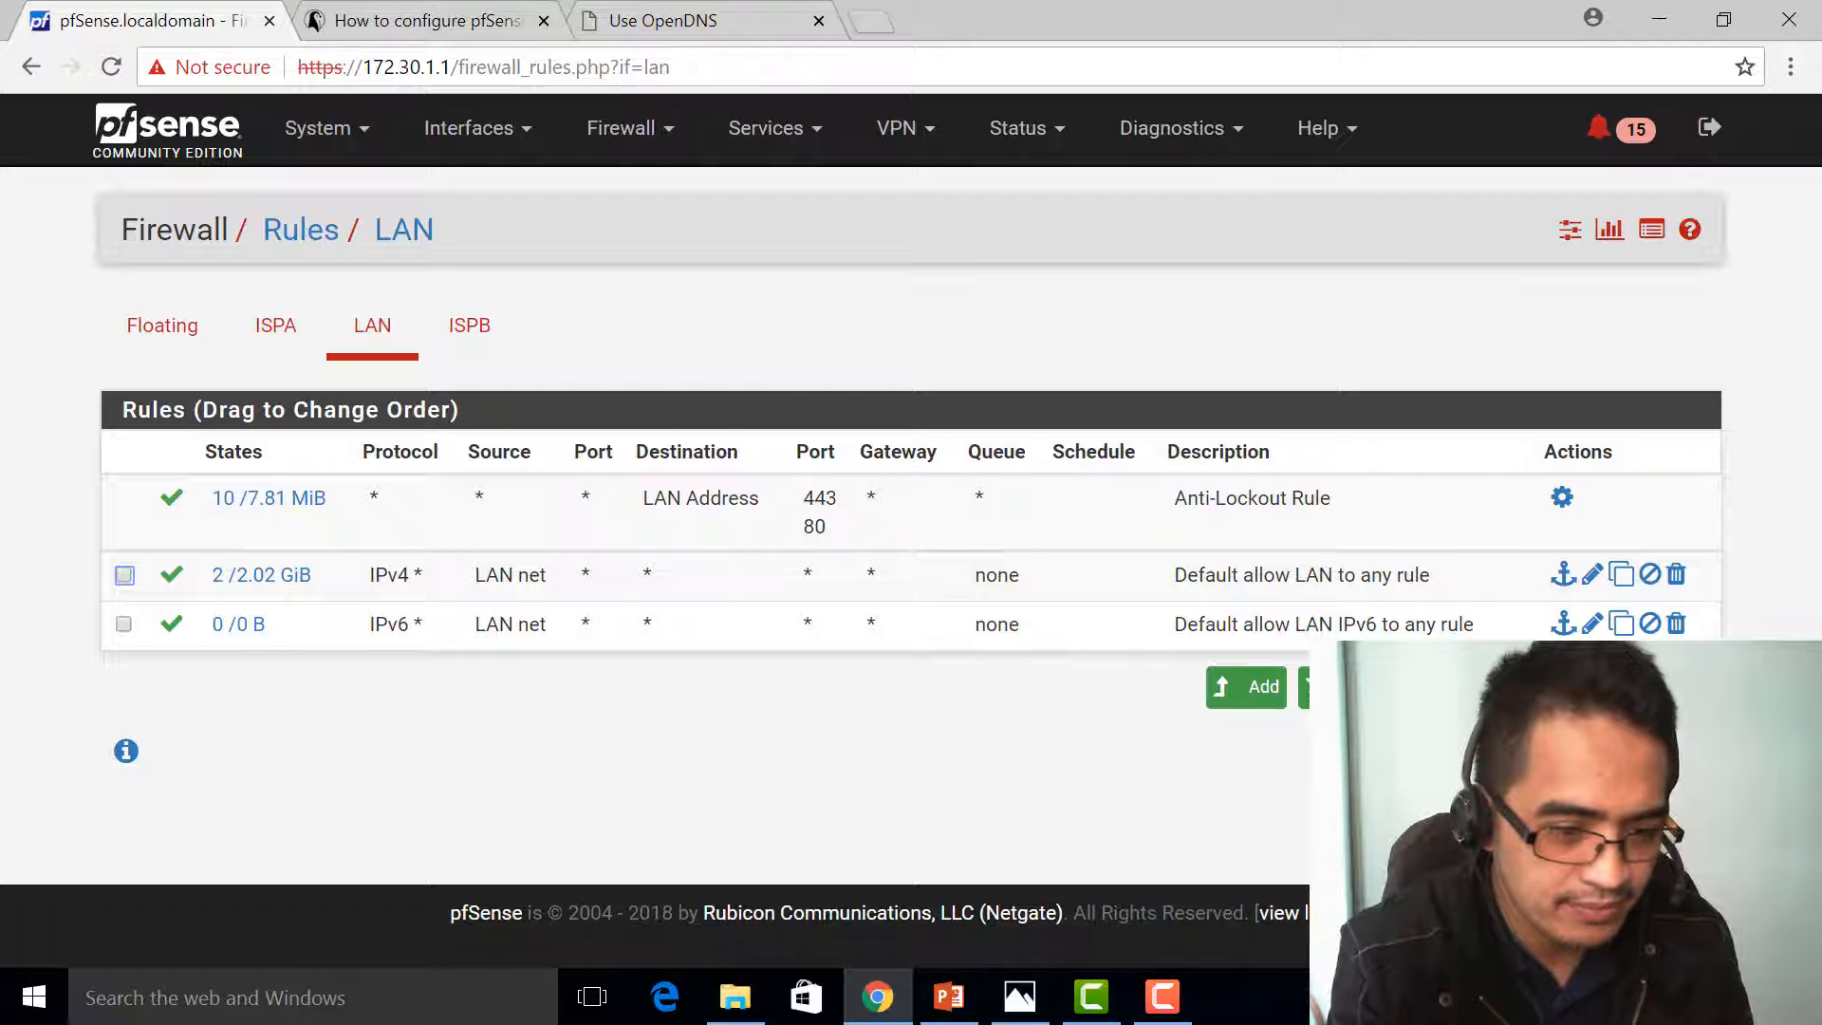
pyautogui.moveTo(1245, 685)
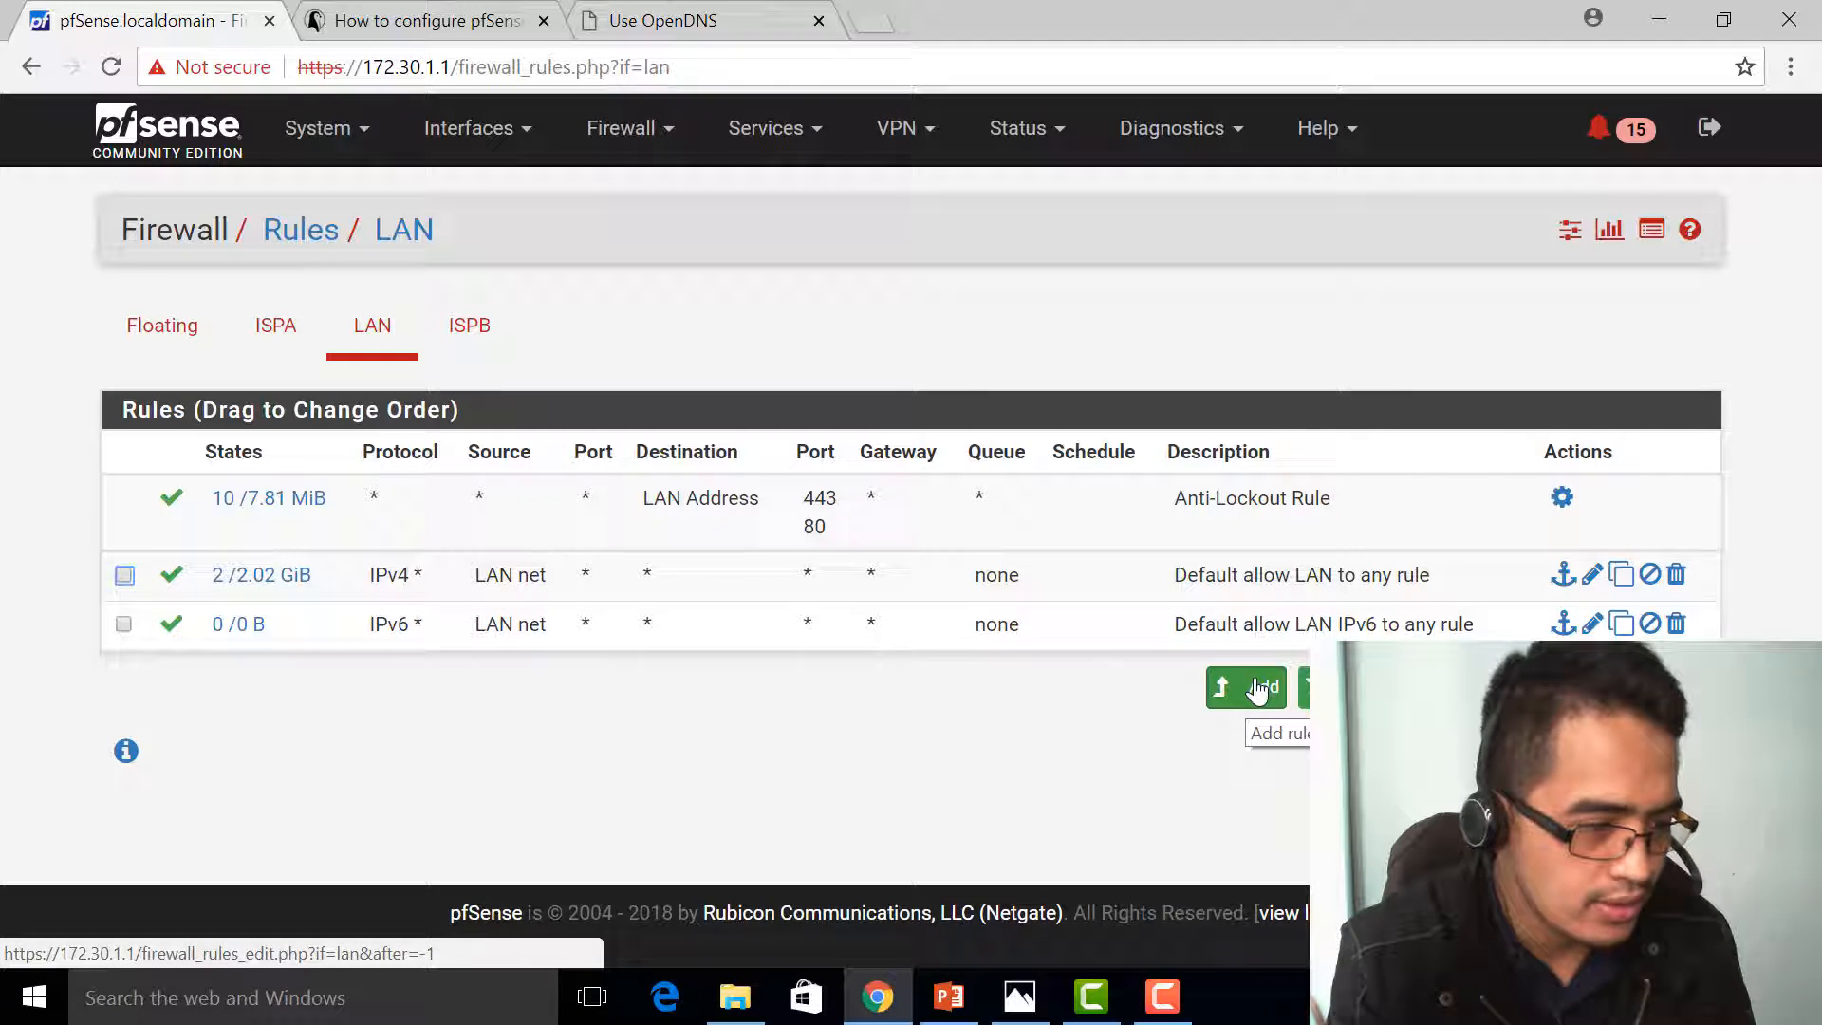
pyautogui.click(1245, 687)
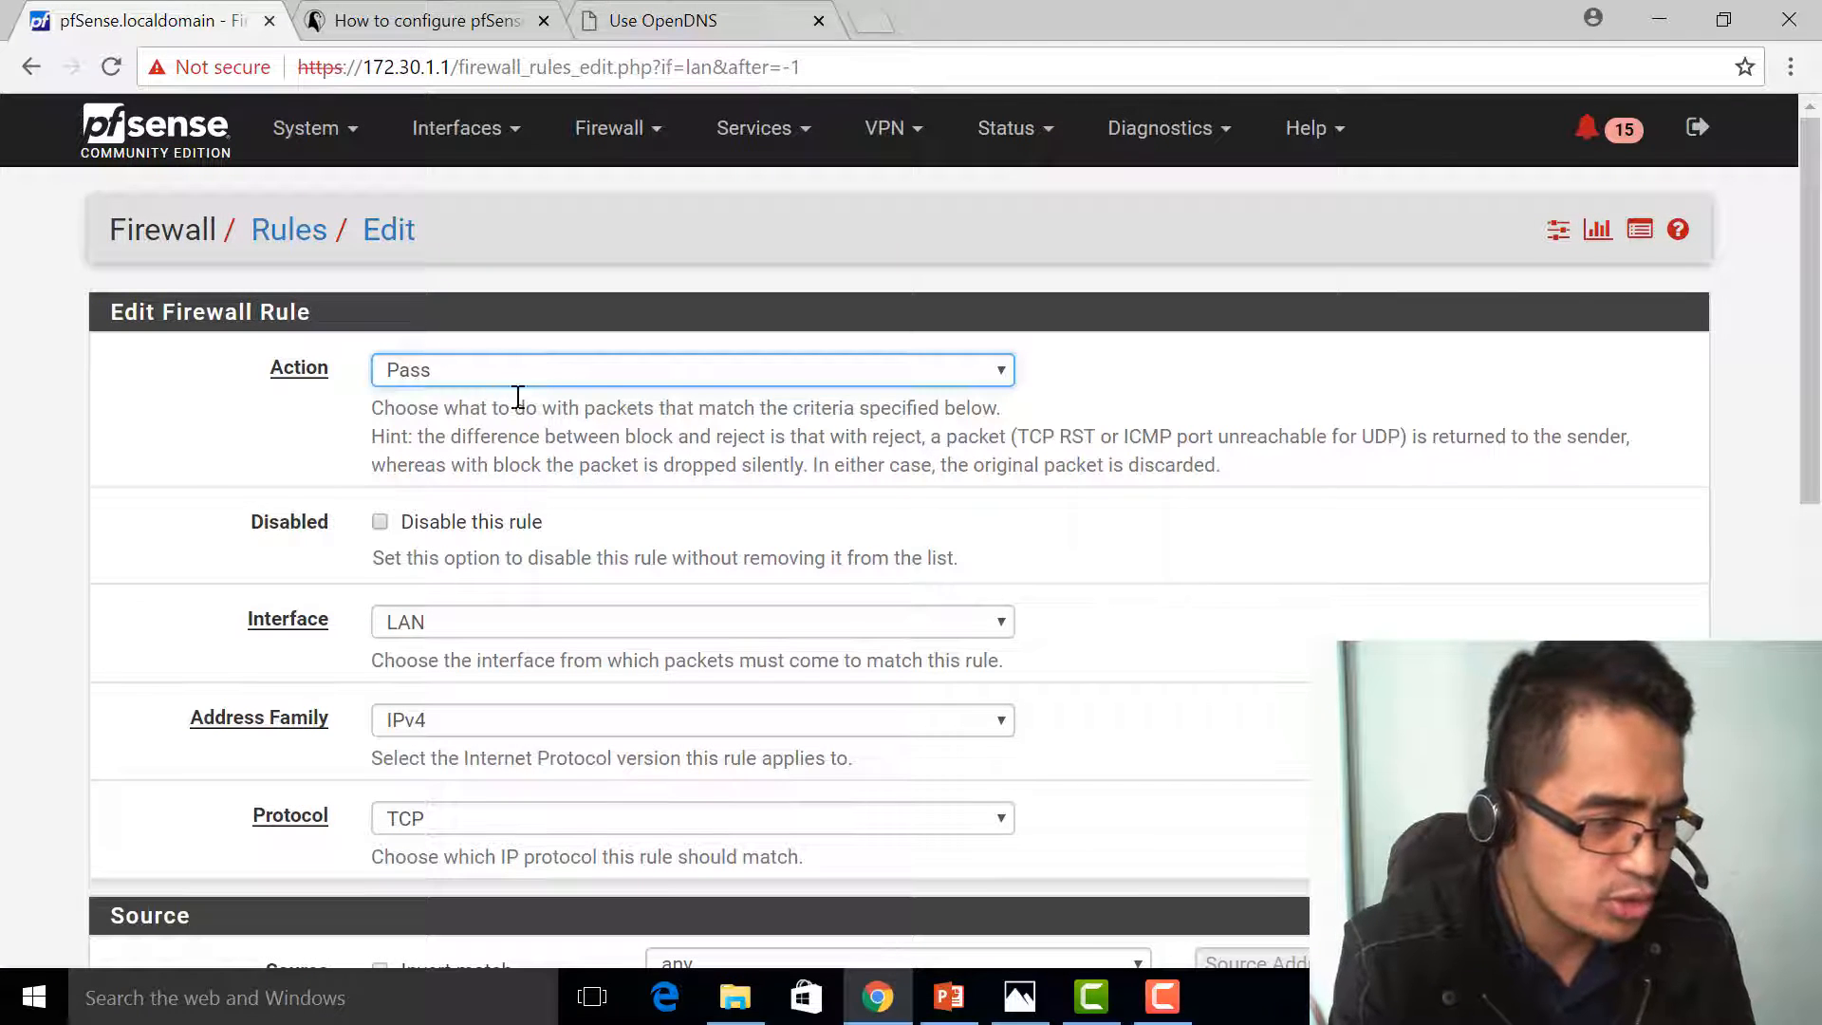
pyautogui.moveTo(613, 733)
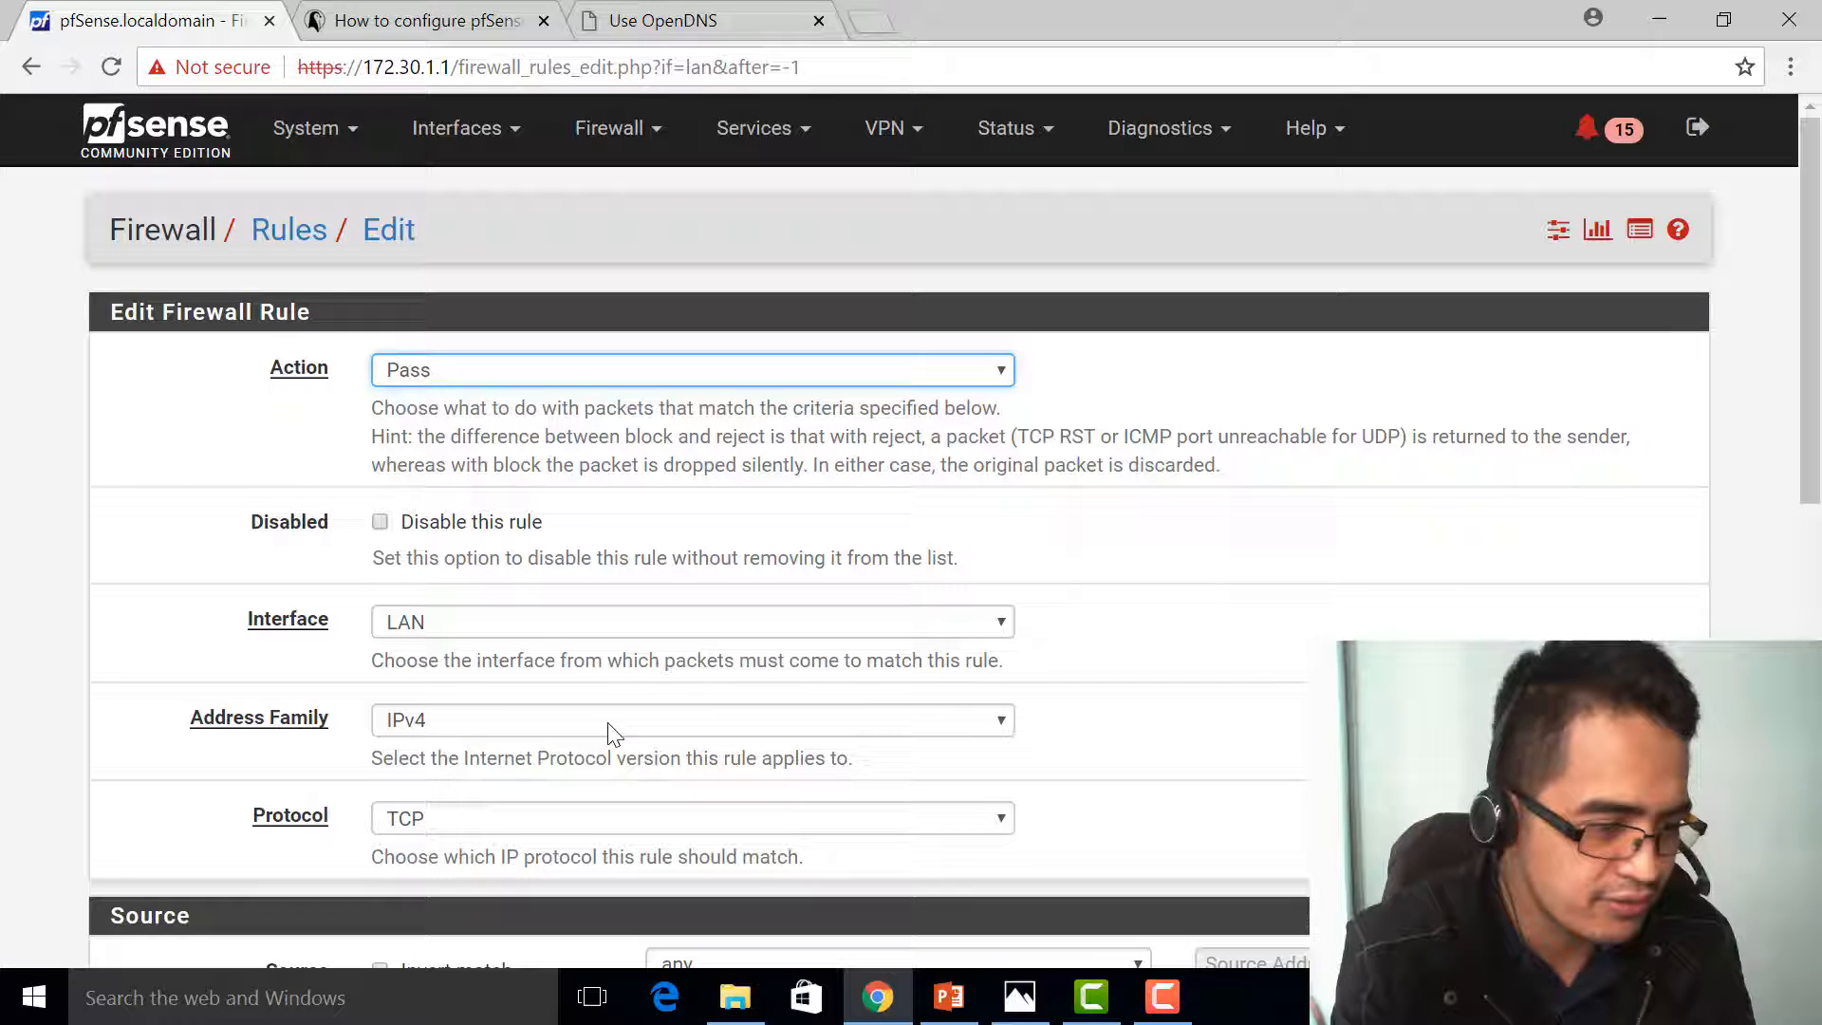
# Step: Set the rule's source to the LAN net network
pyautogui.scroll(-3)
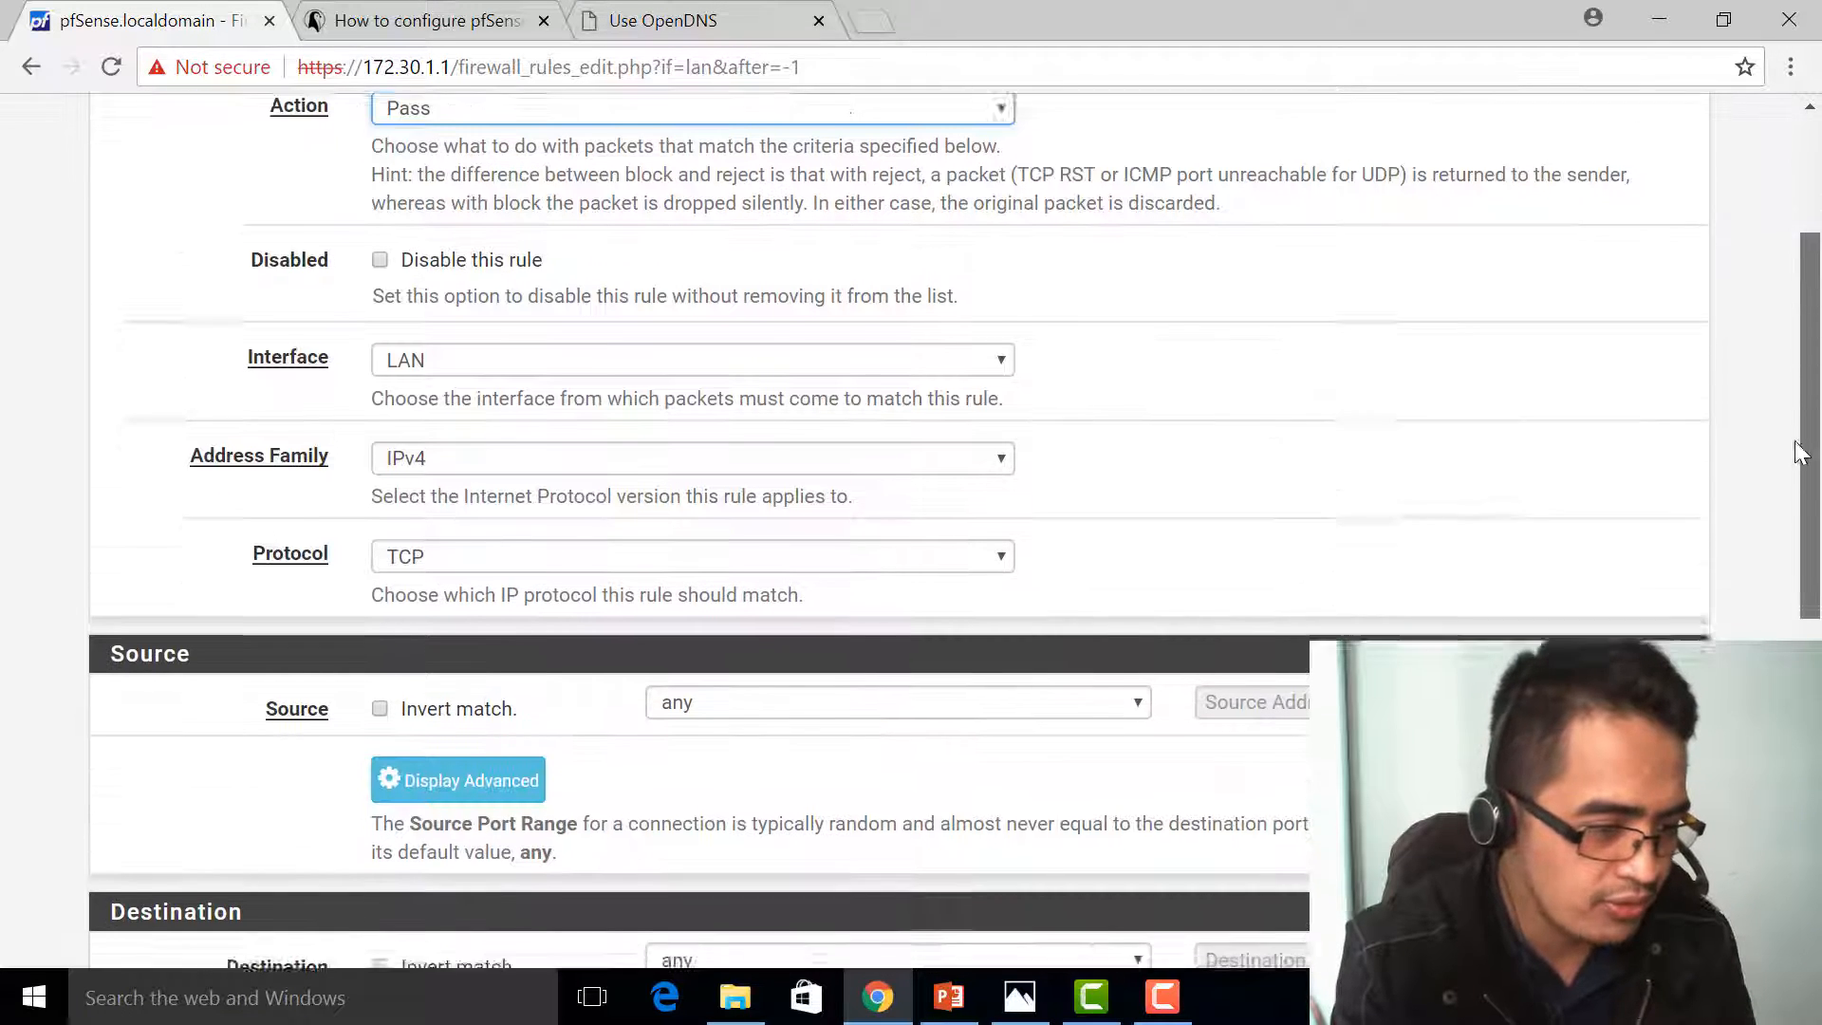
pyautogui.click(691, 556)
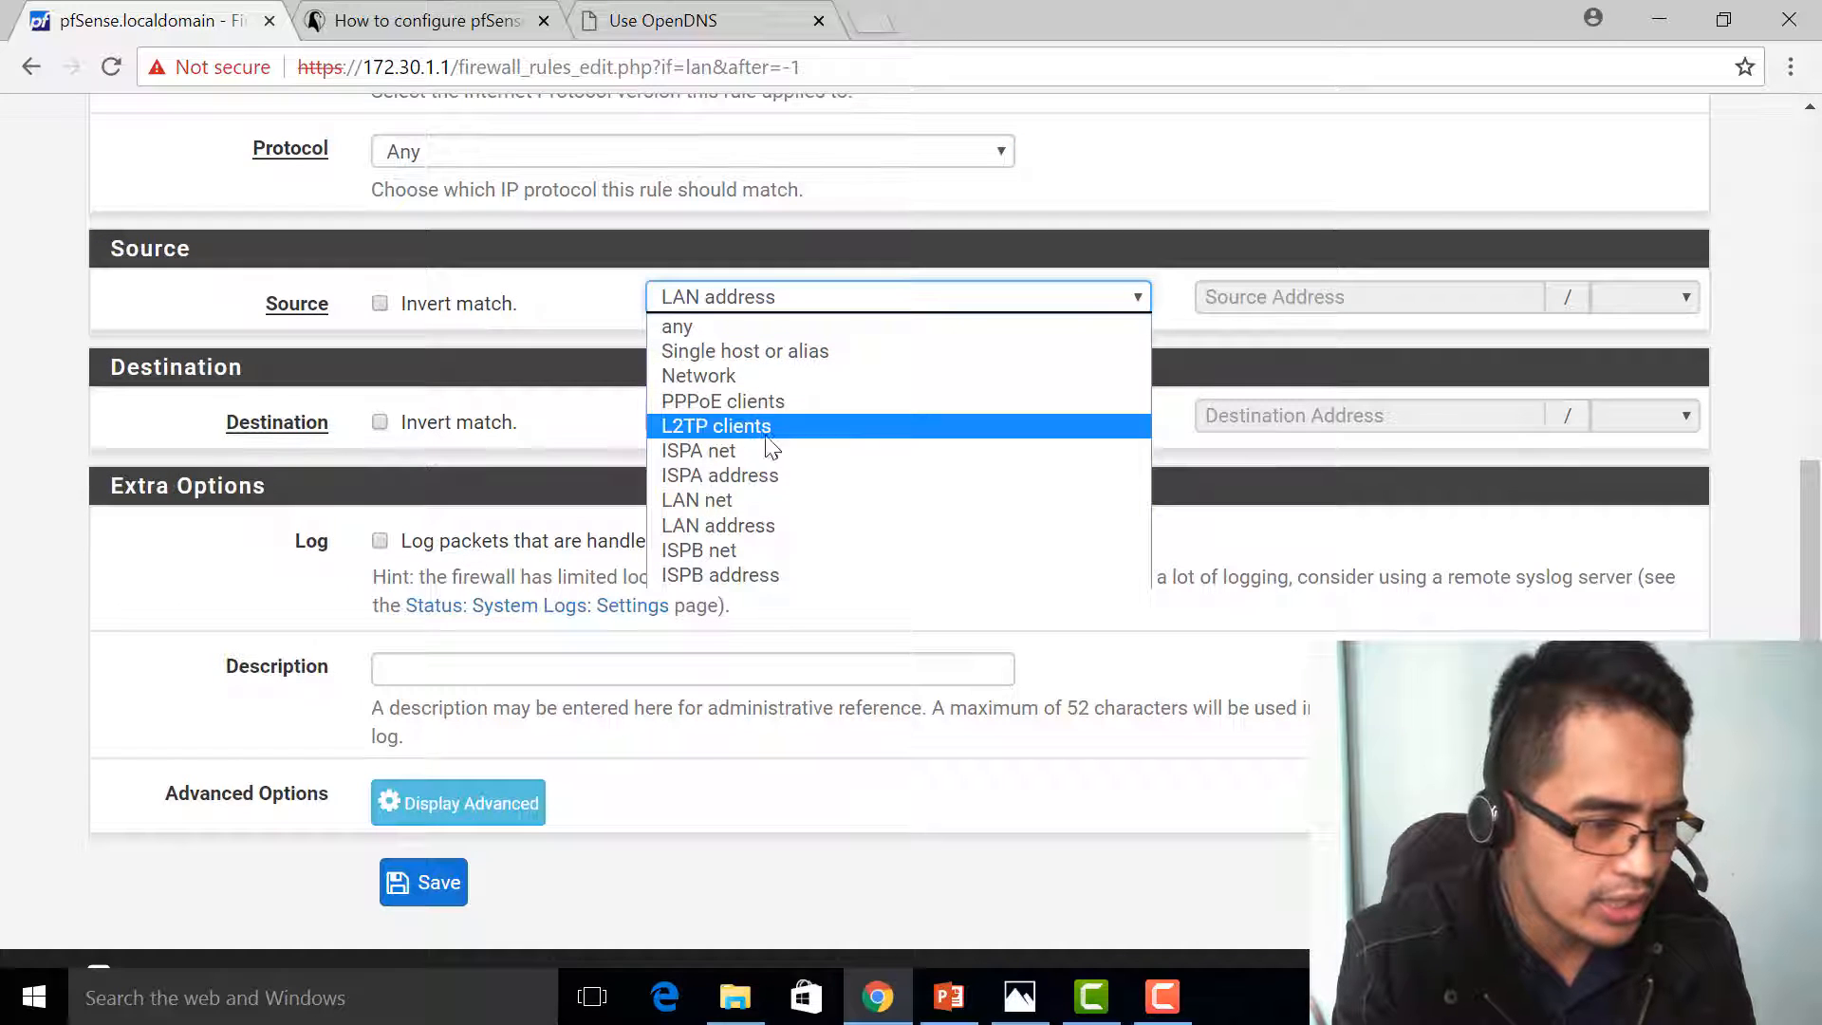
pyautogui.click(697, 499)
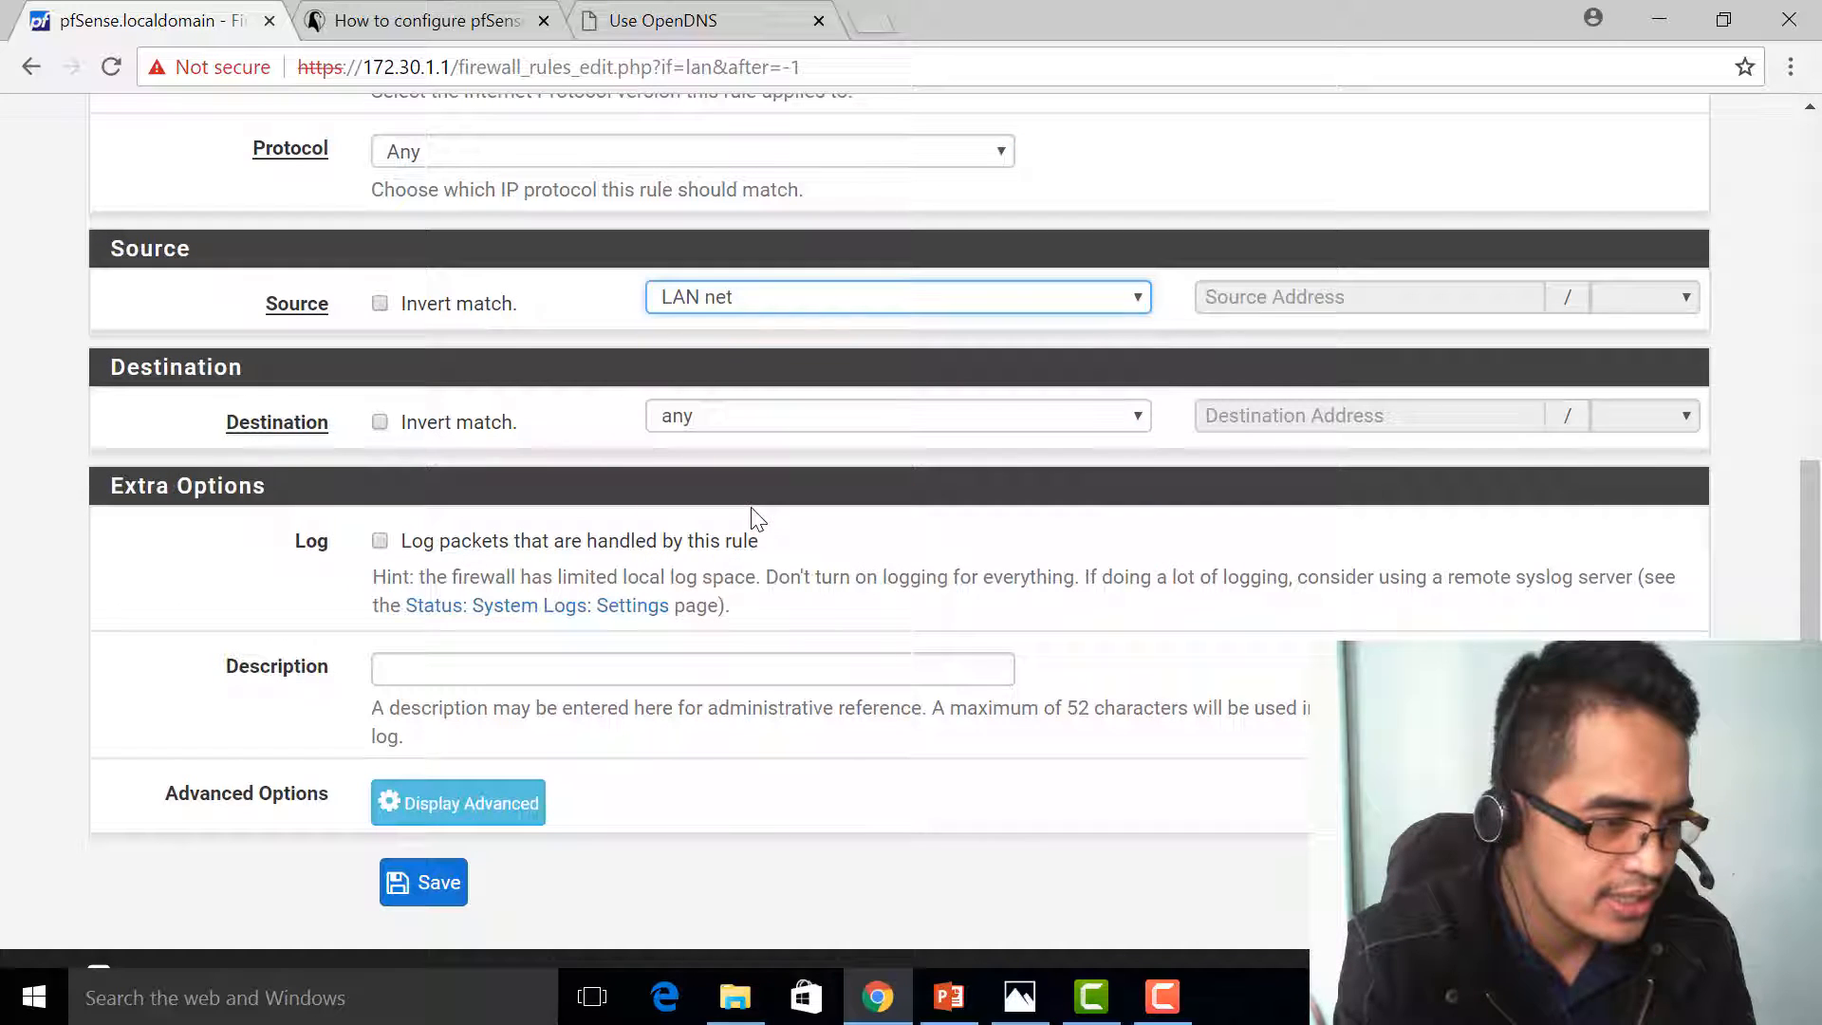
pyautogui.moveTo(761, 188)
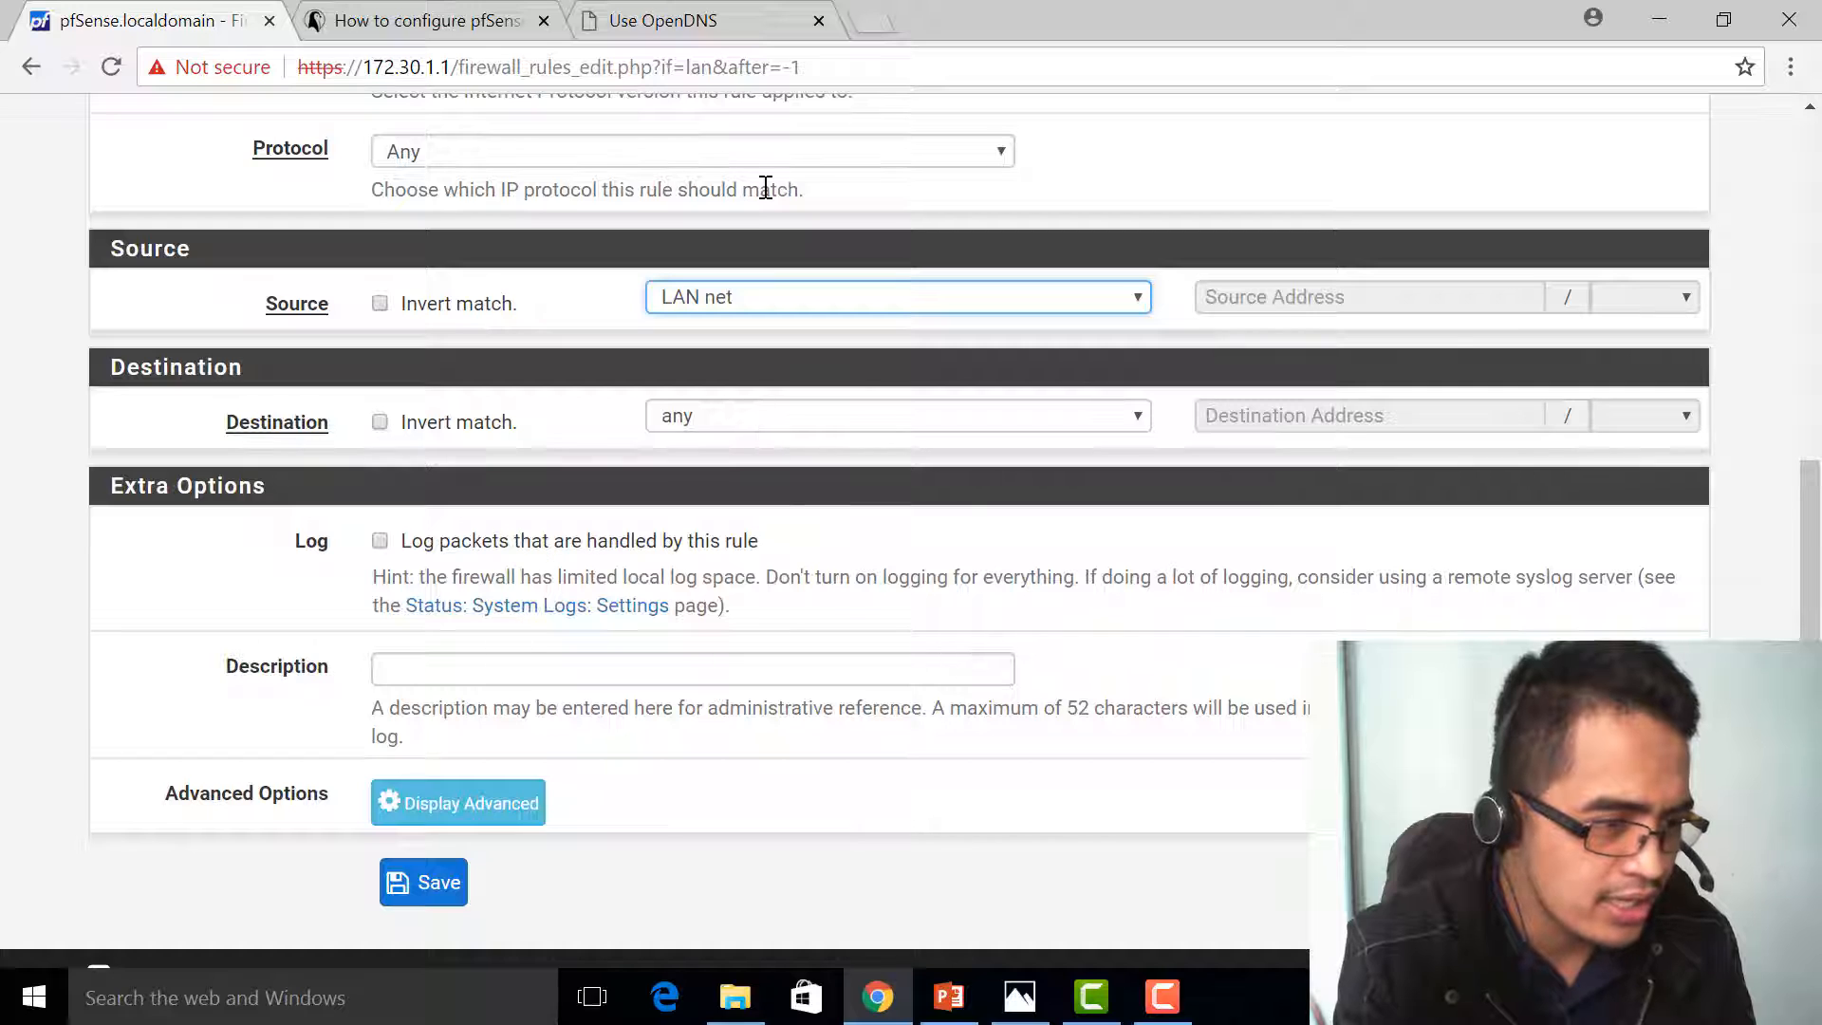
# Step: Describe the rule as 'LAN LOAD BALANCER TRAFFIC' and reveal its advanced options
pyautogui.click(690, 670)
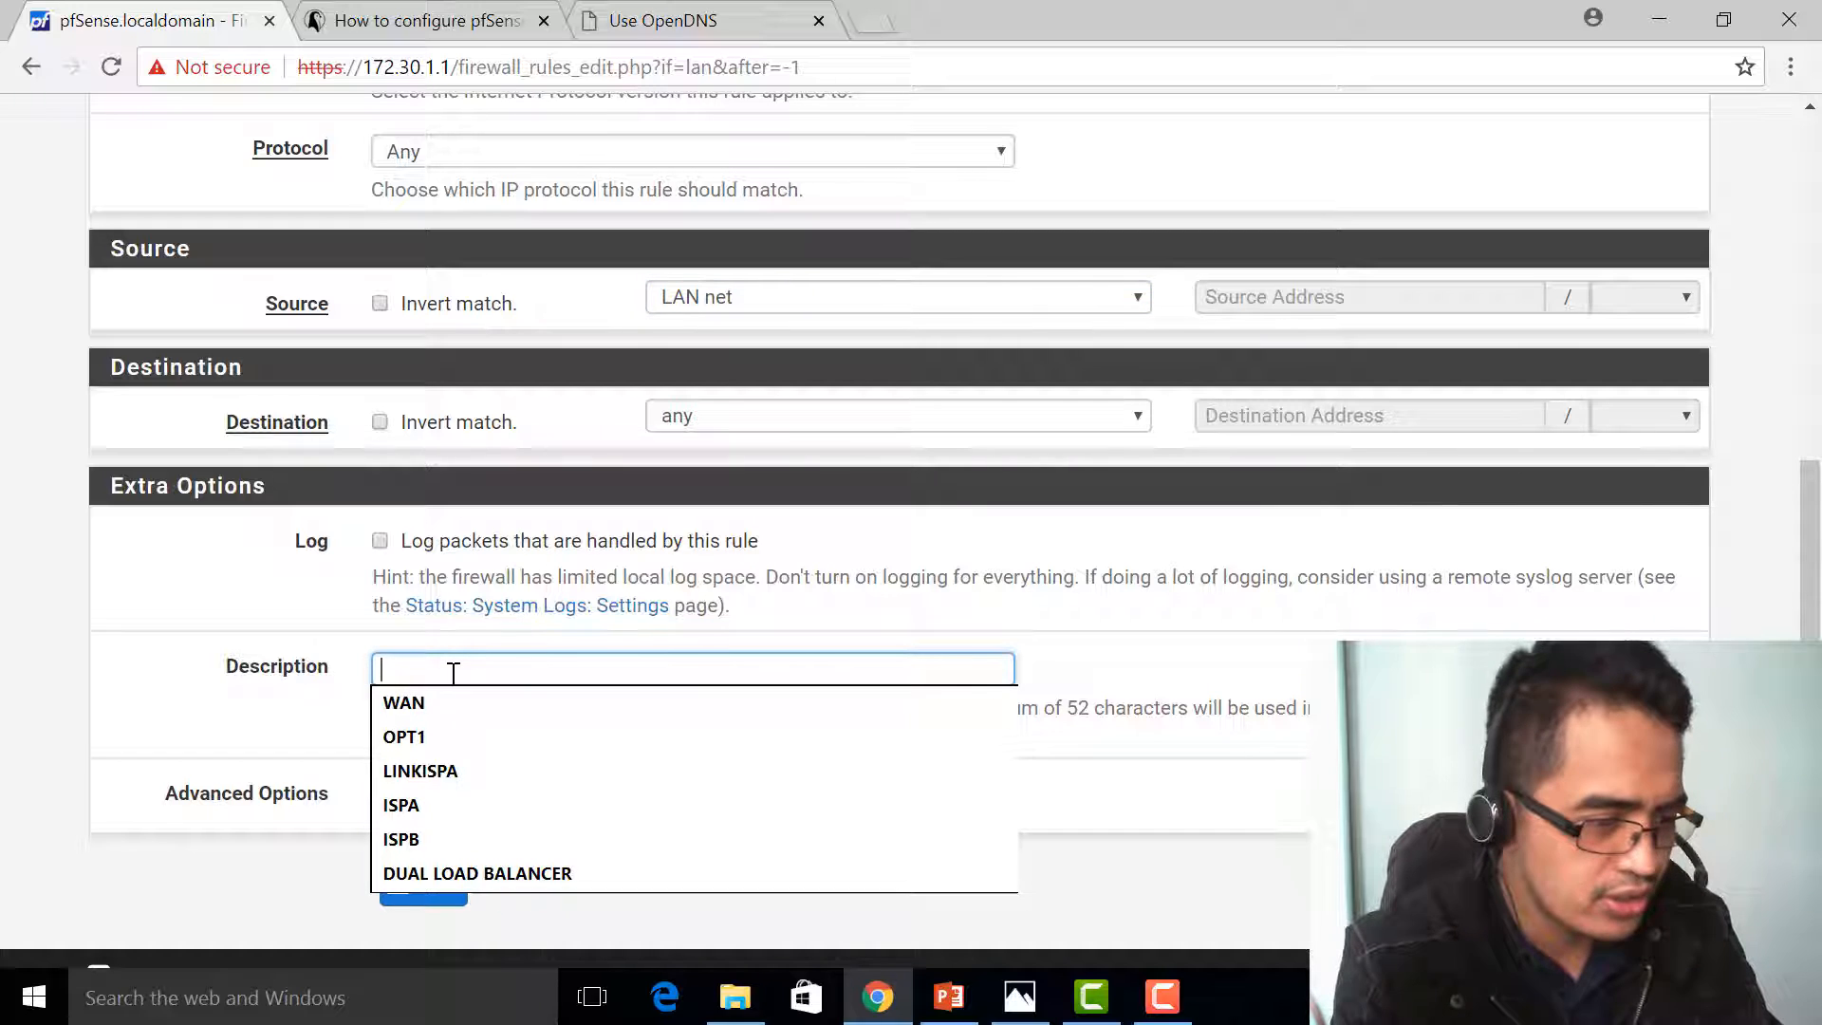
pyautogui.write('LAN LOAD BALANCER TRAR')
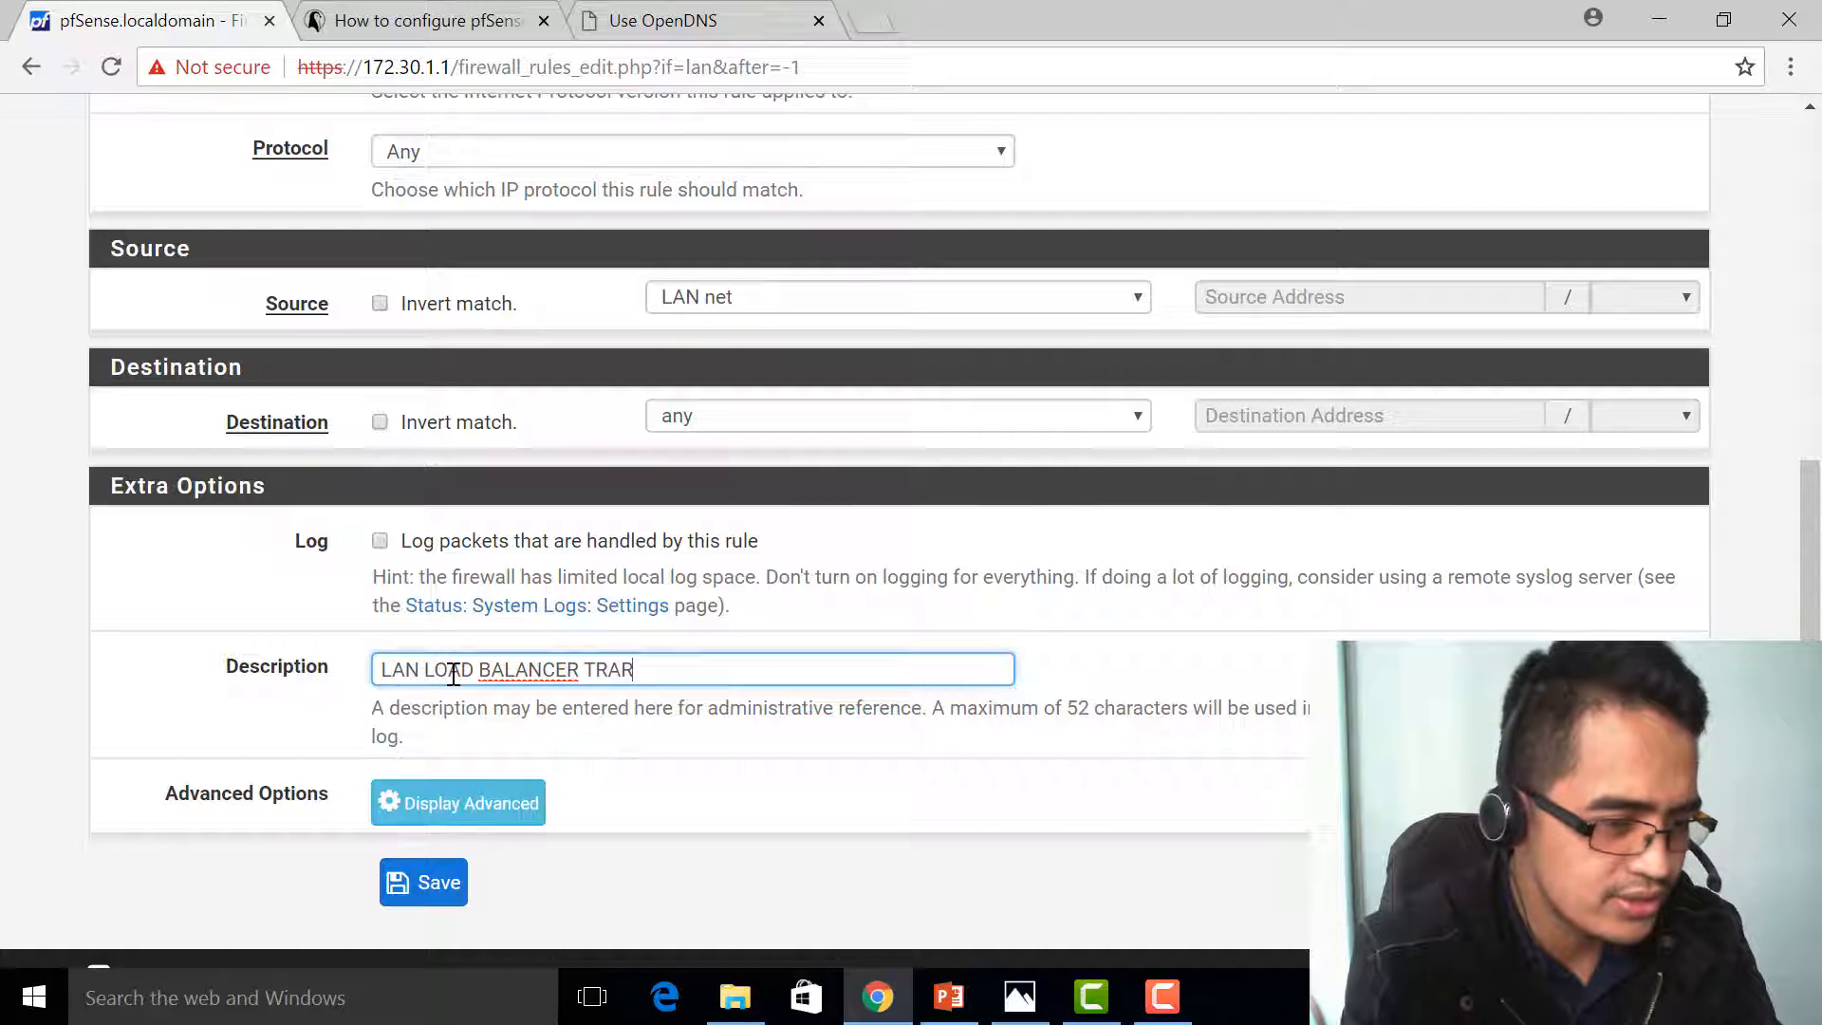
pyautogui.write('FICE')
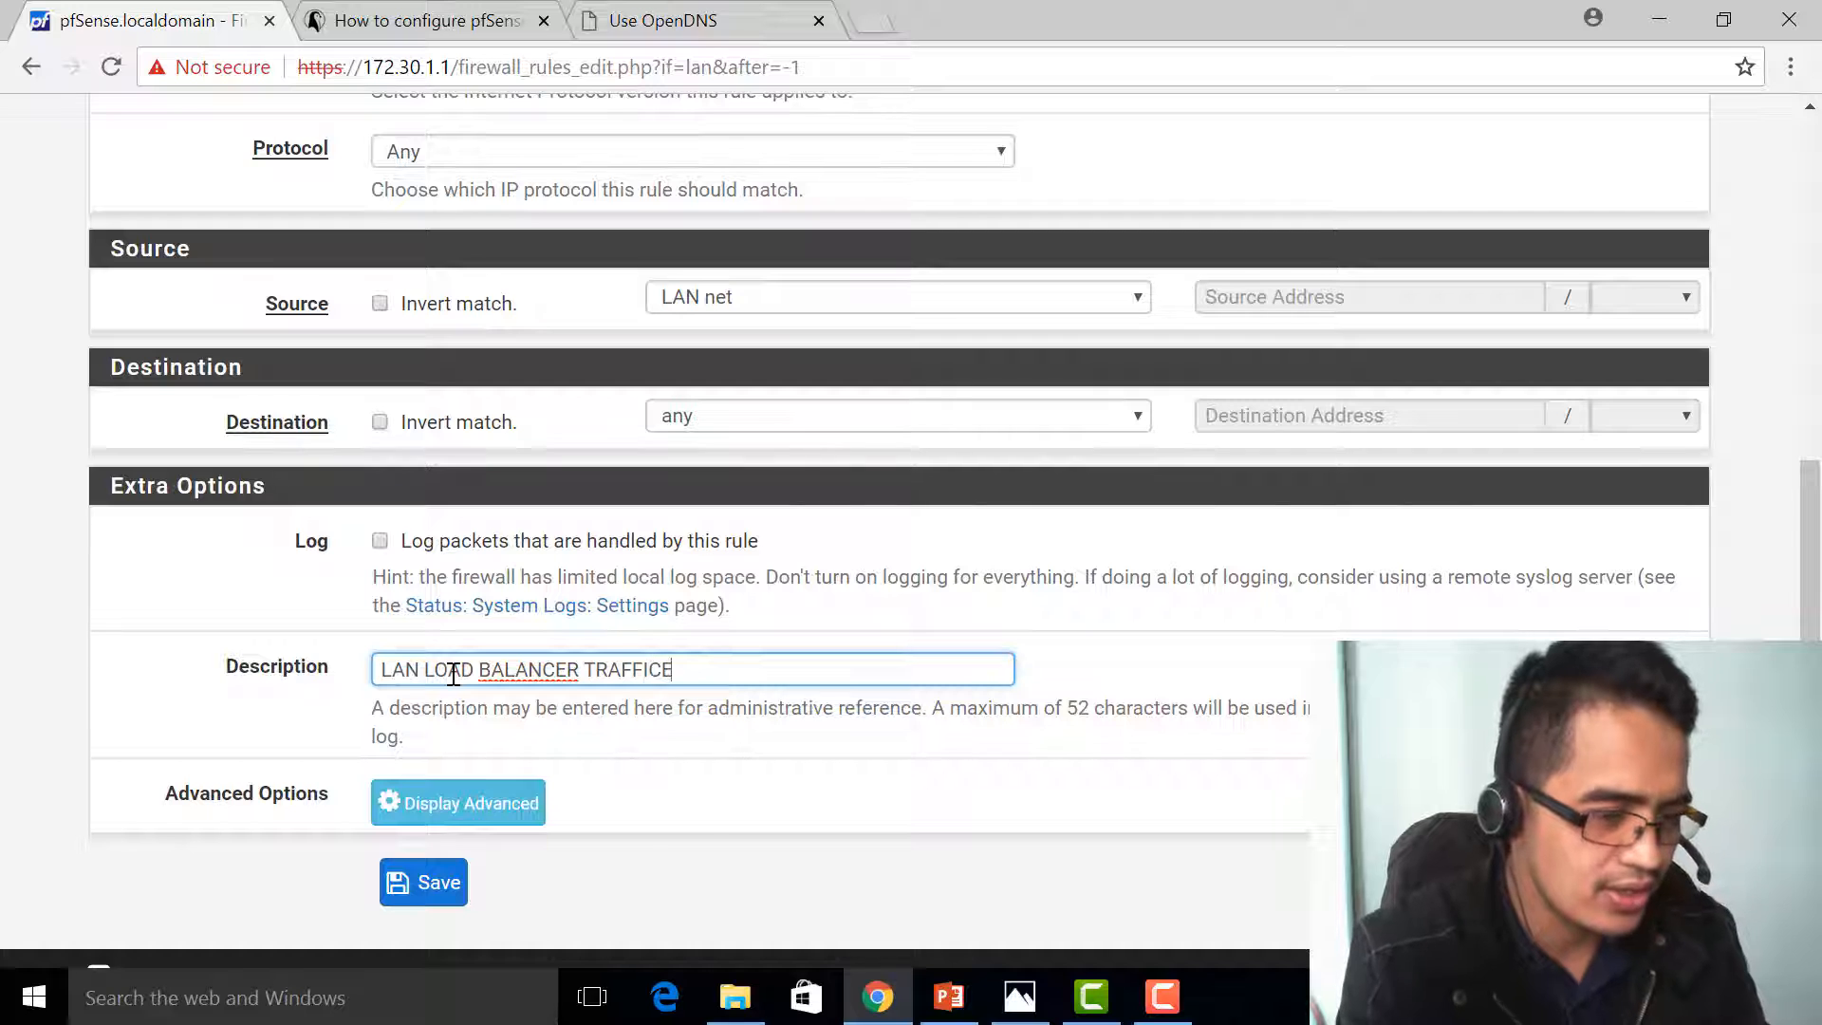
pyautogui.press('Backspace')
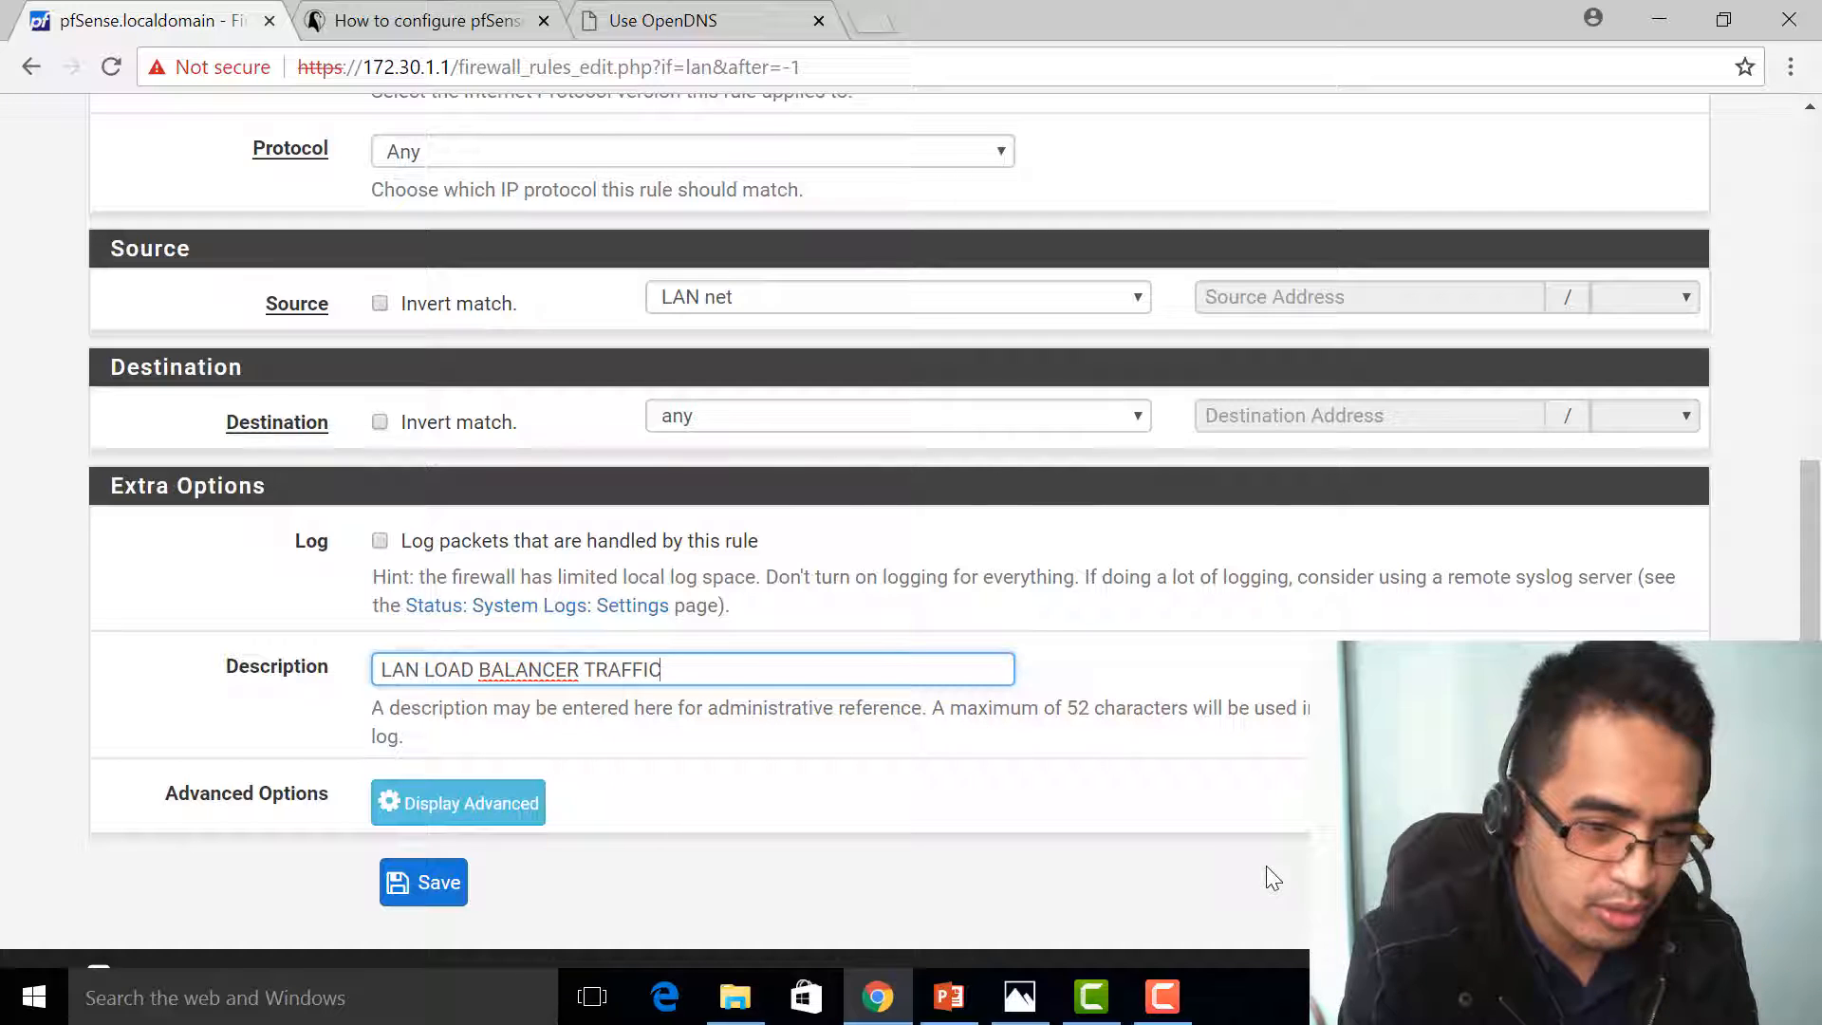
pyautogui.scroll(-3)
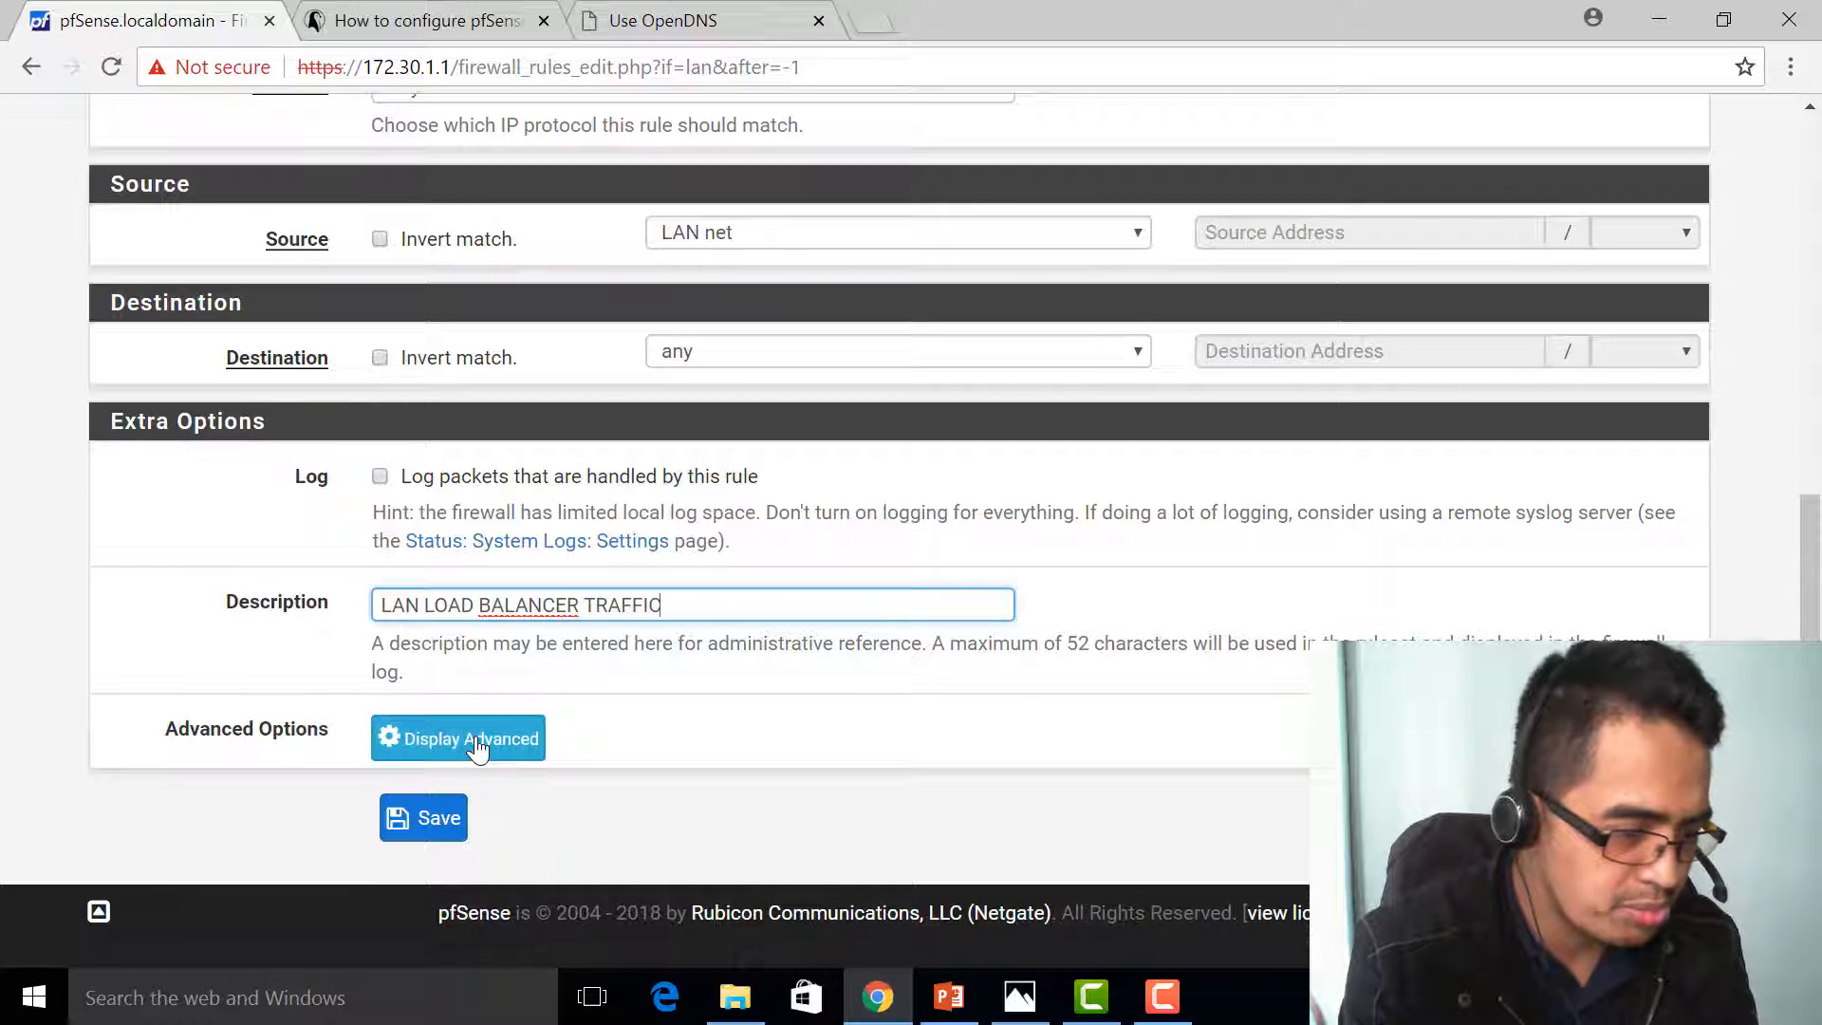
pyautogui.click(458, 738)
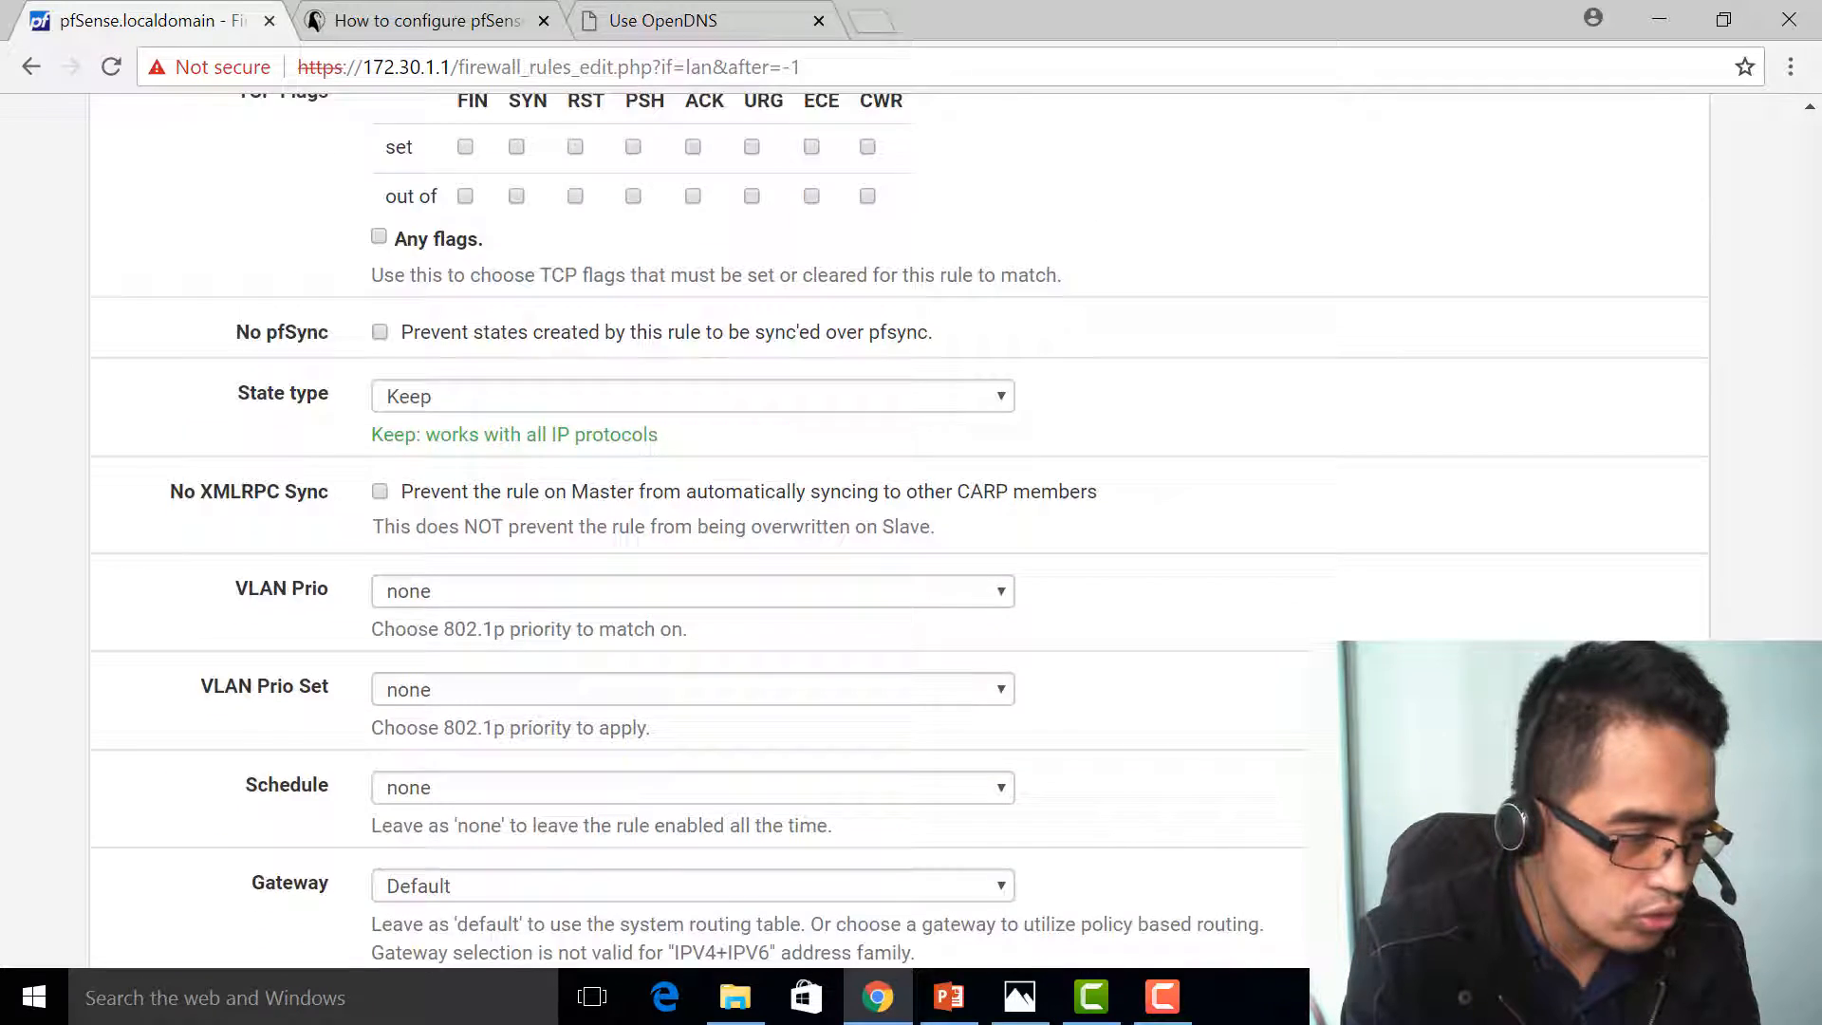
# Step: Route the rule through the IPSLOADBALANCER - DUAL LOAD BALANCER gateway, save it, and return to the dashboard
pyautogui.scroll(-3)
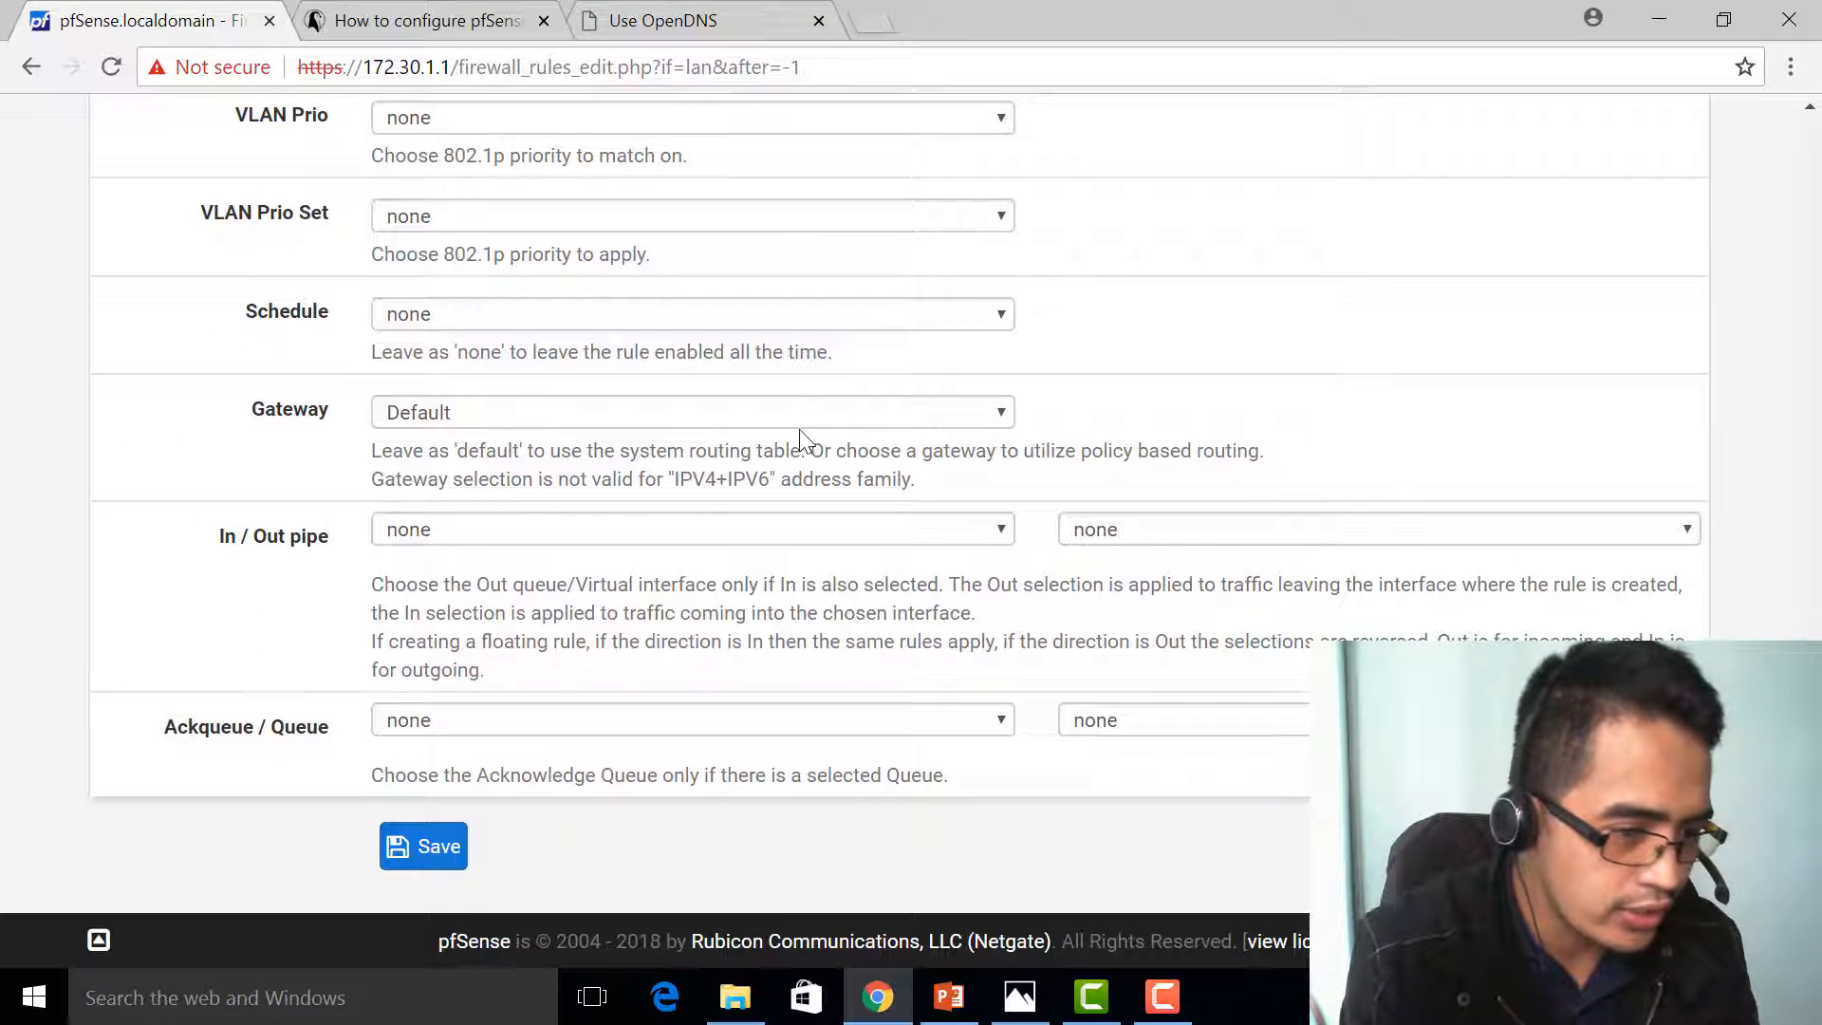
pyautogui.click(691, 412)
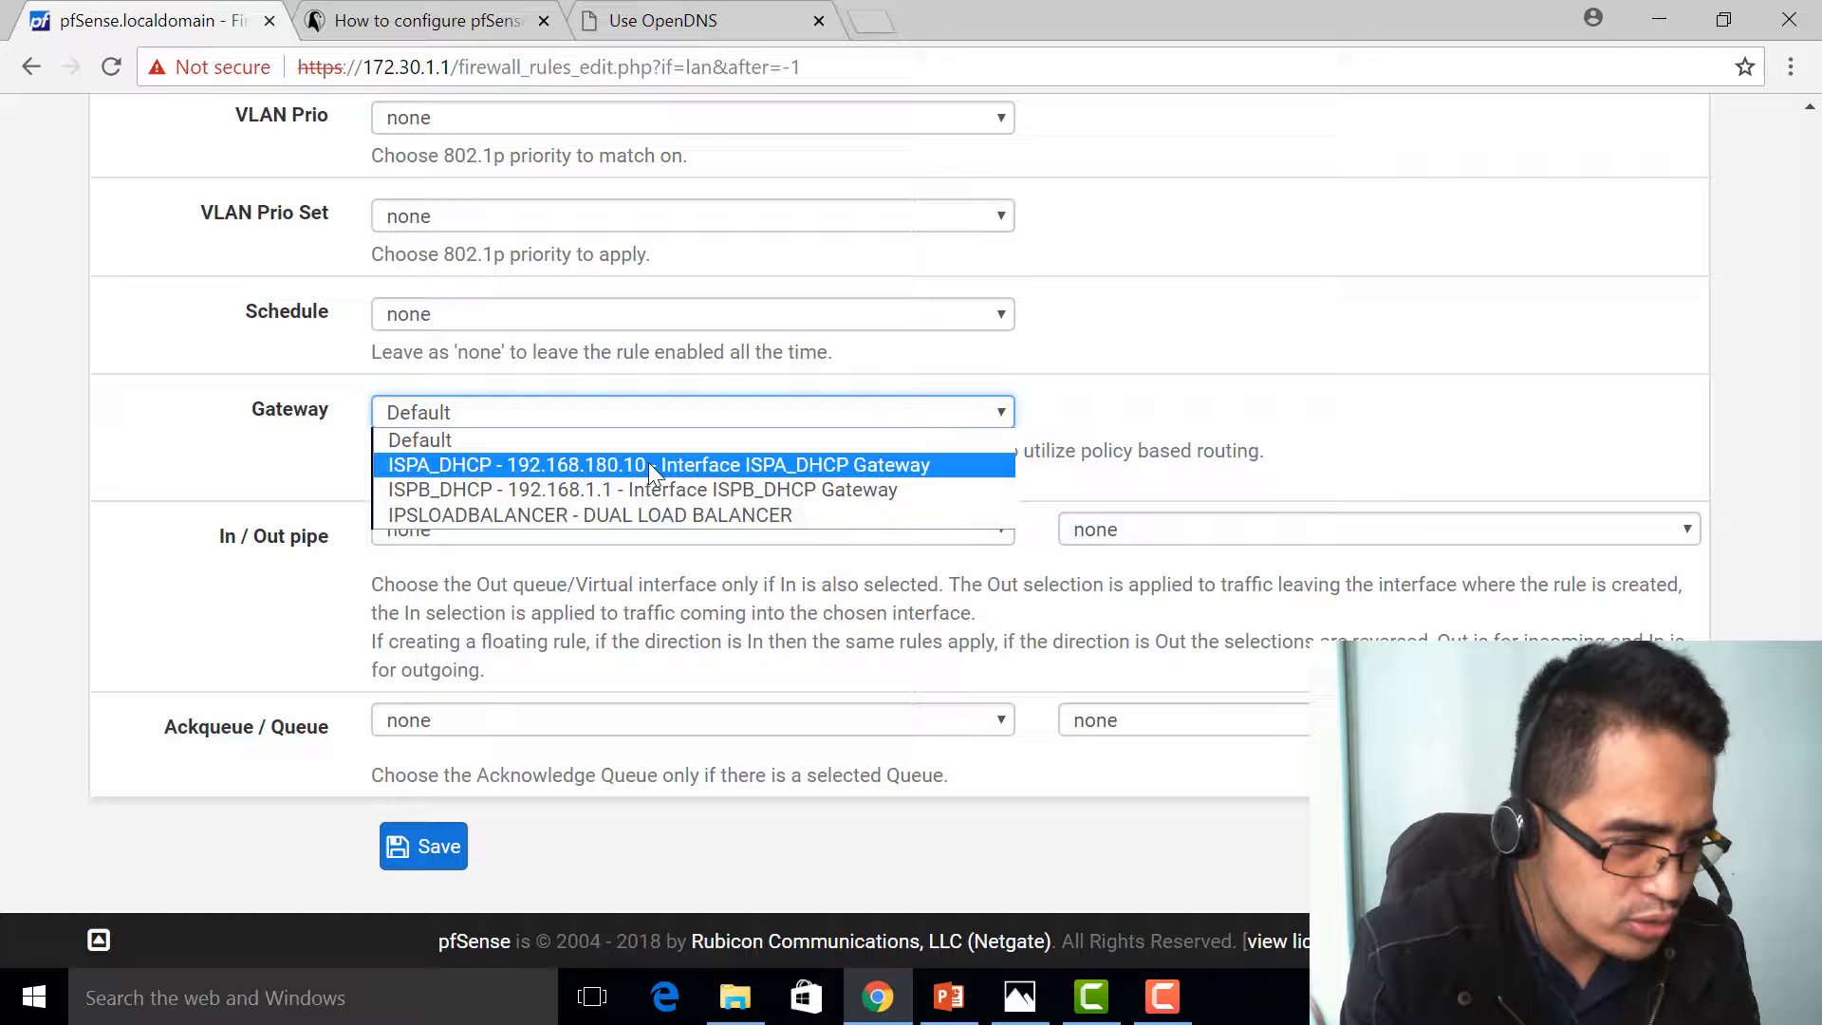
pyautogui.moveTo(546, 515)
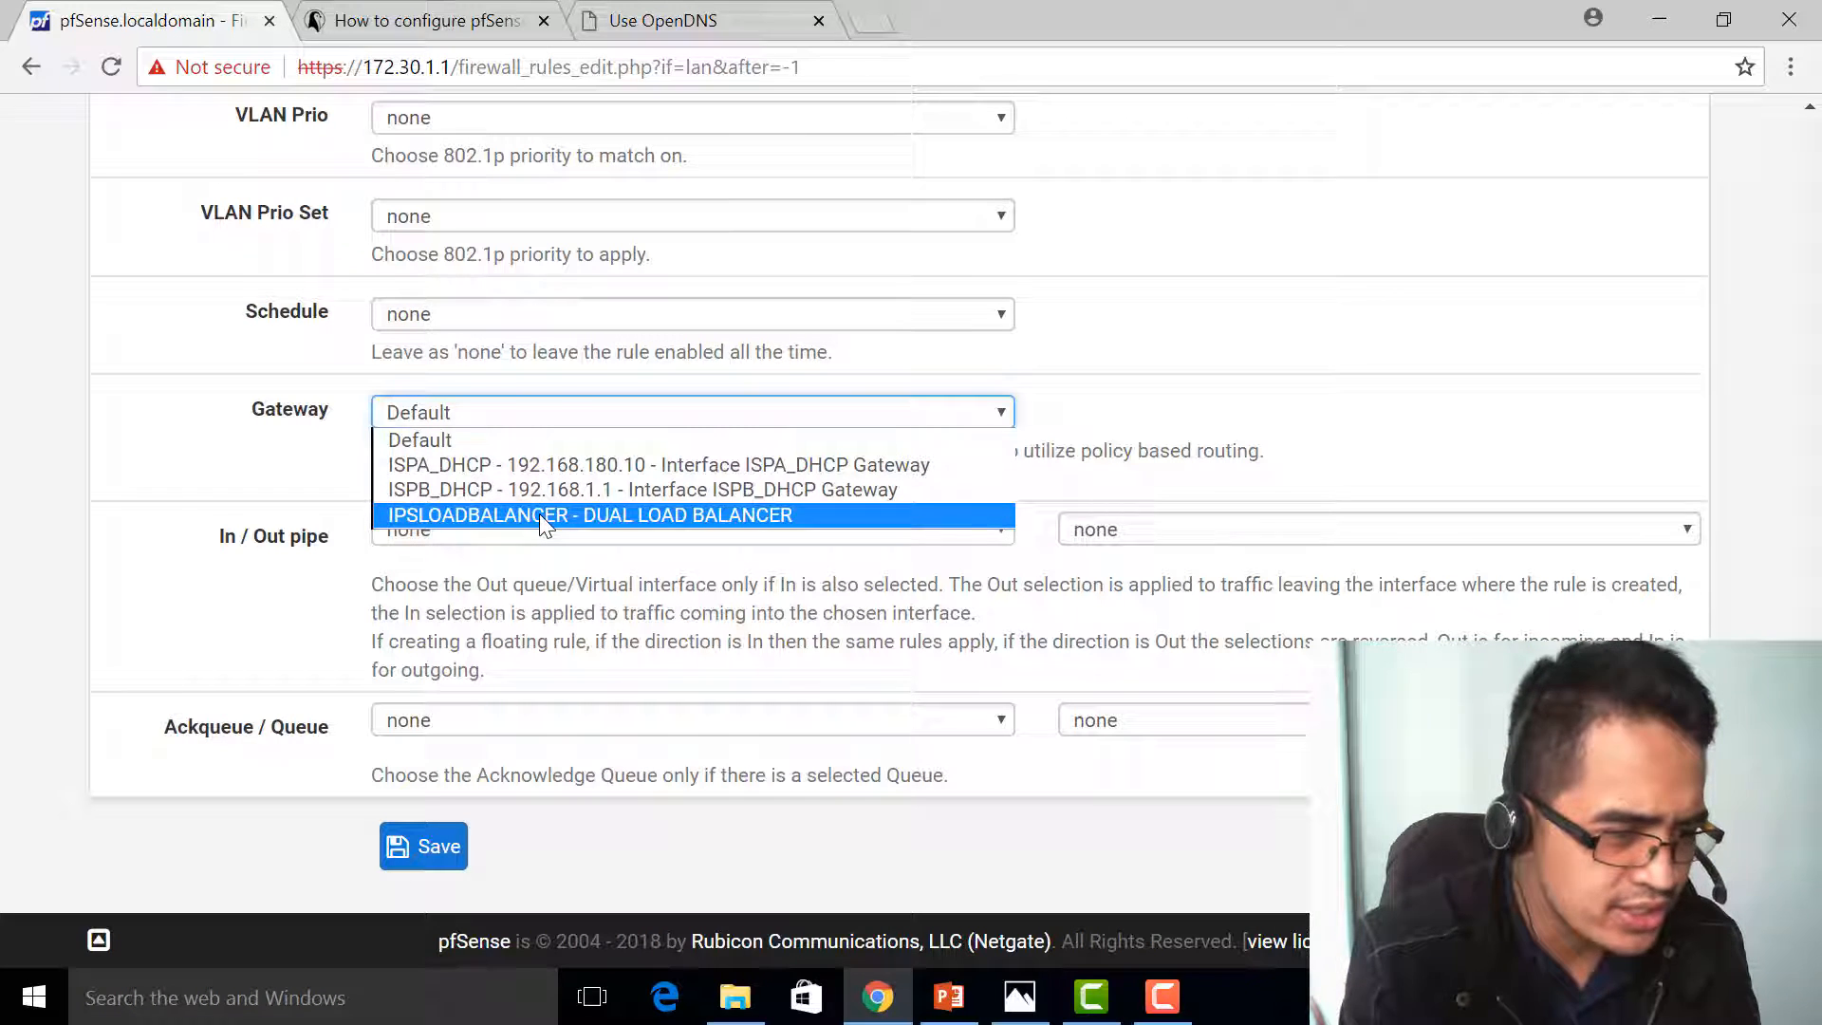
pyautogui.click(590, 514)
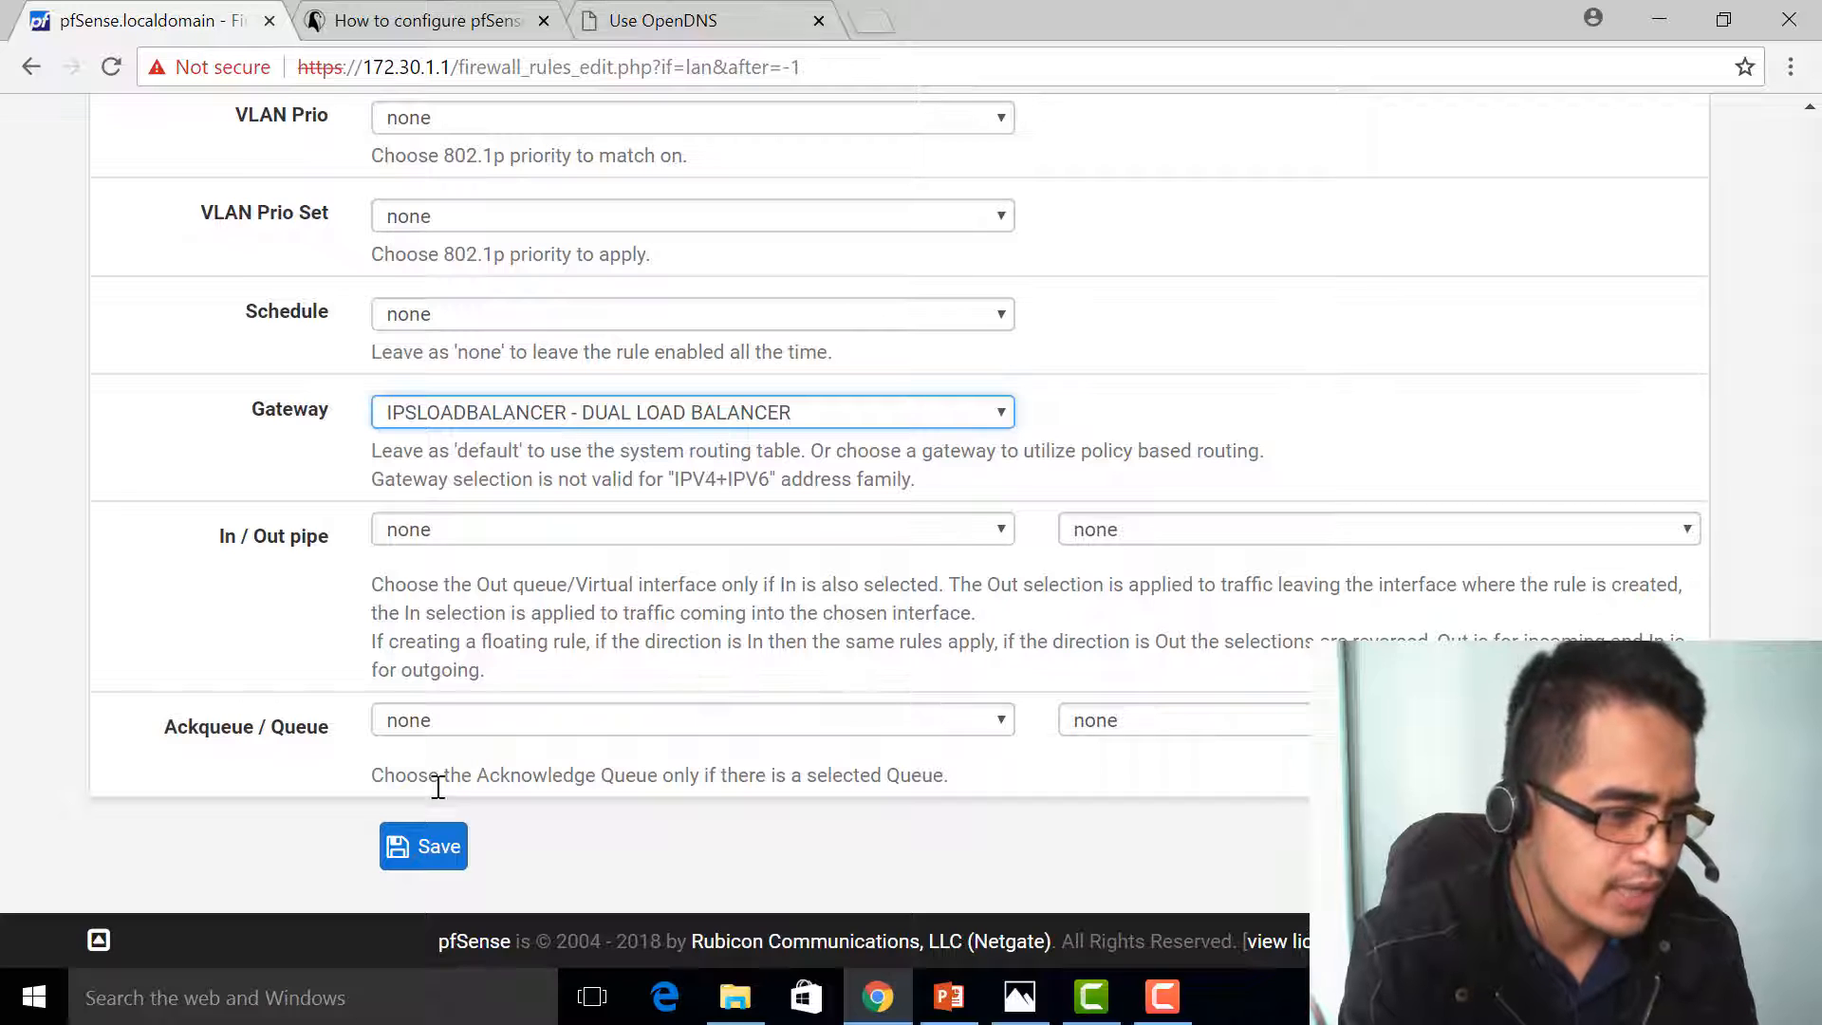
pyautogui.click(422, 847)
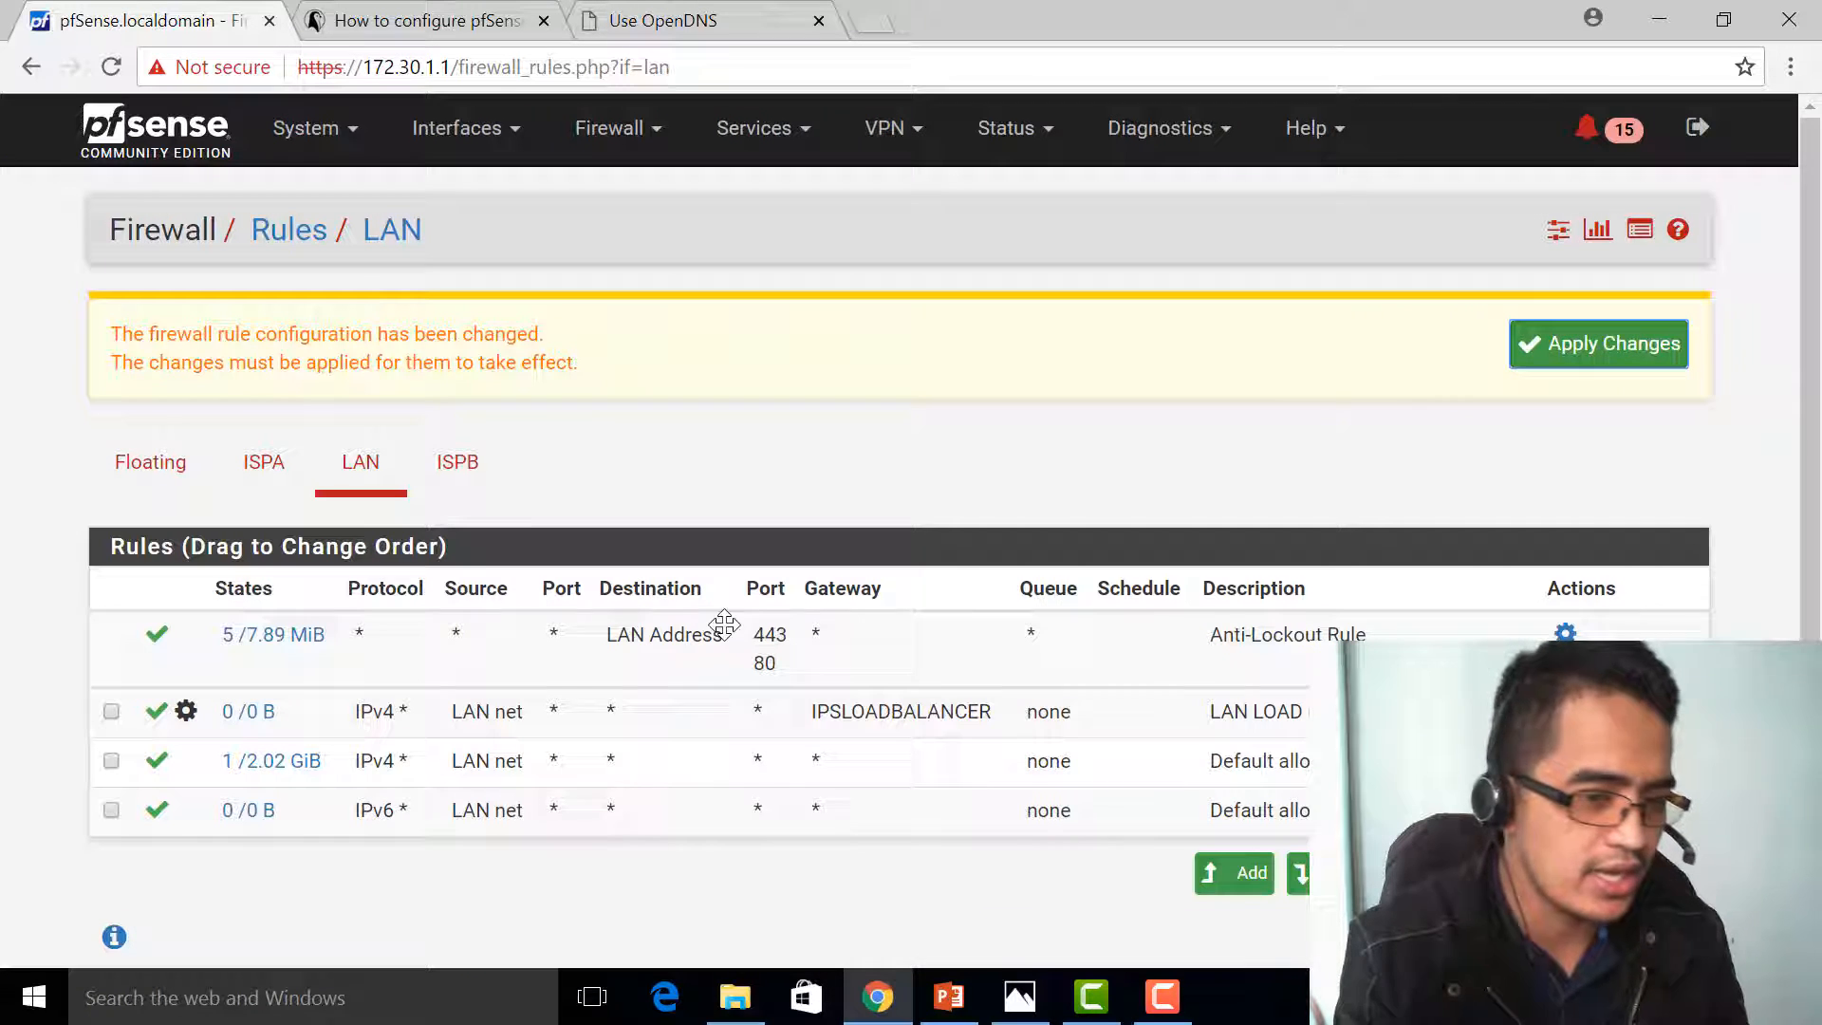
pyautogui.click(1598, 343)
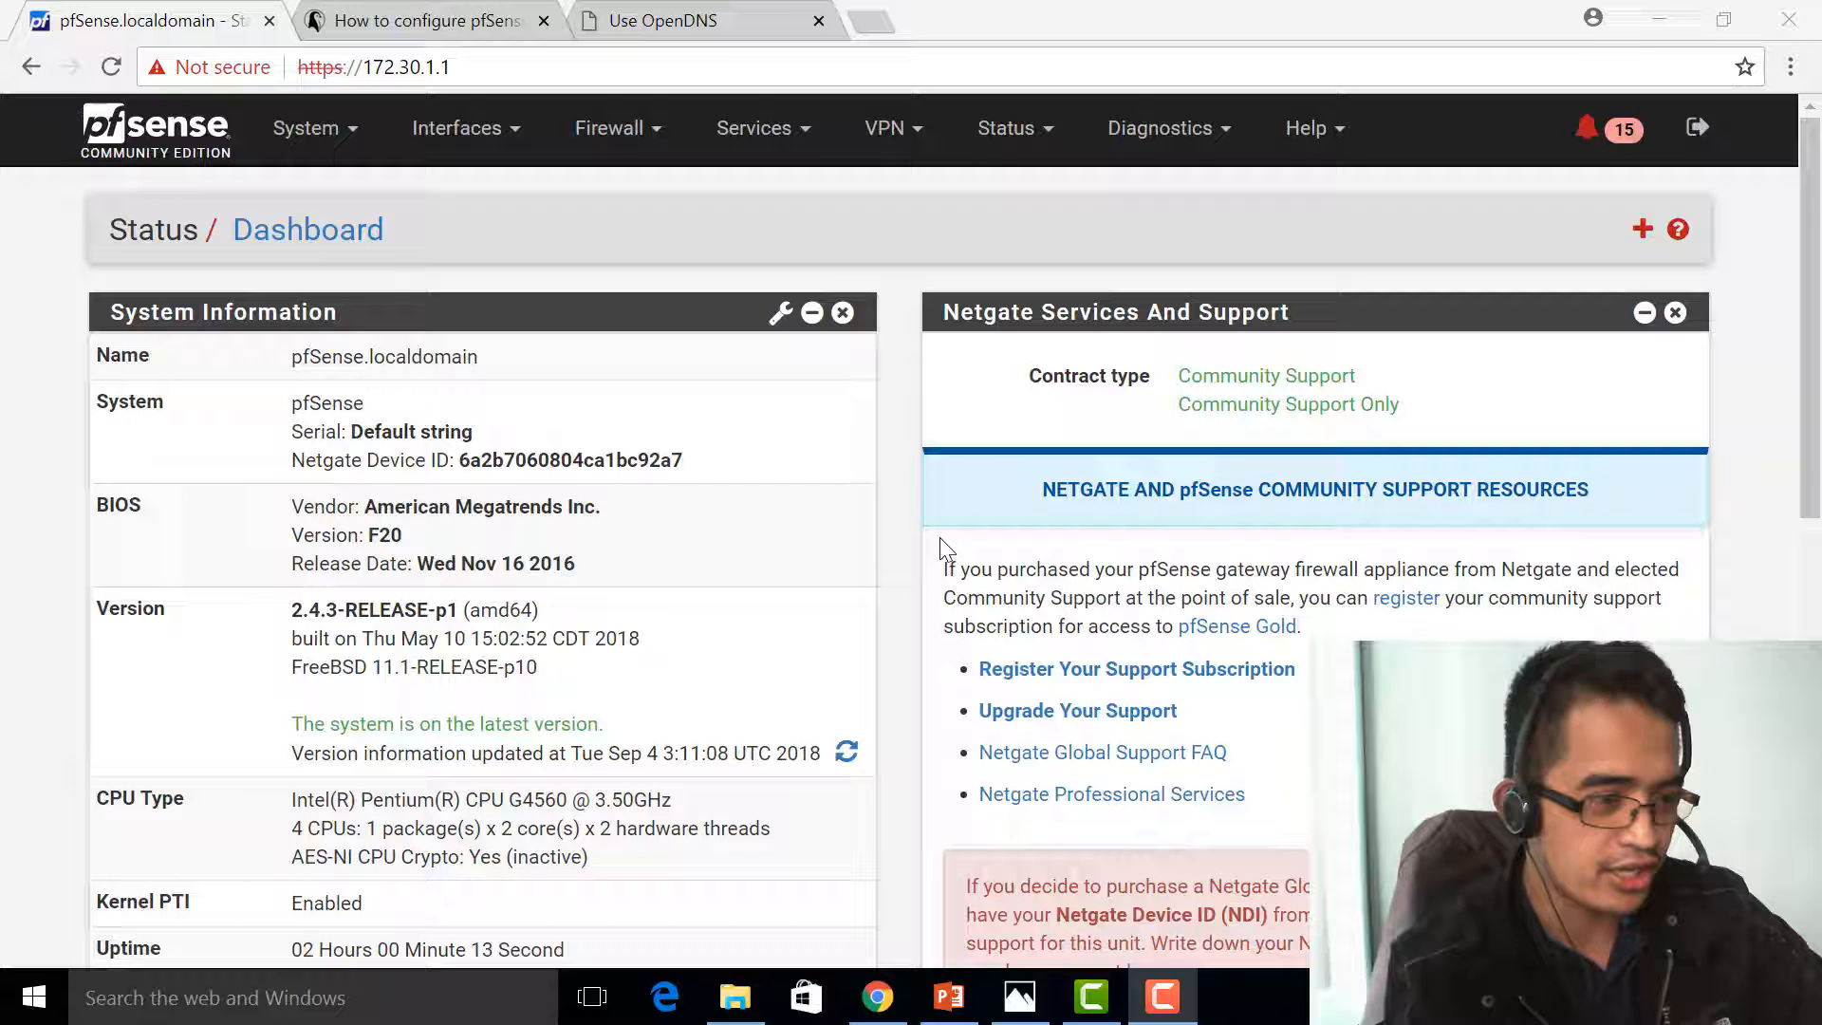
pyautogui.moveTo(311, 127)
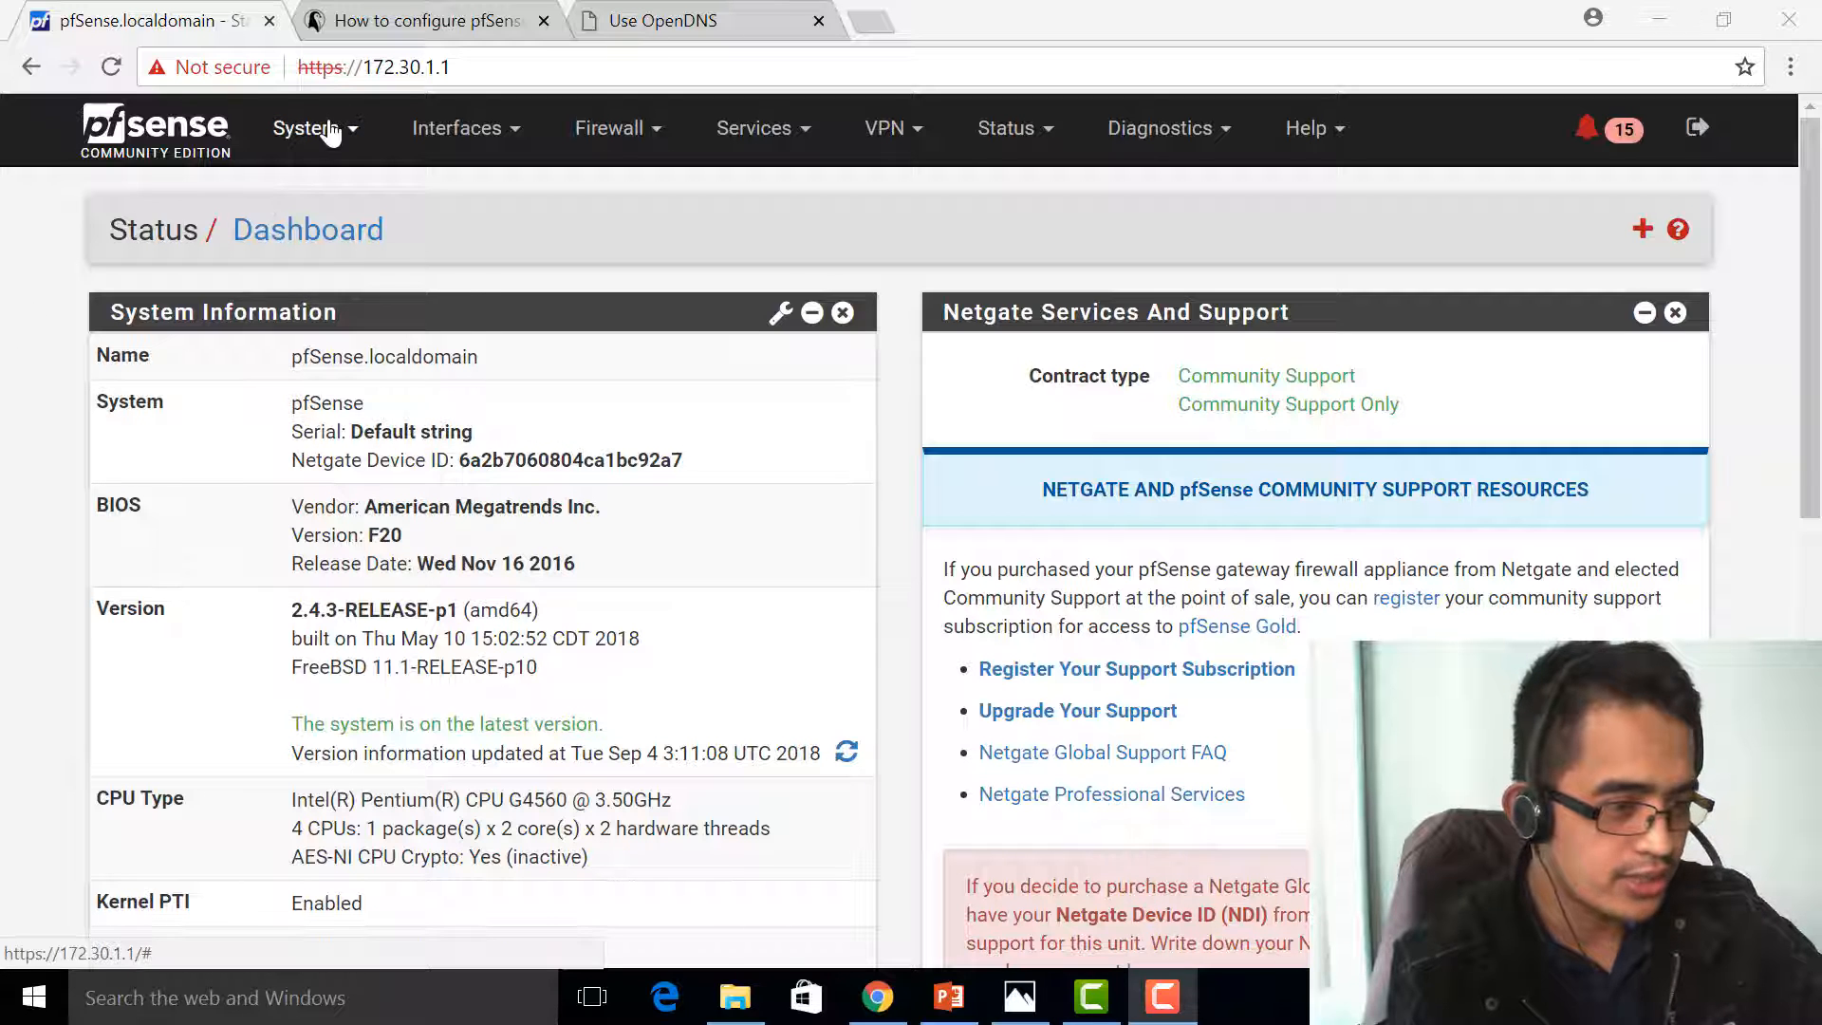
# Step: Review the ISPA and ISPB gateways under System > Routing, then go to Diagnostics > Ping
pyautogui.click(307, 127)
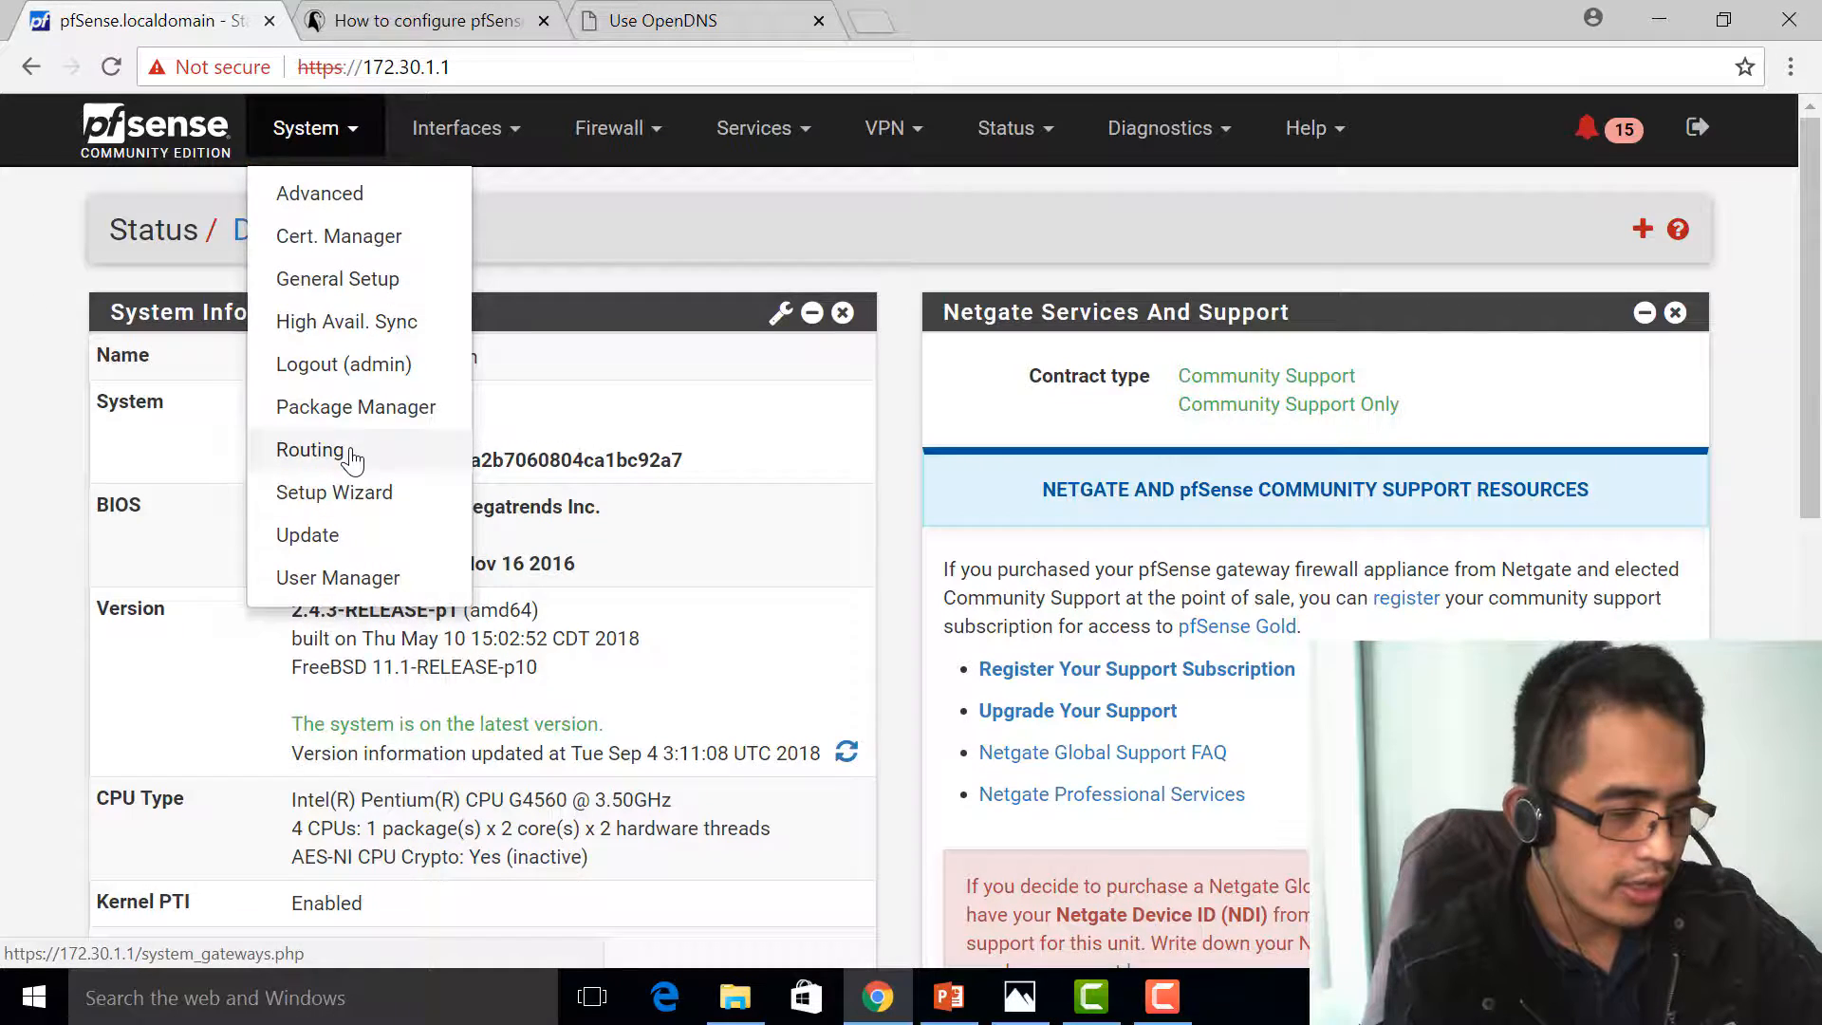
pyautogui.click(309, 450)
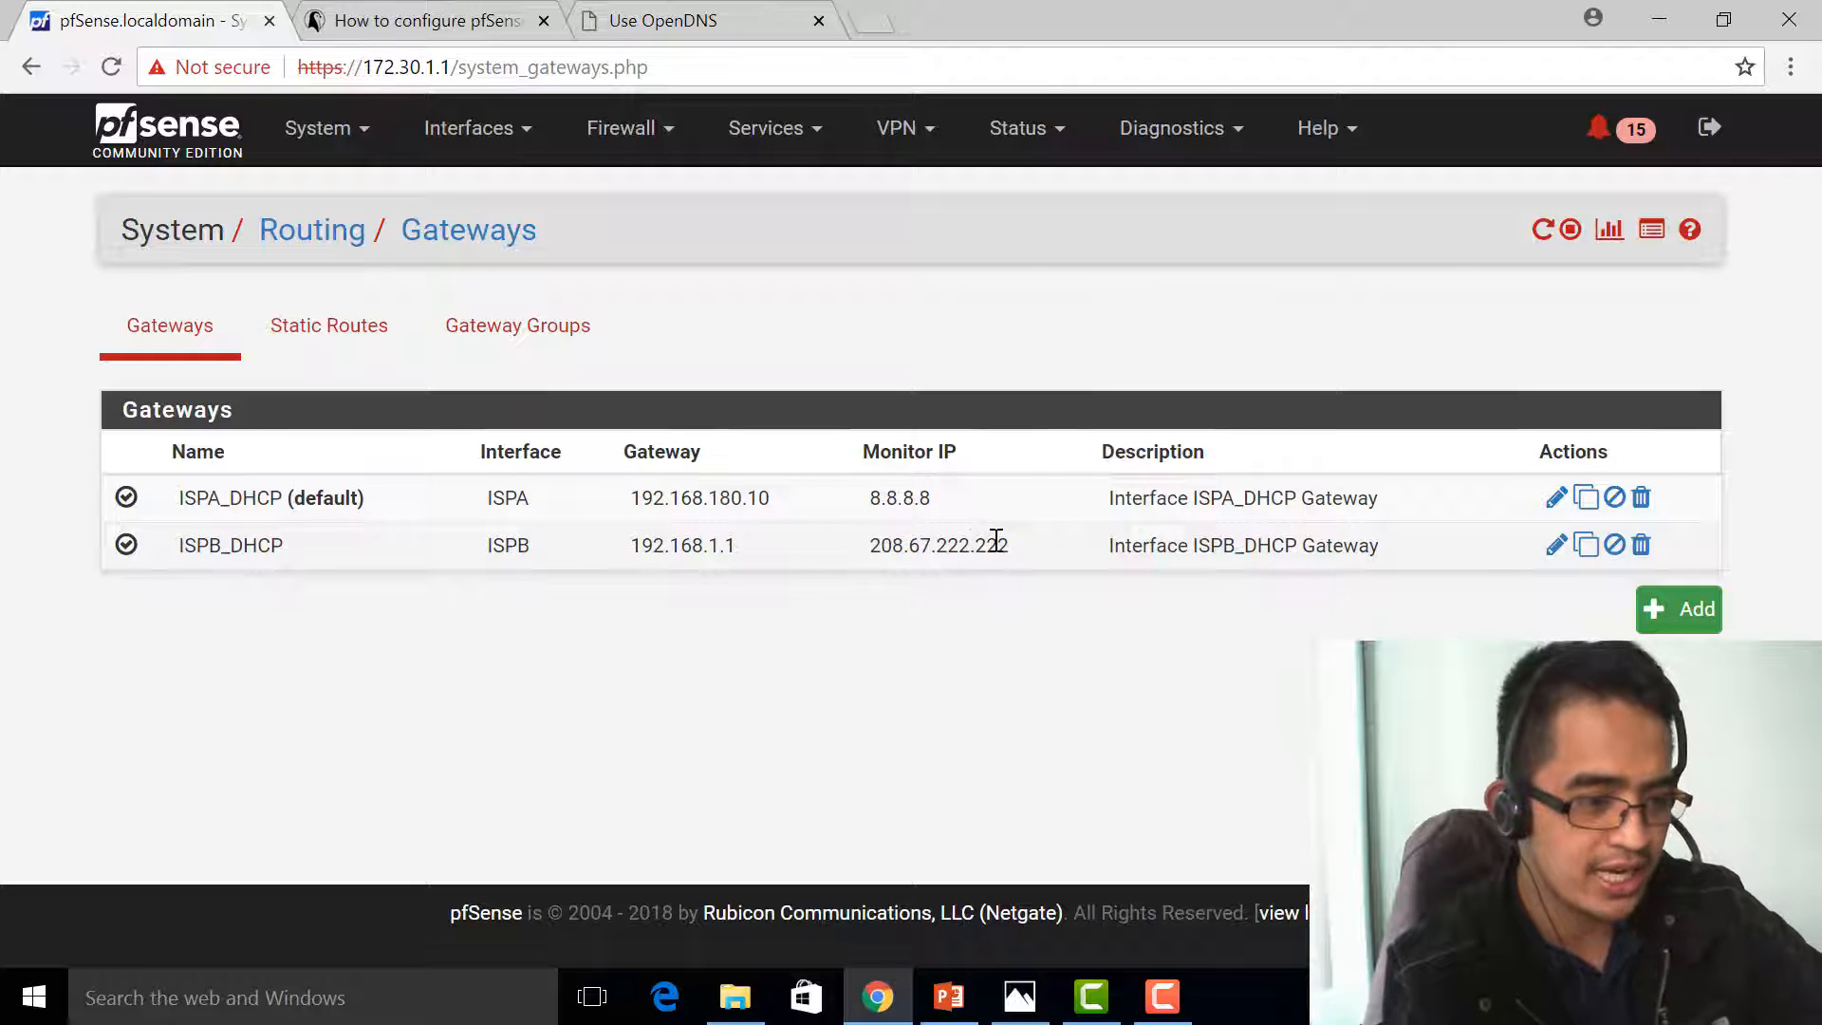
pyautogui.moveTo(1178, 127)
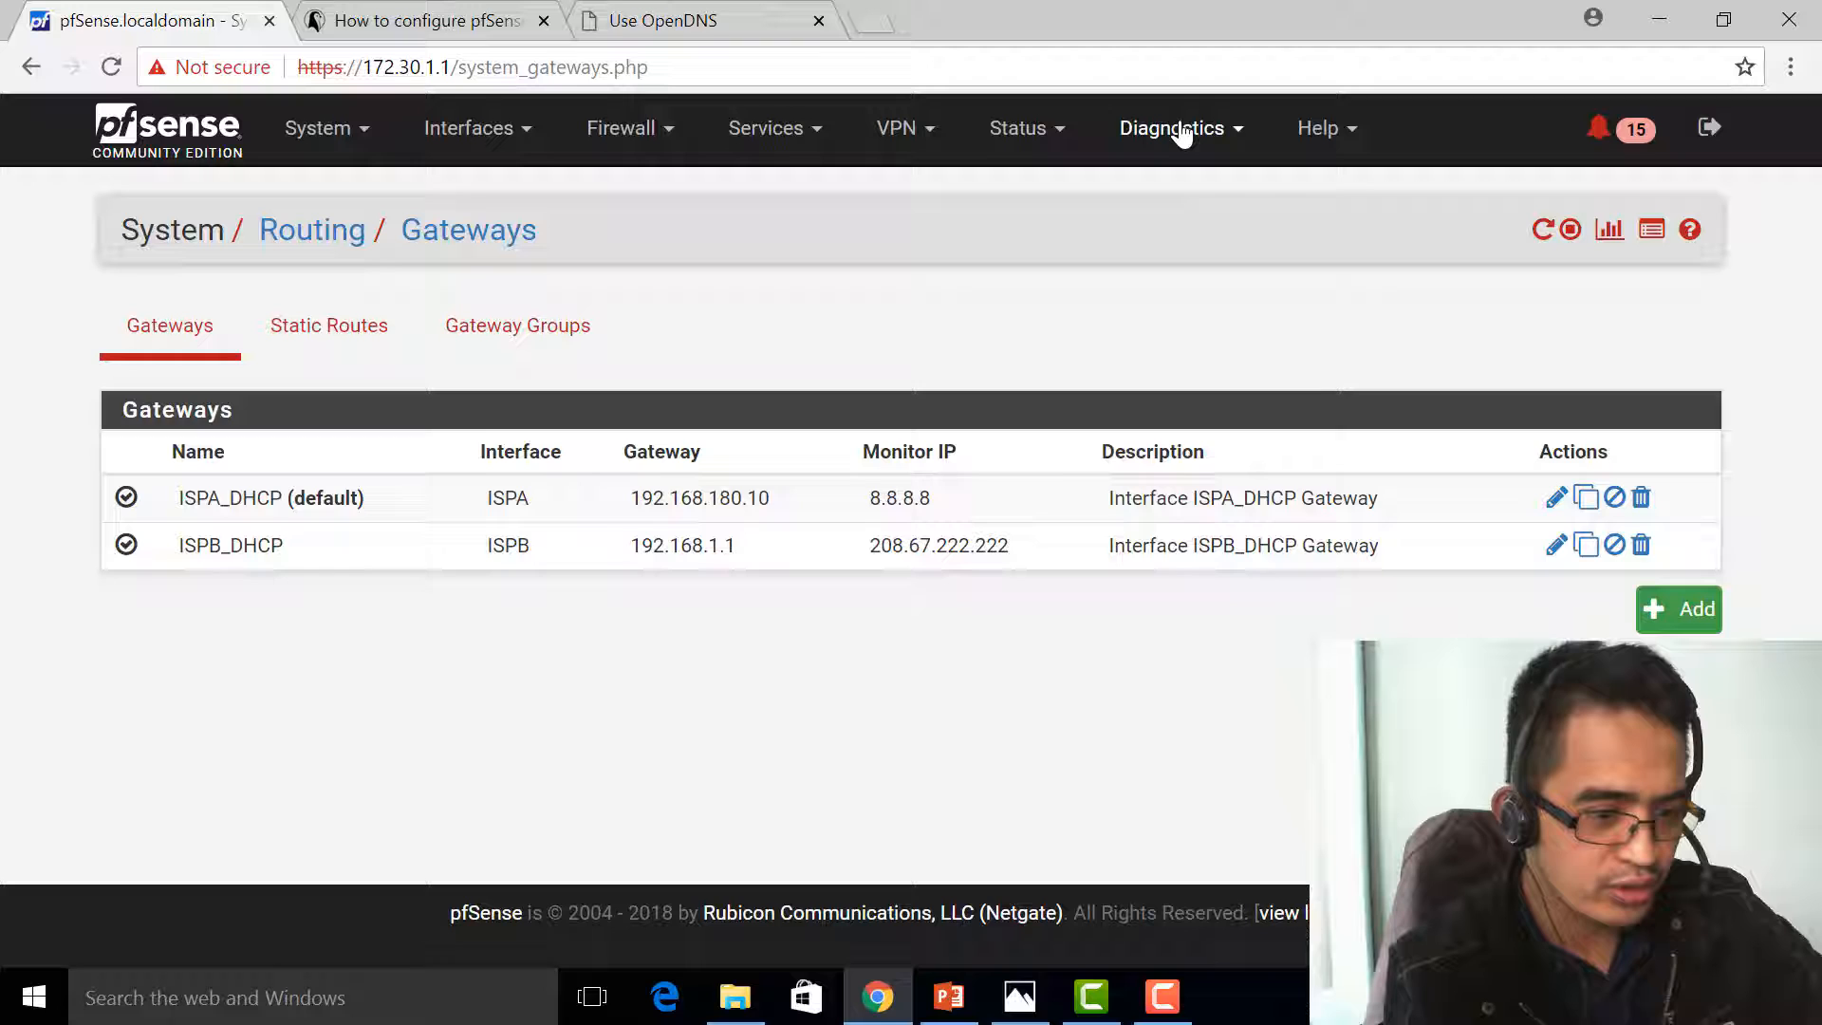
pyautogui.click(1171, 127)
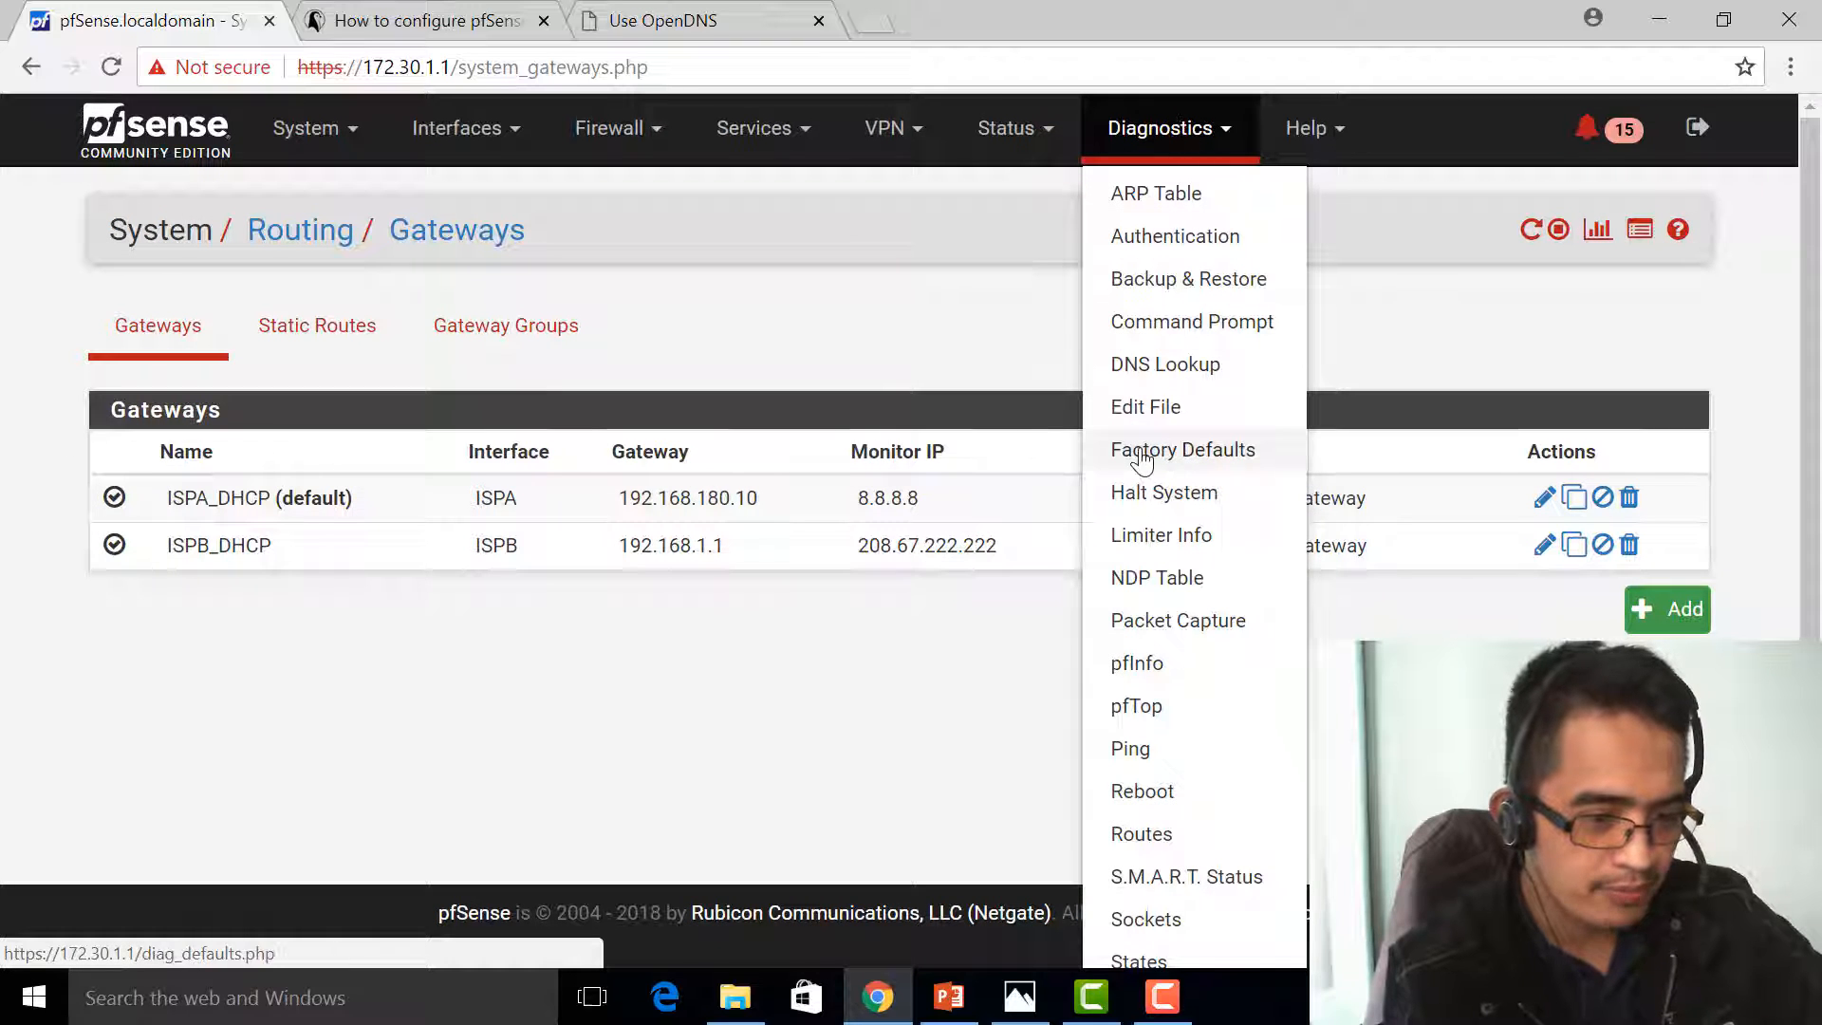
pyautogui.click(1130, 747)
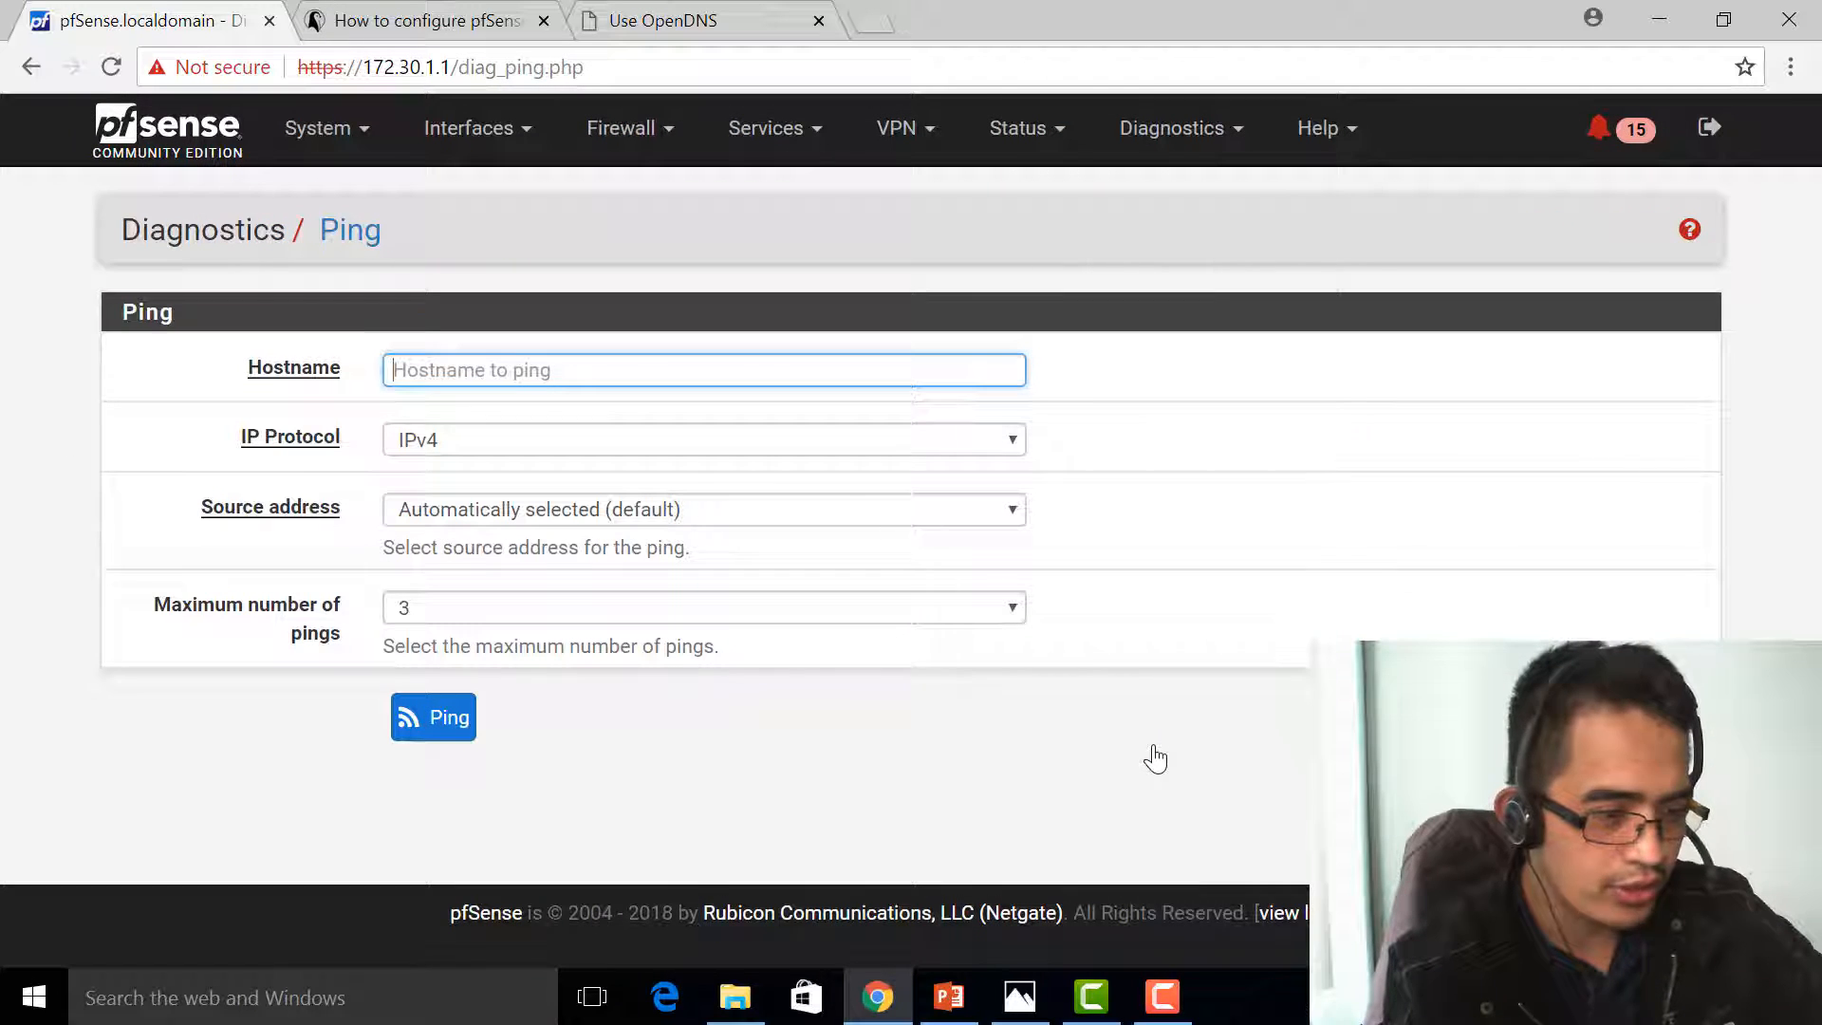
# Step: Ping 8.8.8.8 sourced from ISPA, getting 3 of 3 replies with 0% loss
pyautogui.click(703, 371)
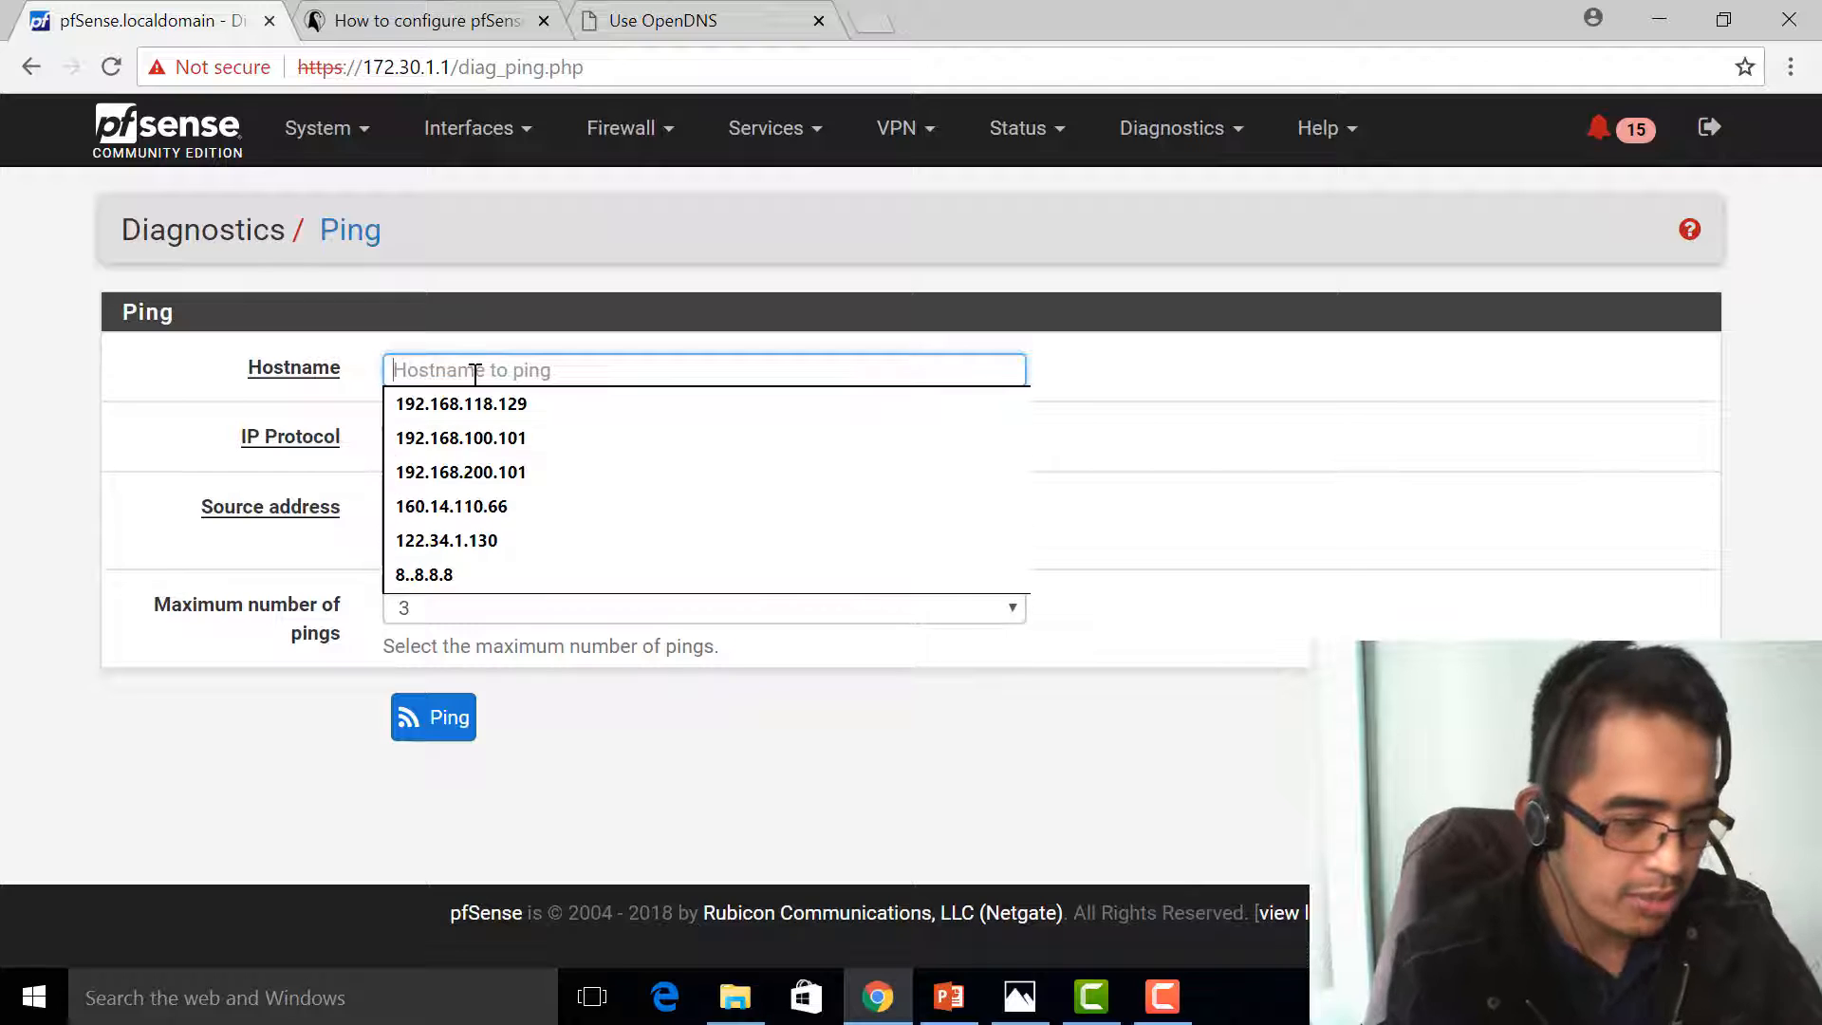
pyautogui.write('8.8.8.8')
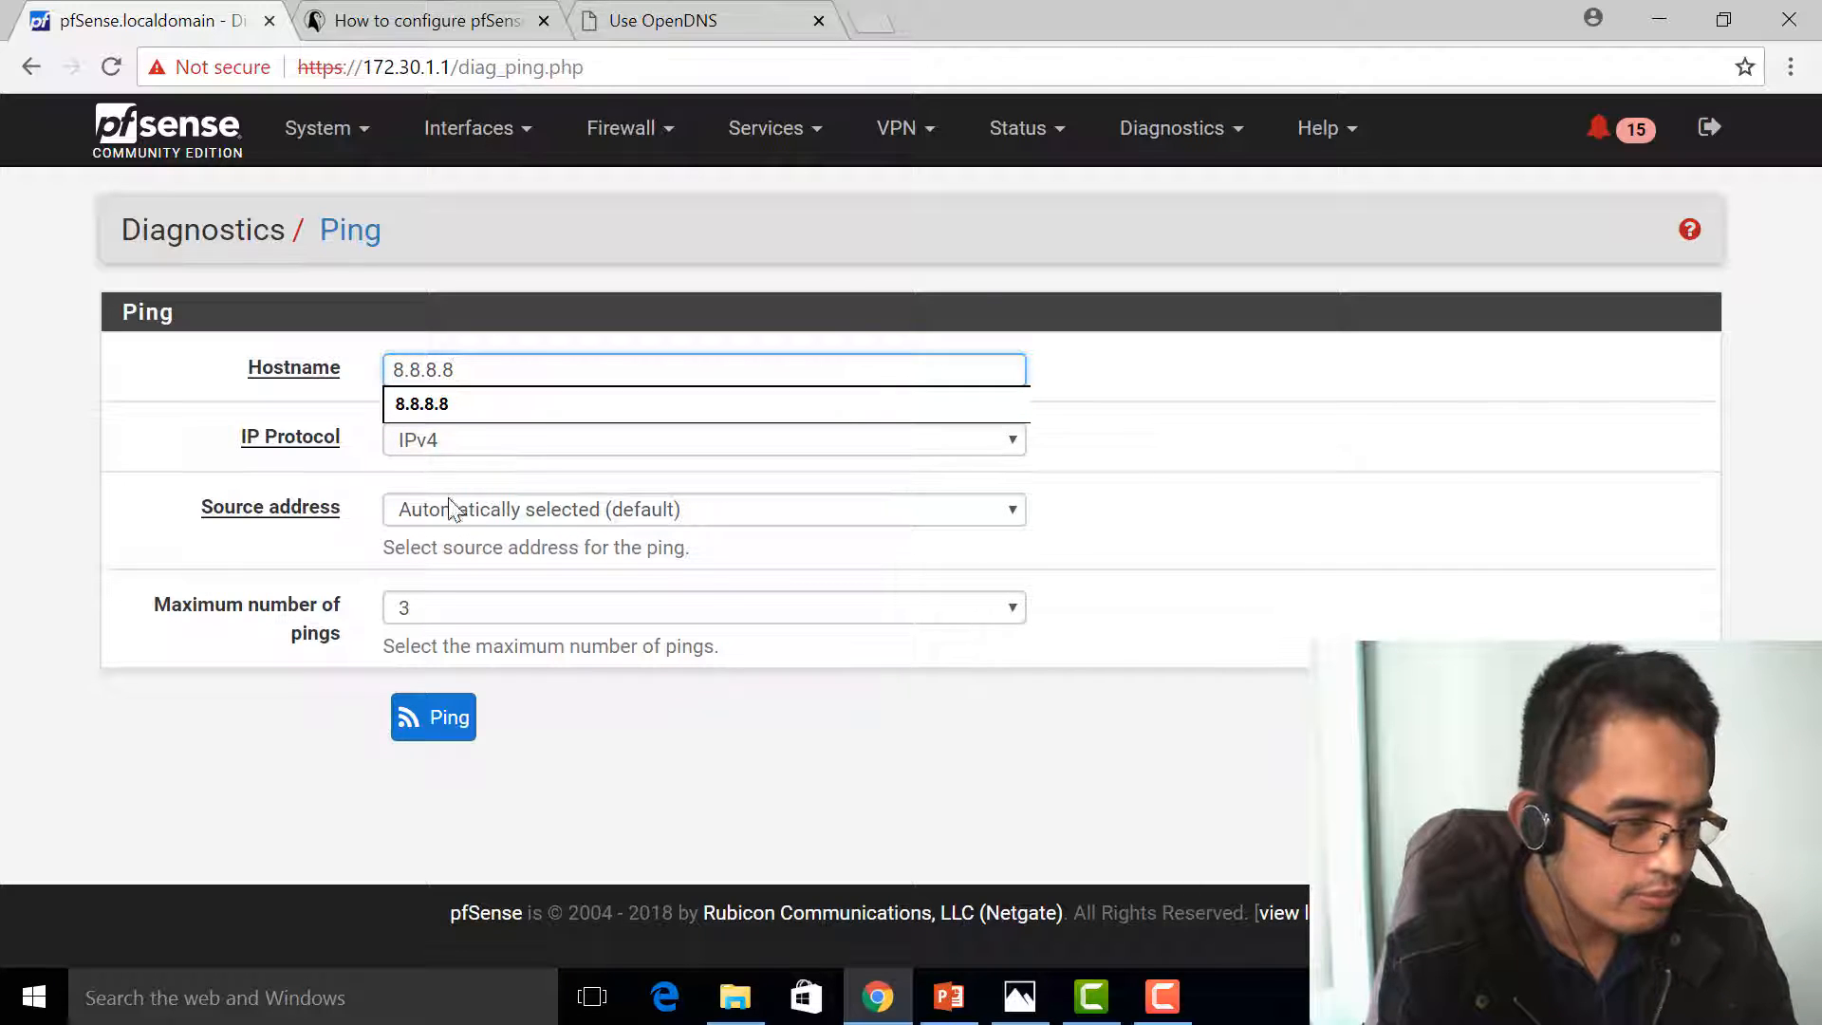
pyautogui.click(702, 508)
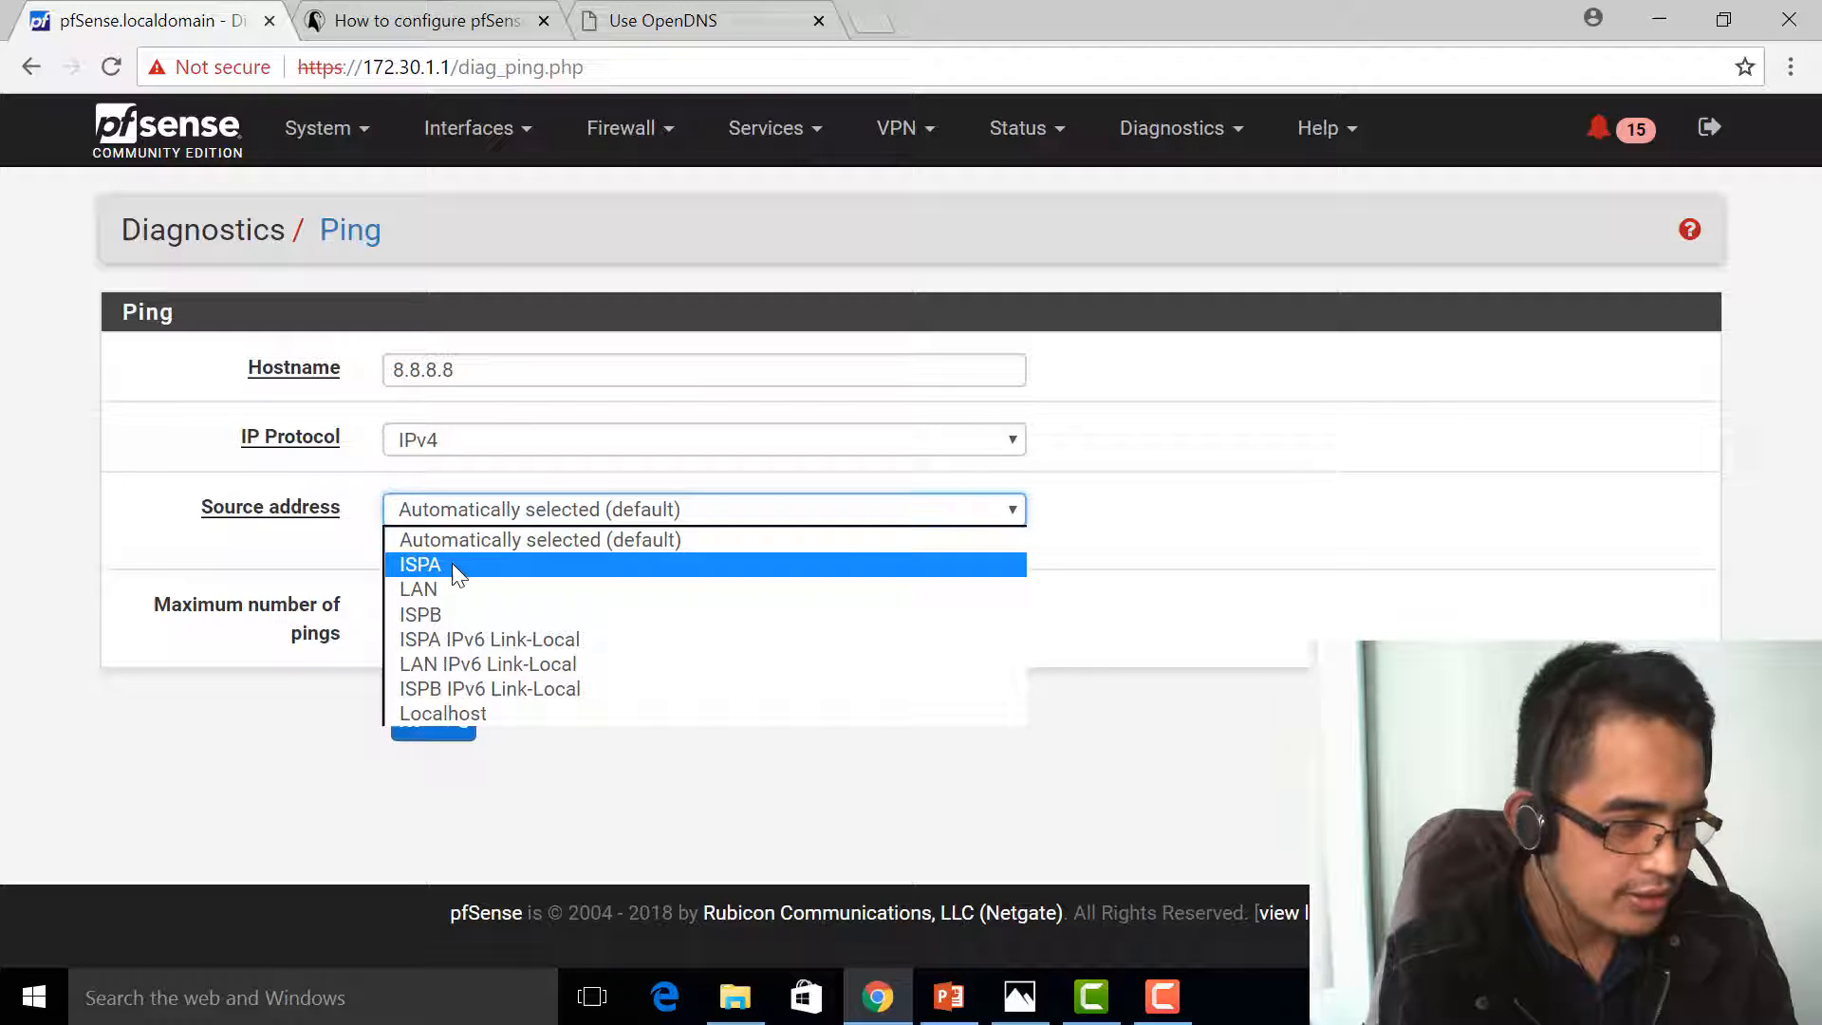
pyautogui.click(419, 563)
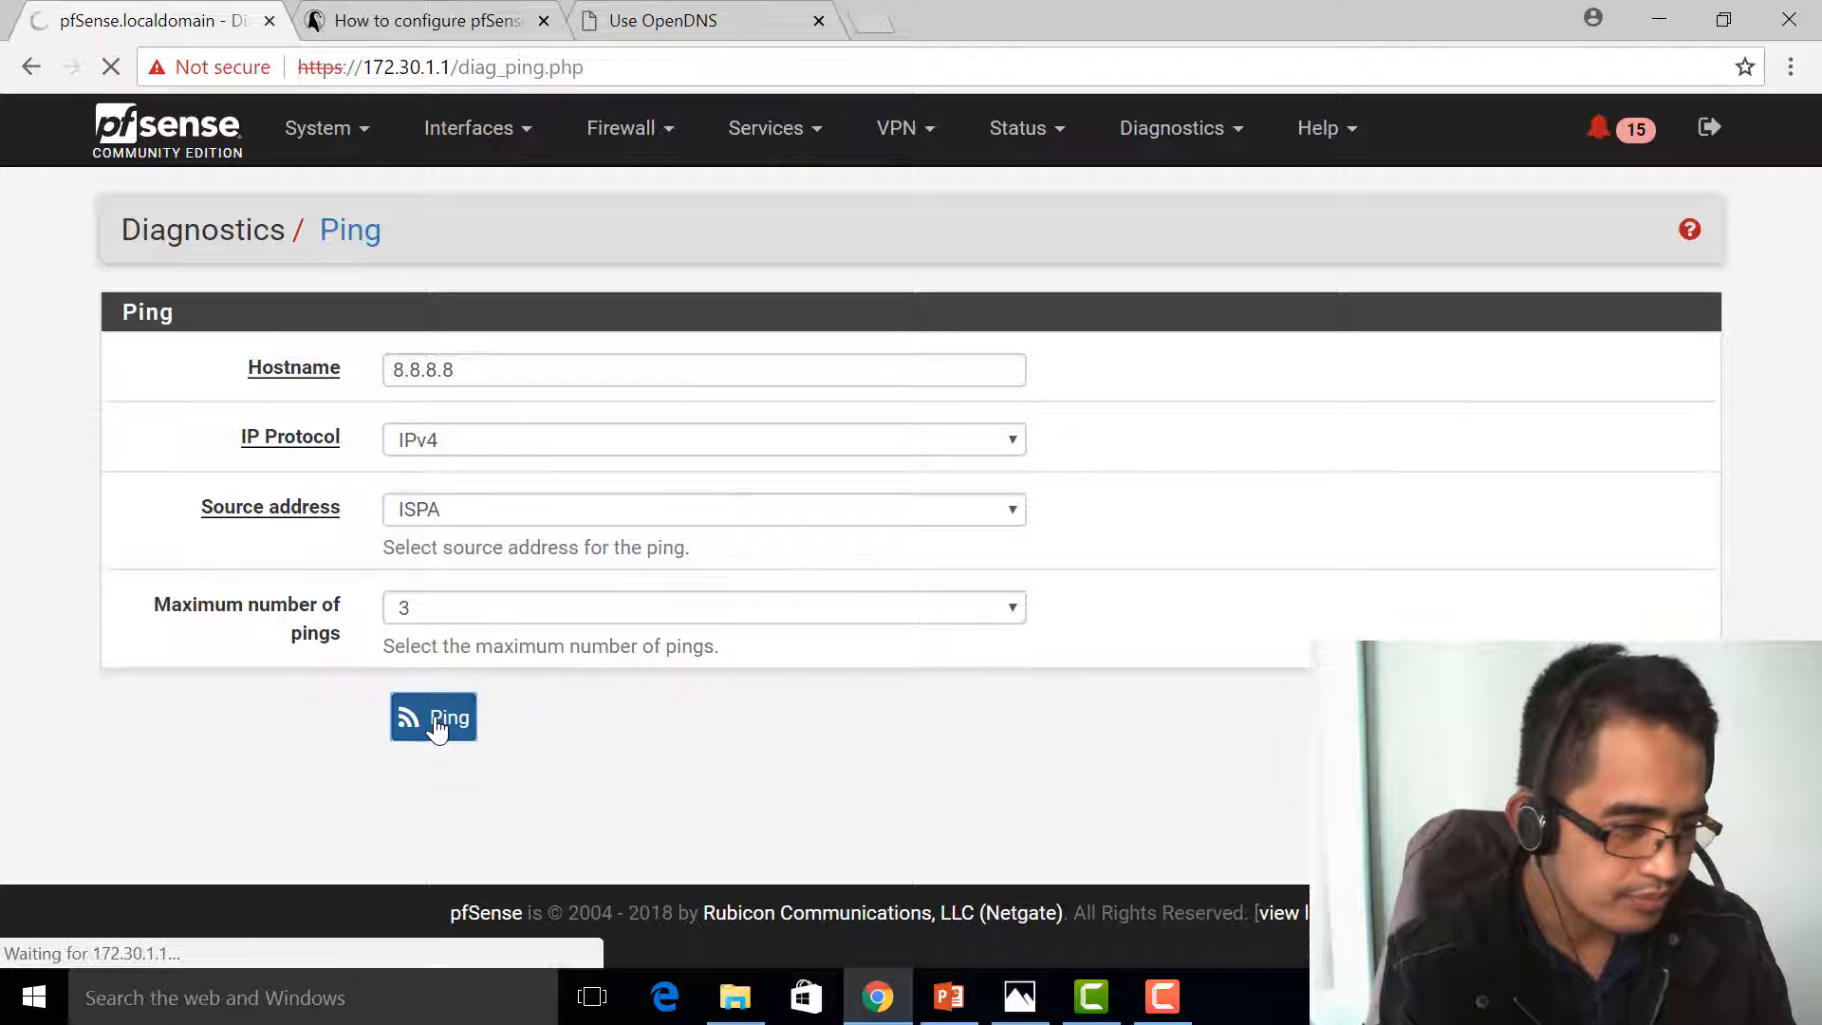
pyautogui.click(432, 717)
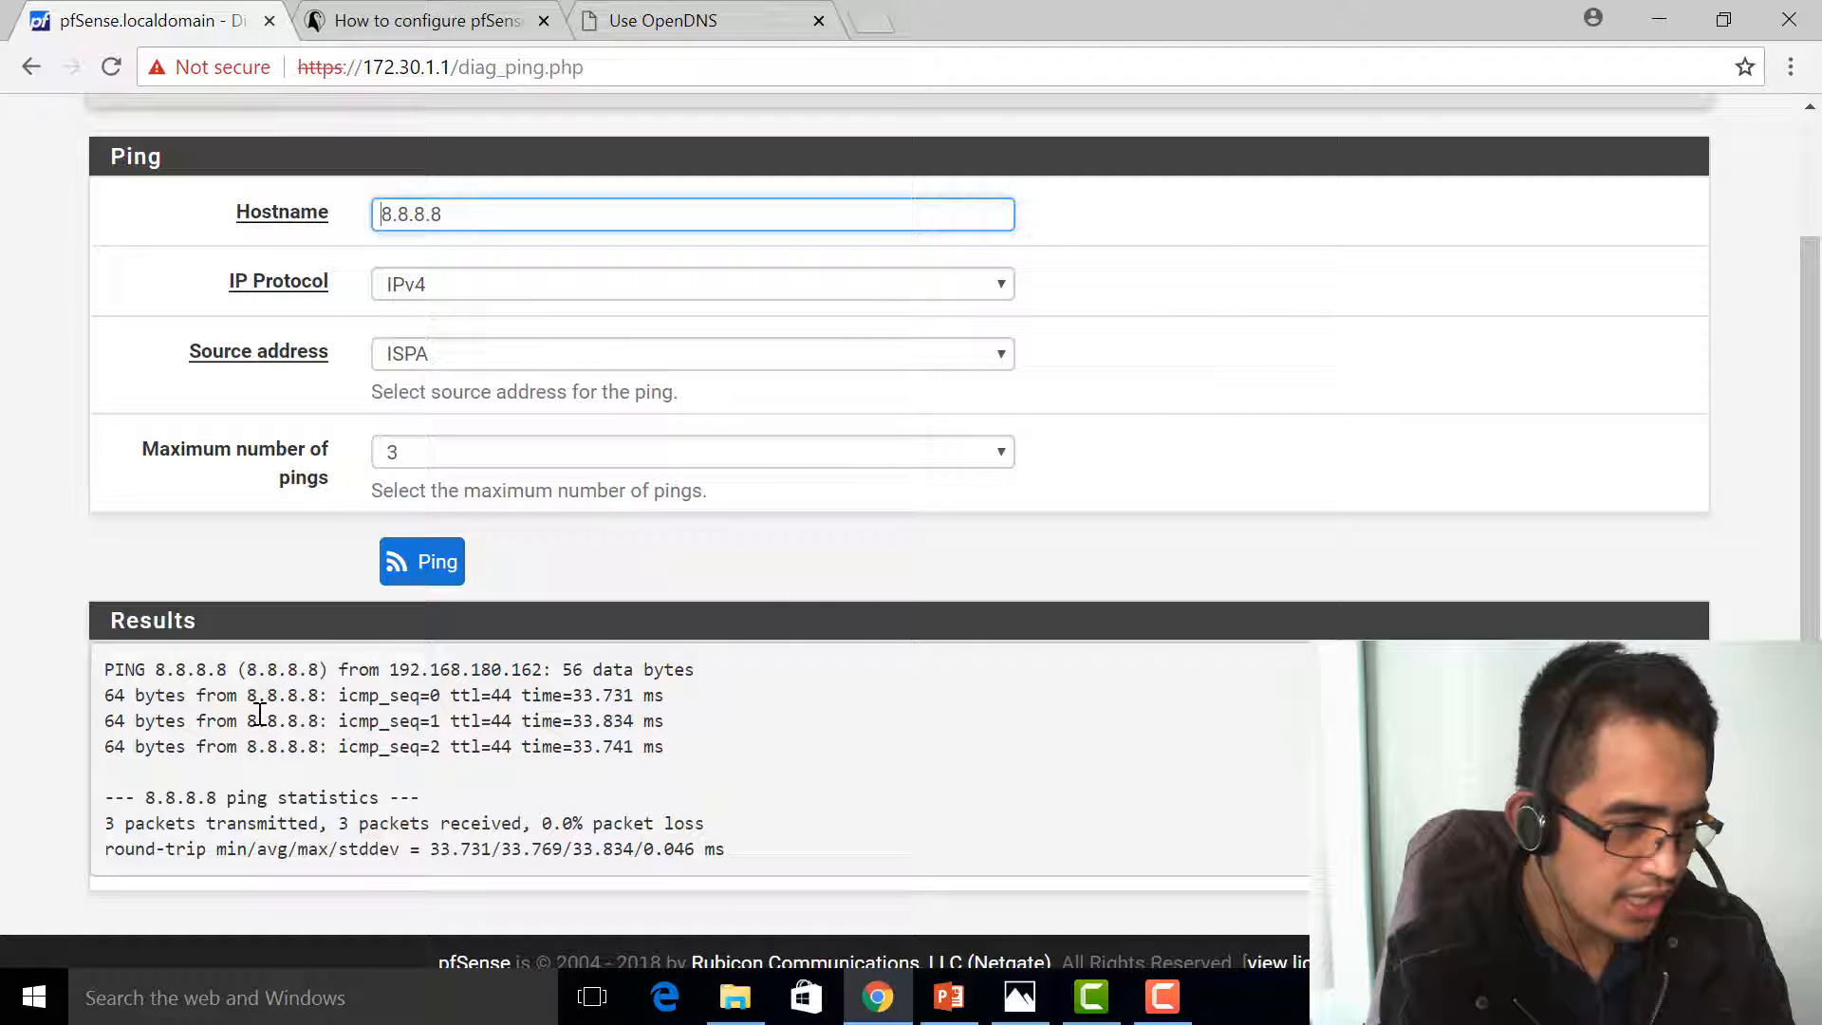
pyautogui.click(693, 214)
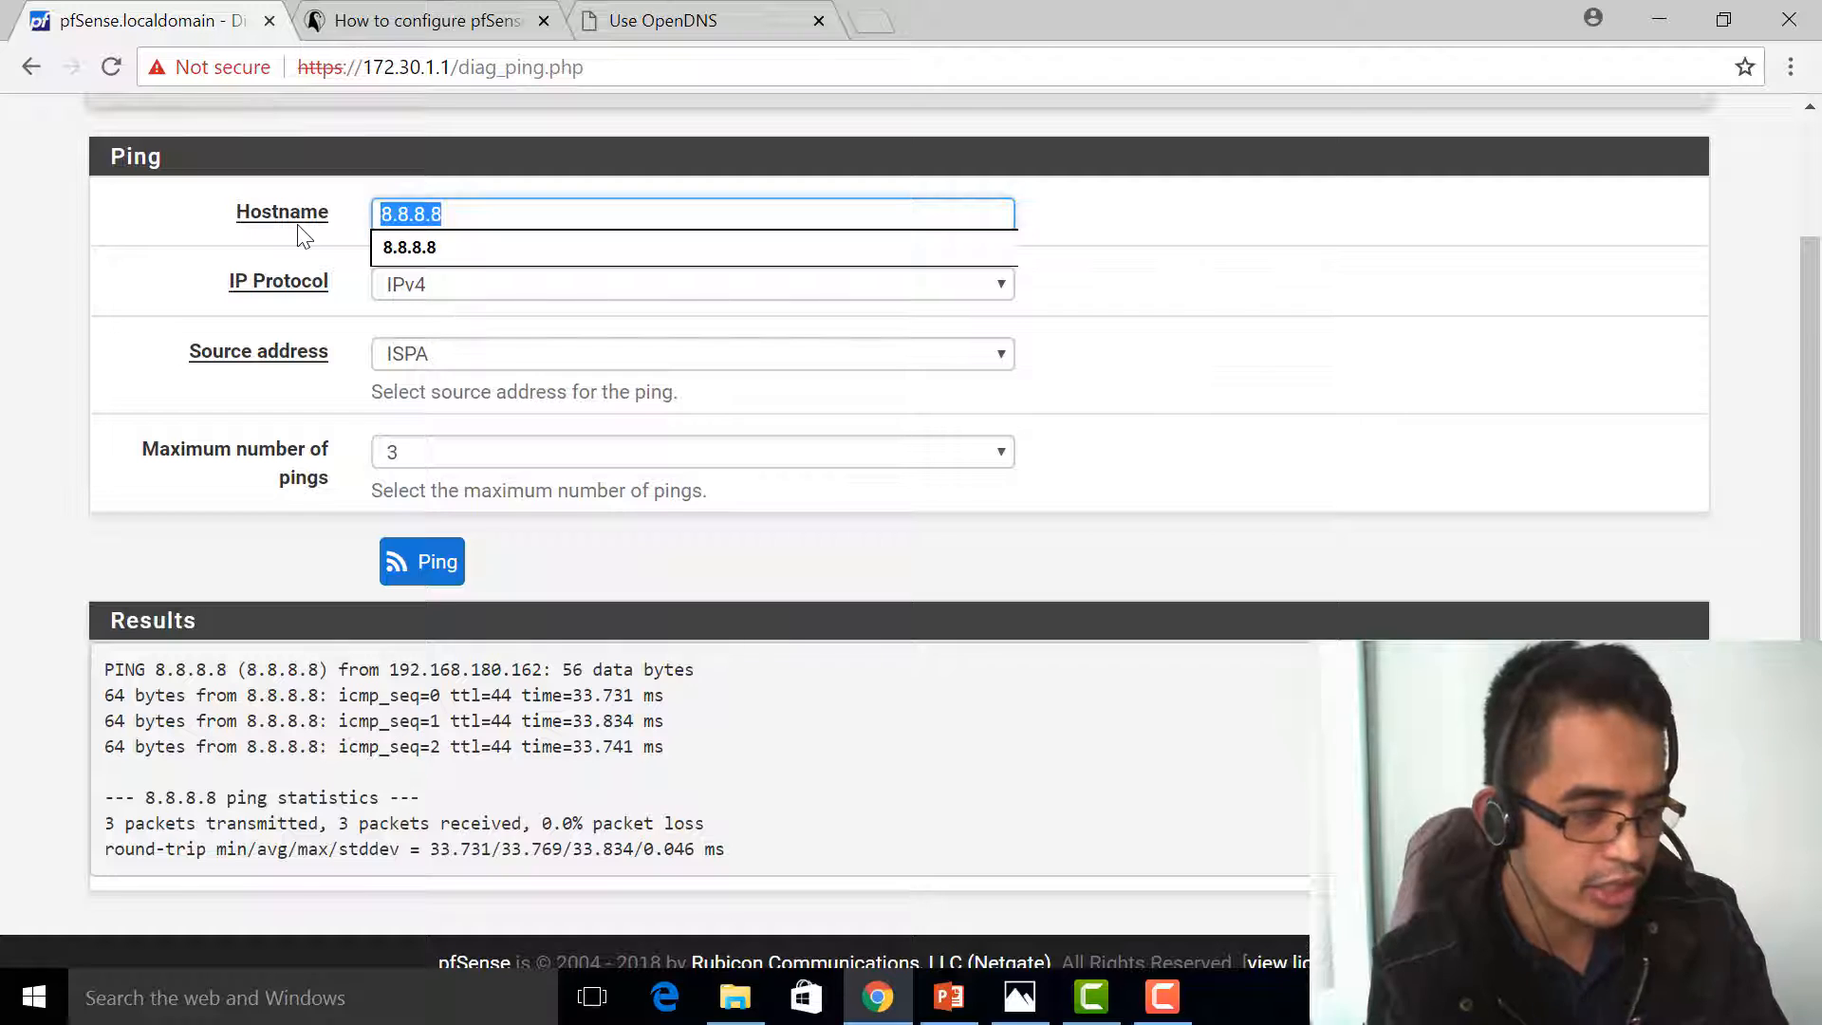
# Step: Ping 208.67.222.222 sourced from ISPB, get replies, and return to the dashboard
pyautogui.write('208.67.222.222')
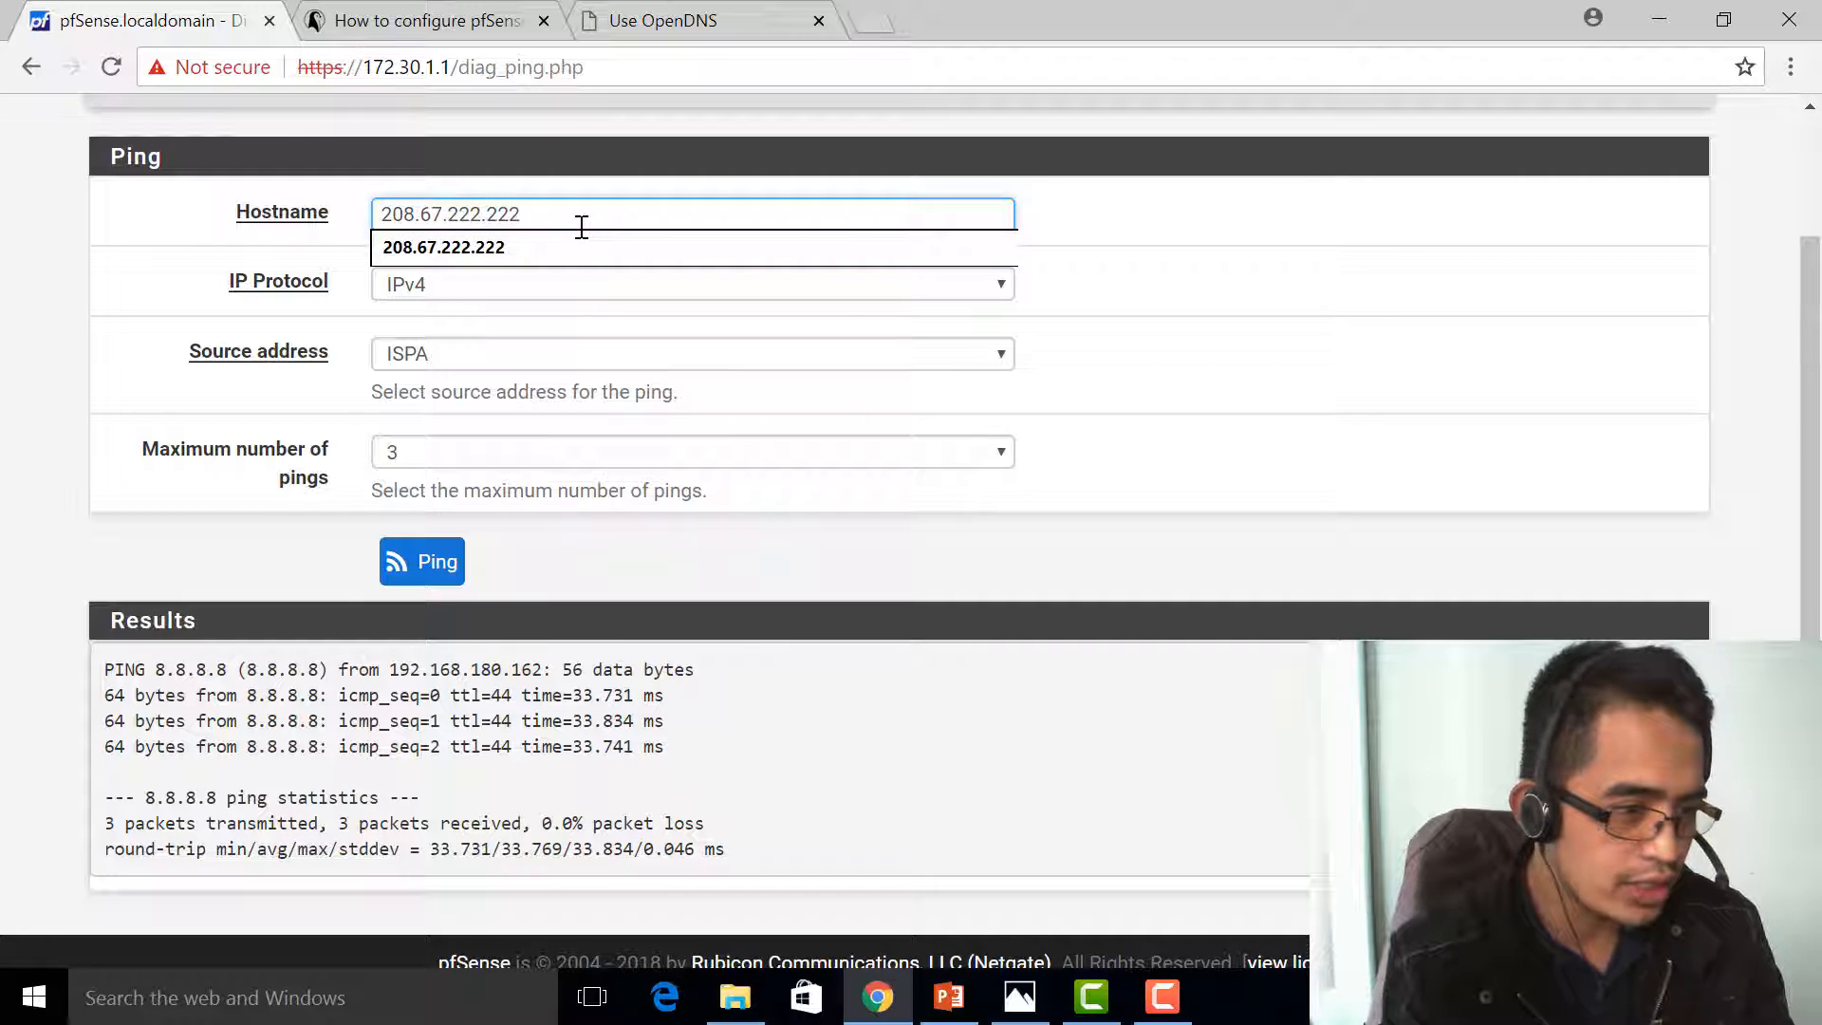
pyautogui.moveTo(421, 562)
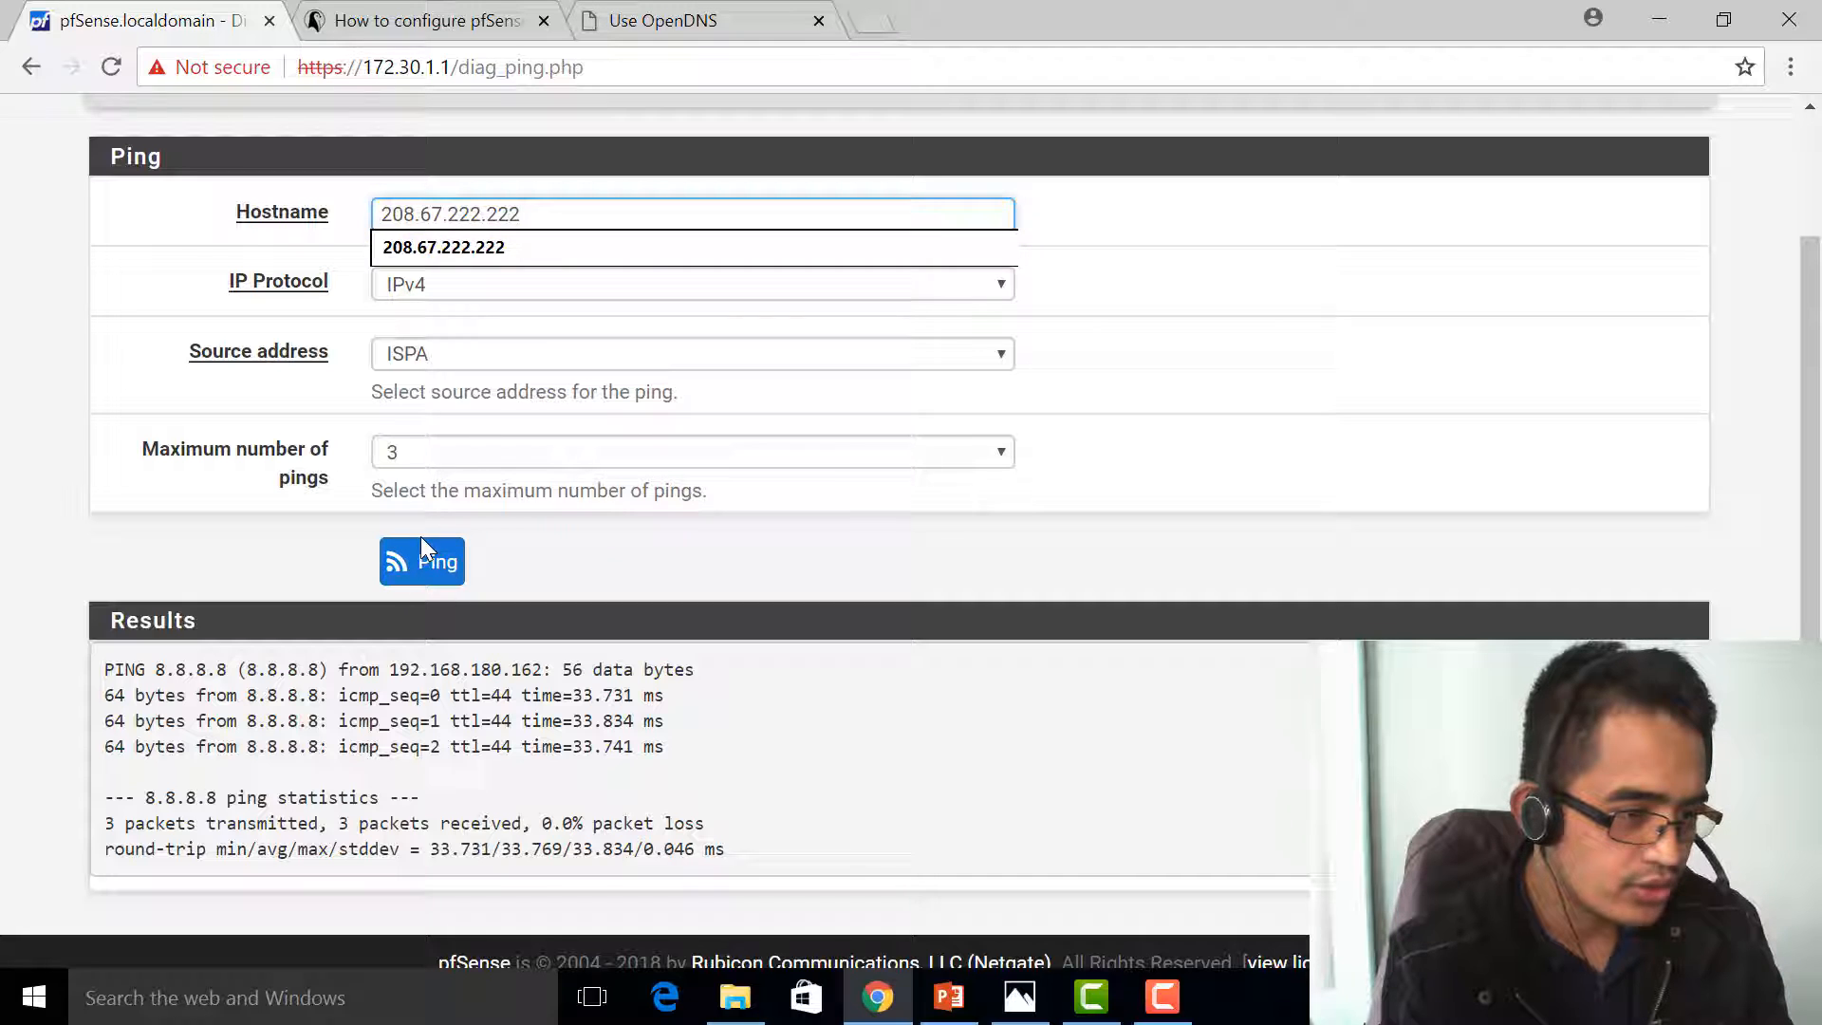
pyautogui.click(691, 353)
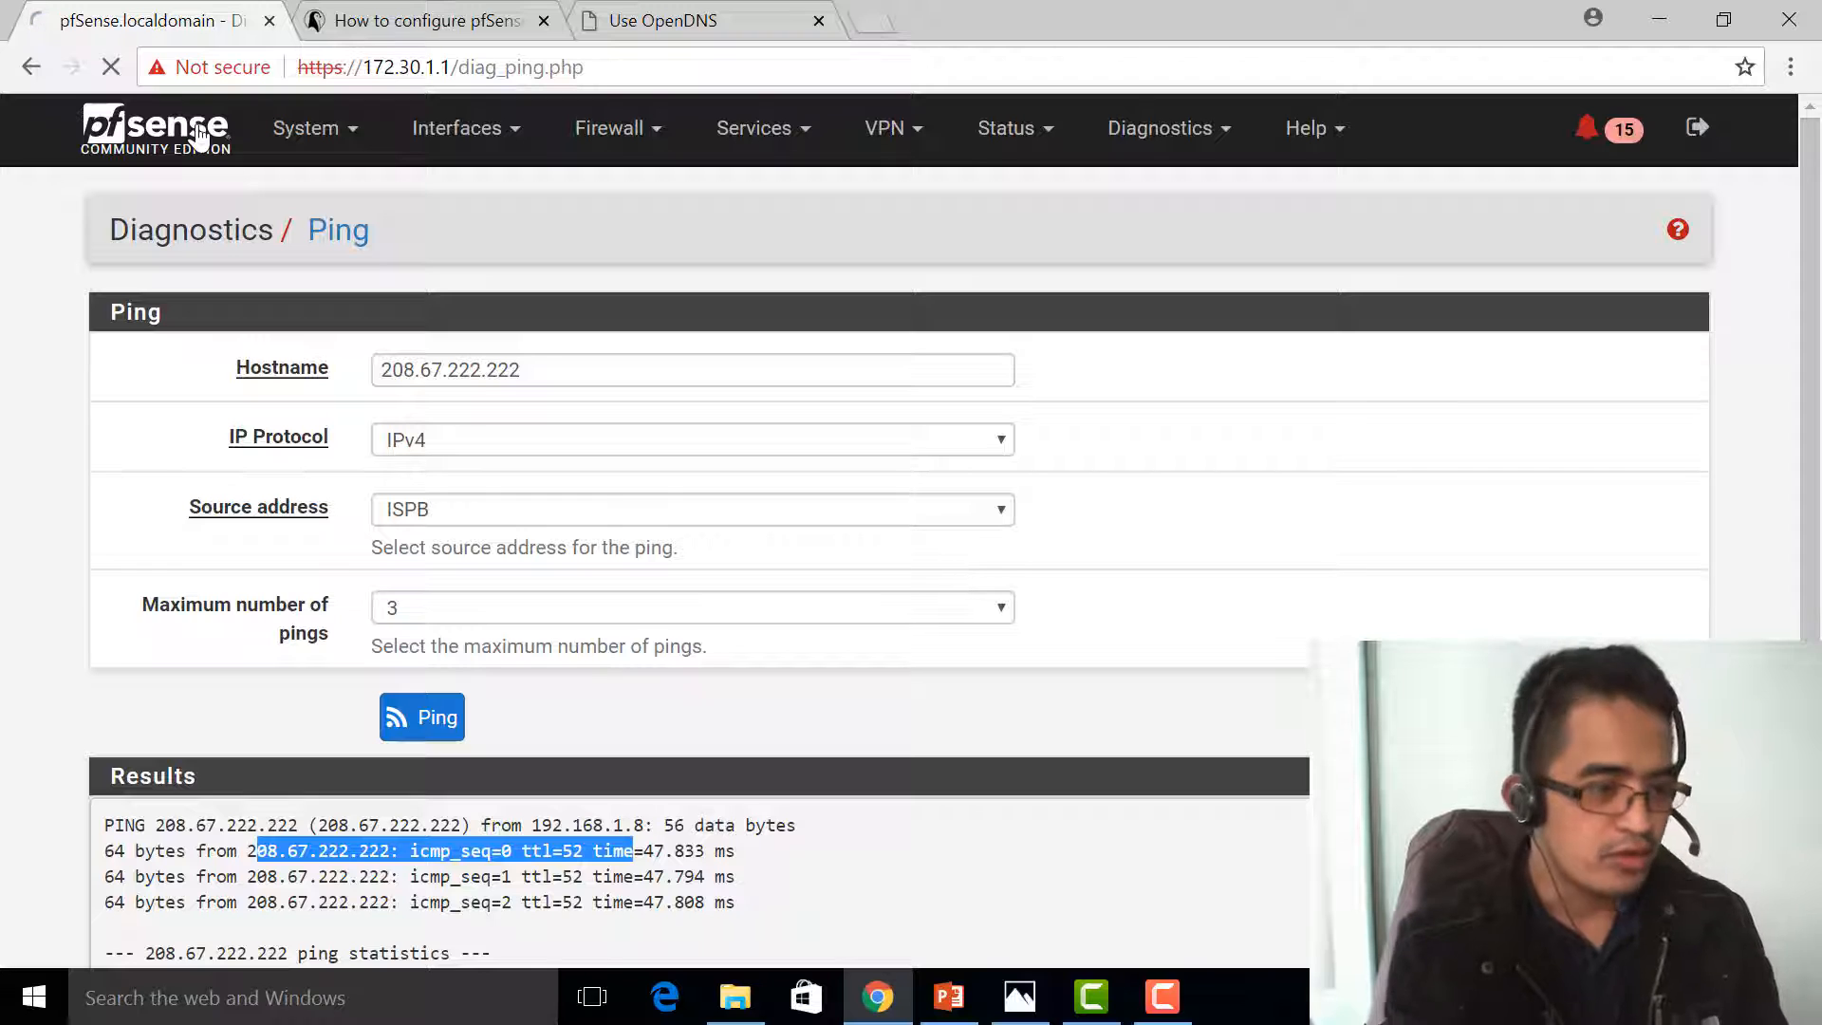
pyautogui.click(151, 127)
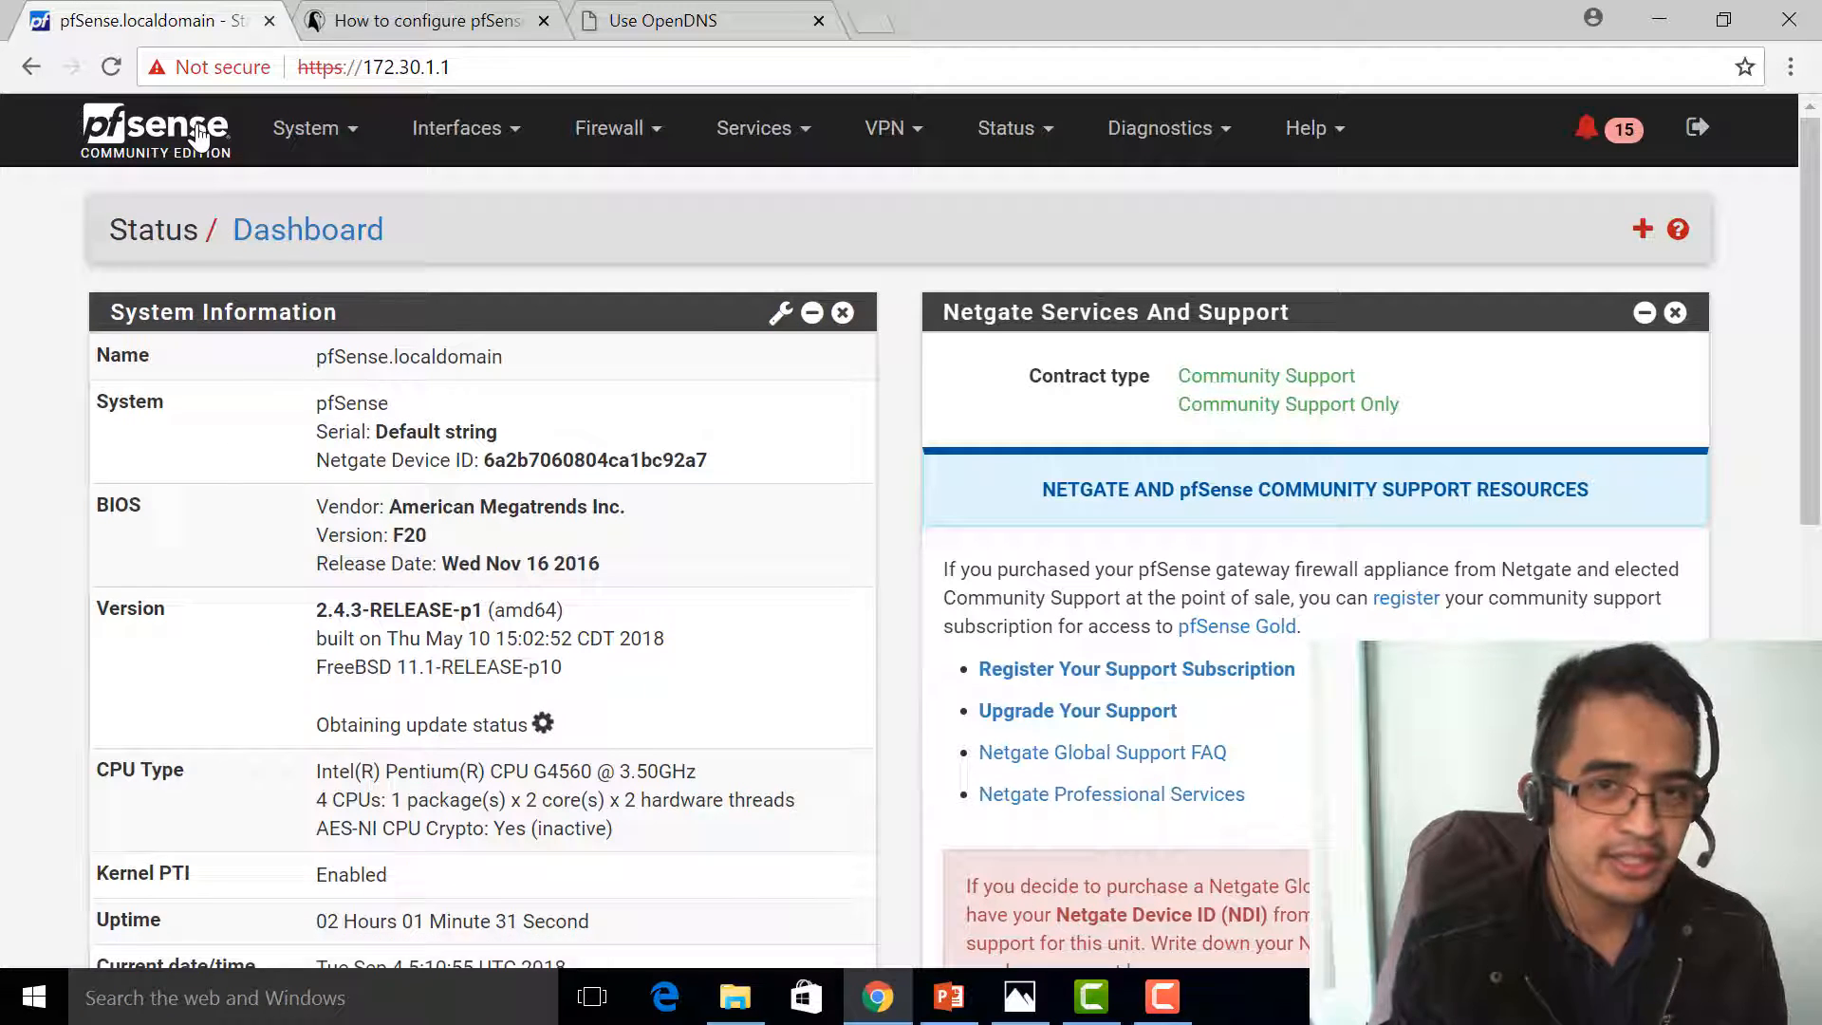